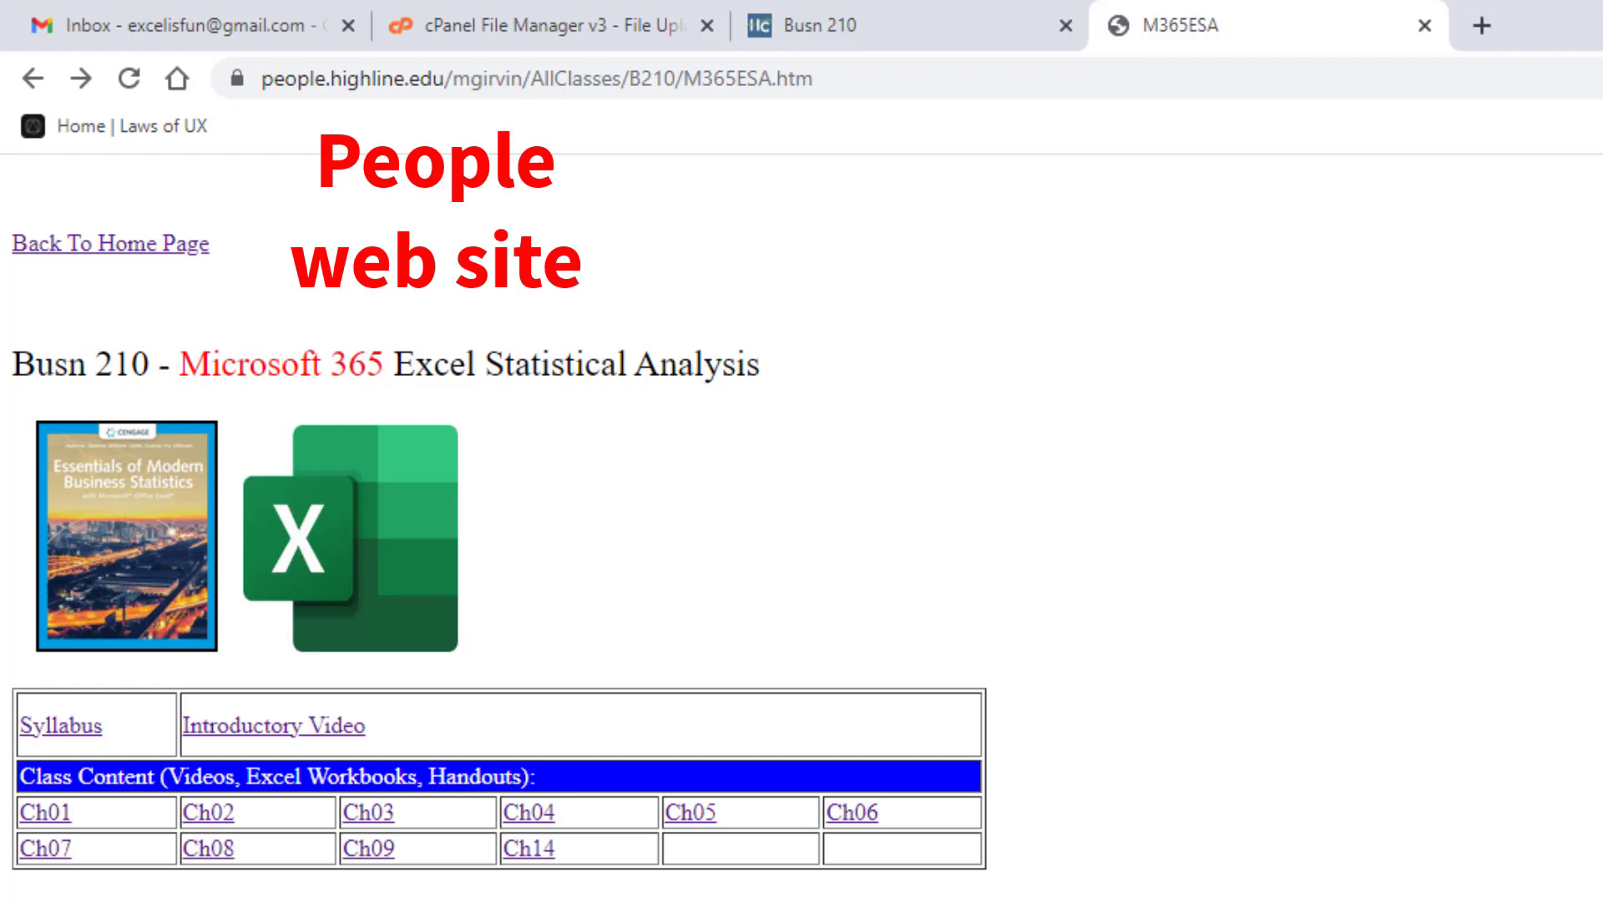
{"action": "mouse_move", "coordinate": [552, 401]}
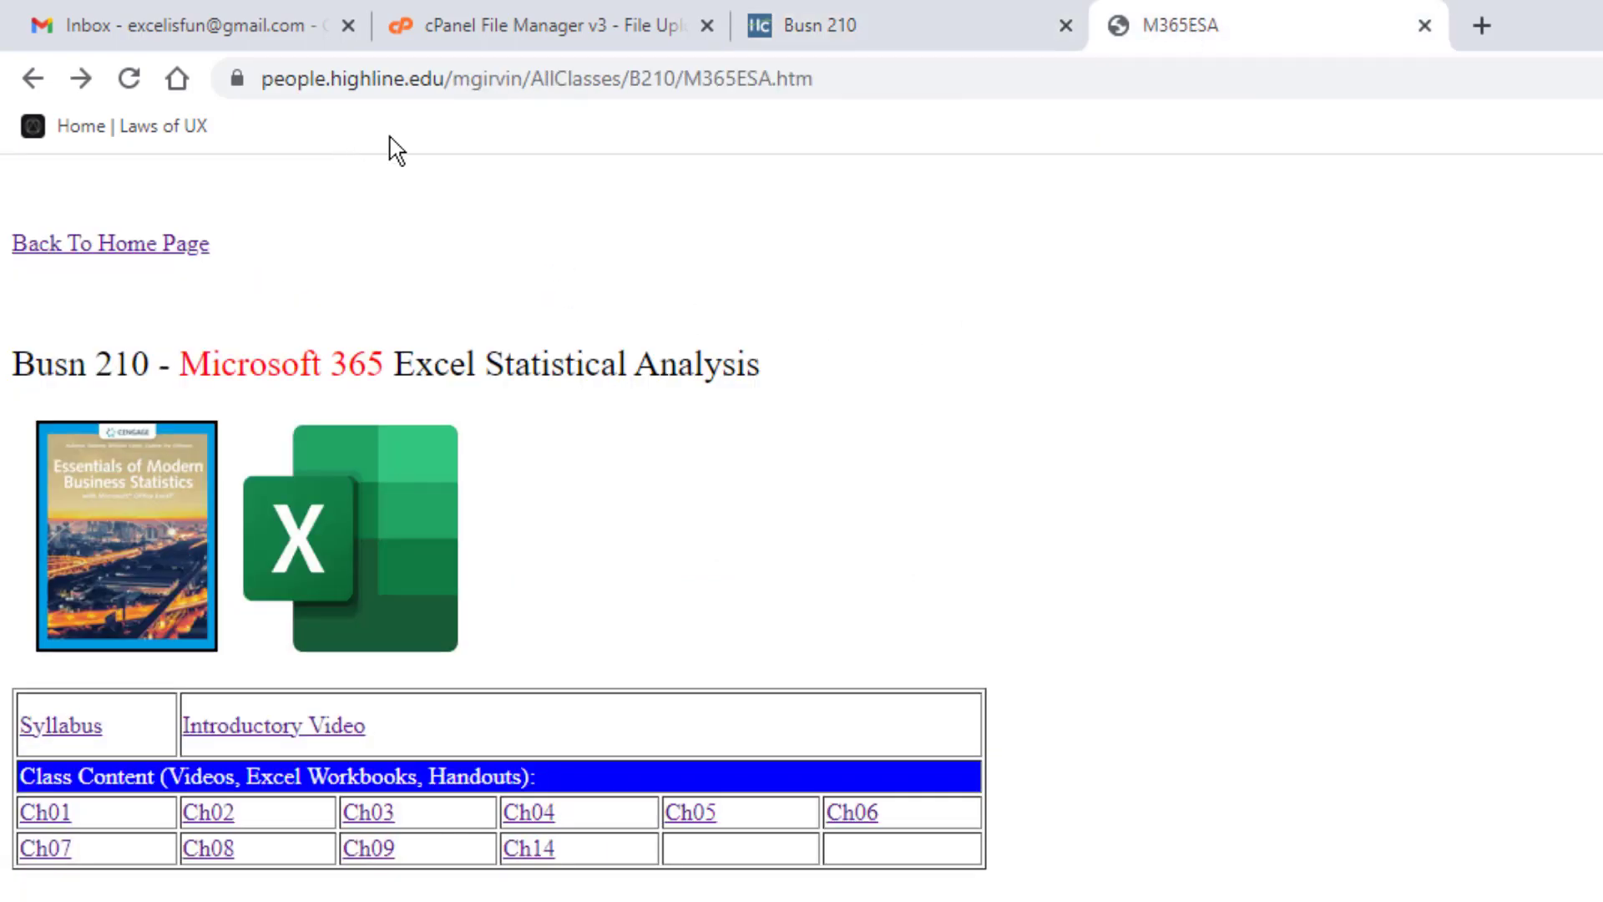
Step: Return from the Canvas modules tab to the people website and open the Busn 210 syllabus
{"action": "left_click", "coordinate": [828, 24]}
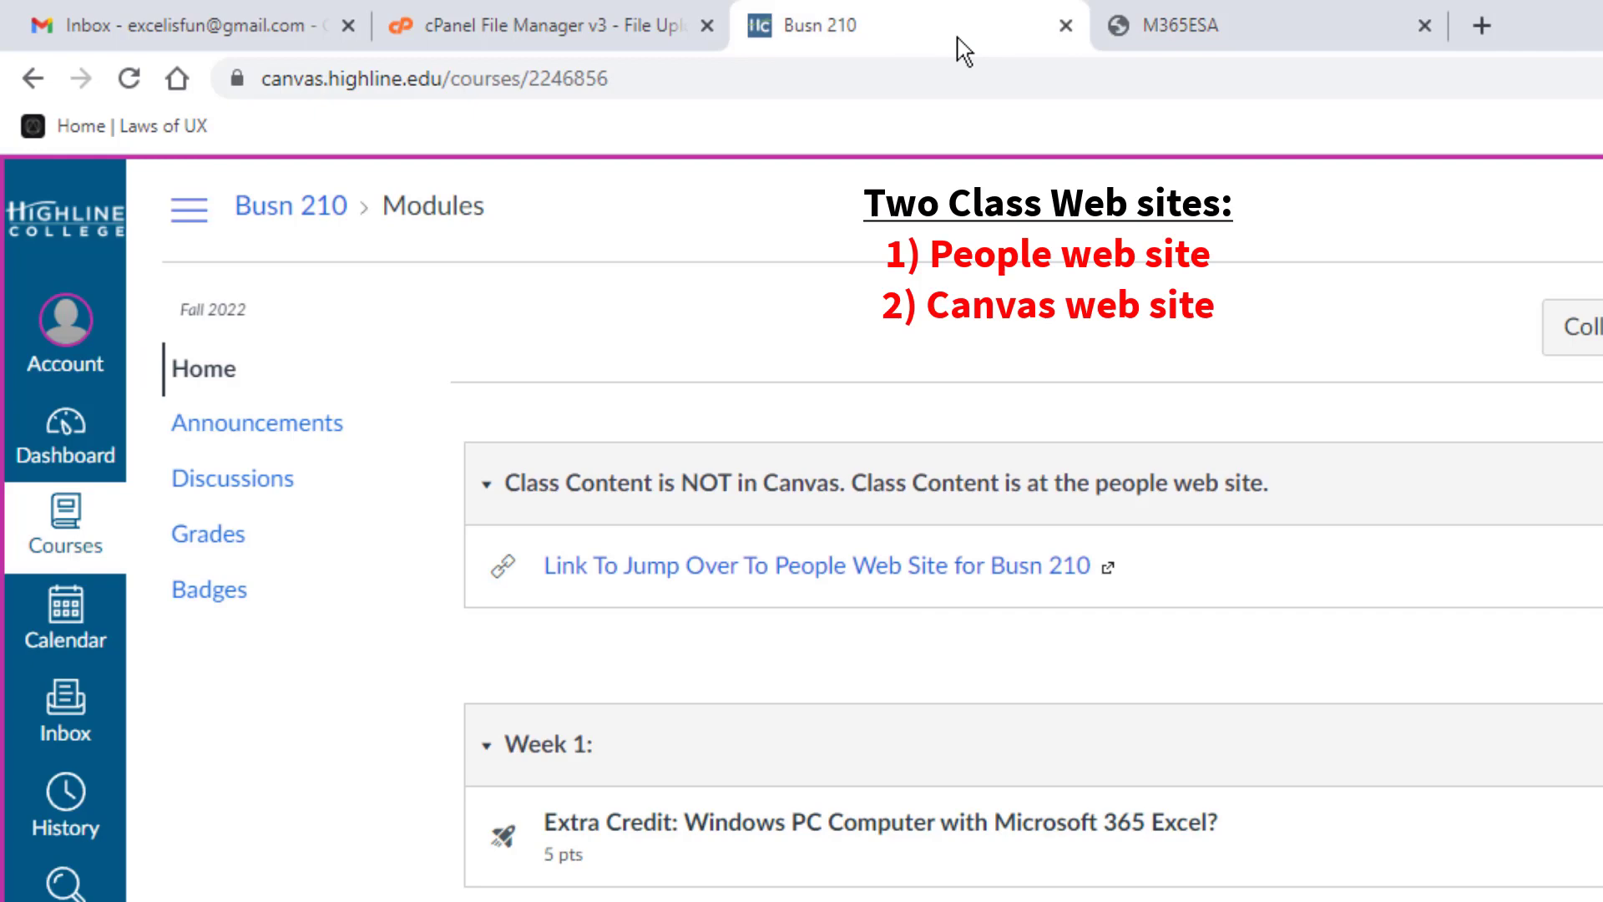
{"action": "left_click", "coordinate": [1180, 26]}
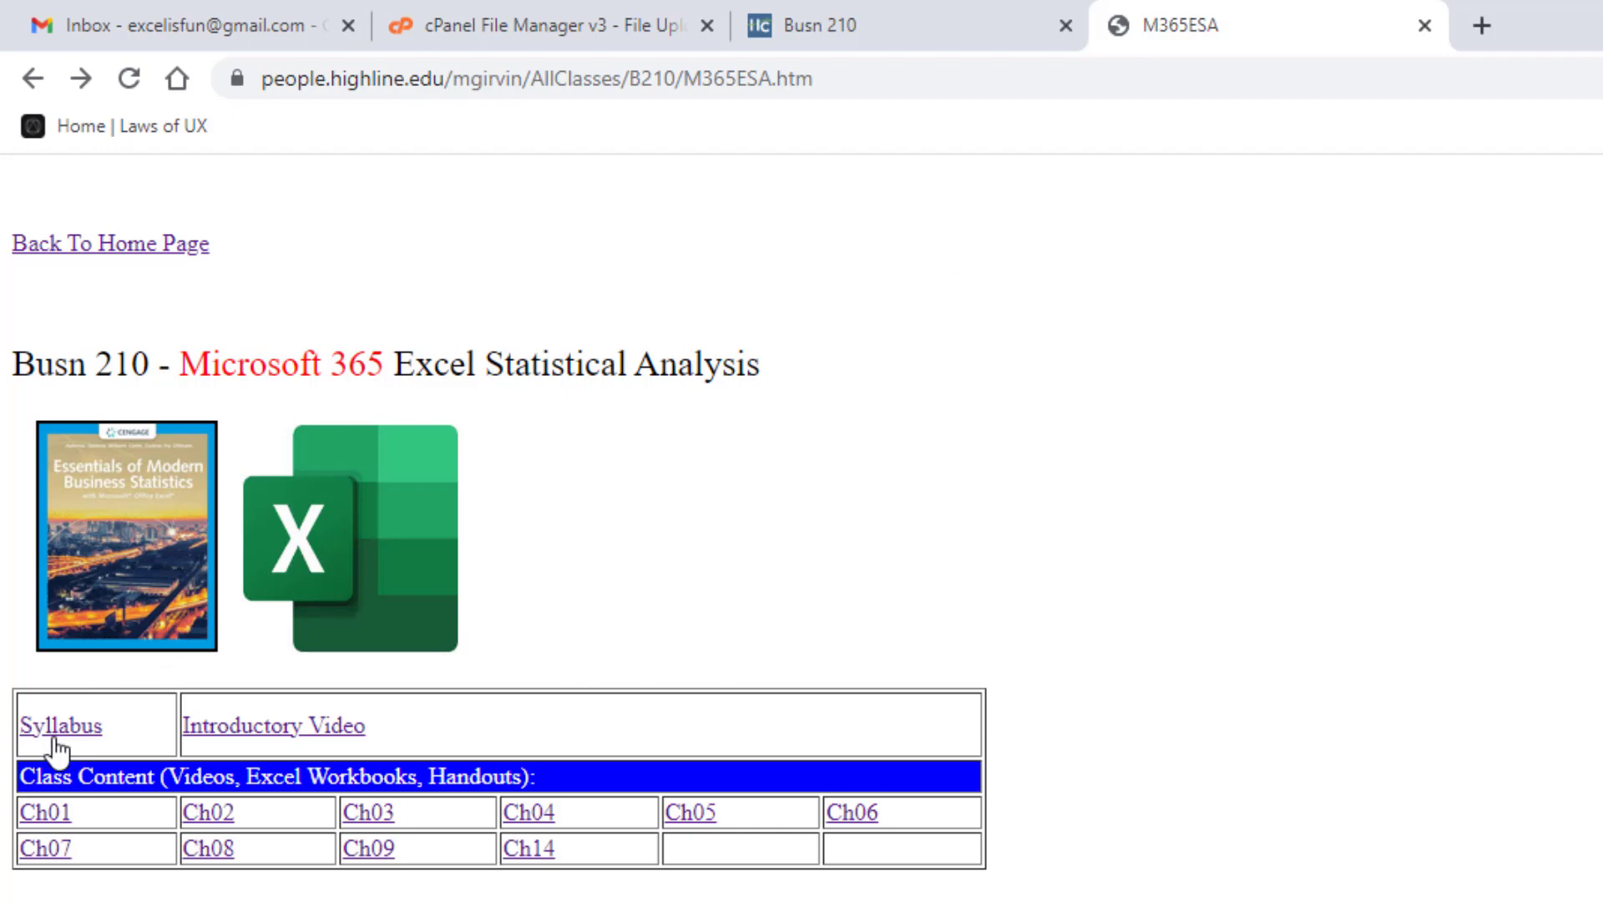
{"action": "left_click", "coordinate": [59, 725]}
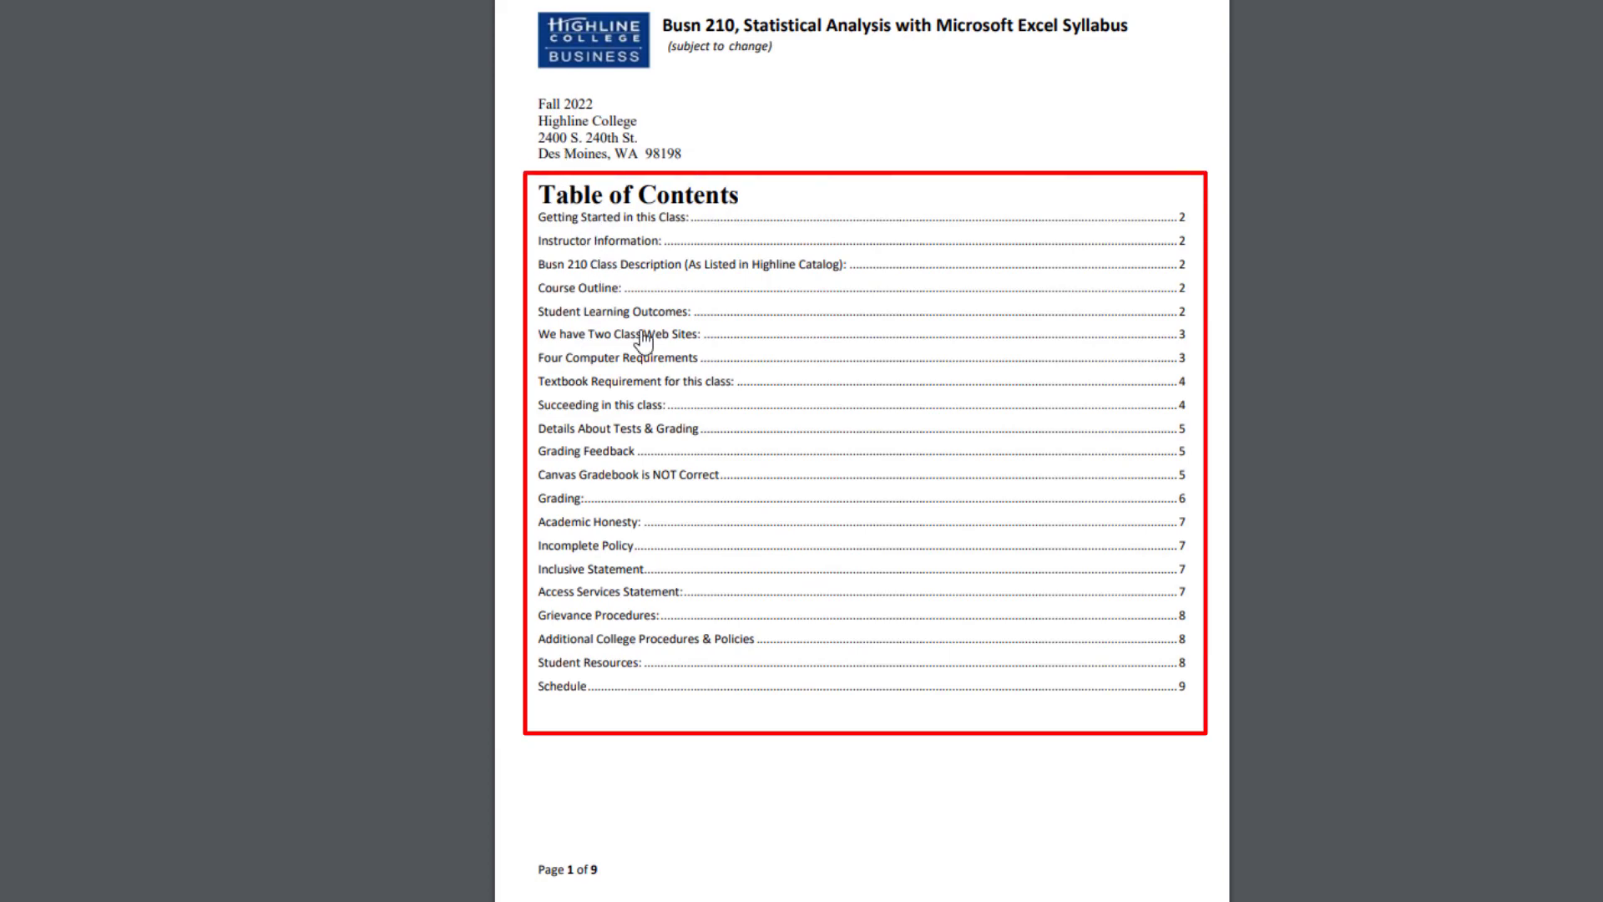
{"action": "mouse_move", "coordinate": [821, 669]}
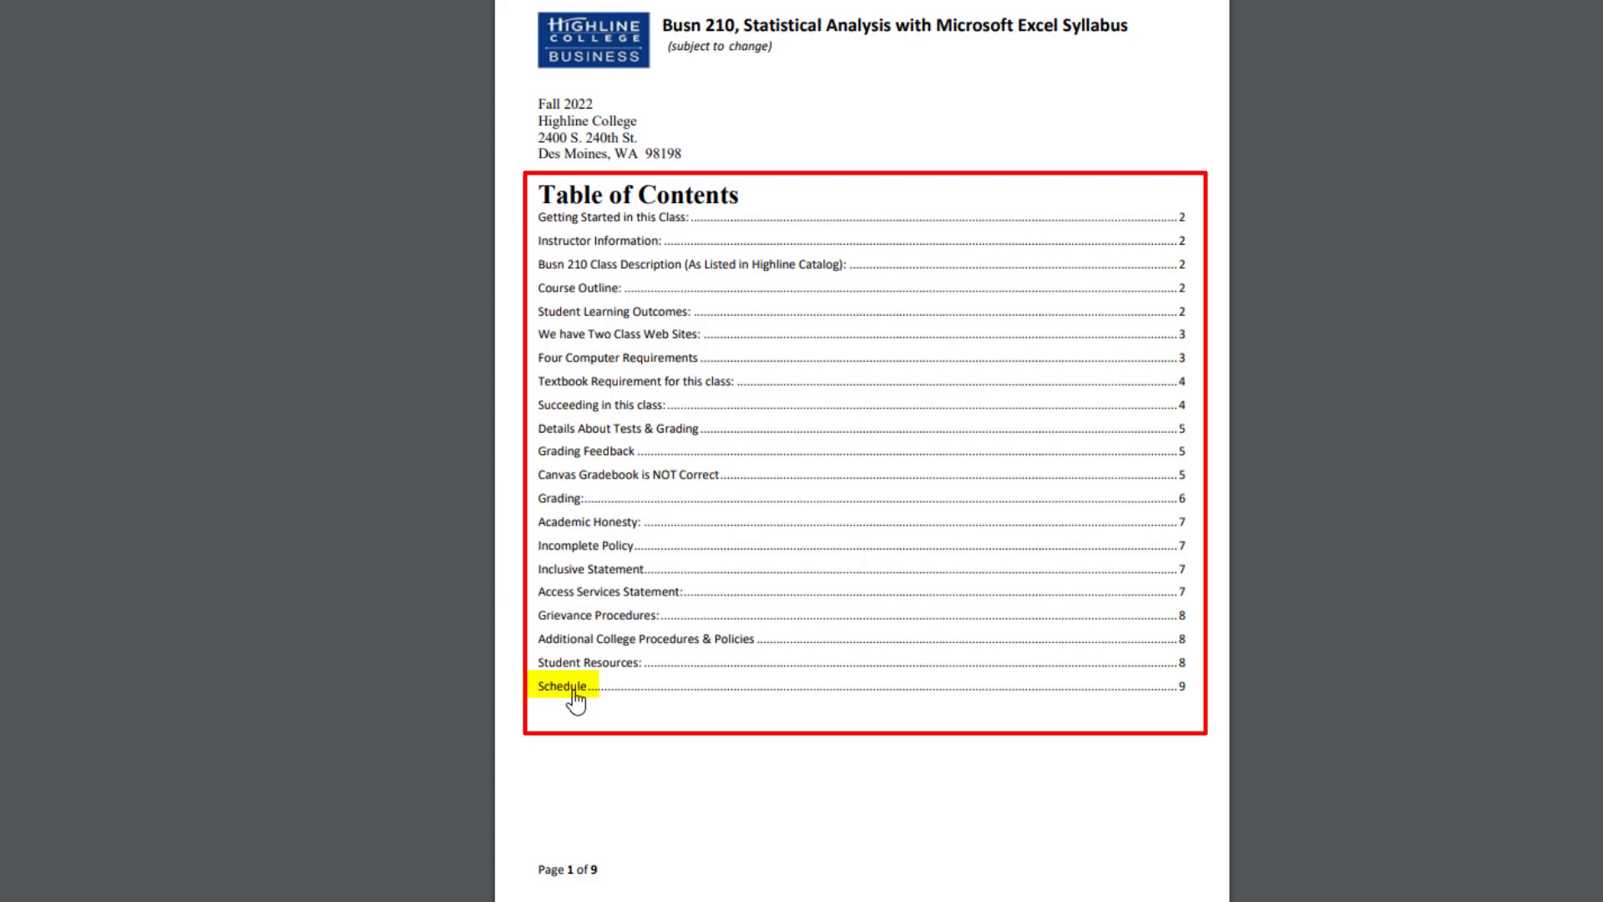
Step: Jump to the syllabus Schedule section, then back to page 1 with Ctrl+Home
{"action": "left_click", "coordinate": [555, 687]}
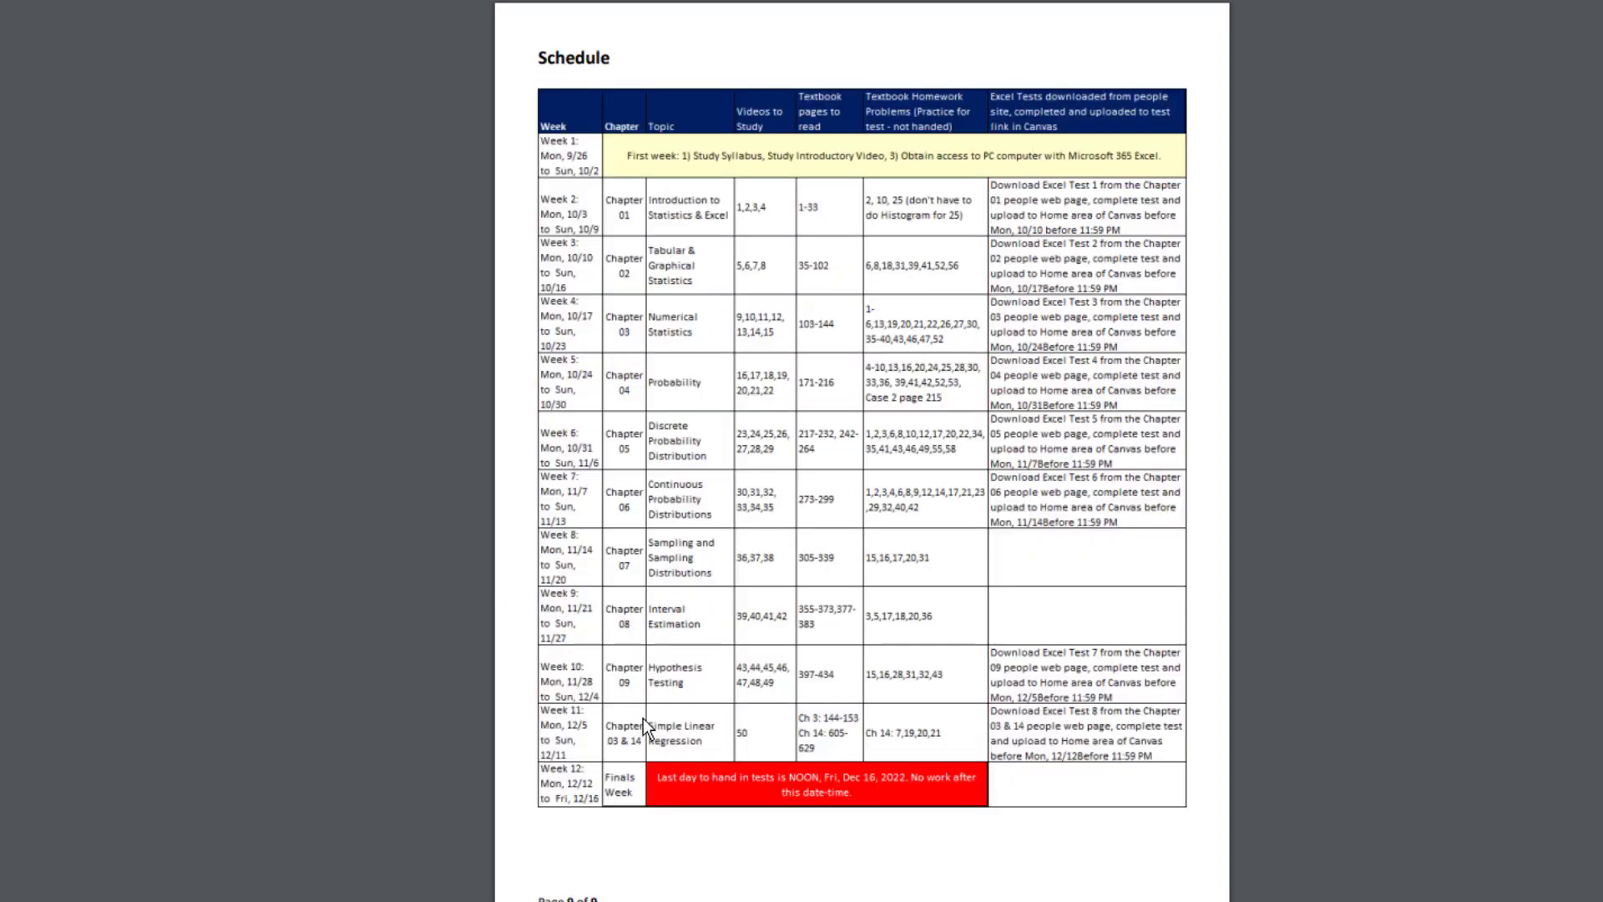
{"action": "key", "text": "ctrl+Home"}
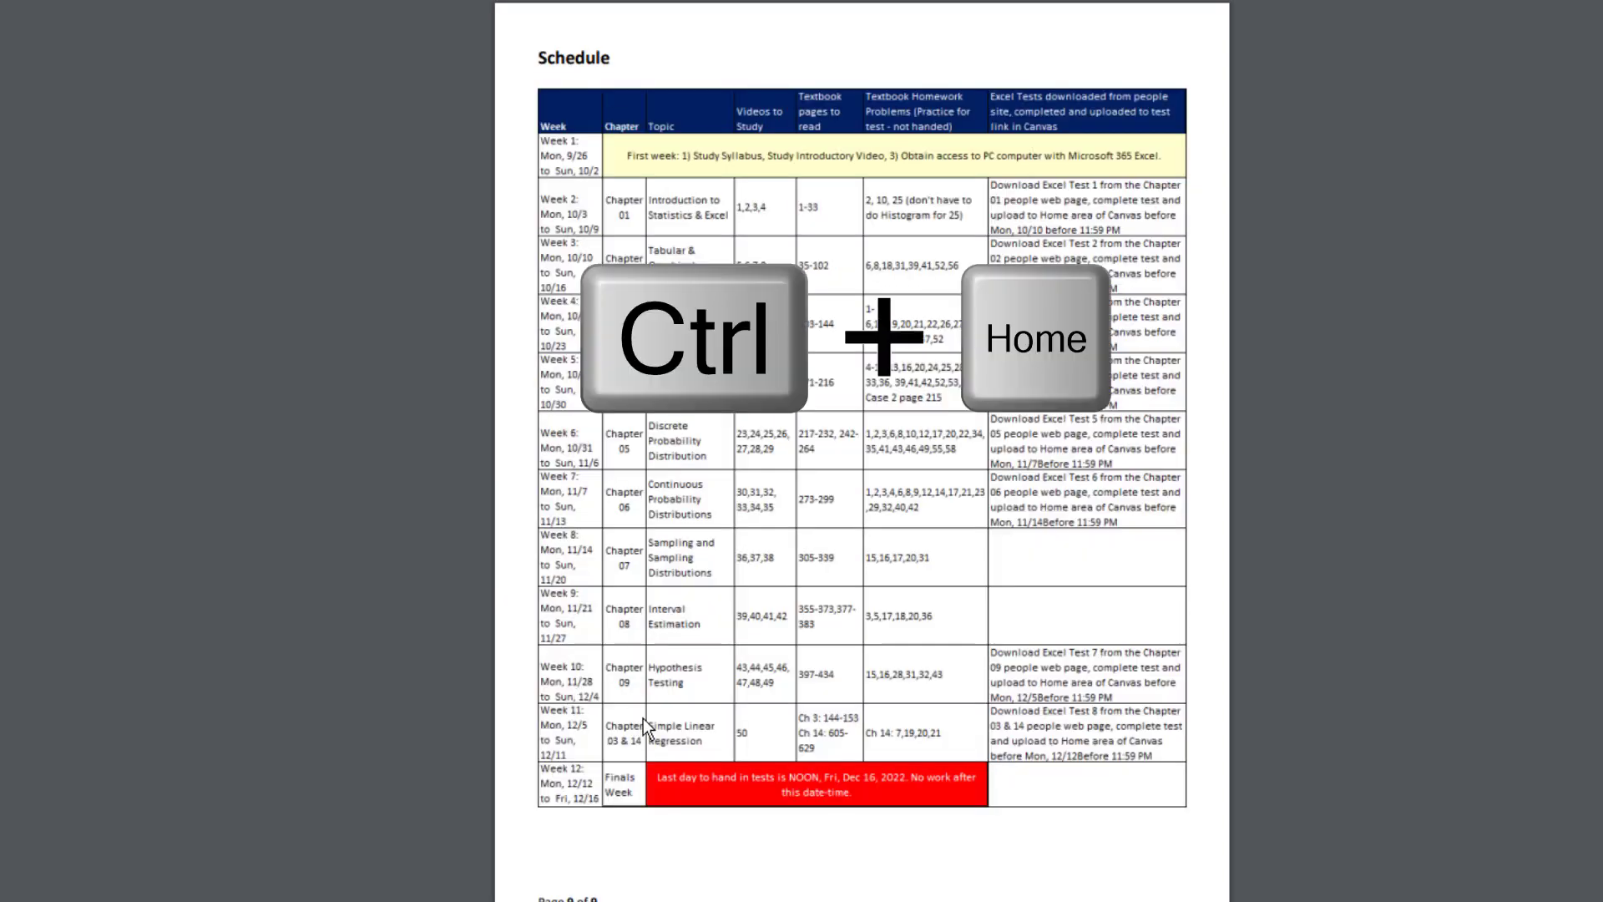
{"action": "key", "text": "ctrl+Home"}
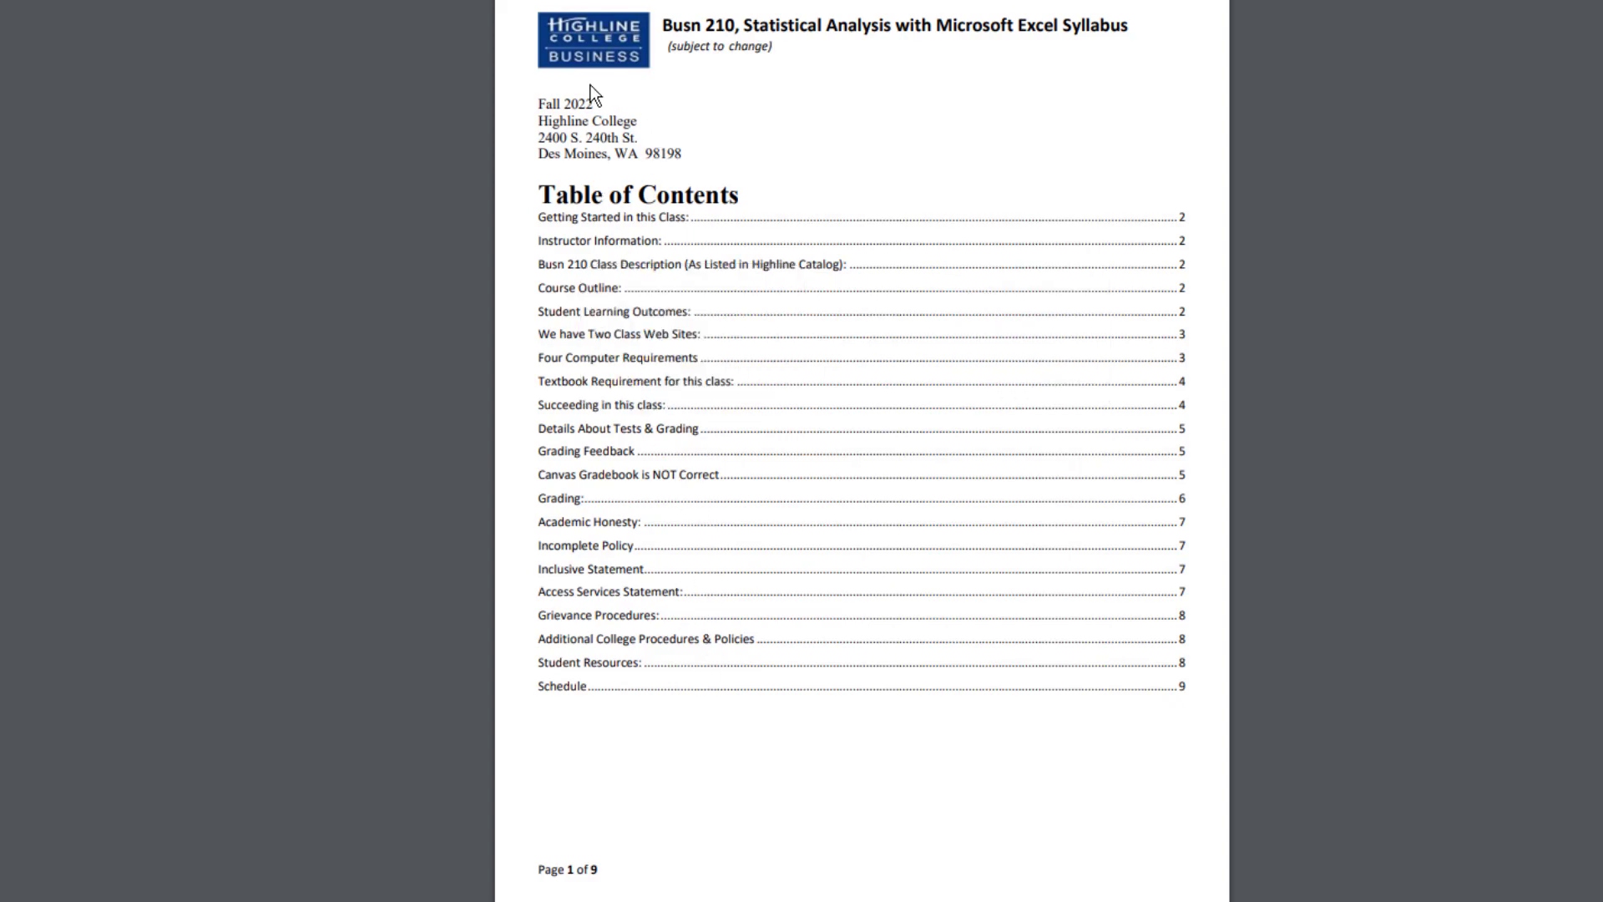
{"action": "mouse_move", "coordinate": [888, 747]}
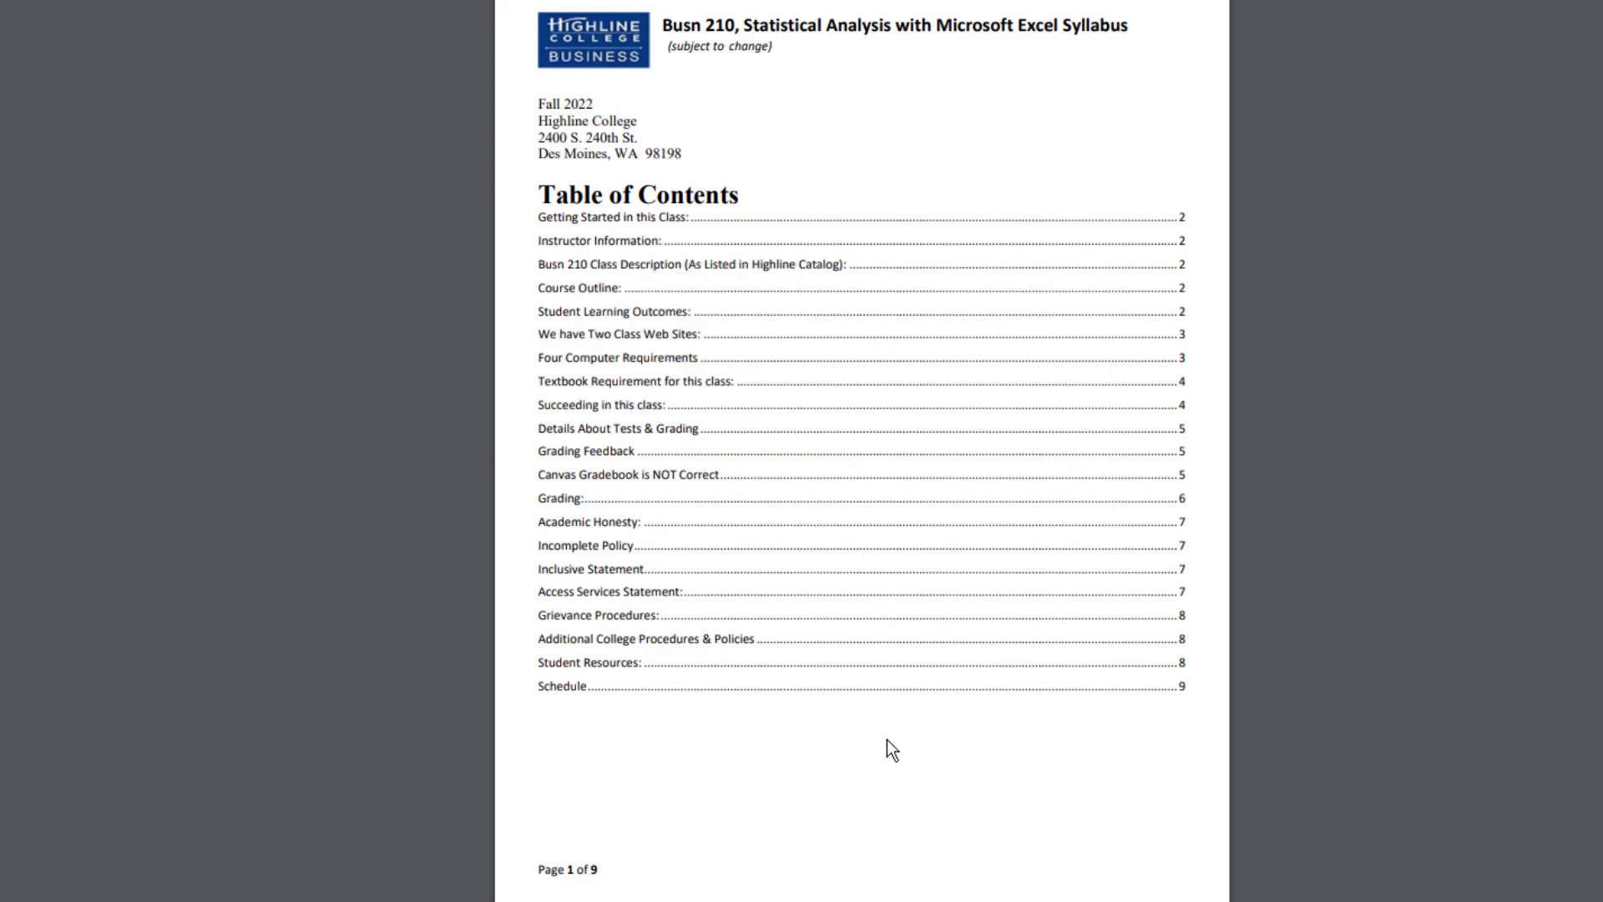
{"action": "mouse_move", "coordinate": [924, 635]}
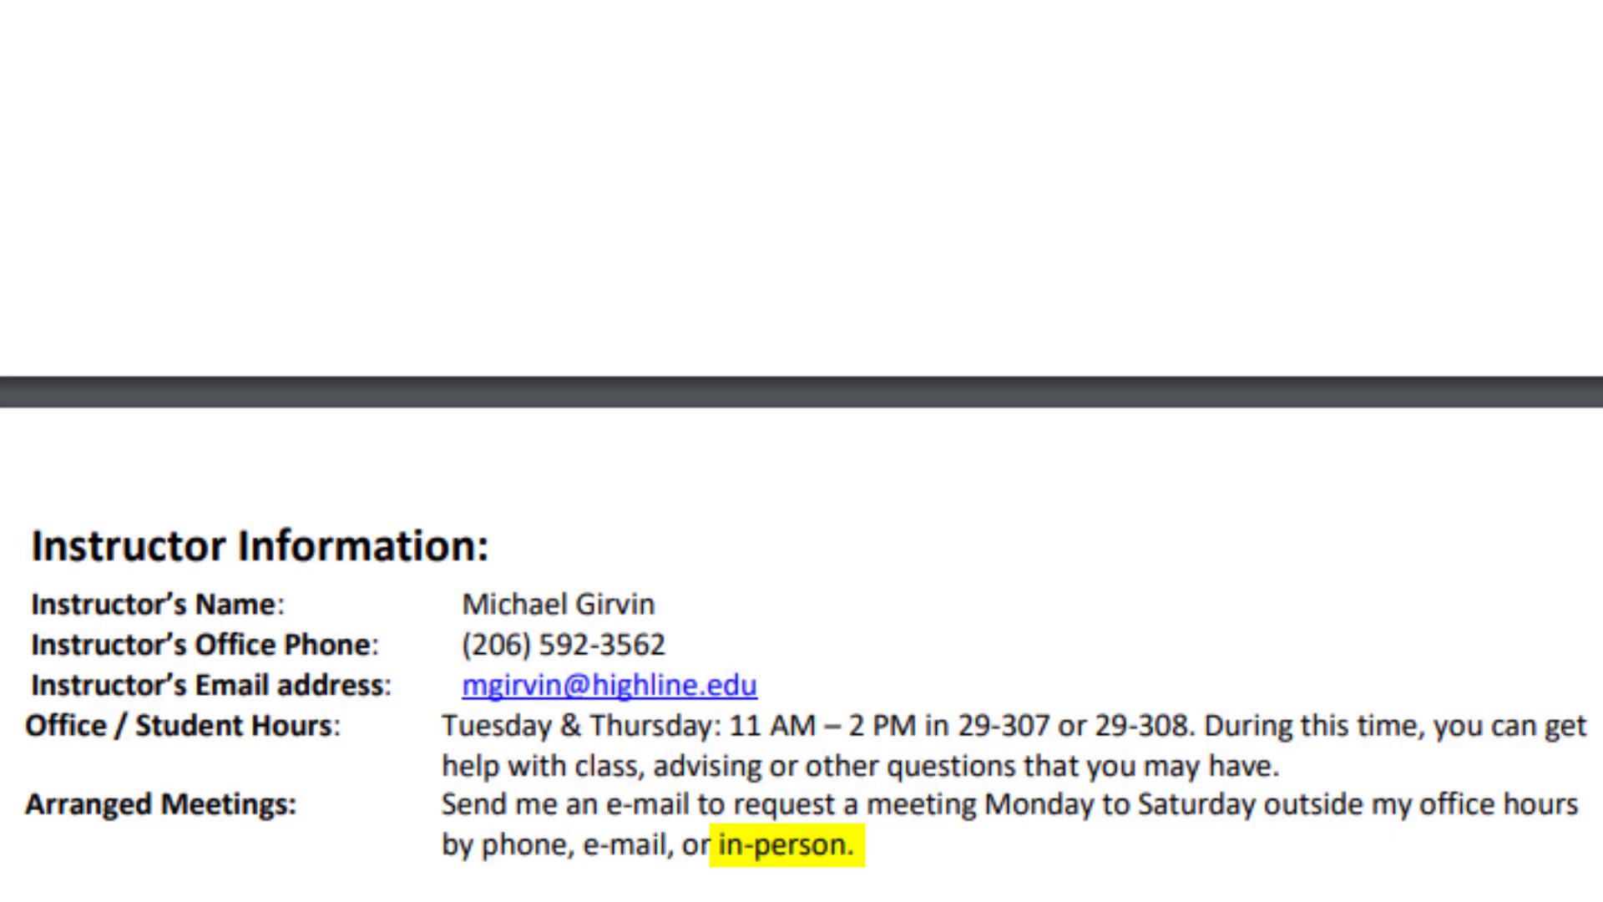
Step: Scroll the syllabus to the Fall 2022 sections table and the two class web sites
{"action": "scroll", "scroll_direction": "down", "scroll_amount": 3}
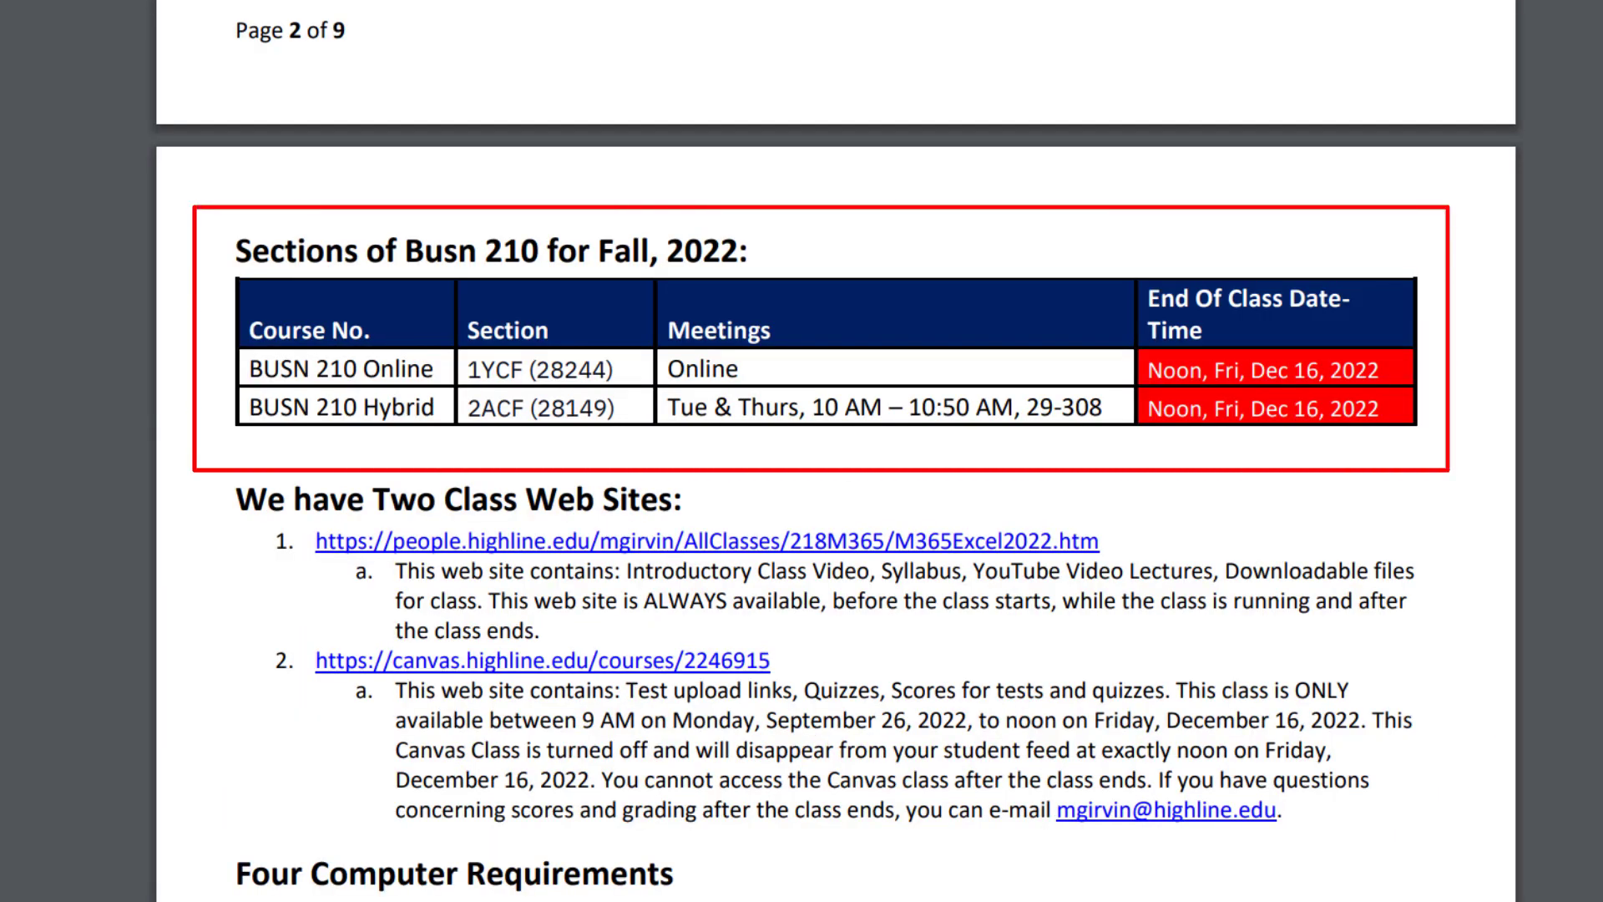
{"action": "double_click", "coordinate": [401, 368]}
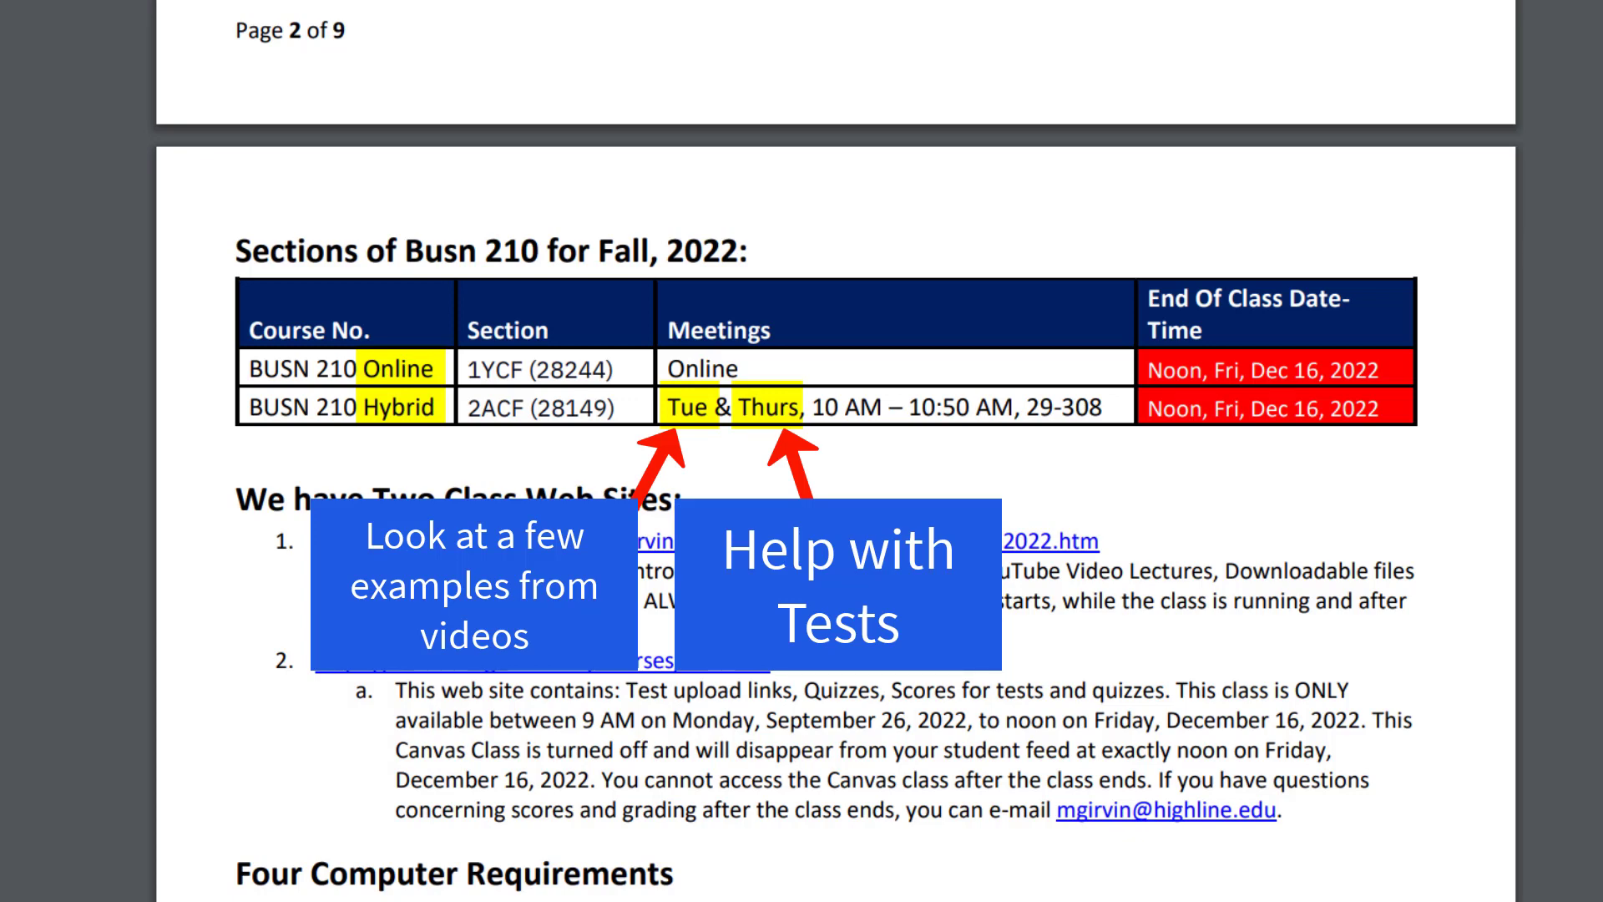
{"action": "scroll", "scroll_direction": "down", "scroll_amount": 3}
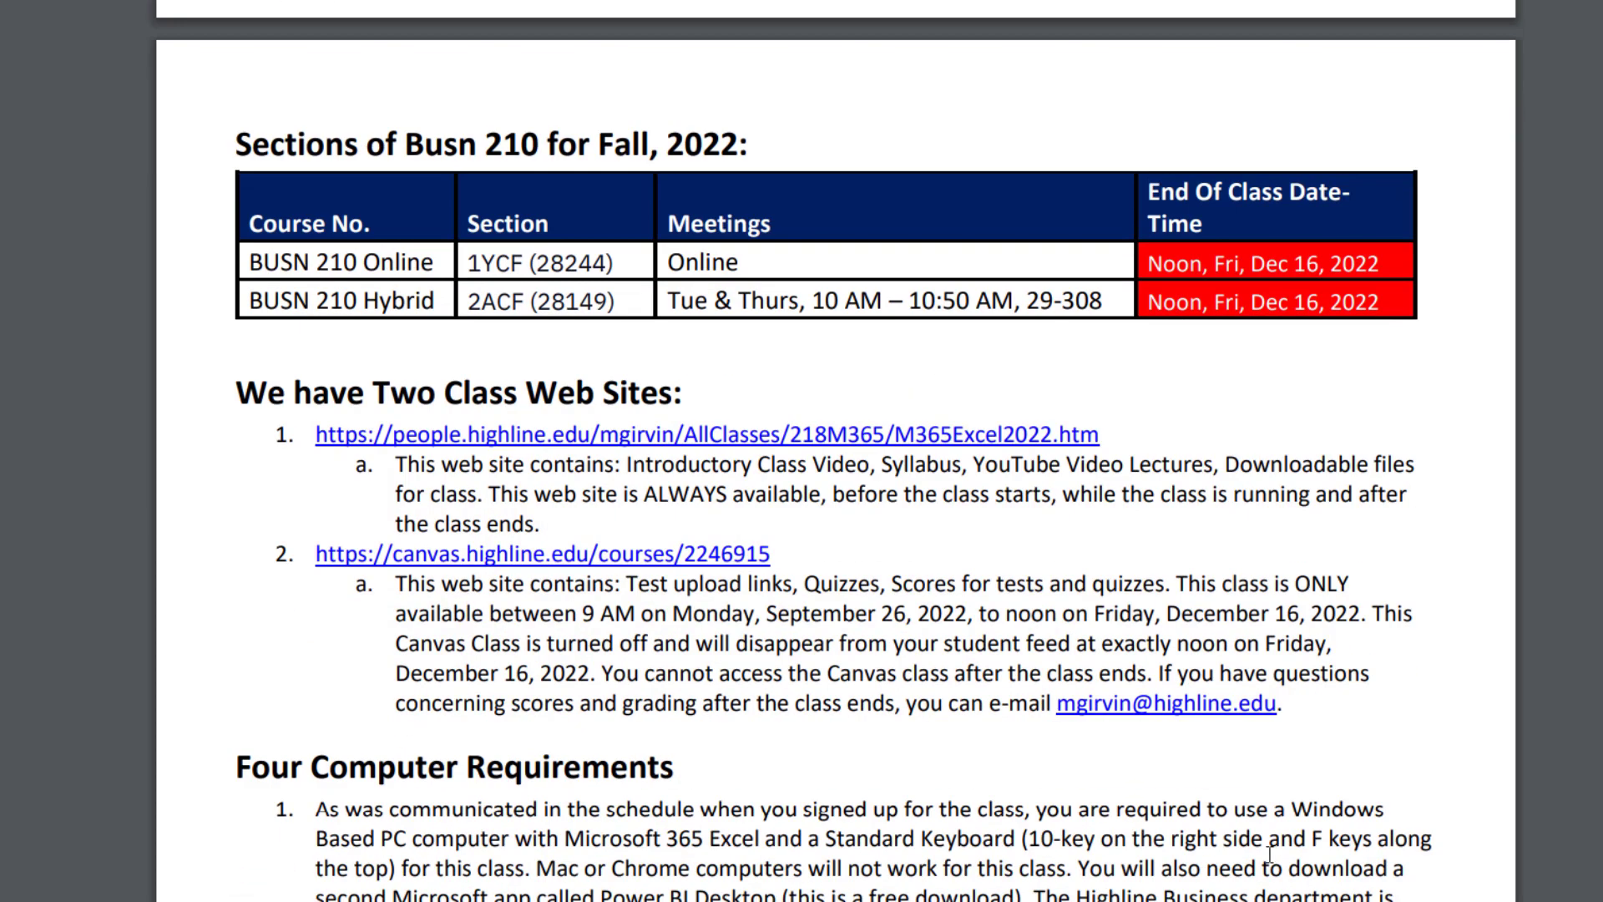
Step: Scroll down to show the full Four Computer Requirements section
{"action": "scroll", "scroll_direction": "down", "scroll_amount": 3}
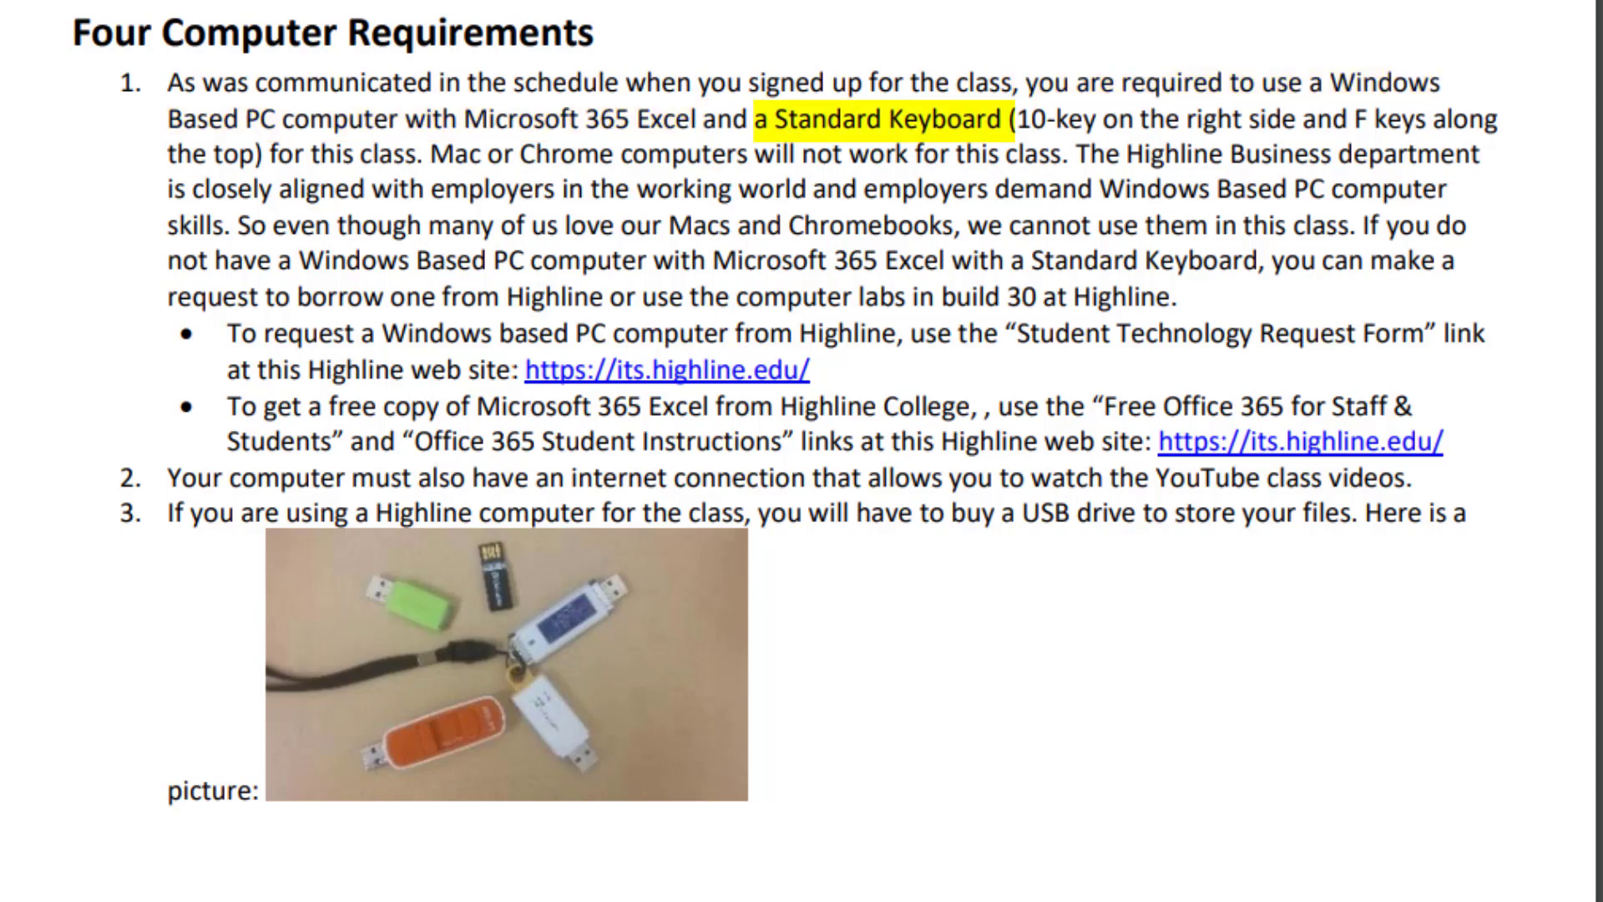
{"action": "scroll", "scroll_direction": "down", "scroll_amount": 3}
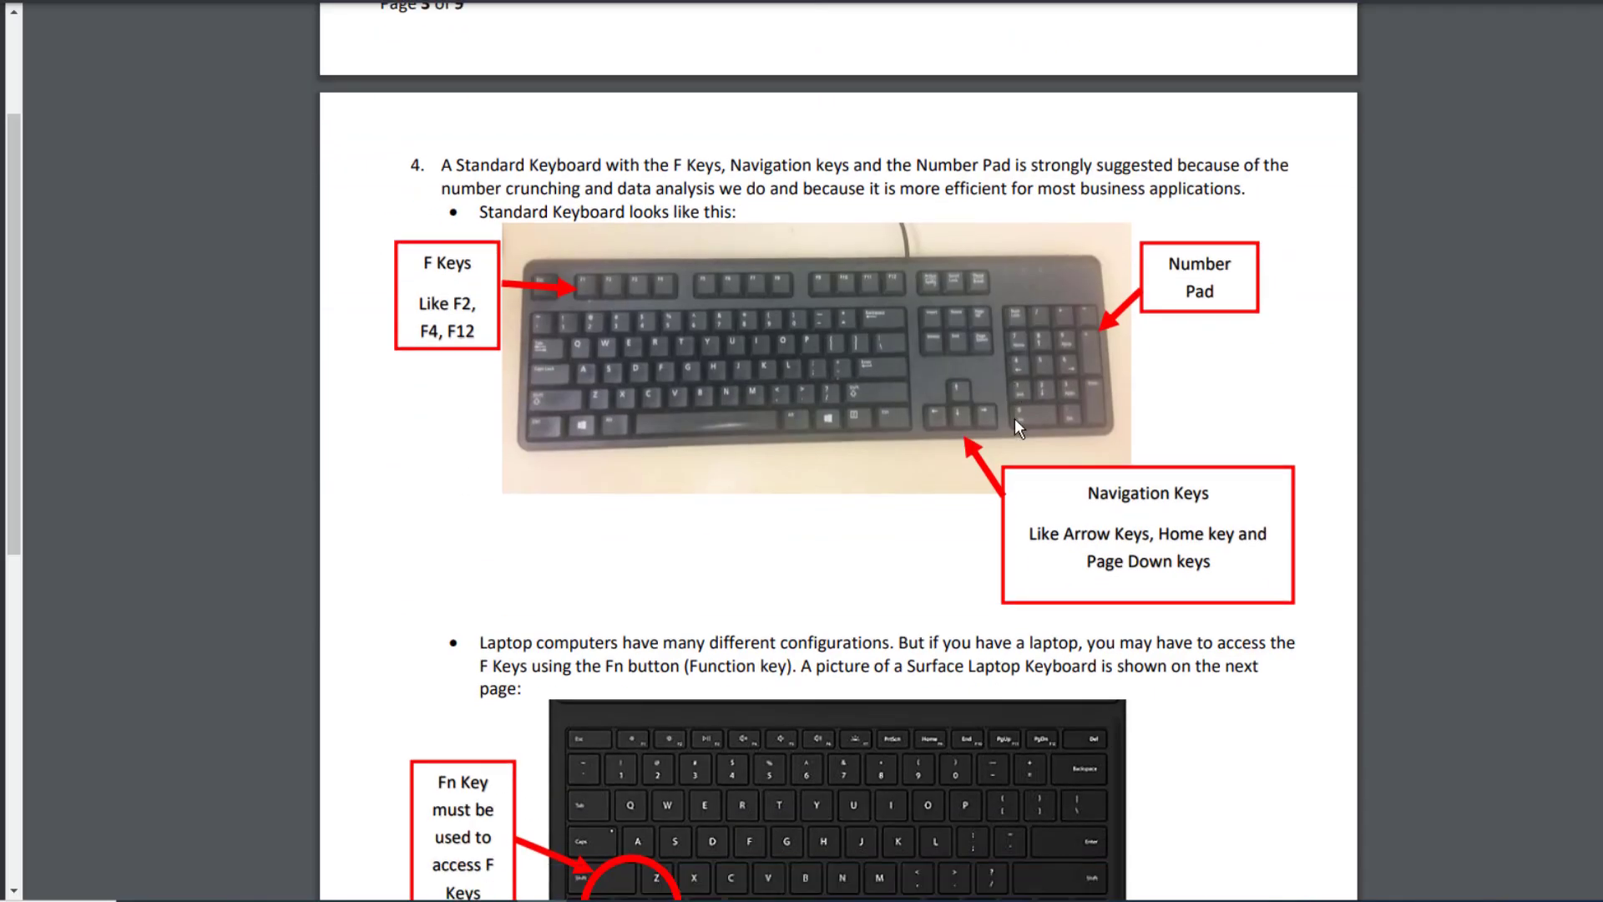
{"action": "scroll", "scroll_direction": "down", "scroll_amount": 3}
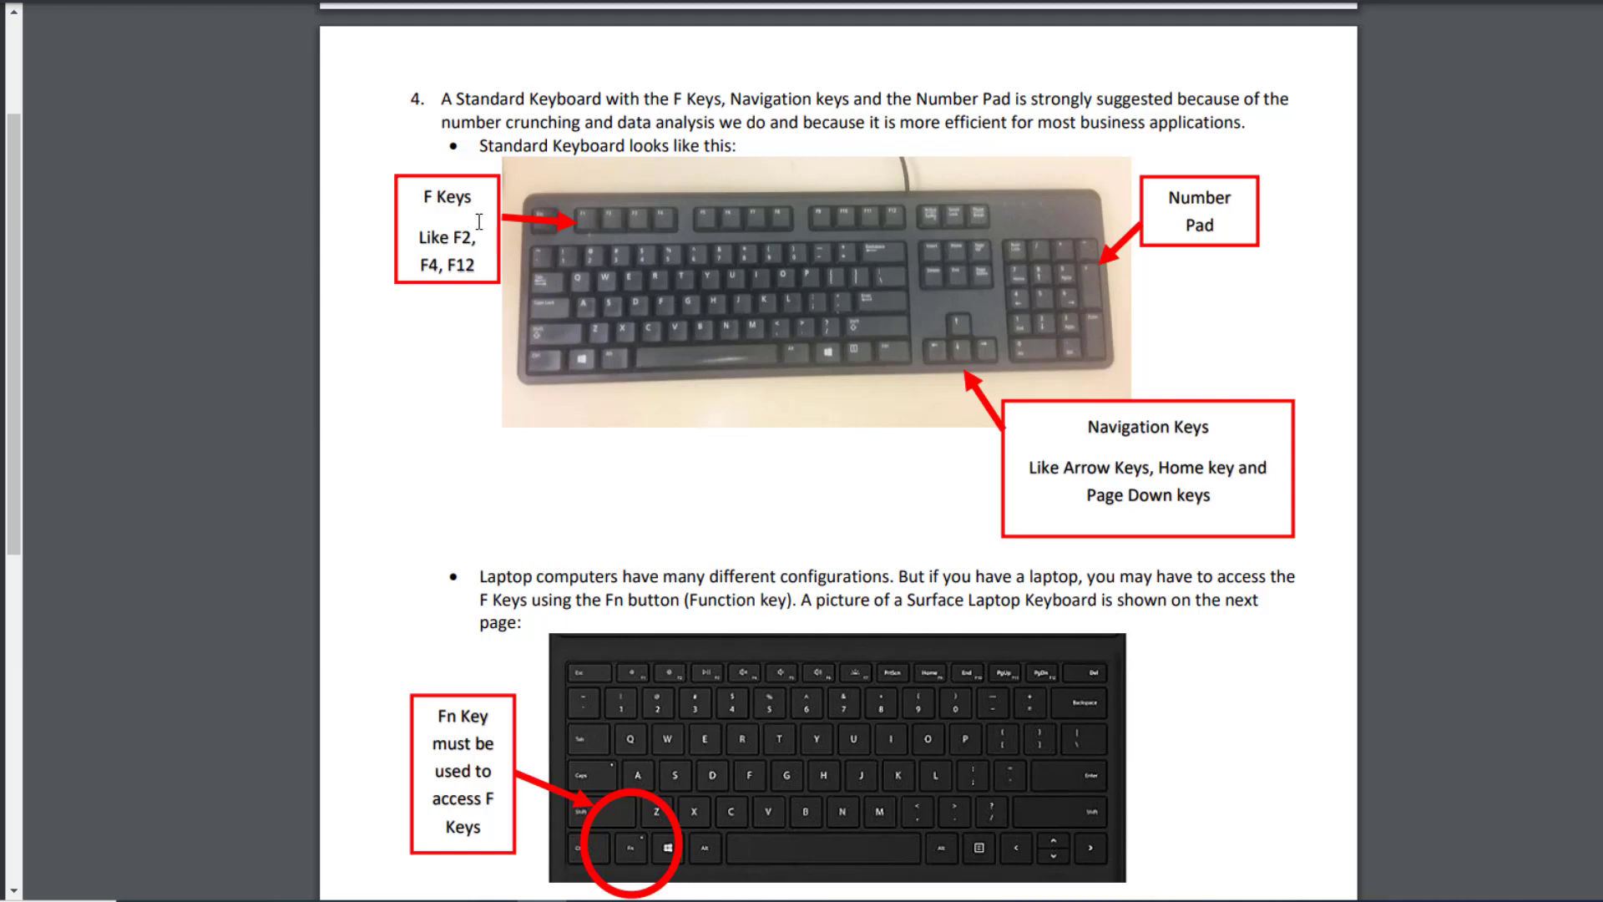
{"action": "mouse_move", "coordinate": [948, 664]}
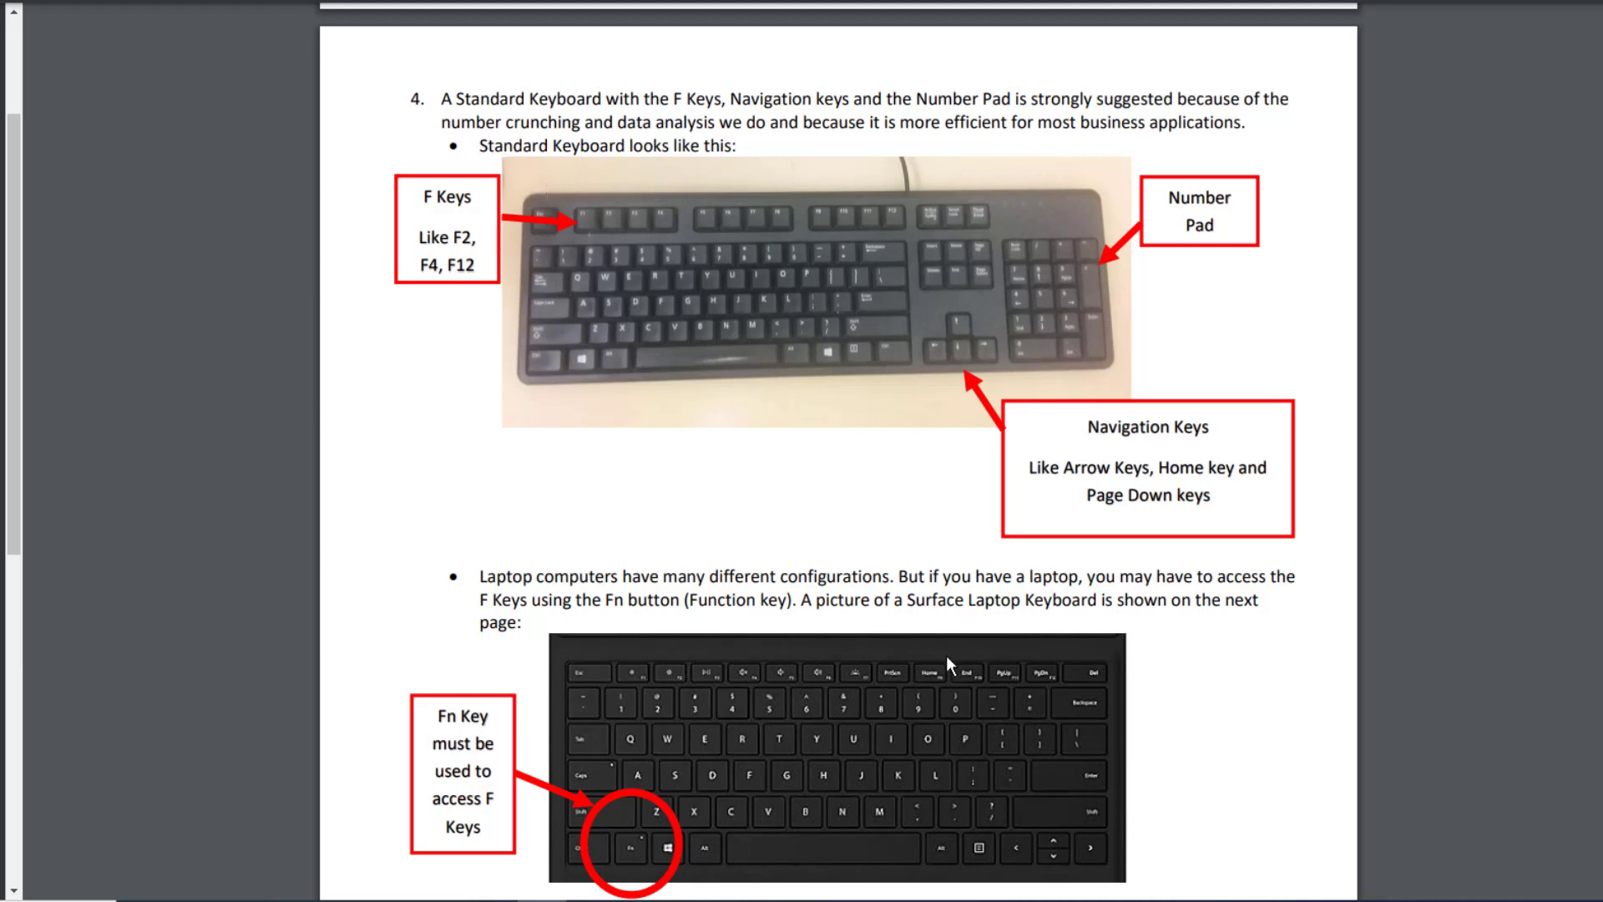
{"action": "mouse_move", "coordinate": [774, 719]}
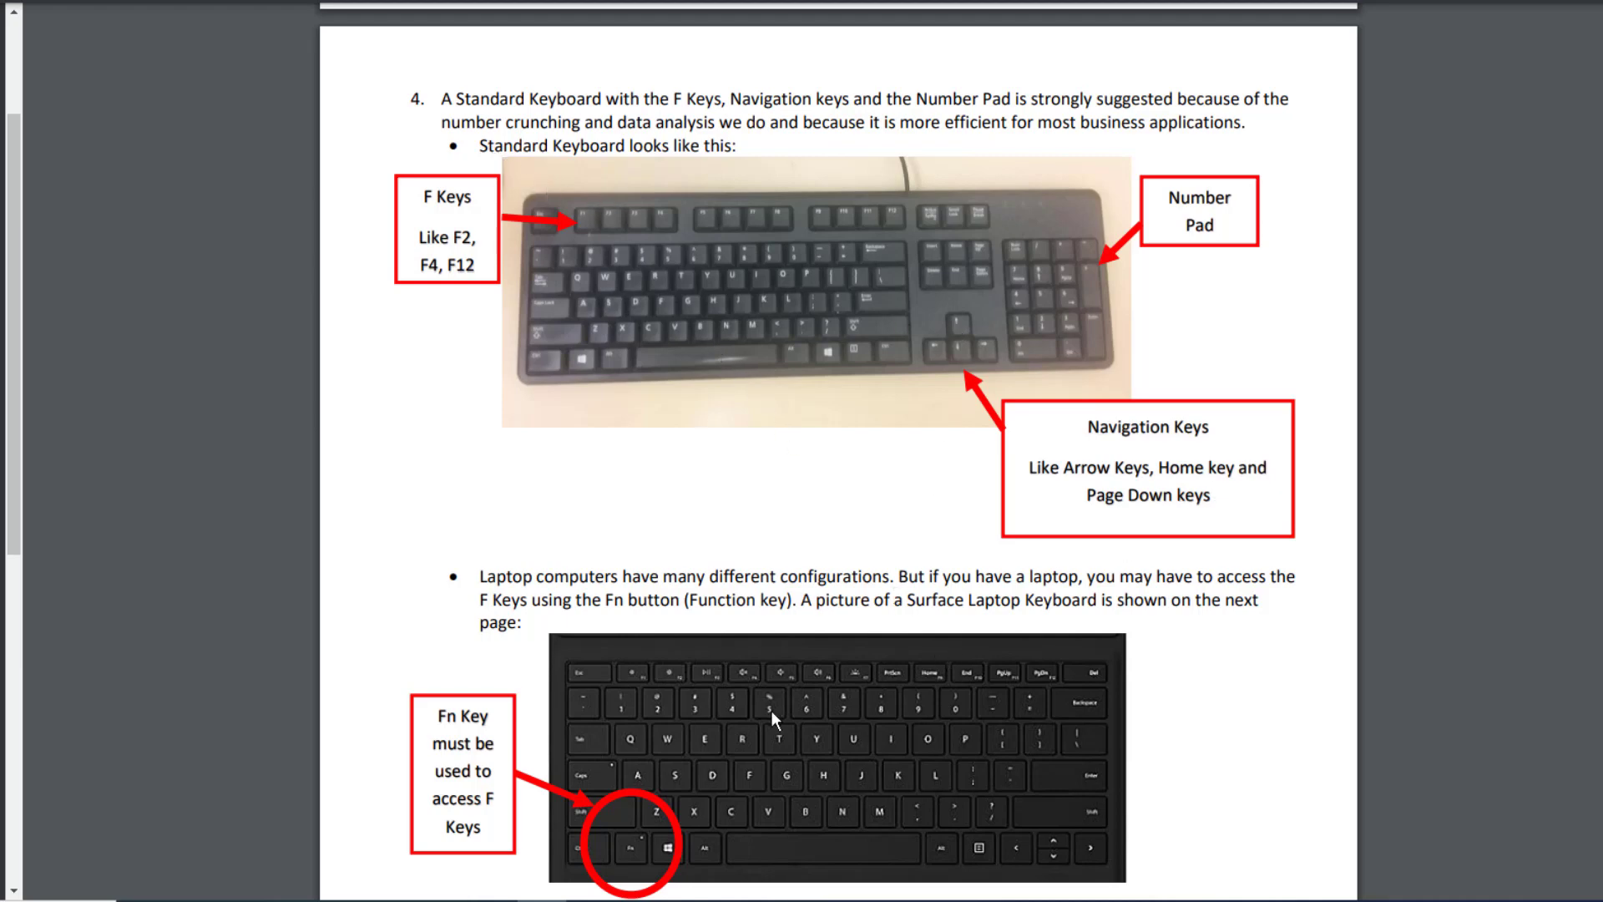
{"action": "mouse_move", "coordinate": [588, 797]}
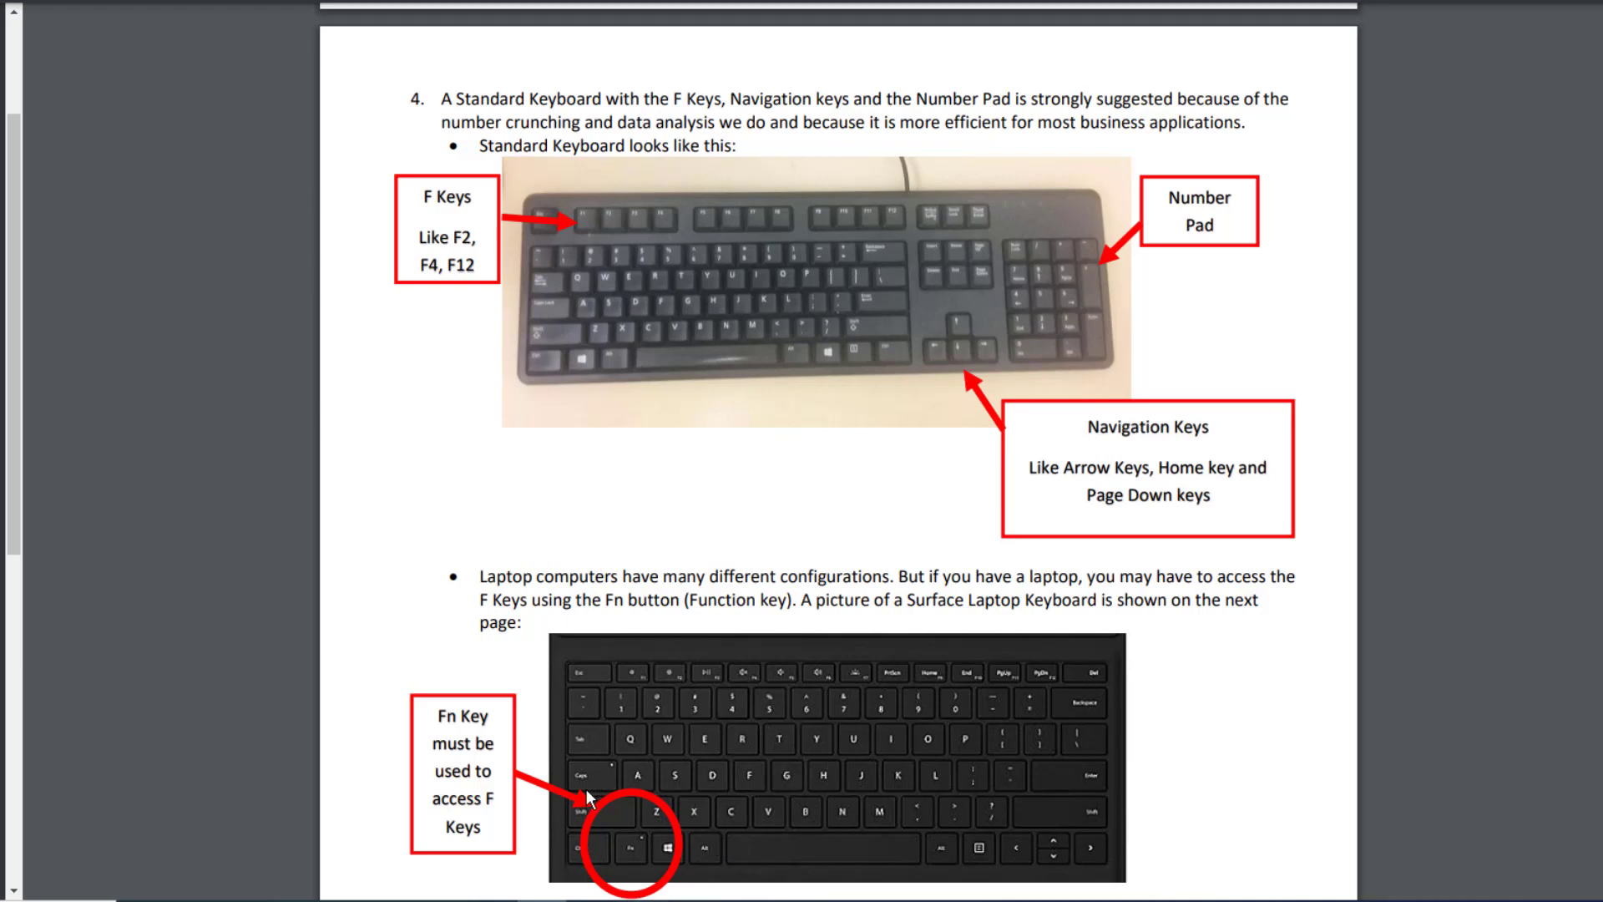
{"action": "mouse_move", "coordinate": [632, 848]}
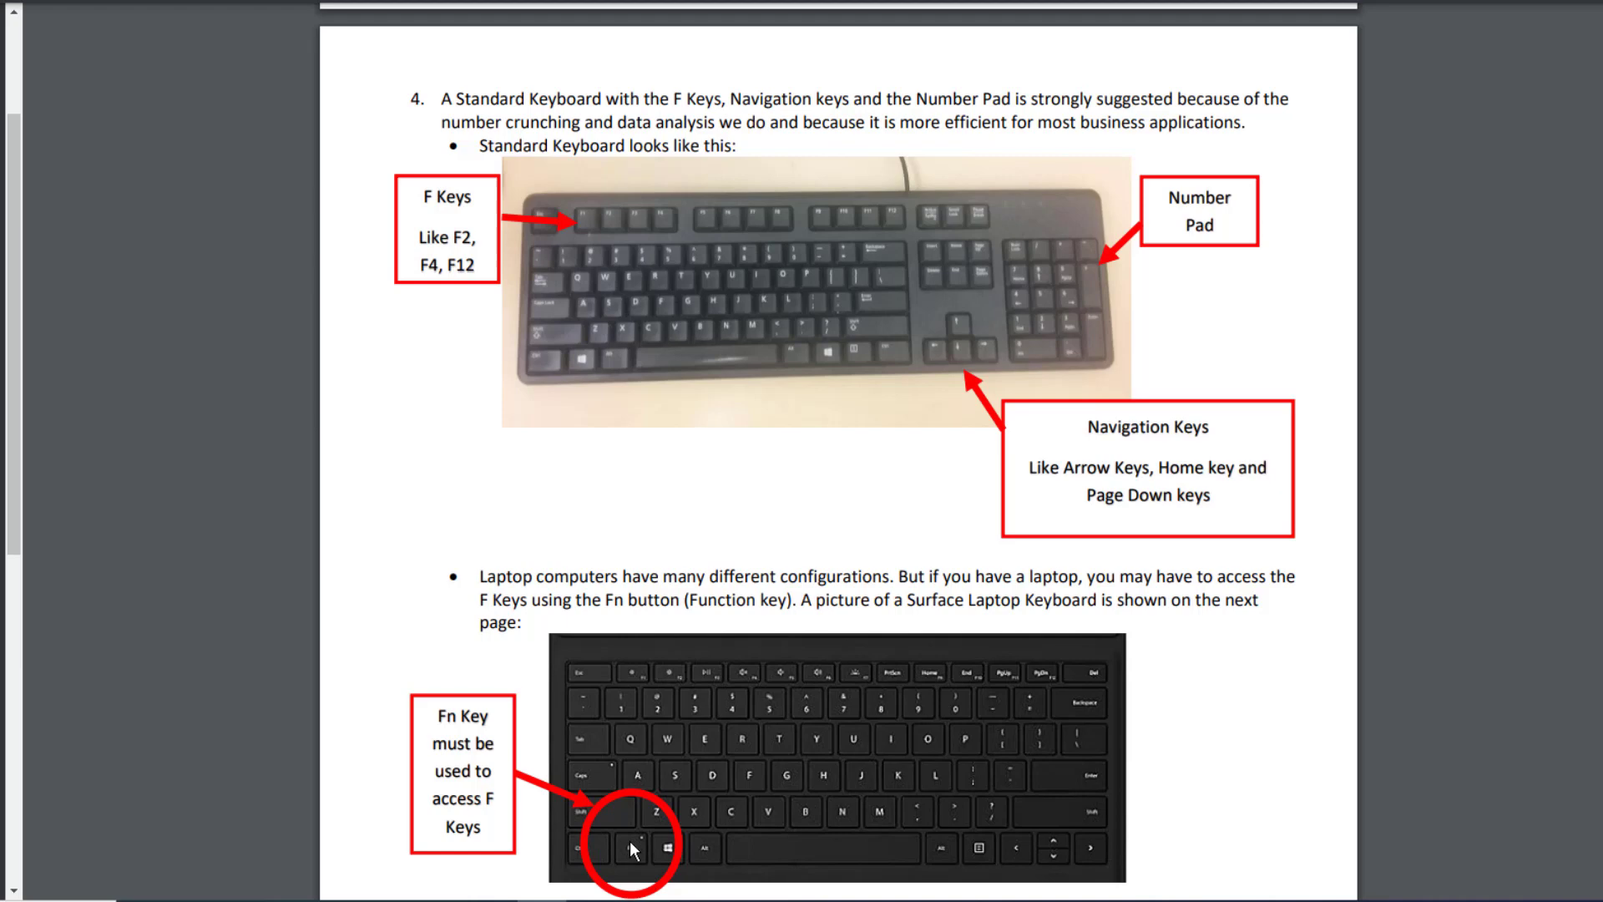
{"action": "mouse_move", "coordinate": [993, 682]}
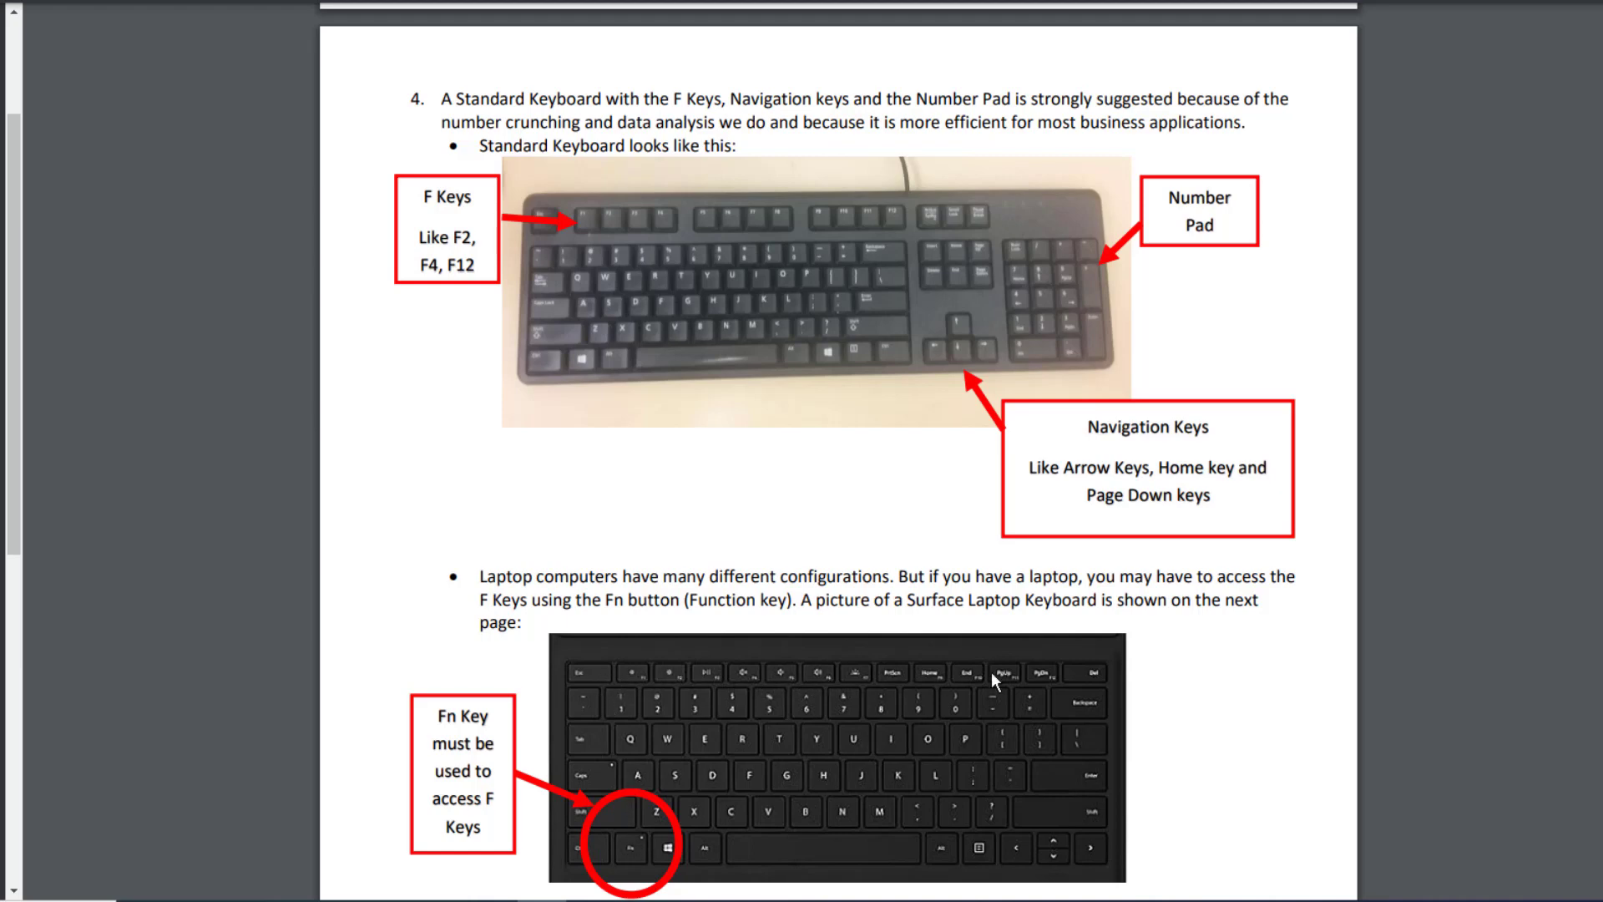
{"action": "mouse_move", "coordinate": [598, 230]}
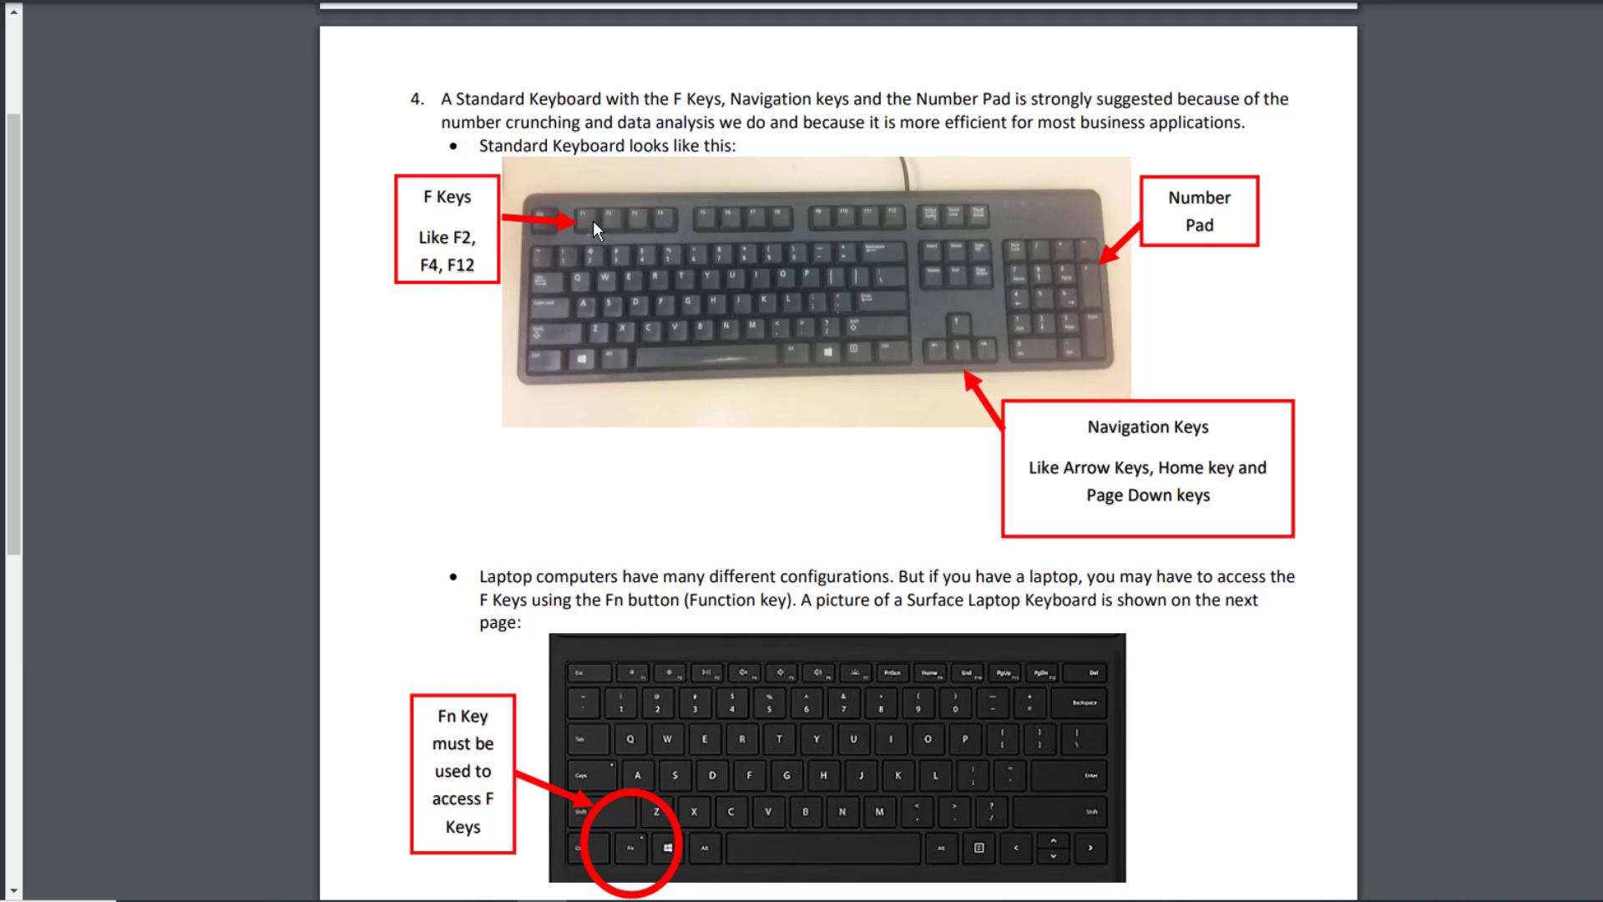
{"action": "mouse_move", "coordinate": [788, 583]}
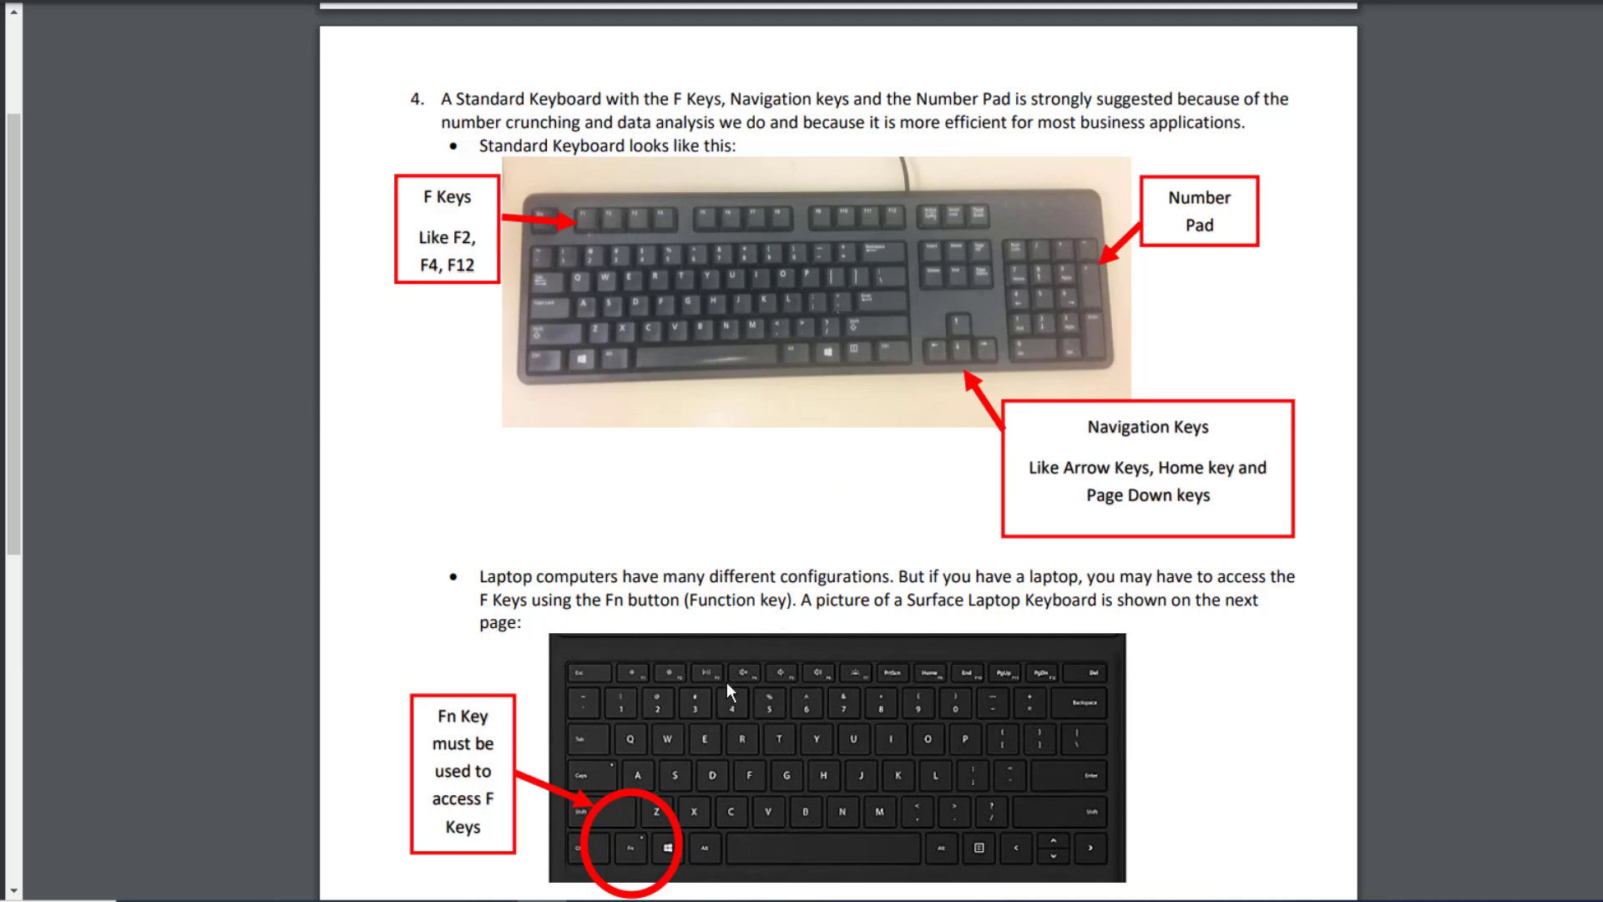
{"action": "mouse_move", "coordinate": [655, 862]}
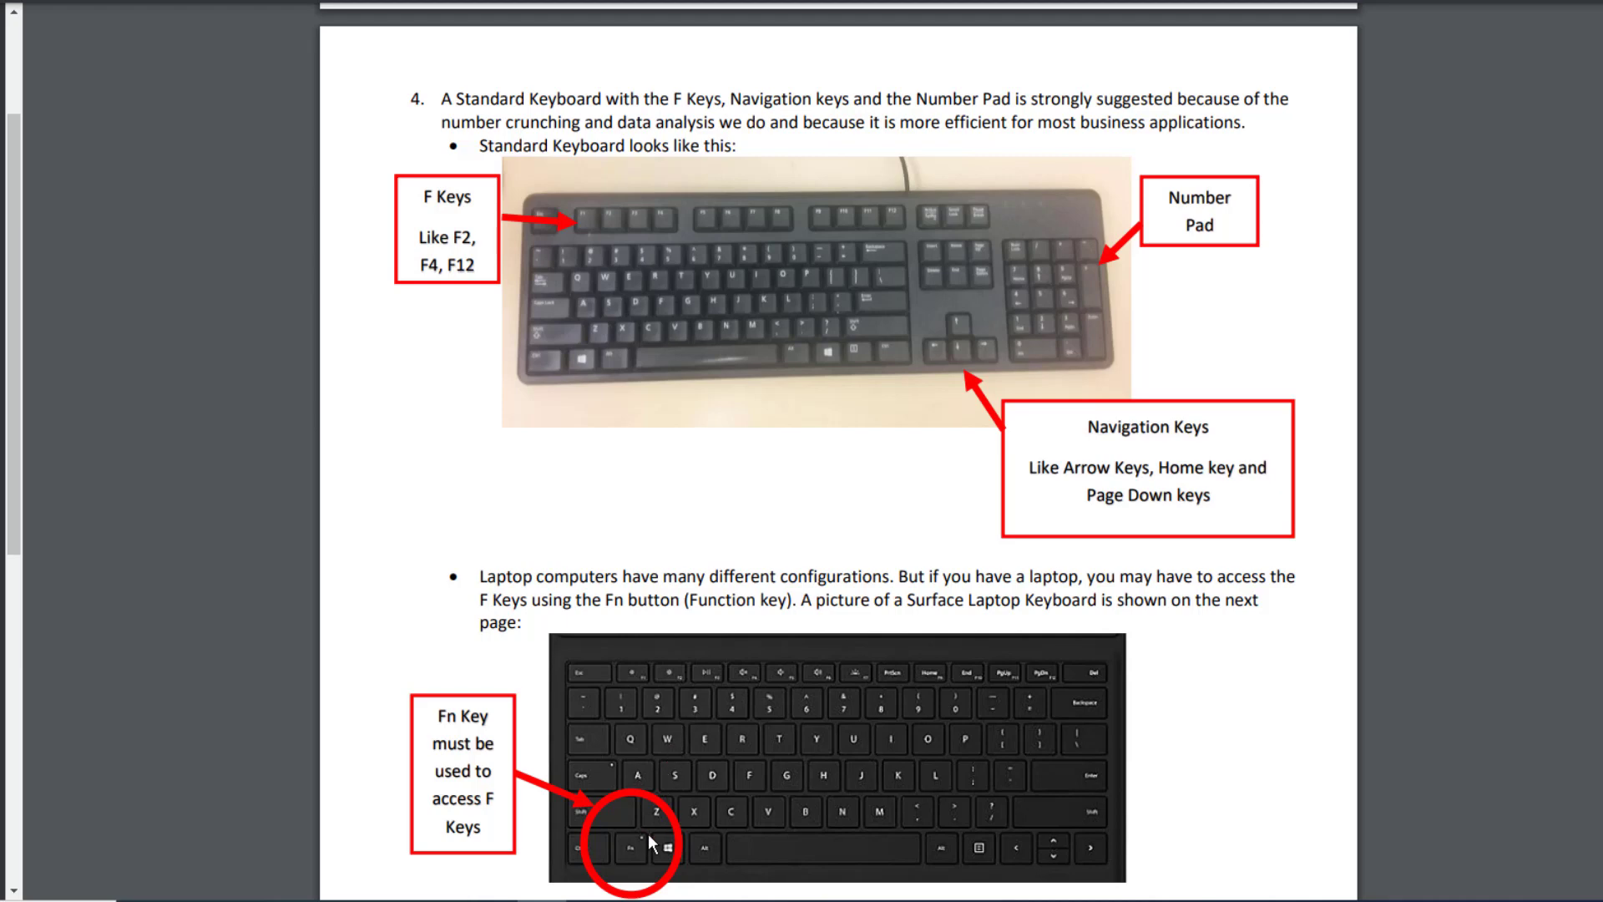
{"action": "mouse_move", "coordinate": [655, 881]}
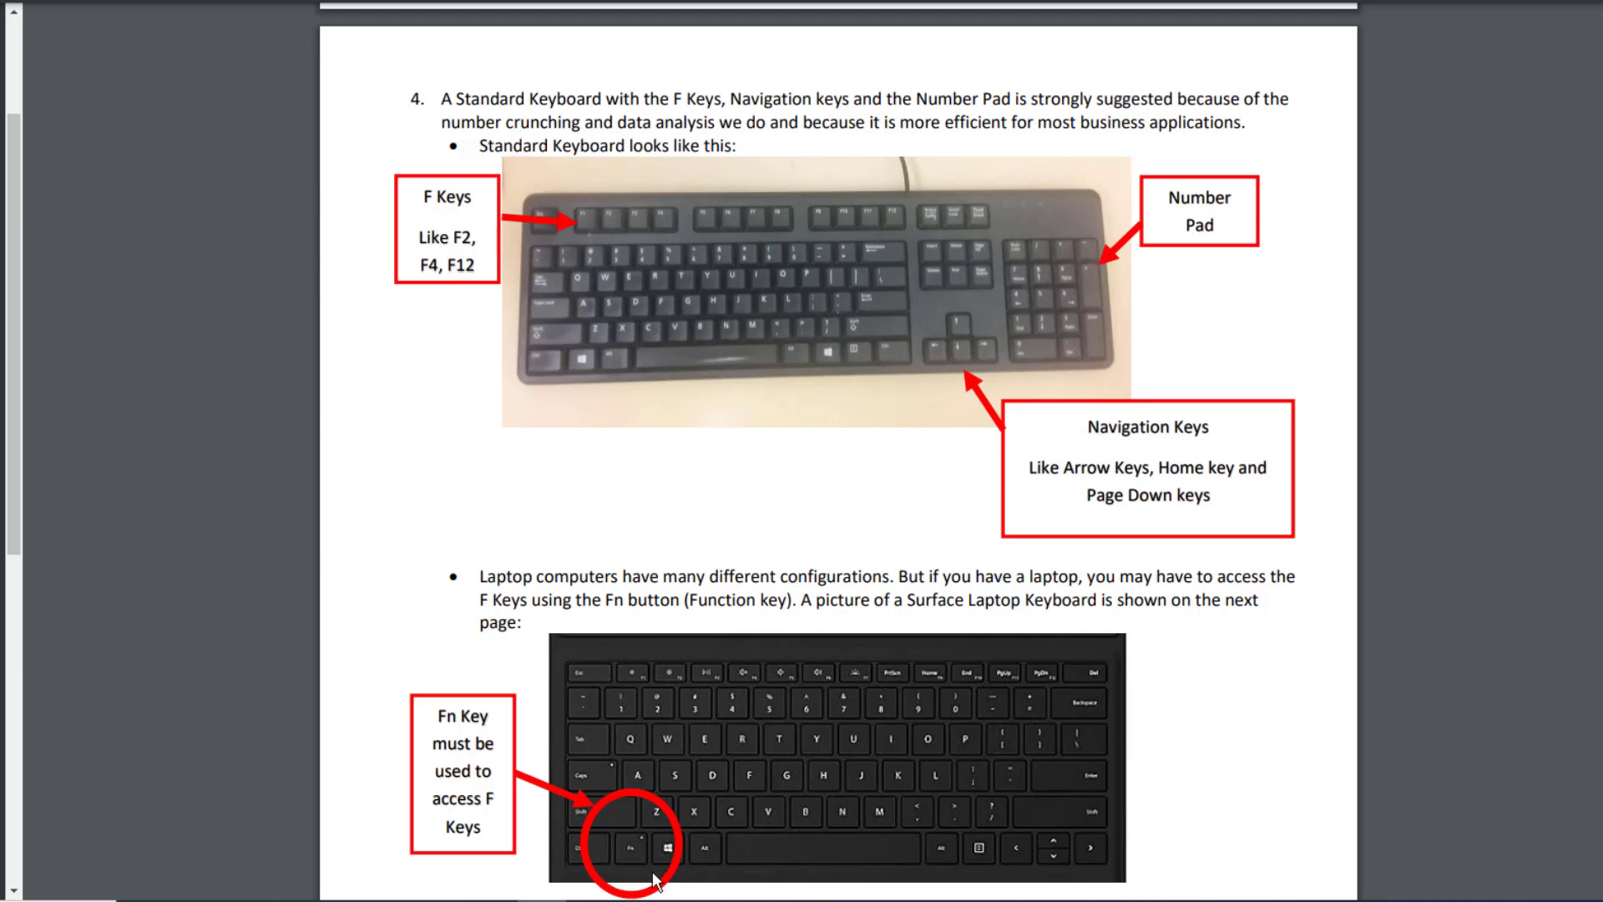
{"action": "mouse_move", "coordinate": [816, 294]}
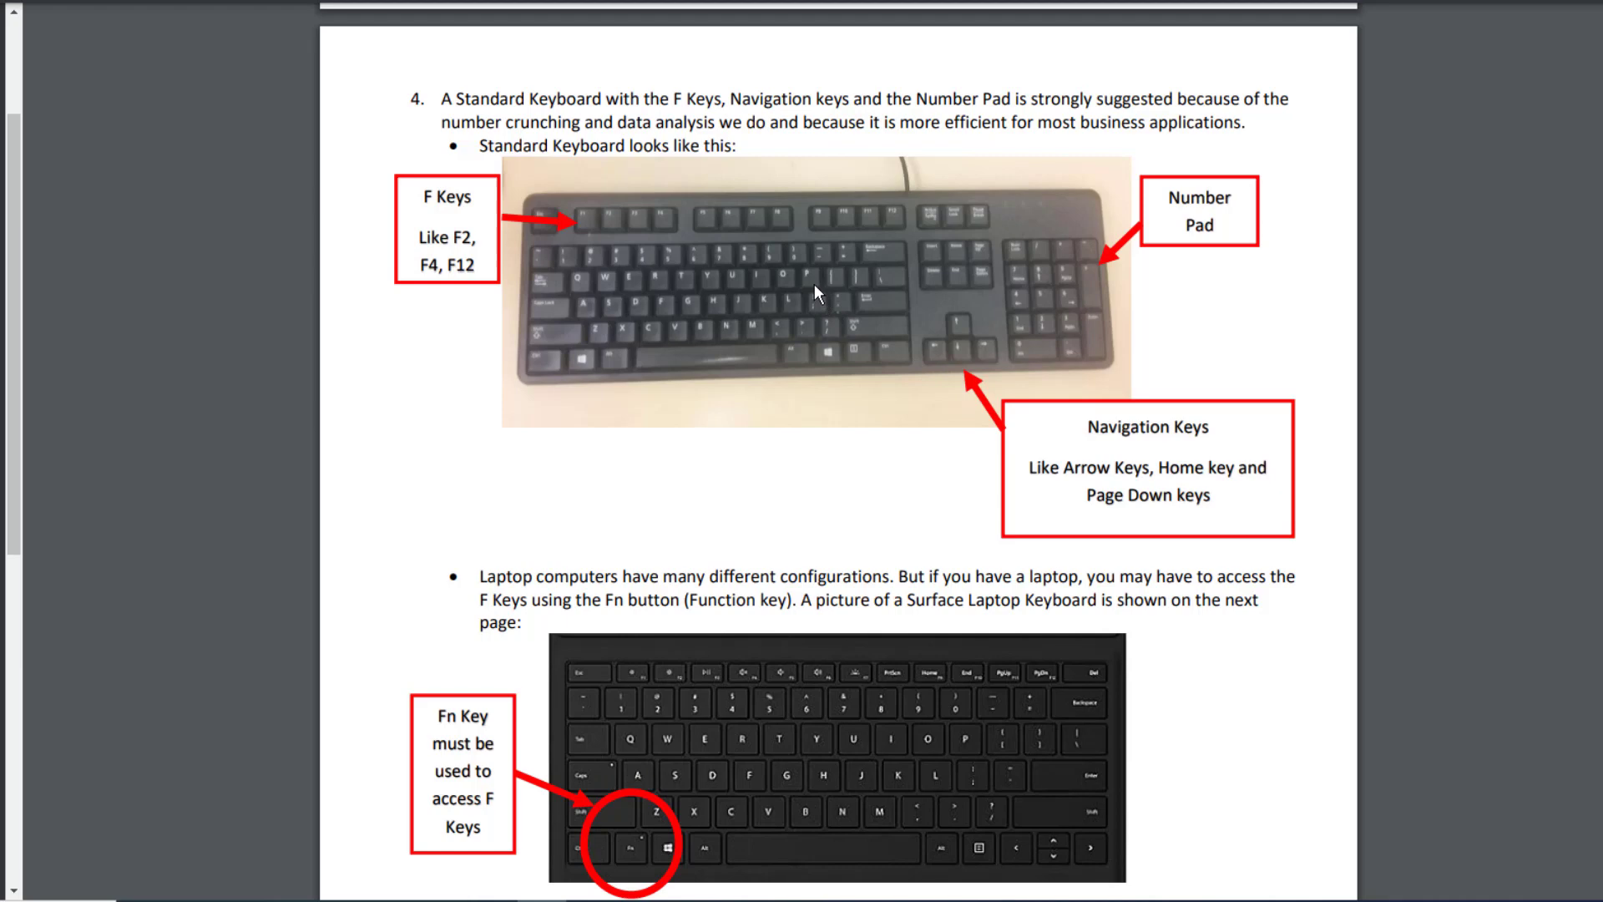
{"action": "mouse_move", "coordinate": [960, 323]}
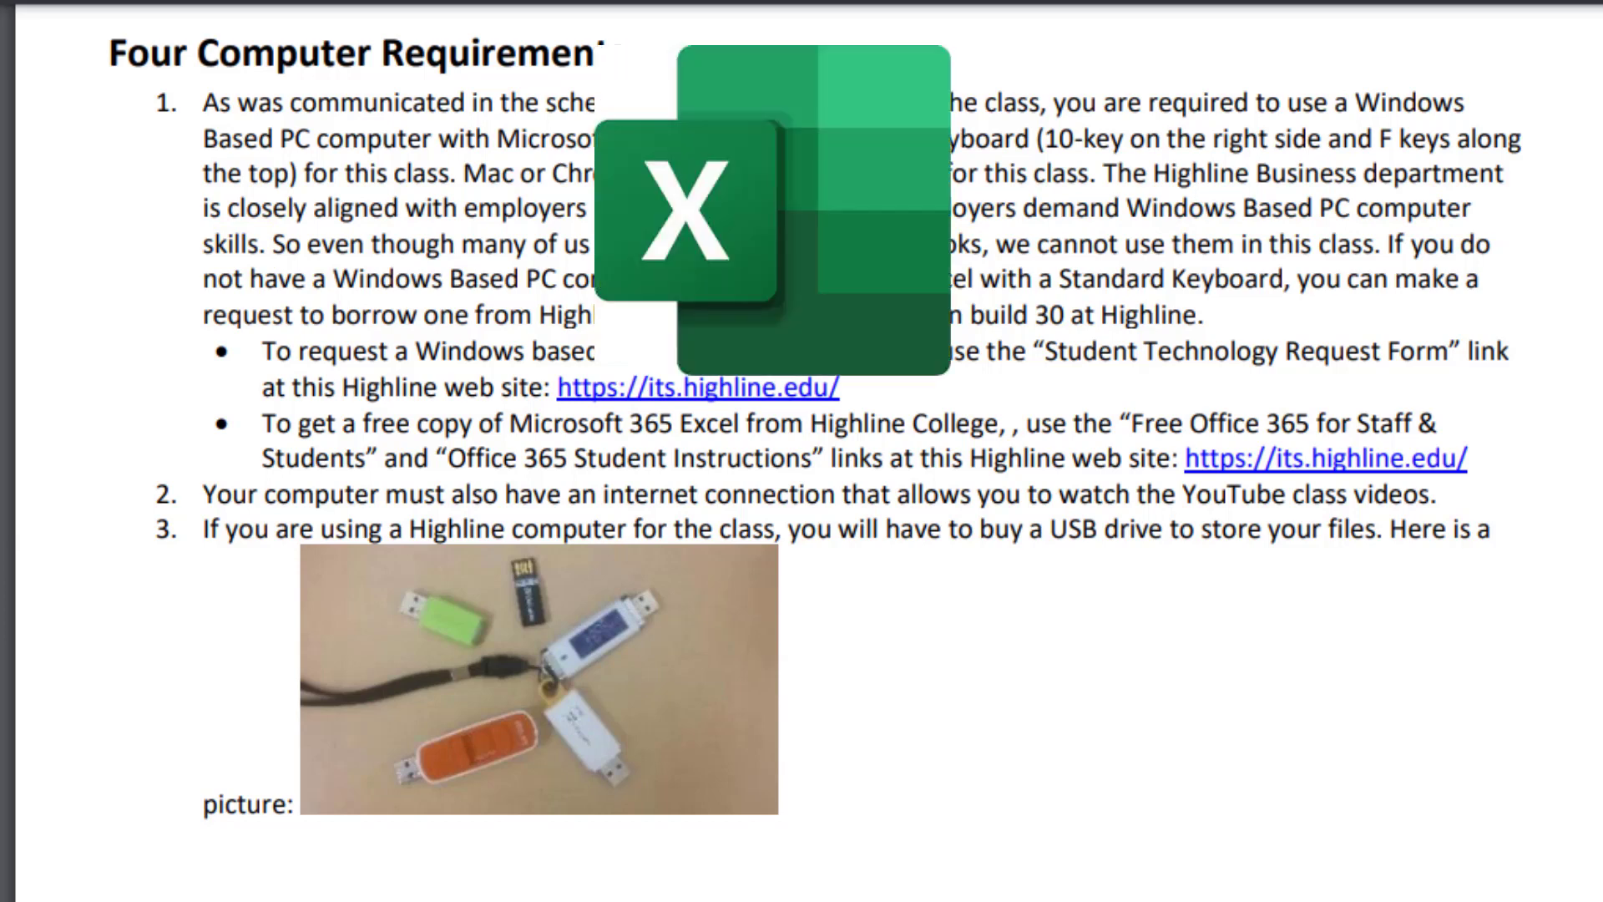
Step: Return to Four Computer Requirements and mark requirement 3's USB drive picture
{"action": "left_click_drag", "start_coordinate": [992, 242], "coordinate": [1257, 77]}
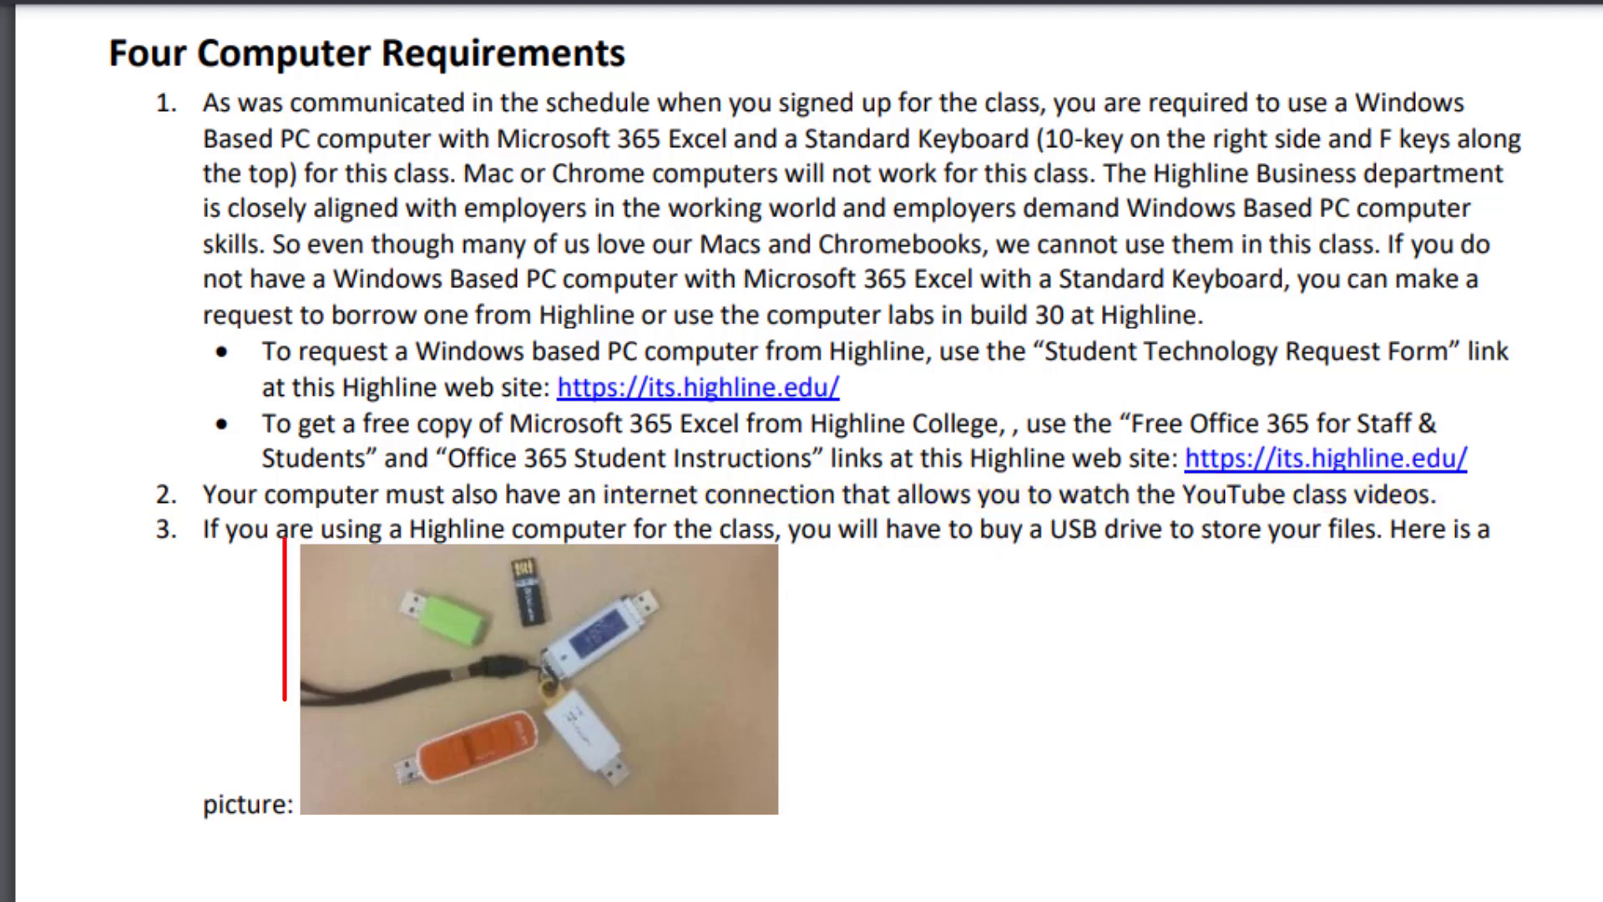
{"action": "left_click", "coordinate": [541, 674]}
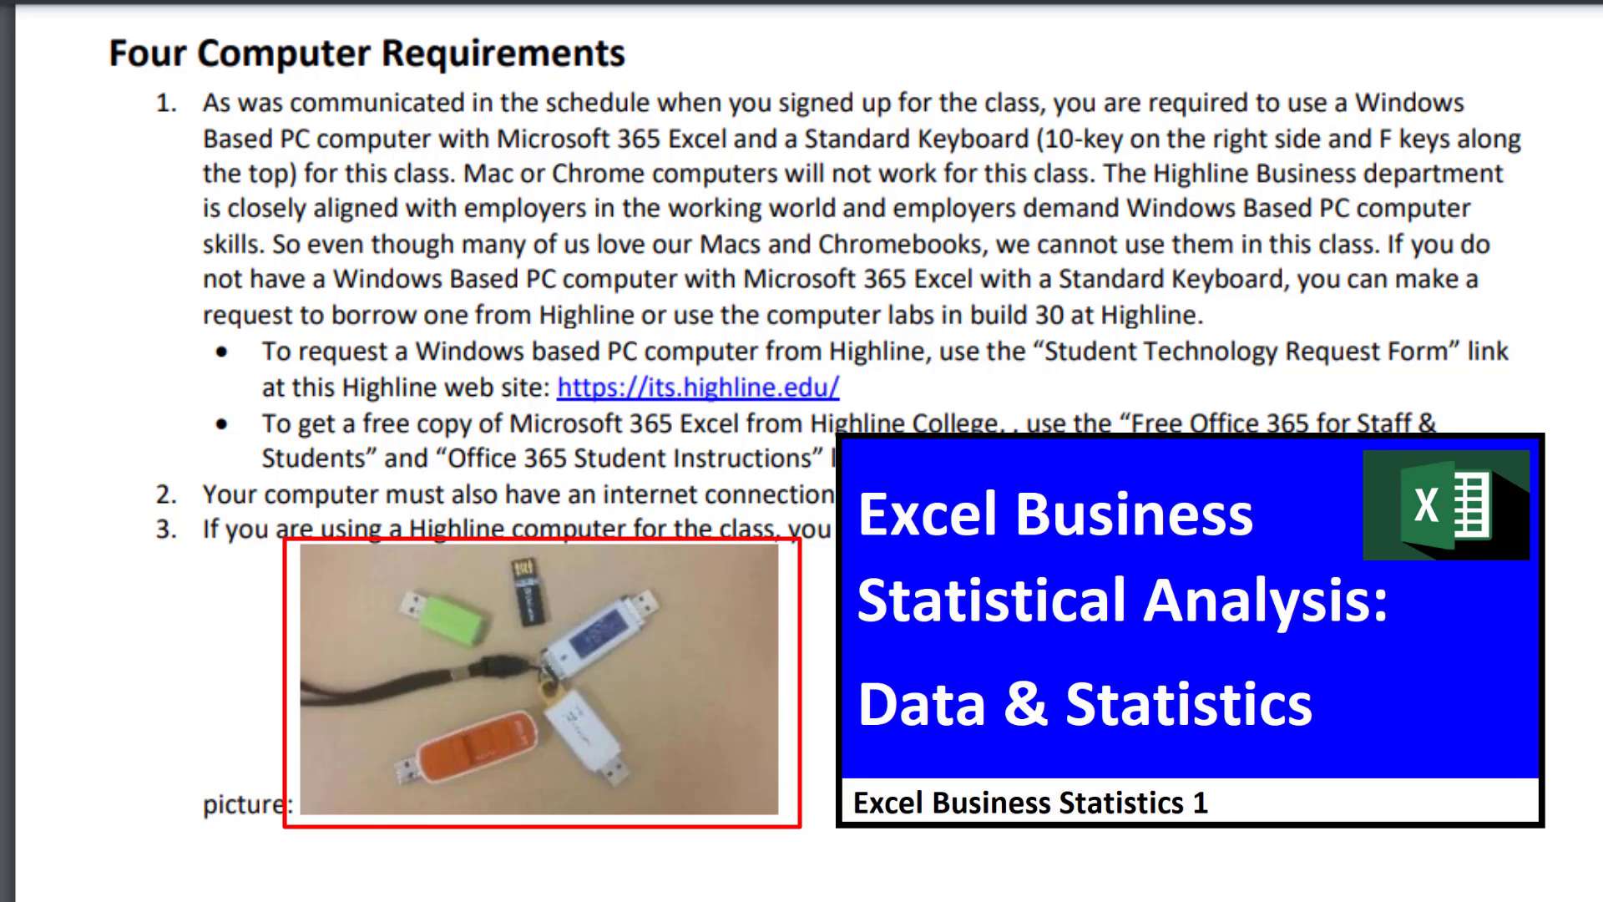
Step: Scroll past the textbook and success sections to the page 9 Schedule table
{"action": "scroll", "scroll_direction": "down", "scroll_amount": 3}
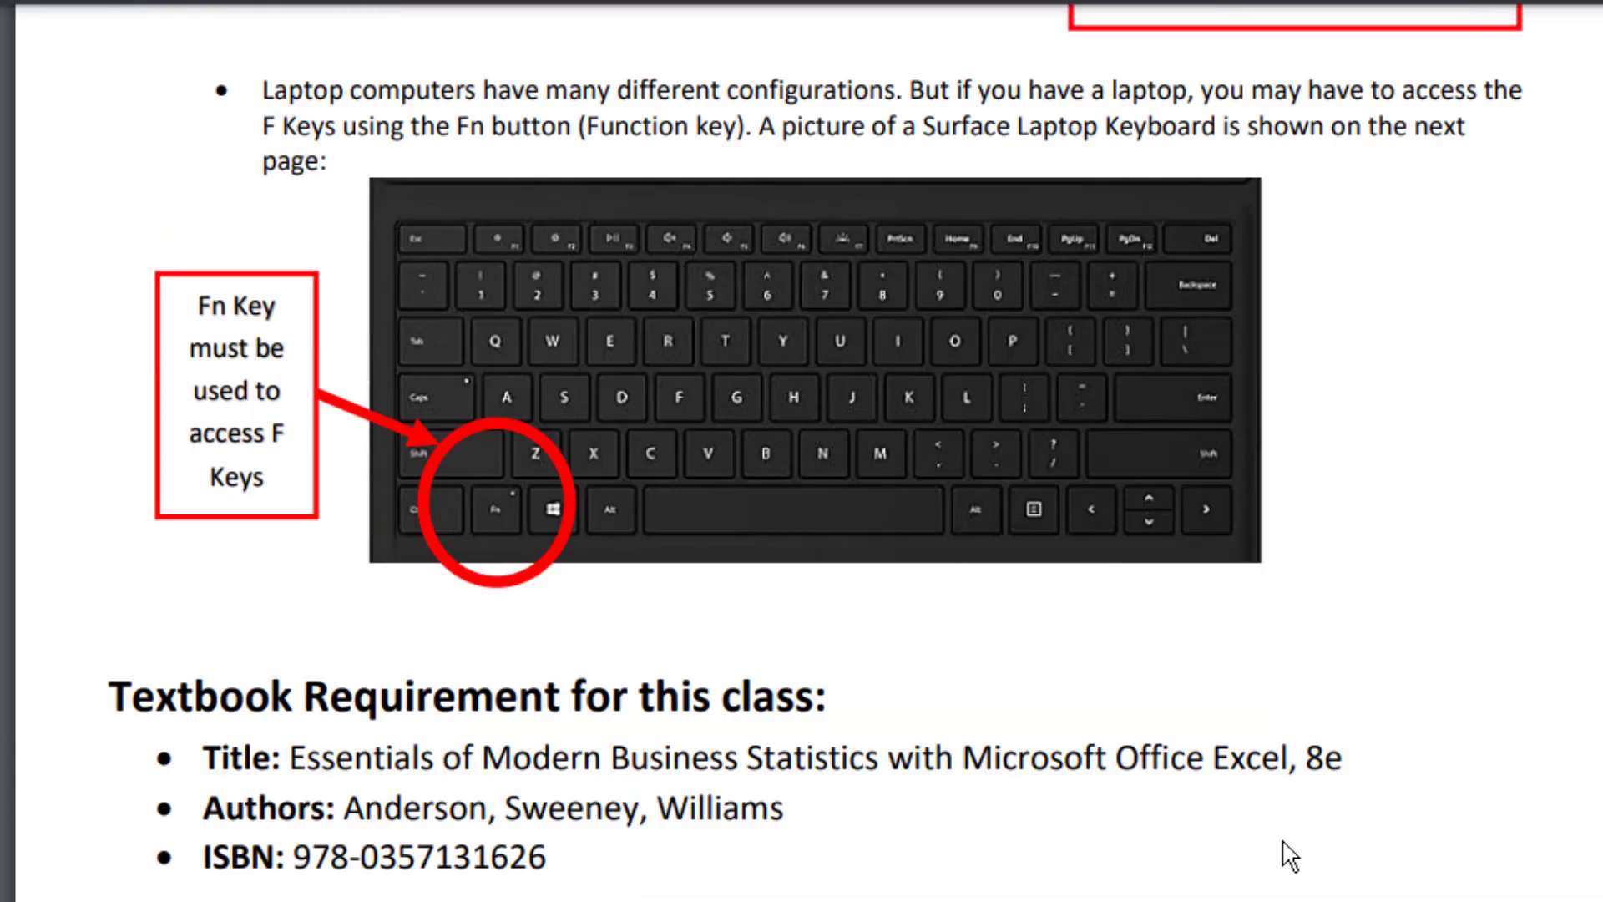
{"action": "scroll", "scroll_direction": "down", "scroll_amount": 3}
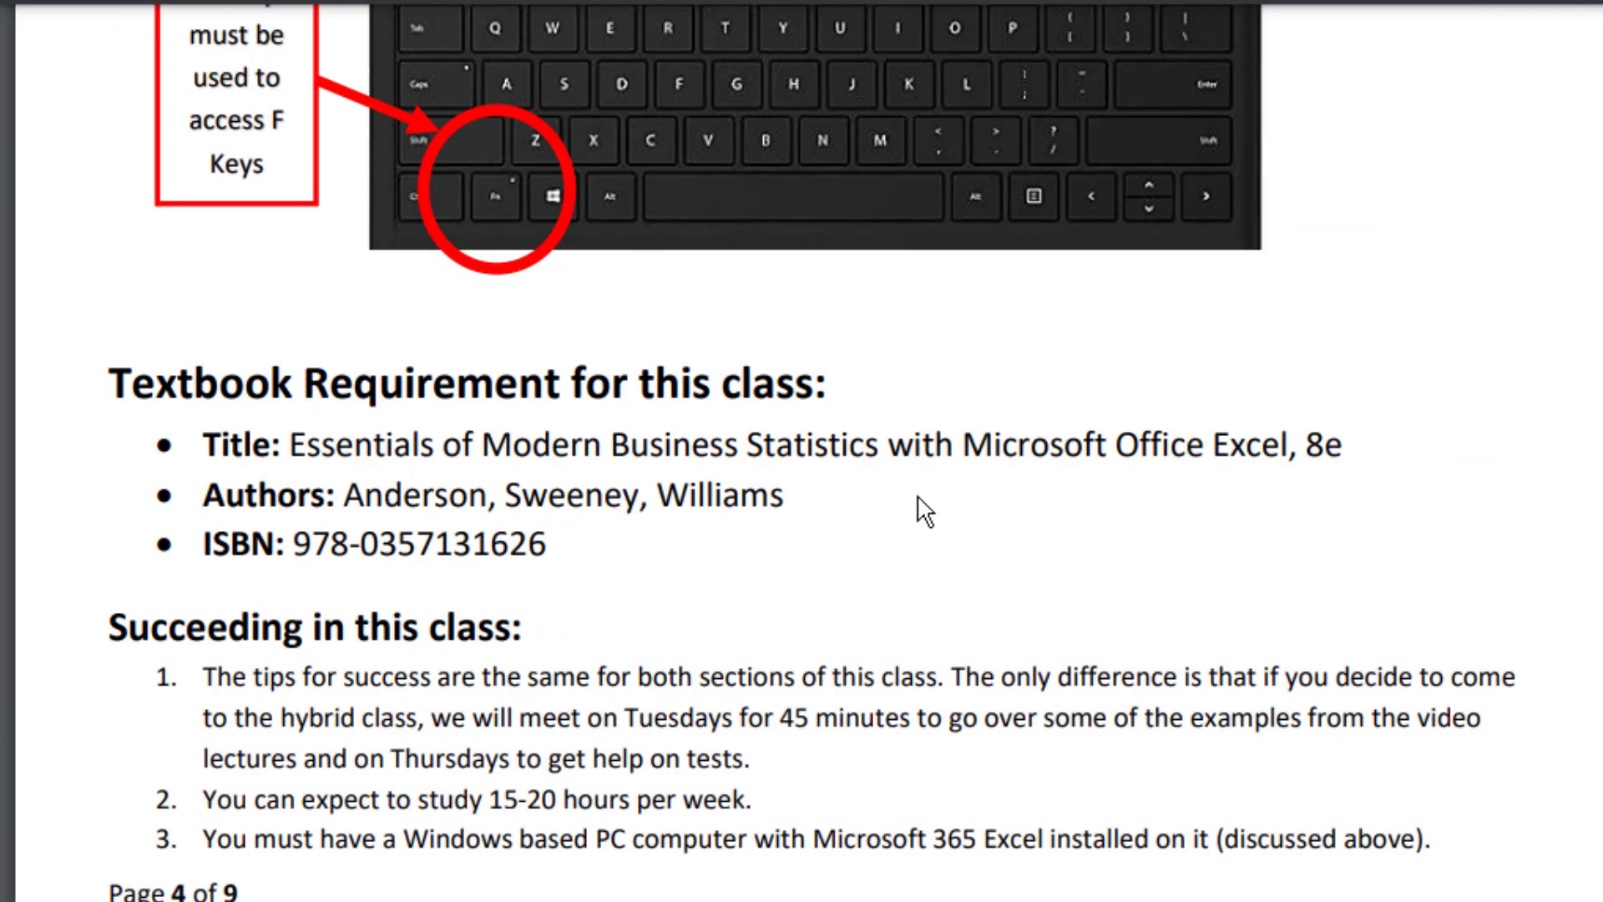
{"action": "scroll", "scroll_direction": "down", "scroll_amount": 3}
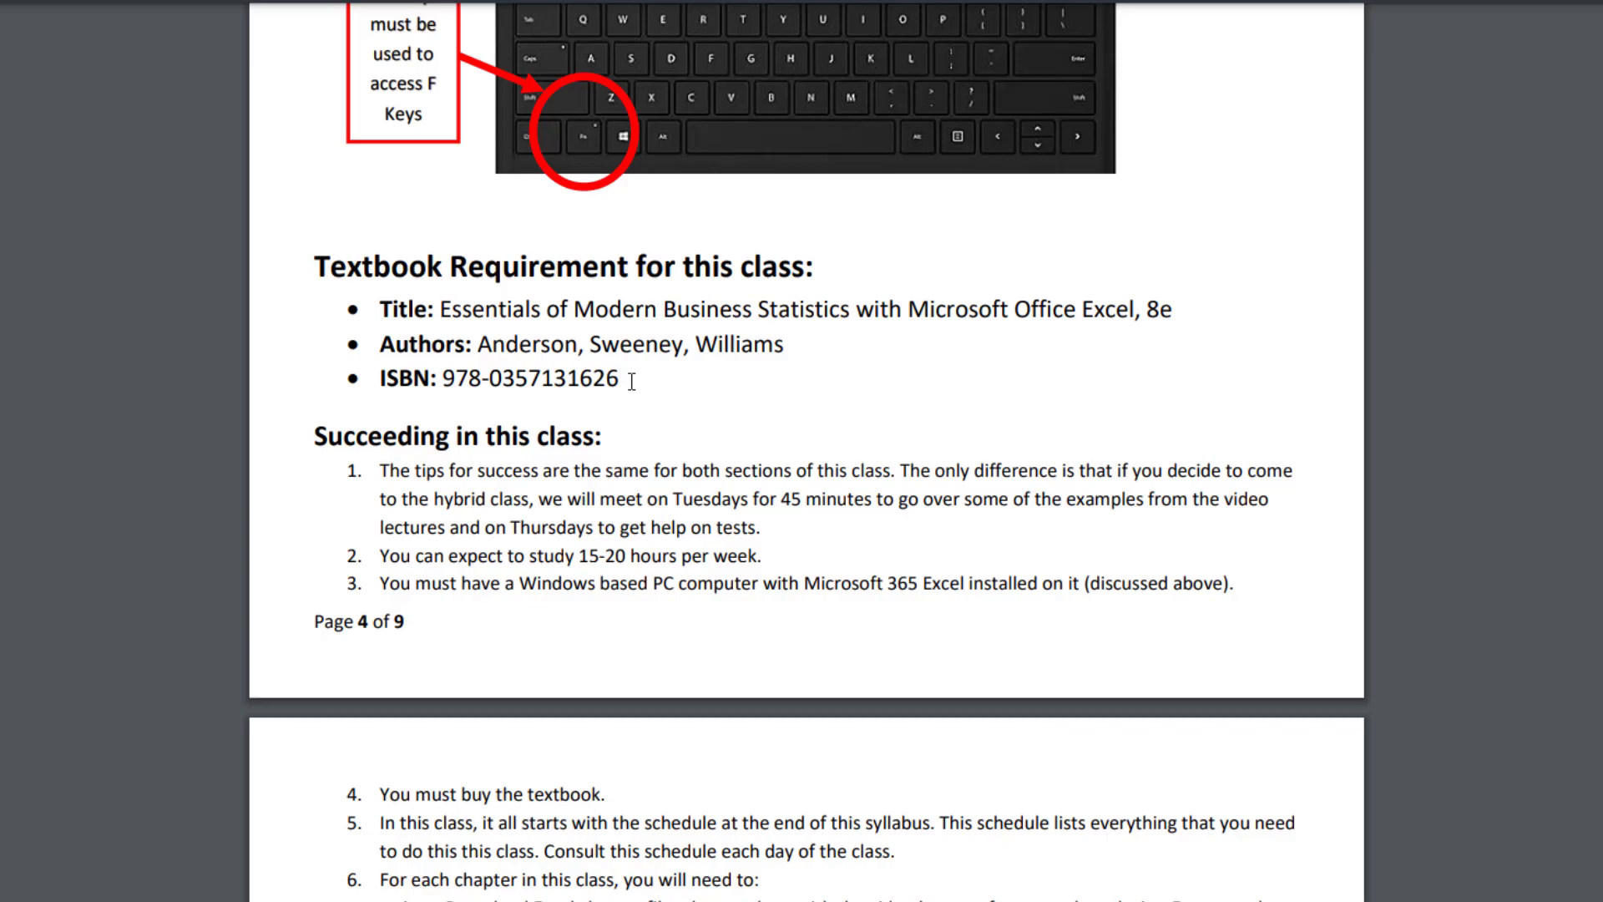
{"action": "scroll", "scroll_direction": "down", "scroll_amount": 3}
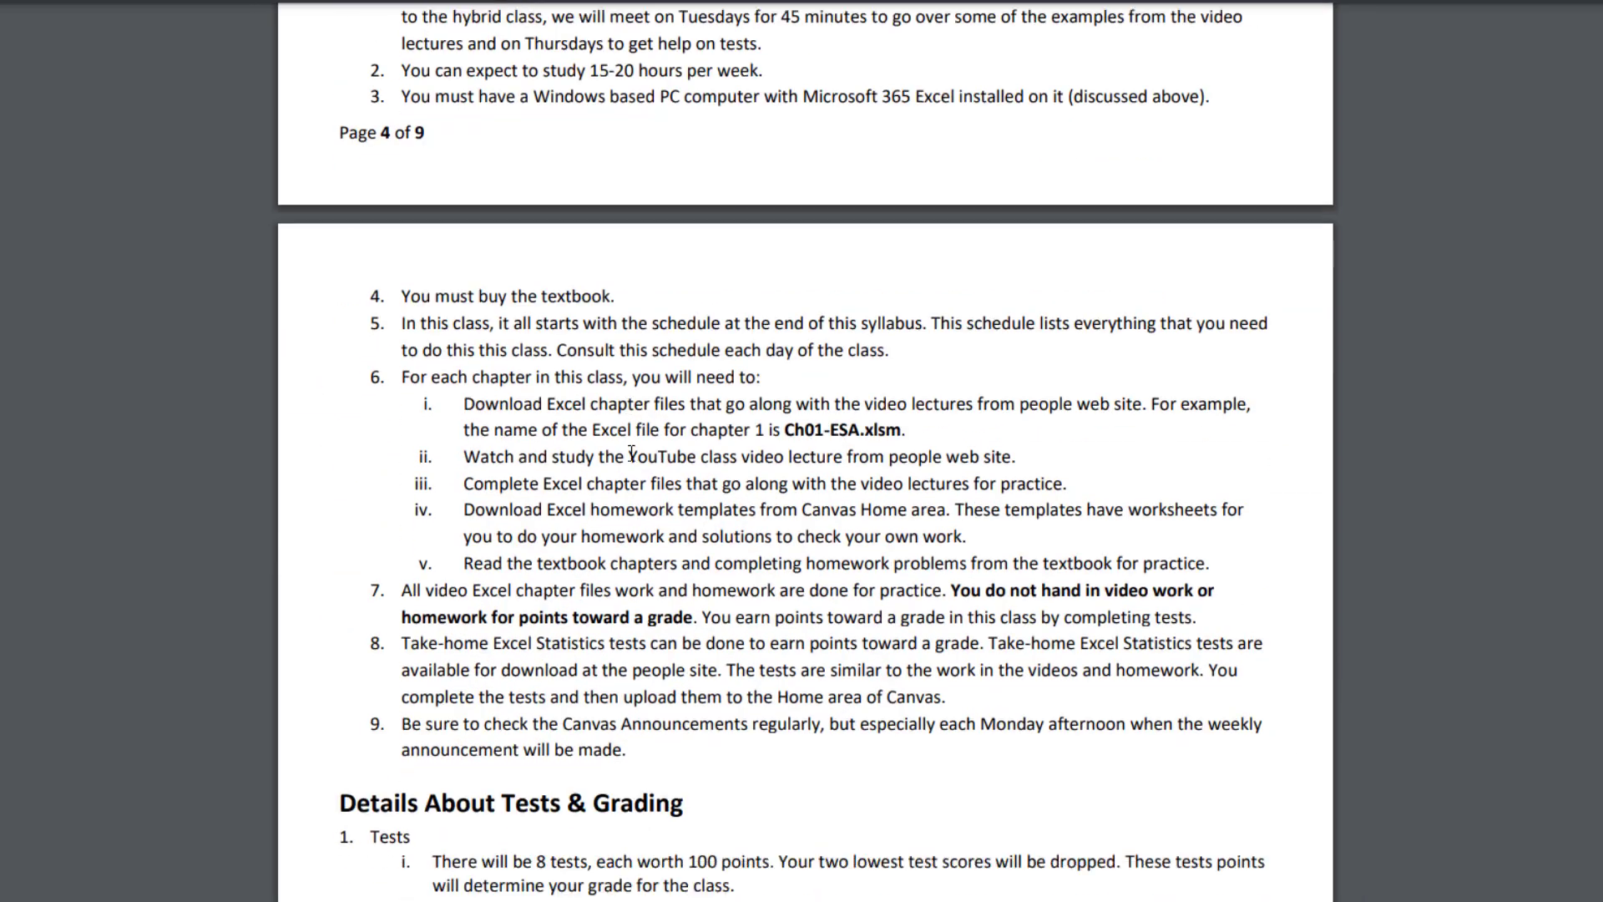
{"action": "scroll", "scroll_direction": "down", "scroll_amount": 3}
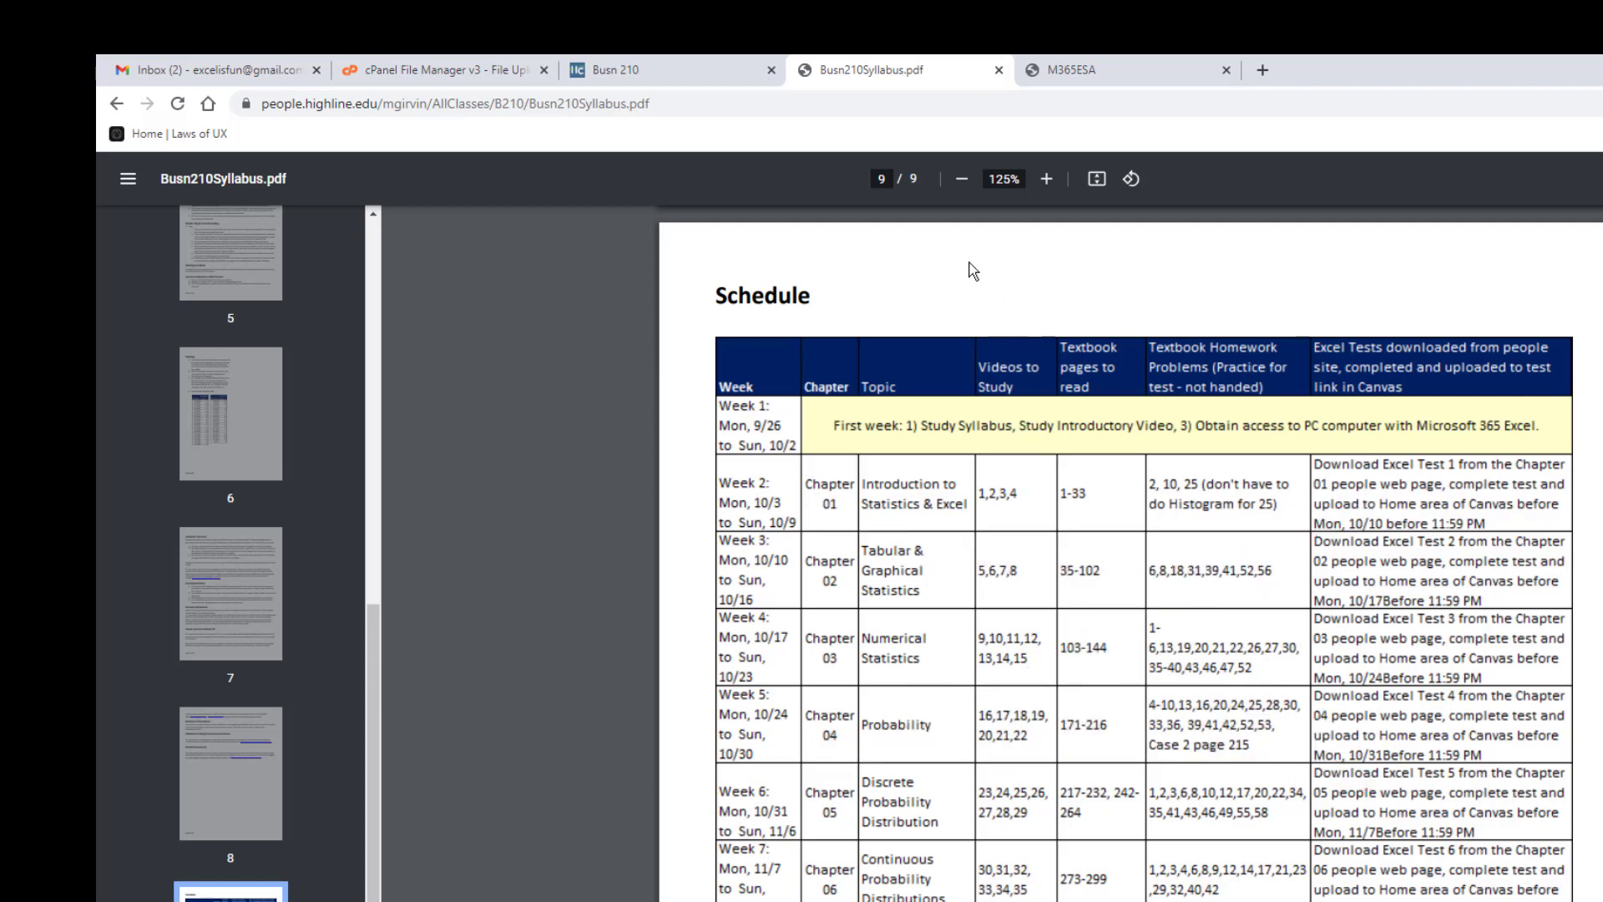
{"action": "mouse_move", "coordinate": [947, 246]}
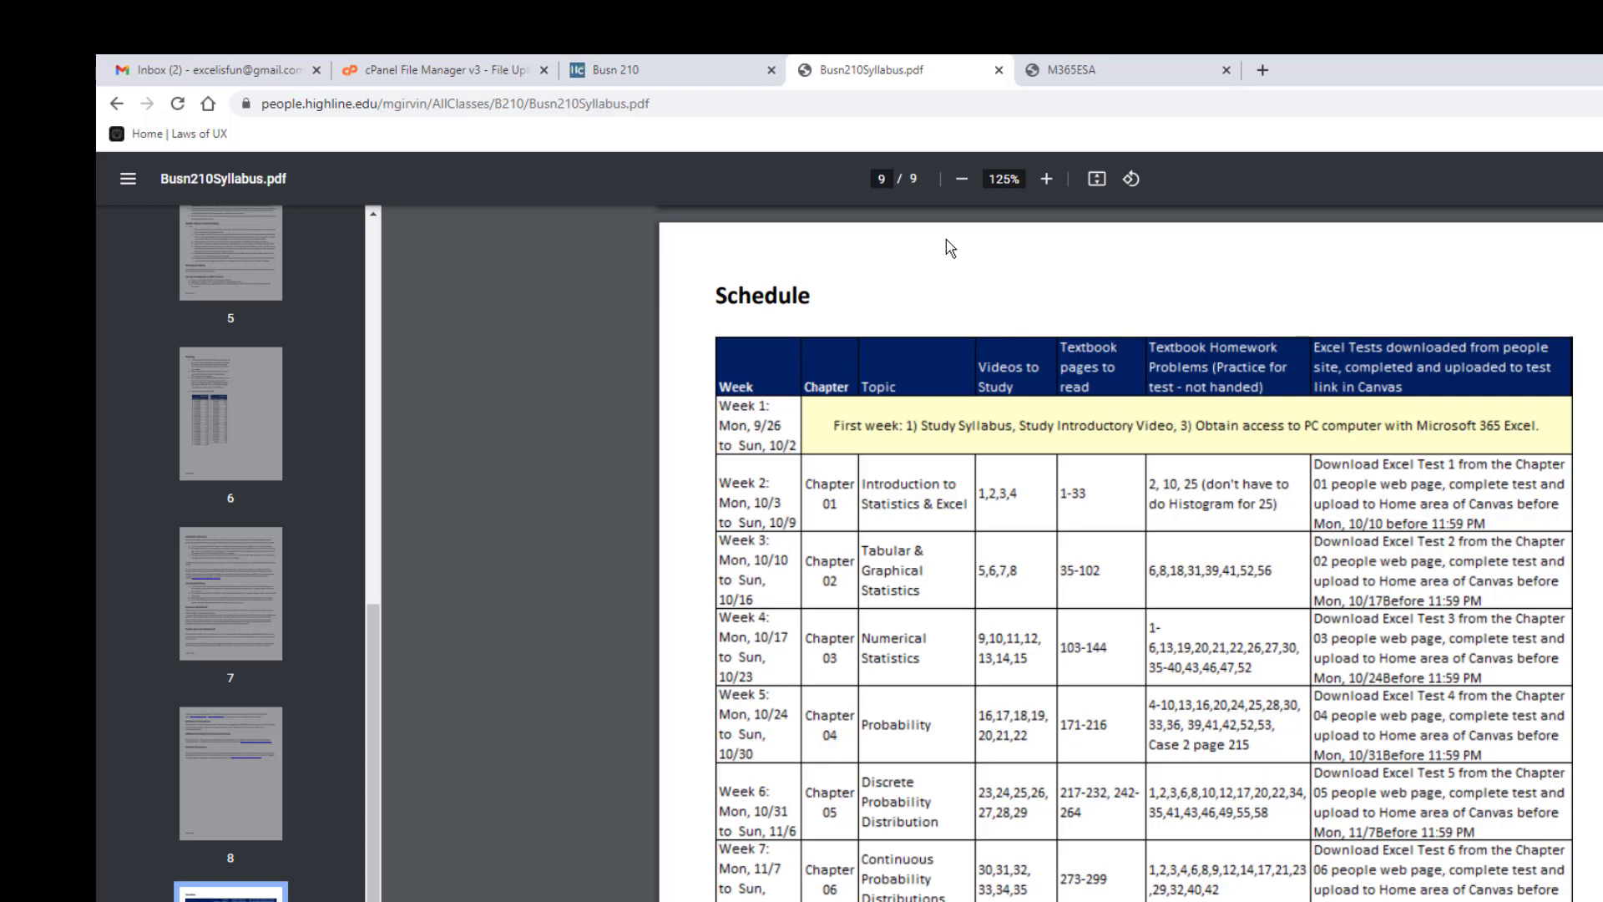
{"action": "mouse_move", "coordinate": [864, 315]}
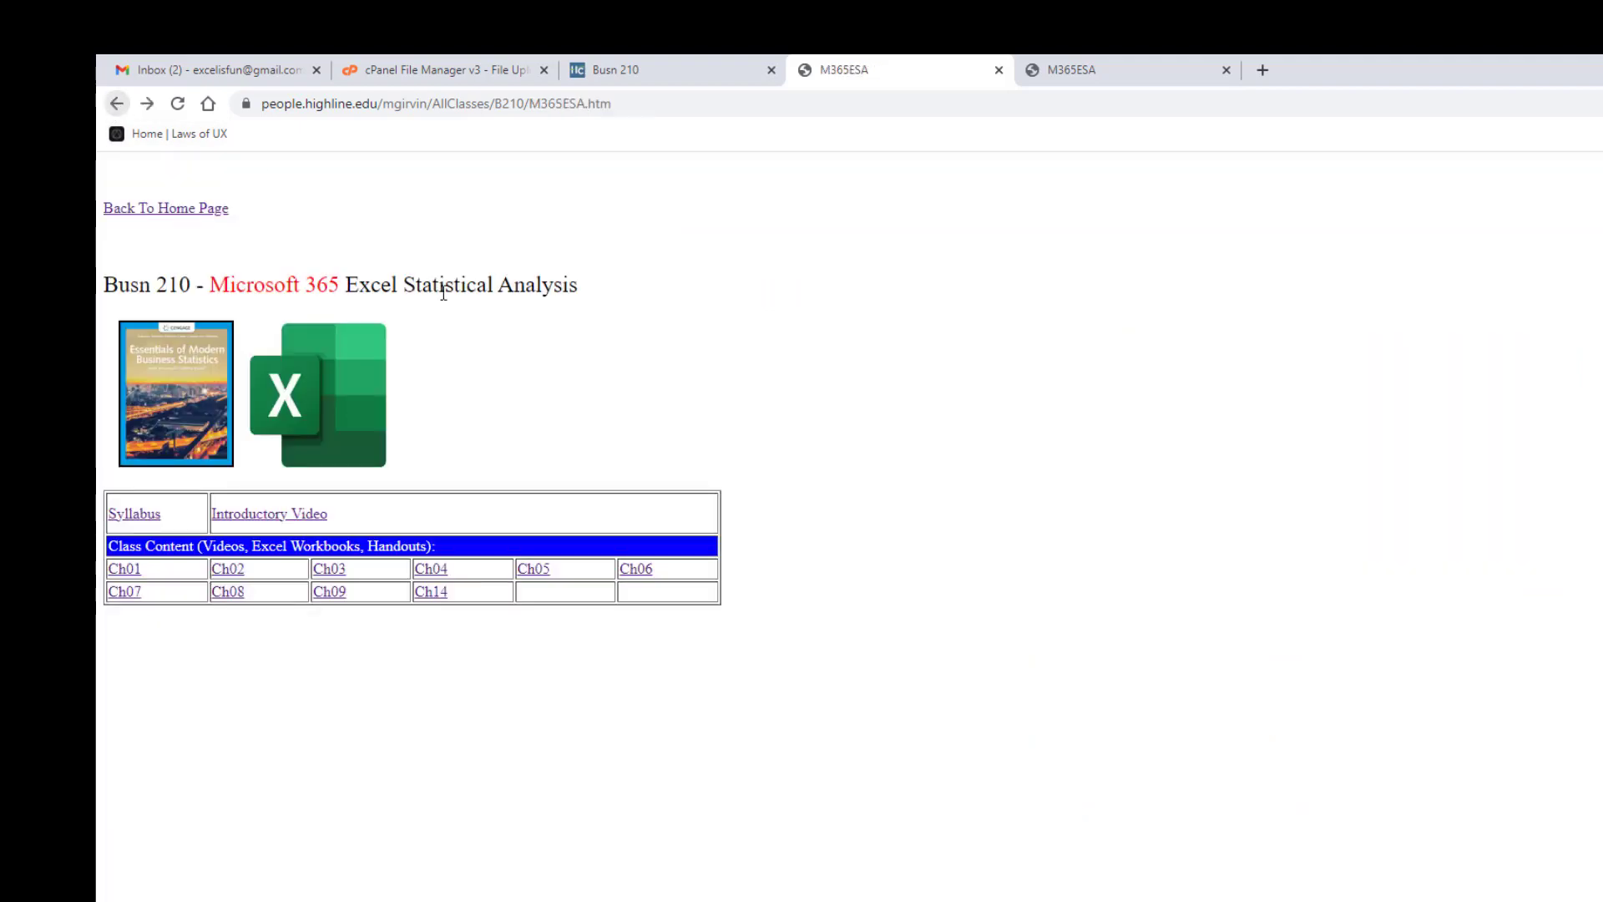
Step: Reopen the syllabus from the Busn 210 people website, landing on the page 9 Schedule
{"action": "left_click", "coordinate": [133, 513]}
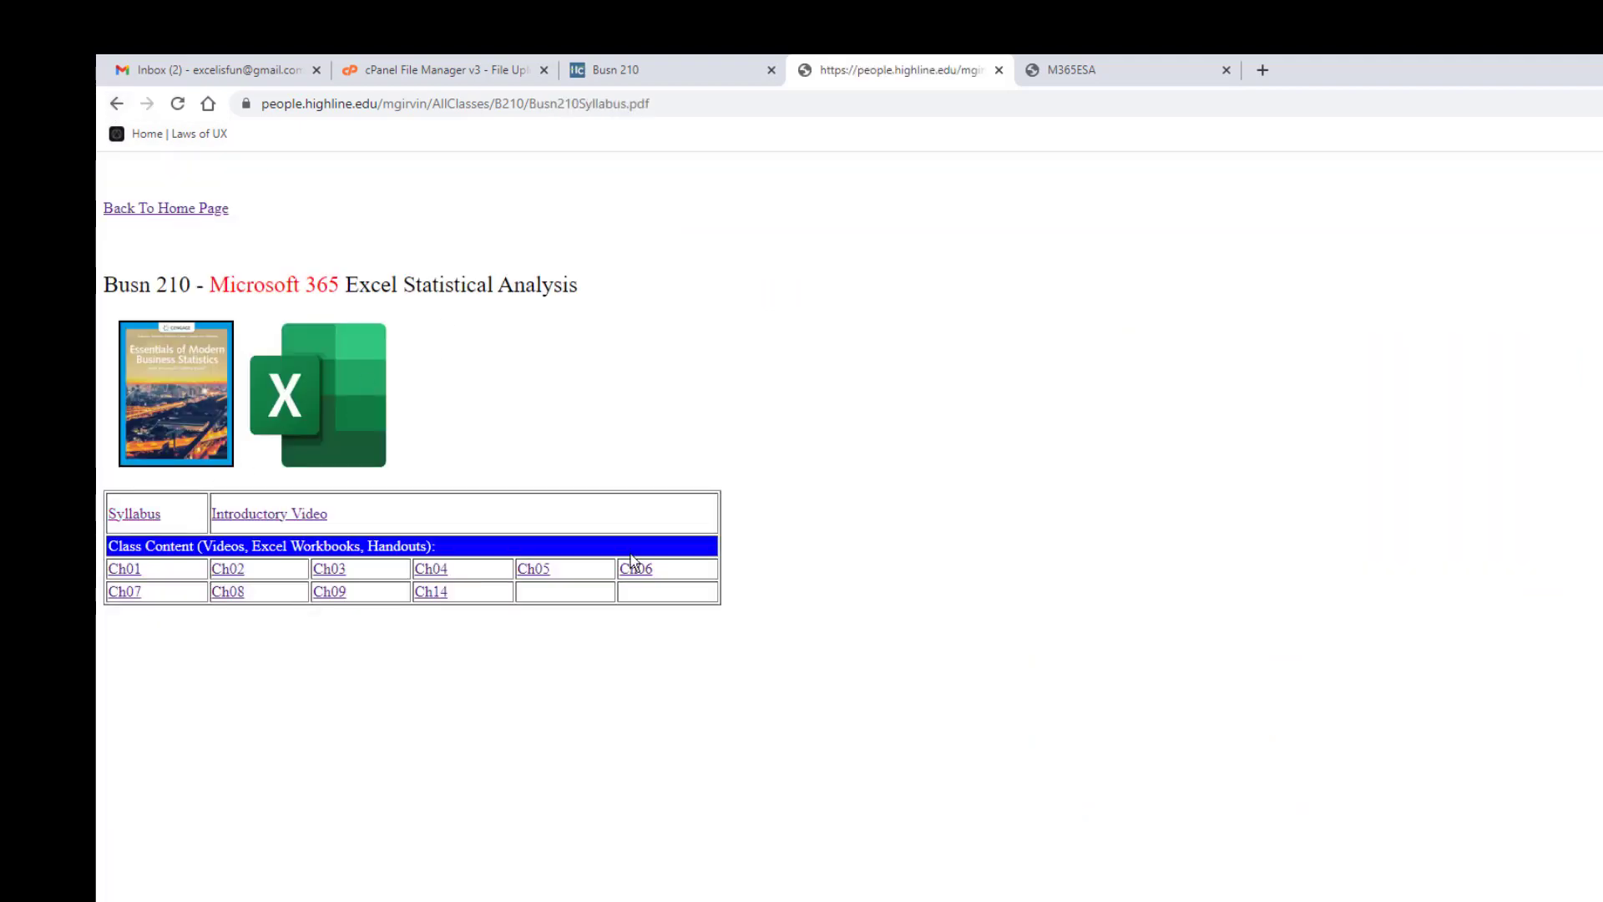
{"action": "left_click", "coordinate": [132, 514]}
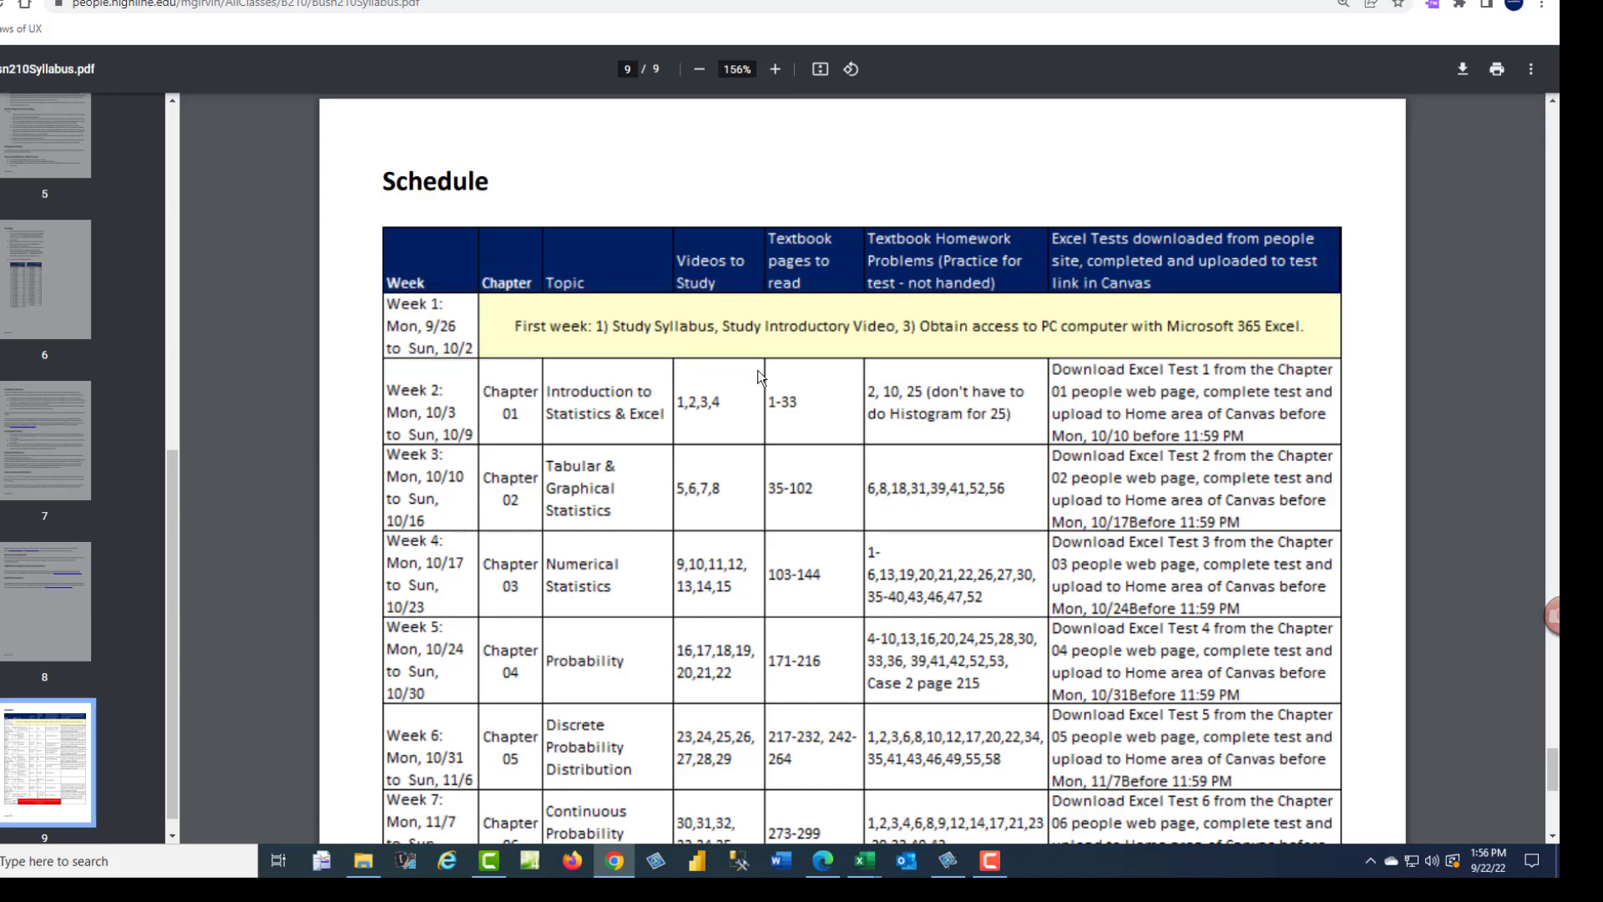
{"action": "mouse_move", "coordinate": [948, 401]}
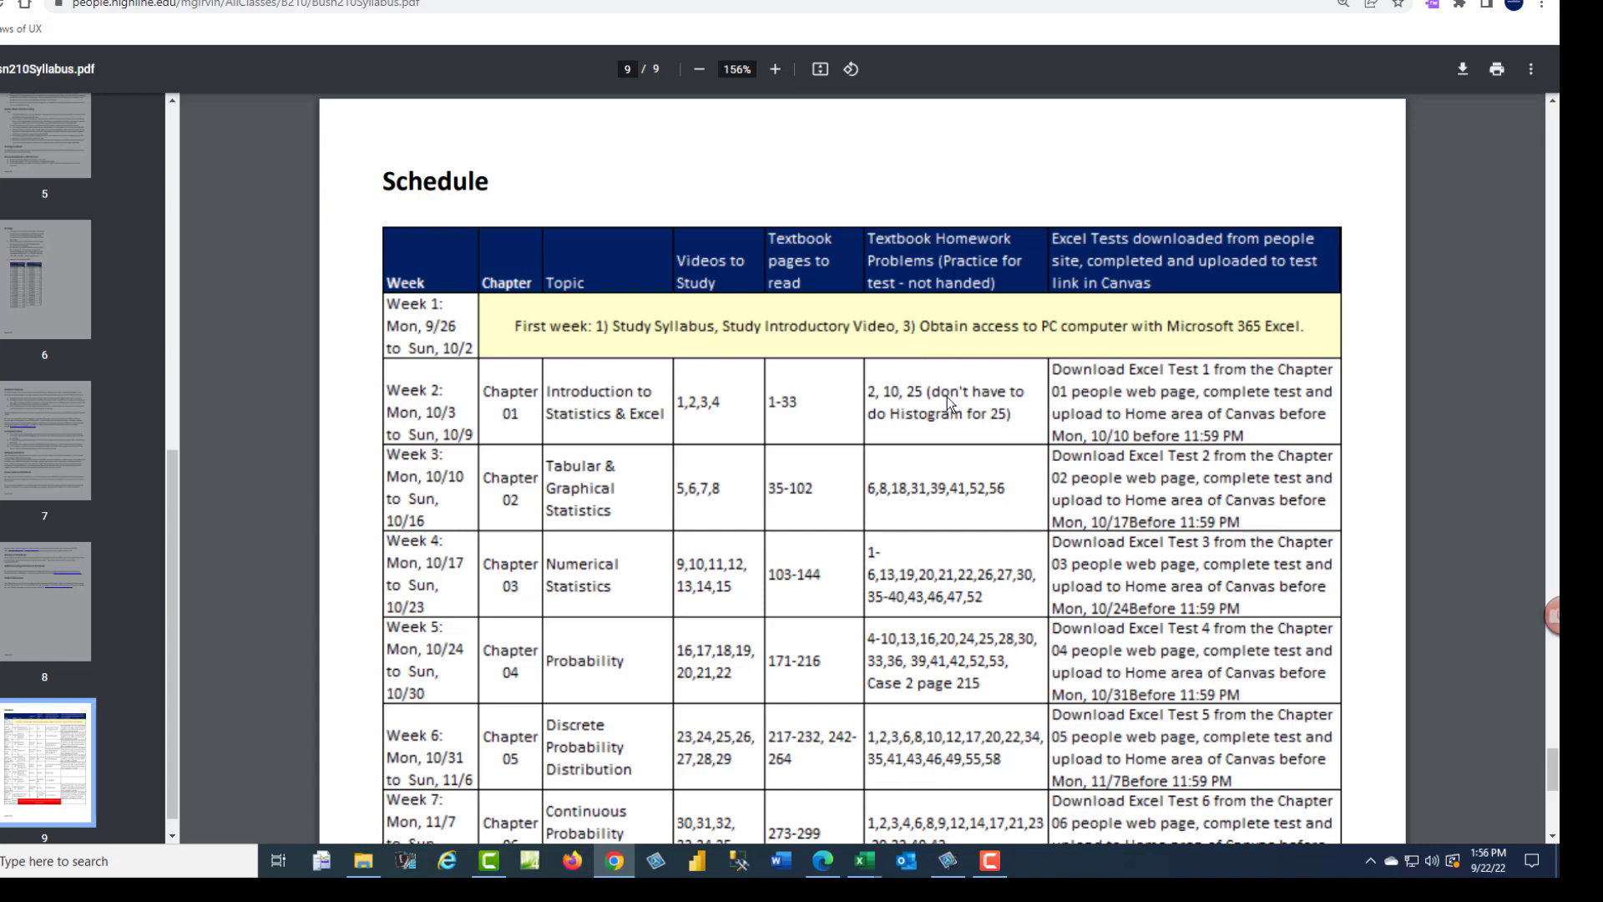
{"action": "mouse_move", "coordinate": [1132, 352]}
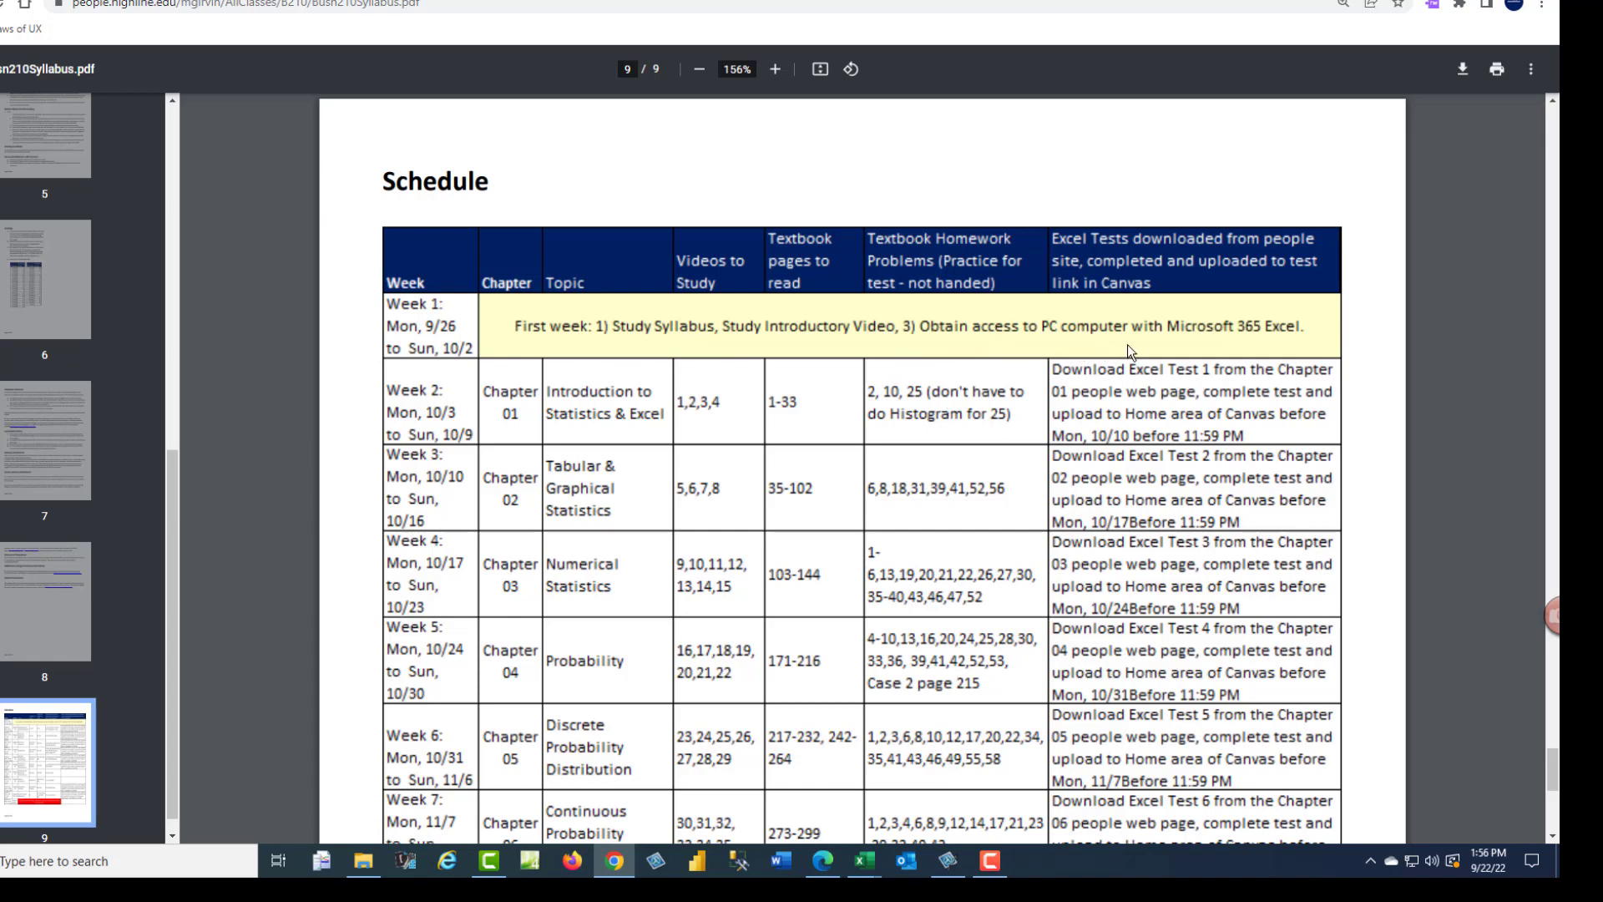
{"action": "mouse_move", "coordinate": [1324, 360]}
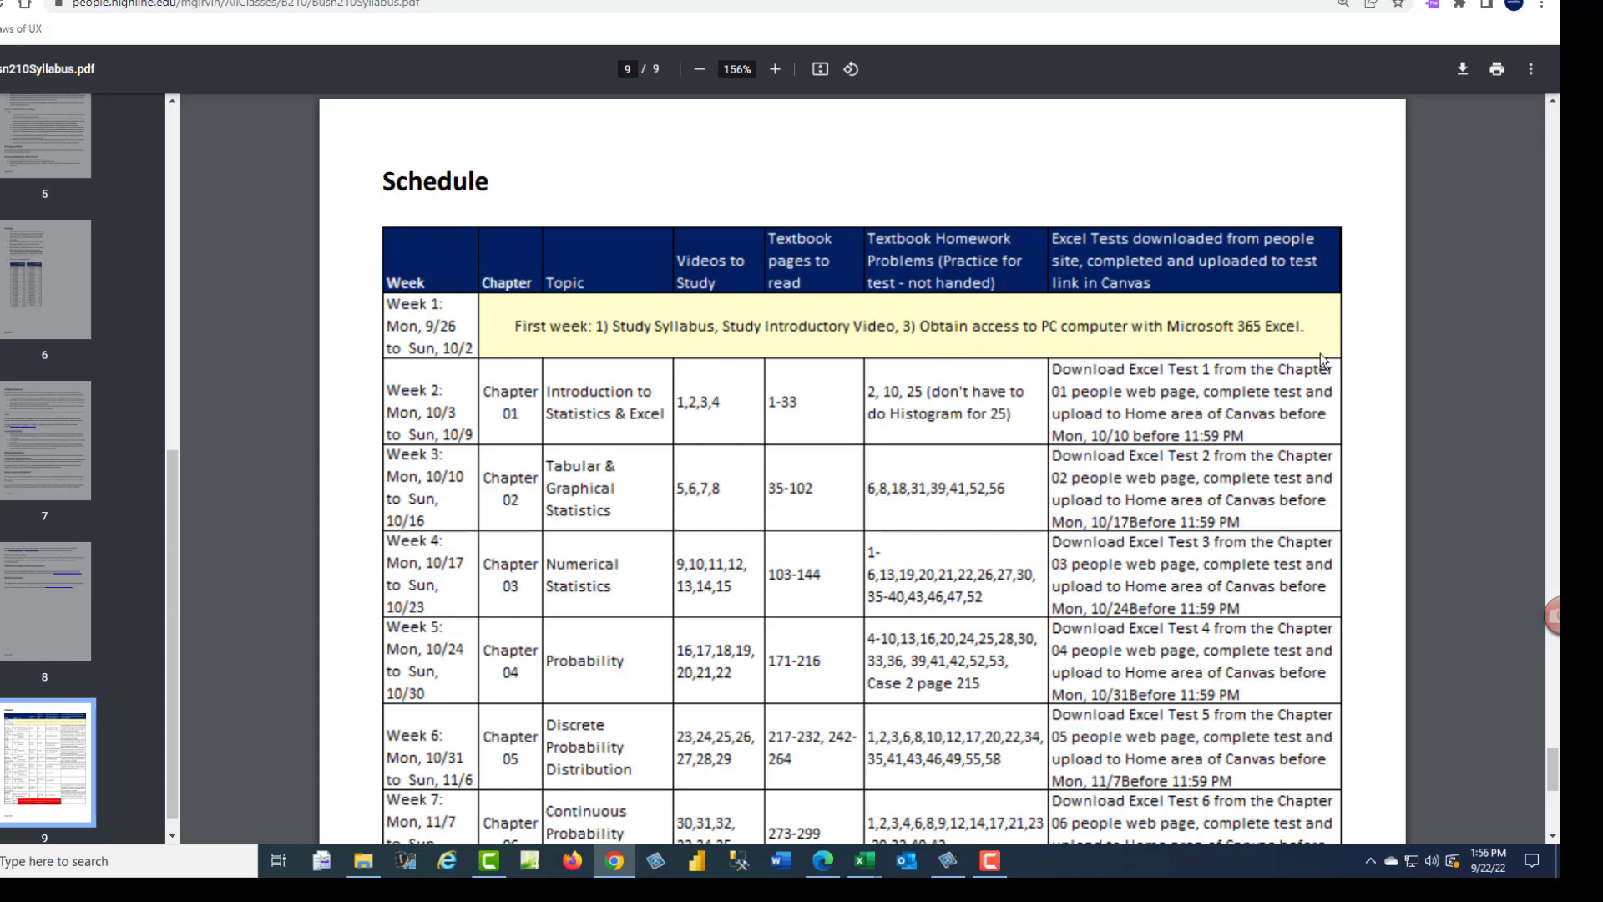
{"action": "double_click", "coordinate": [414, 390]}
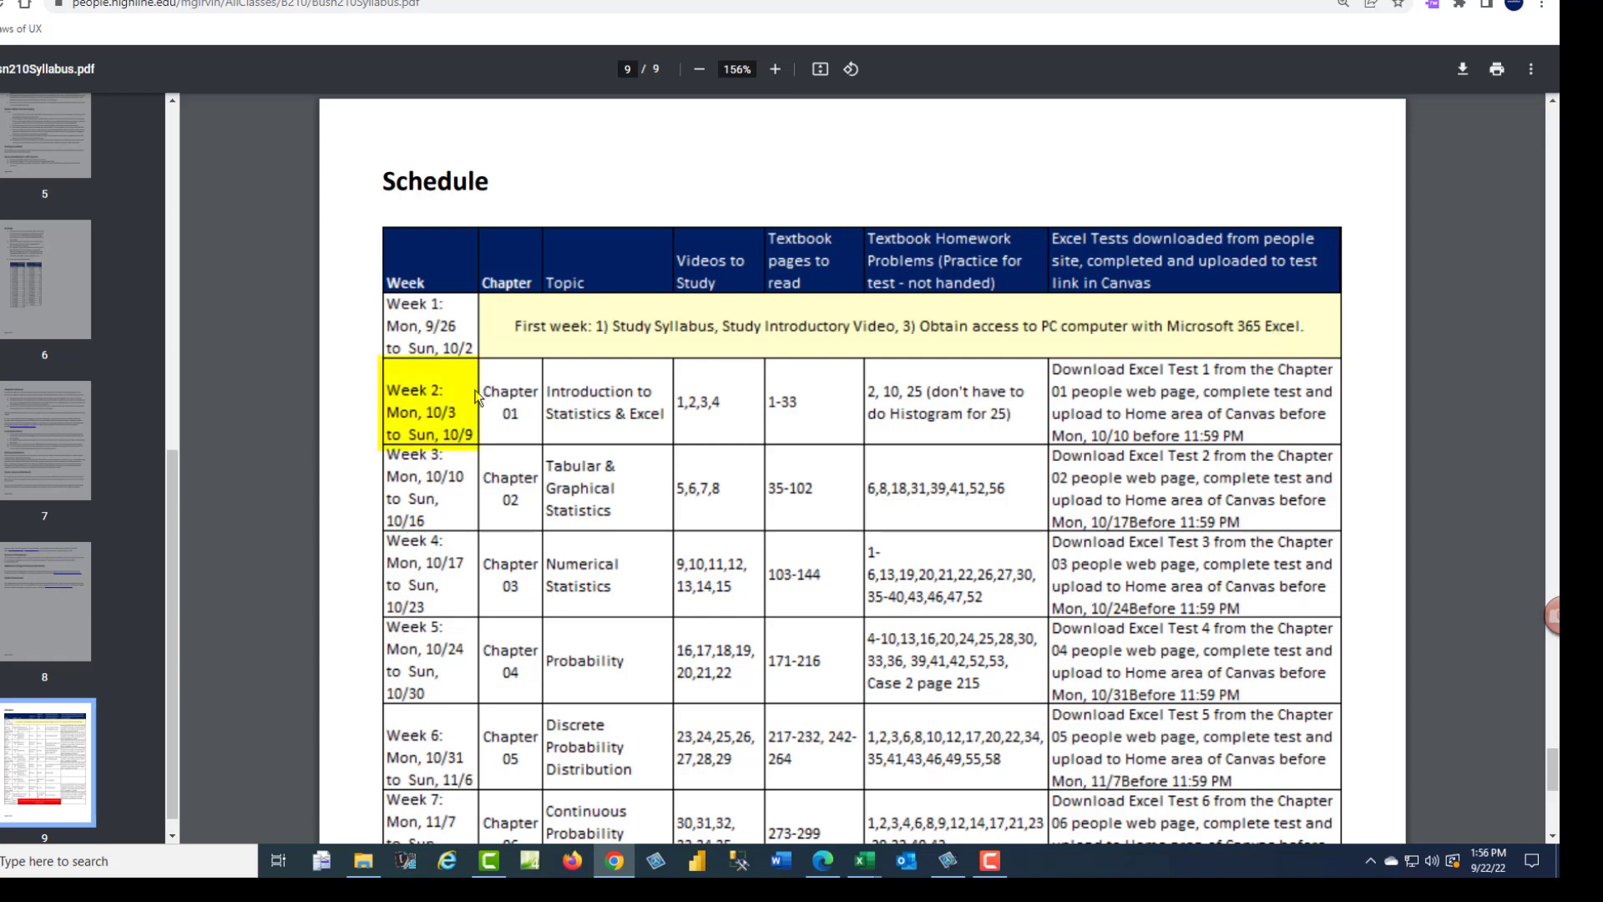
{"action": "mouse_move", "coordinate": [452, 450]}
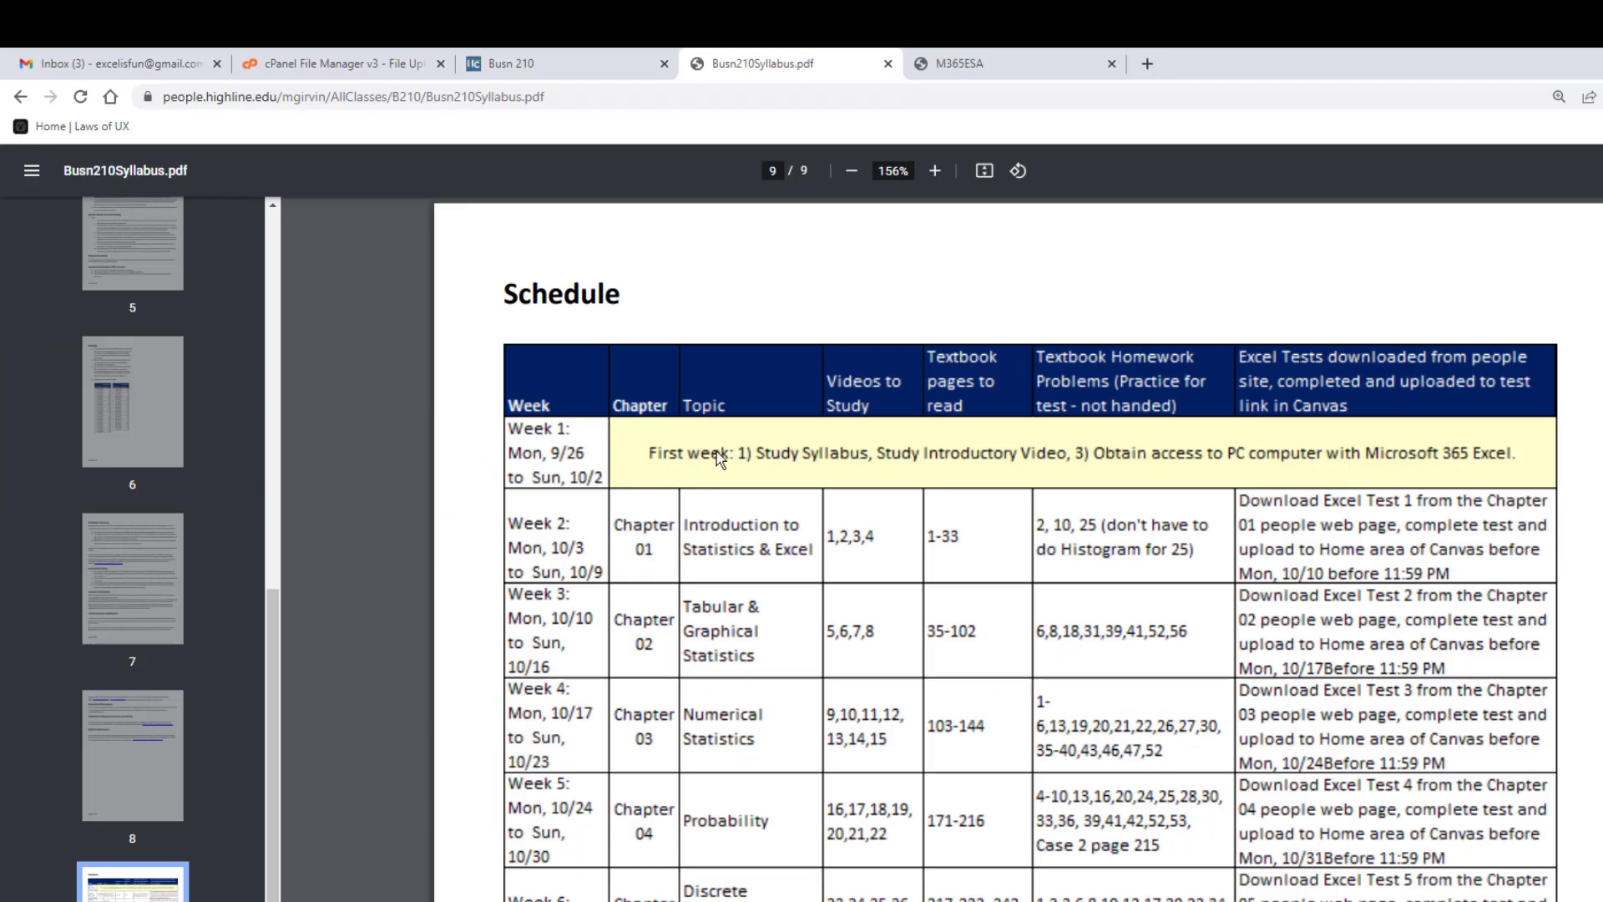
{"action": "mouse_move", "coordinate": [665, 401]}
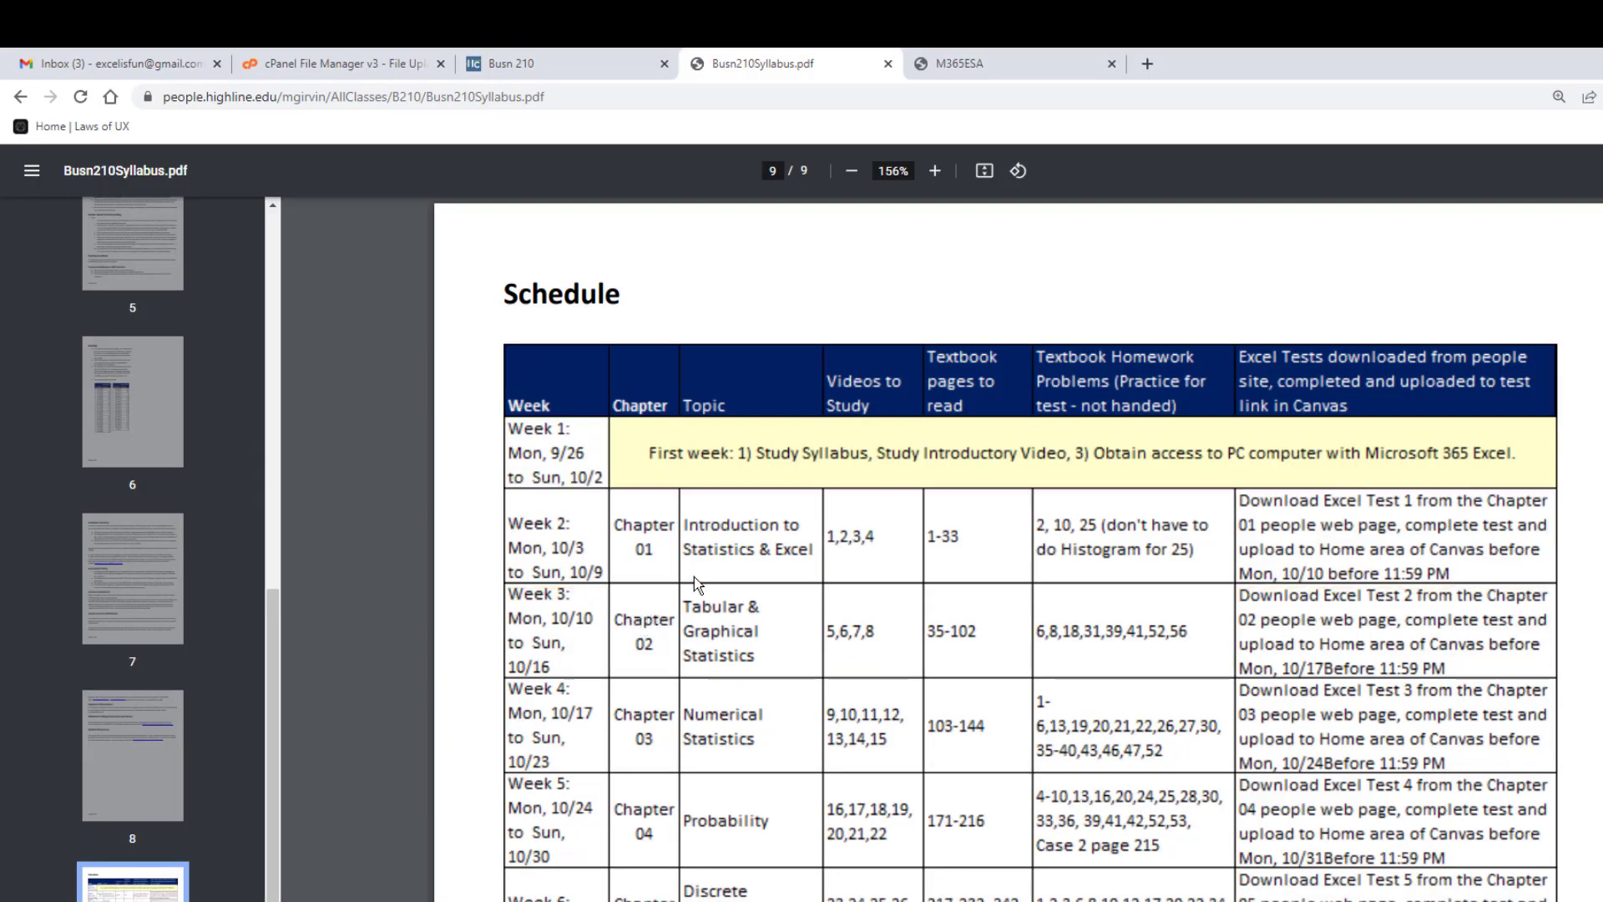
{"action": "mouse_move", "coordinate": [796, 607]}
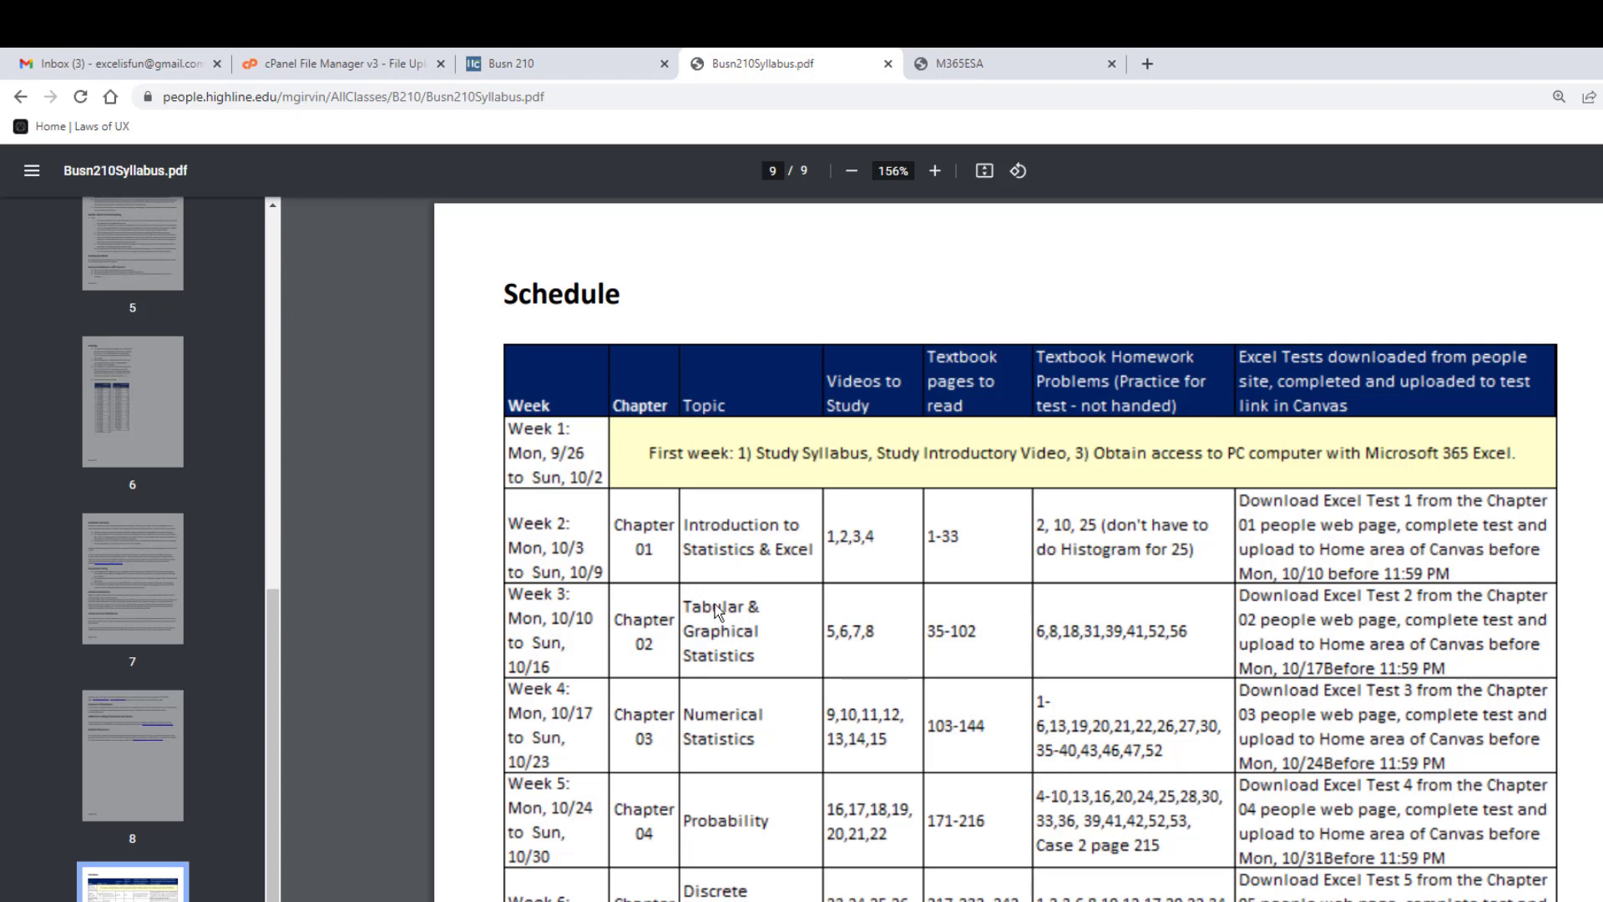
{"action": "mouse_move", "coordinate": [839, 582]}
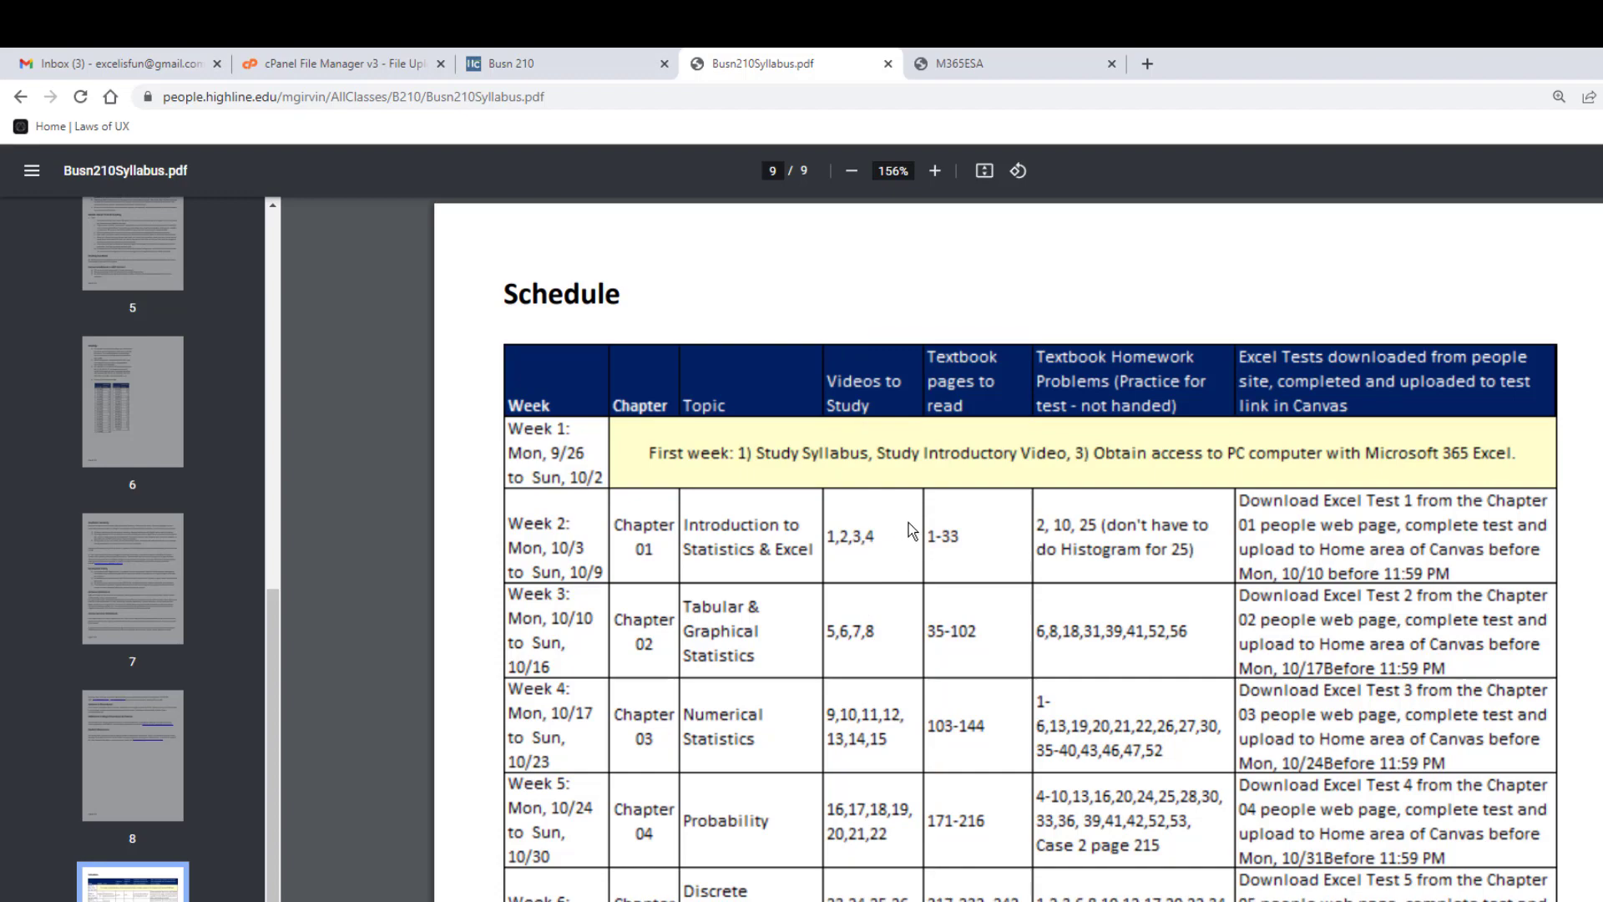
{"action": "mouse_move", "coordinate": [1028, 173]}
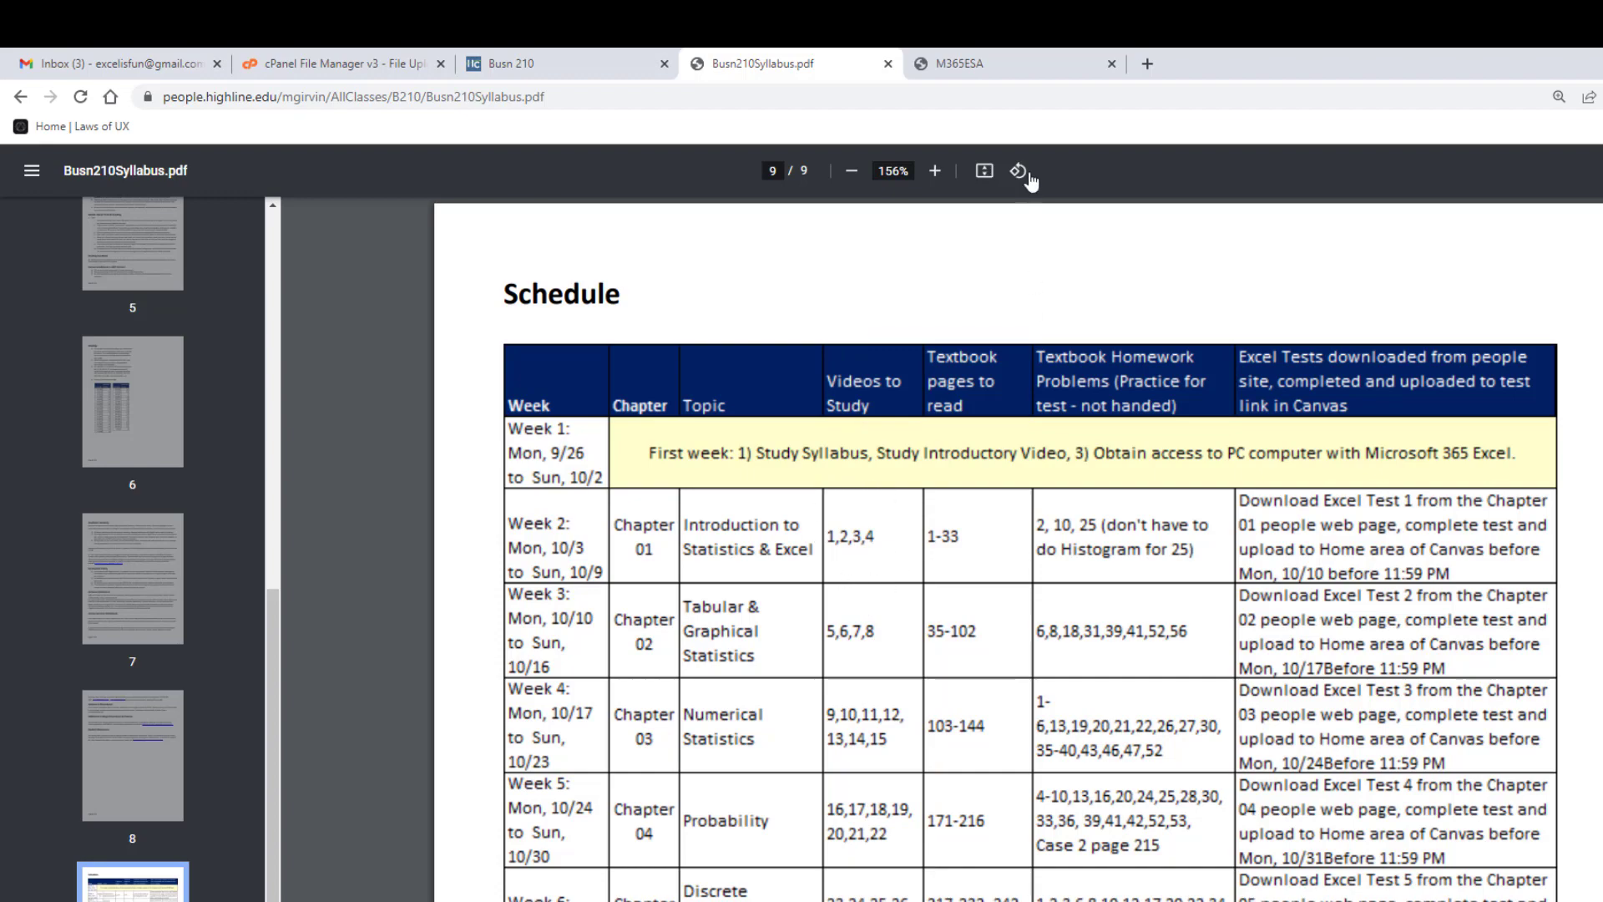
Step: Switch to the M365ESA course home tab and open the Ch01 chapter page
{"action": "left_click", "coordinate": [520, 64]}
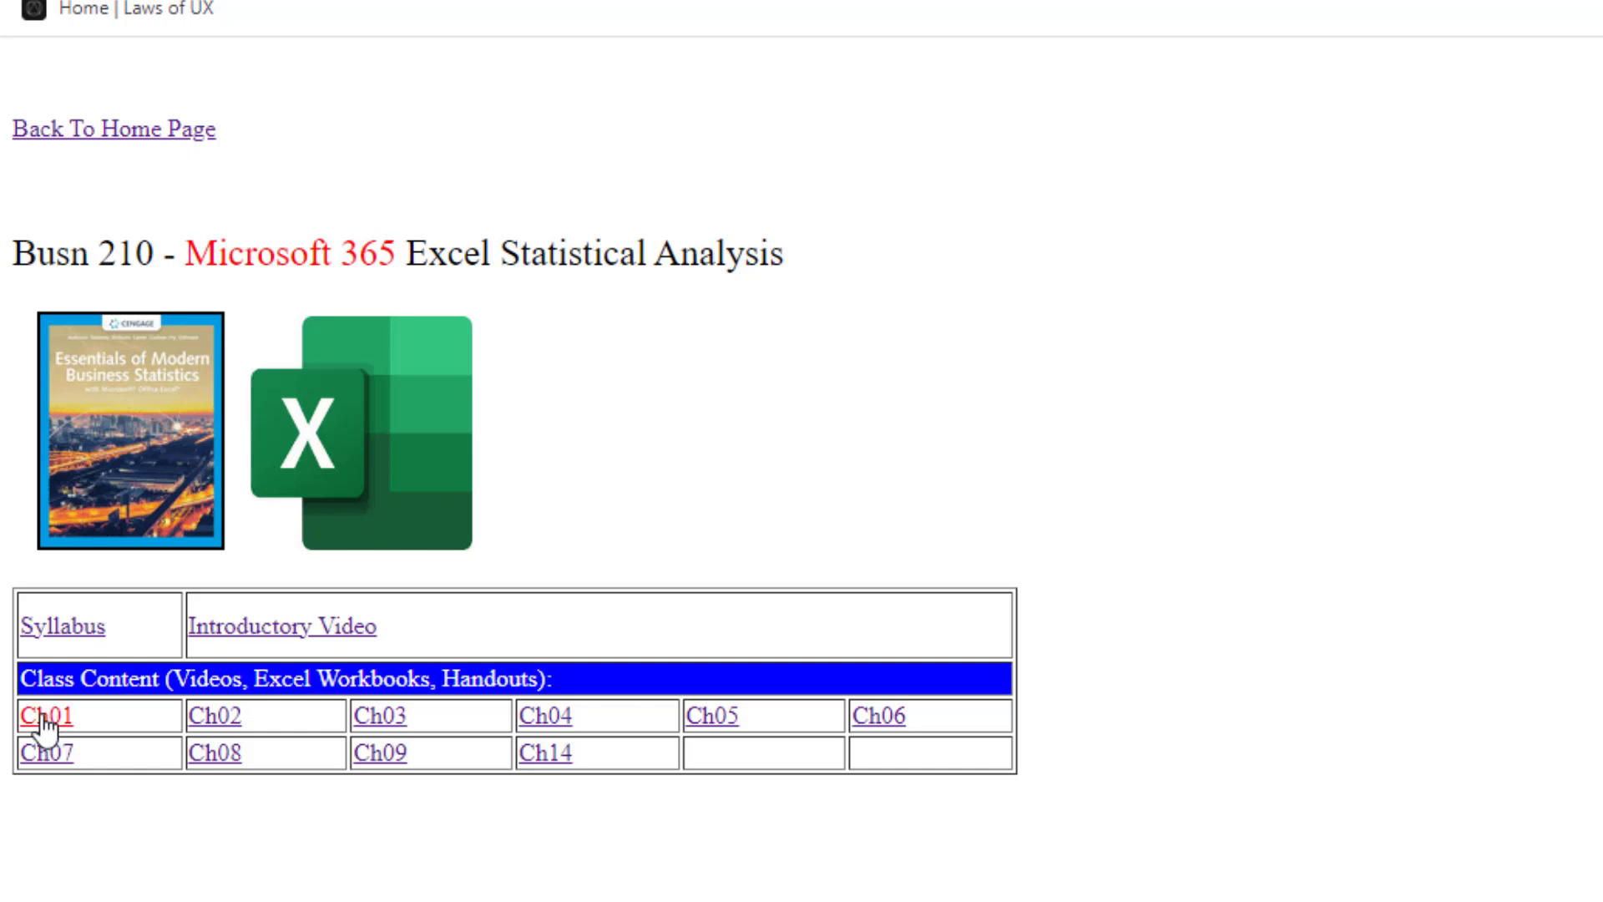
{"action": "left_click", "coordinate": [46, 715]}
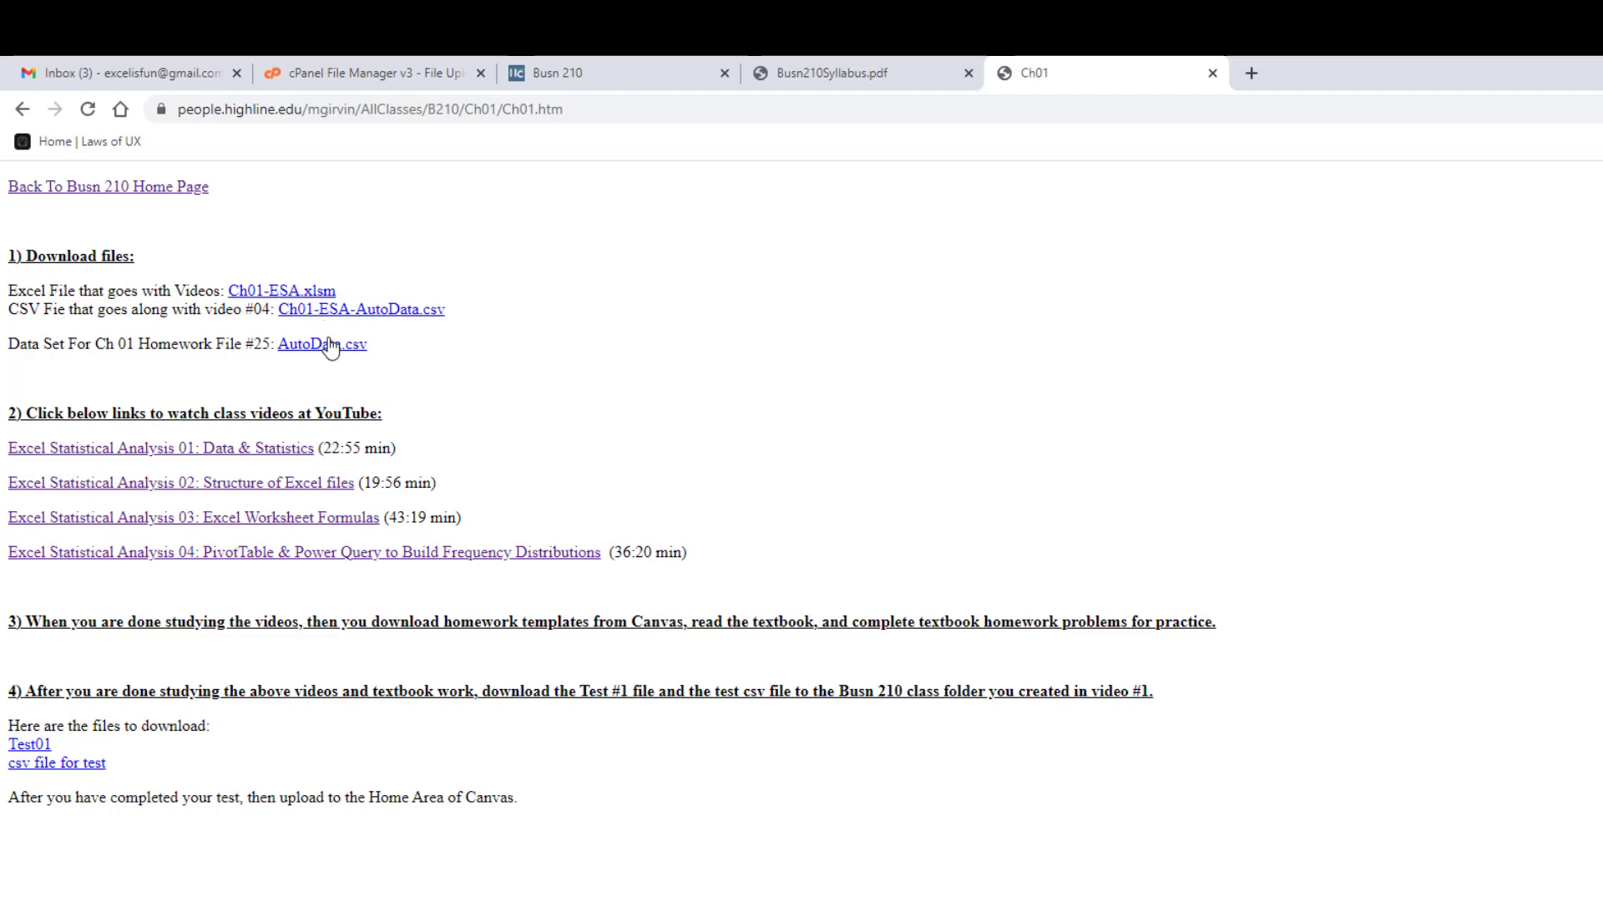
{"action": "mouse_move", "coordinate": [495, 278]}
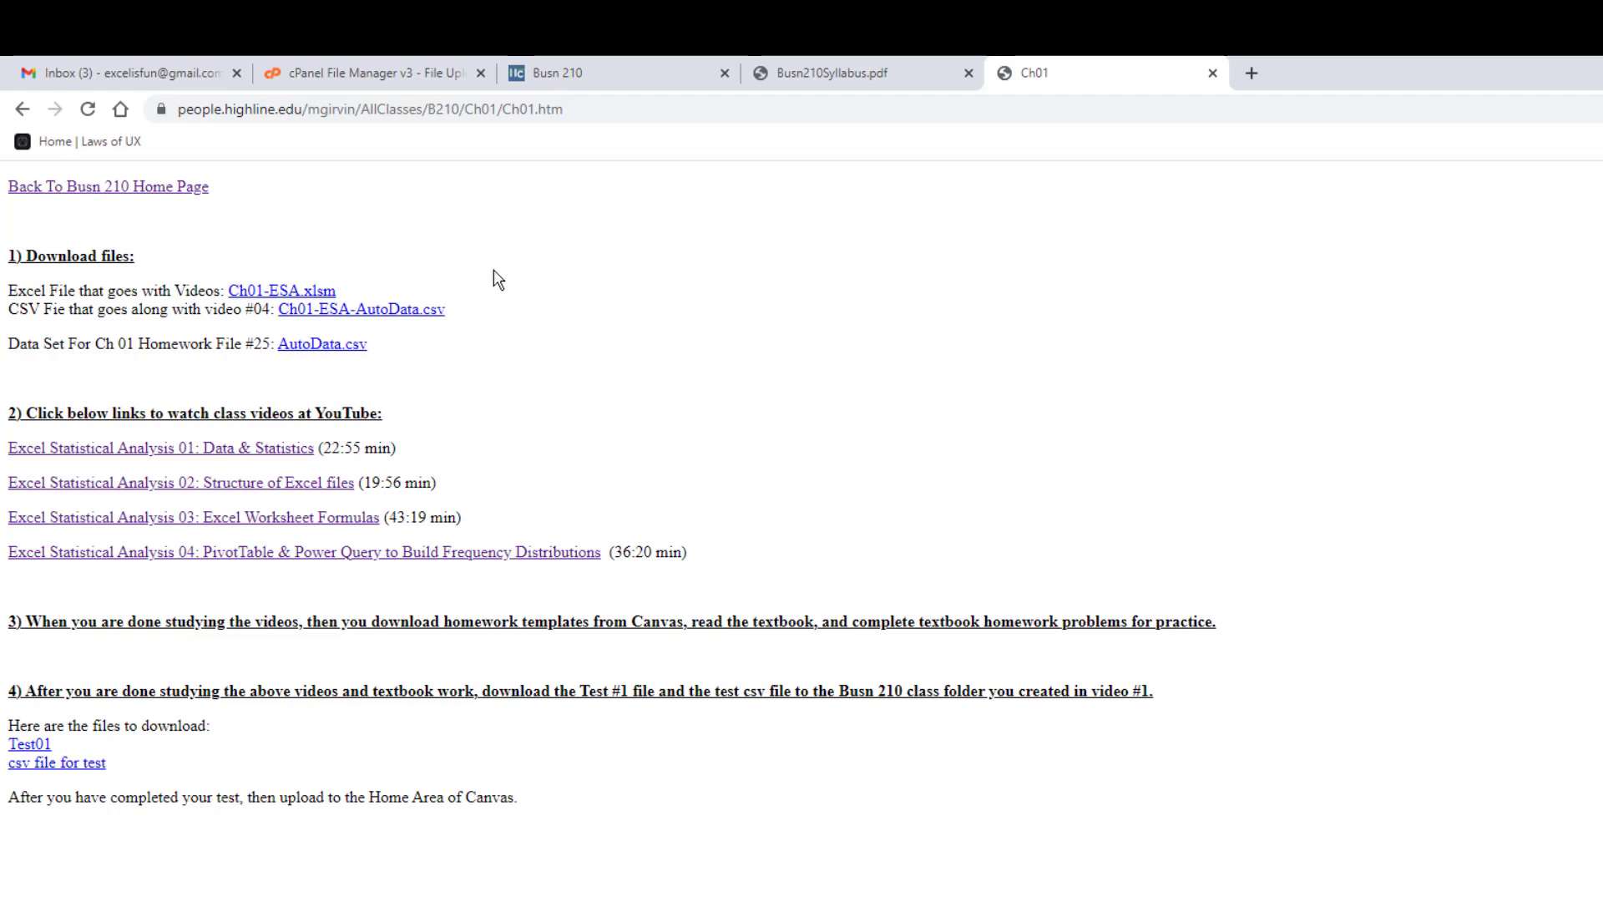
{"action": "mouse_move", "coordinate": [312, 461]}
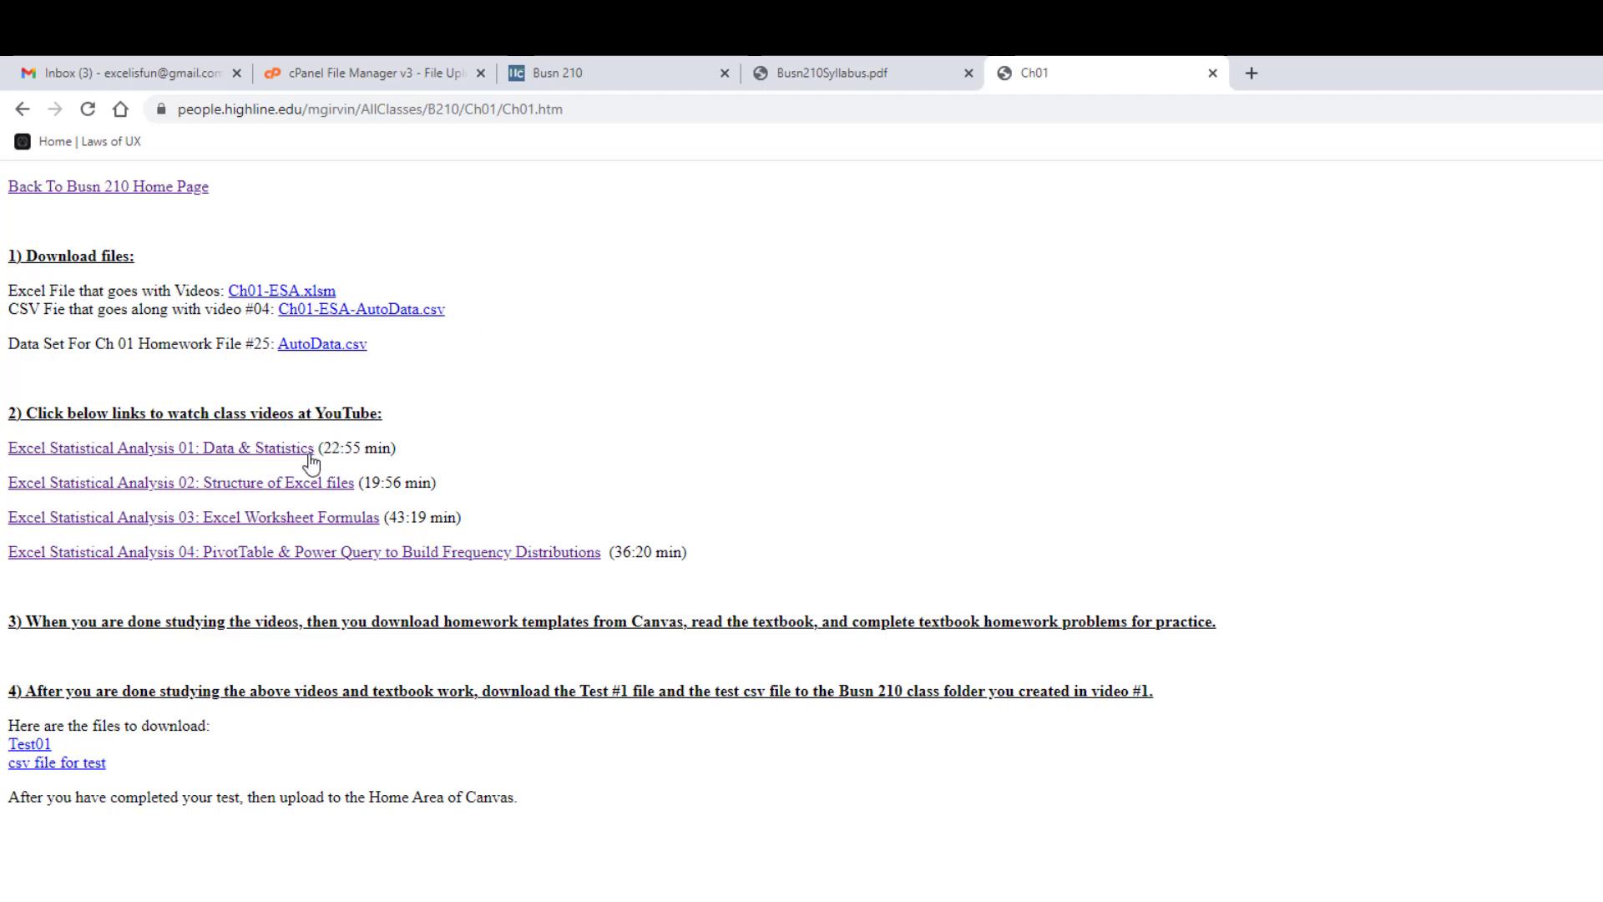
{"action": "mouse_move", "coordinate": [328, 299]}
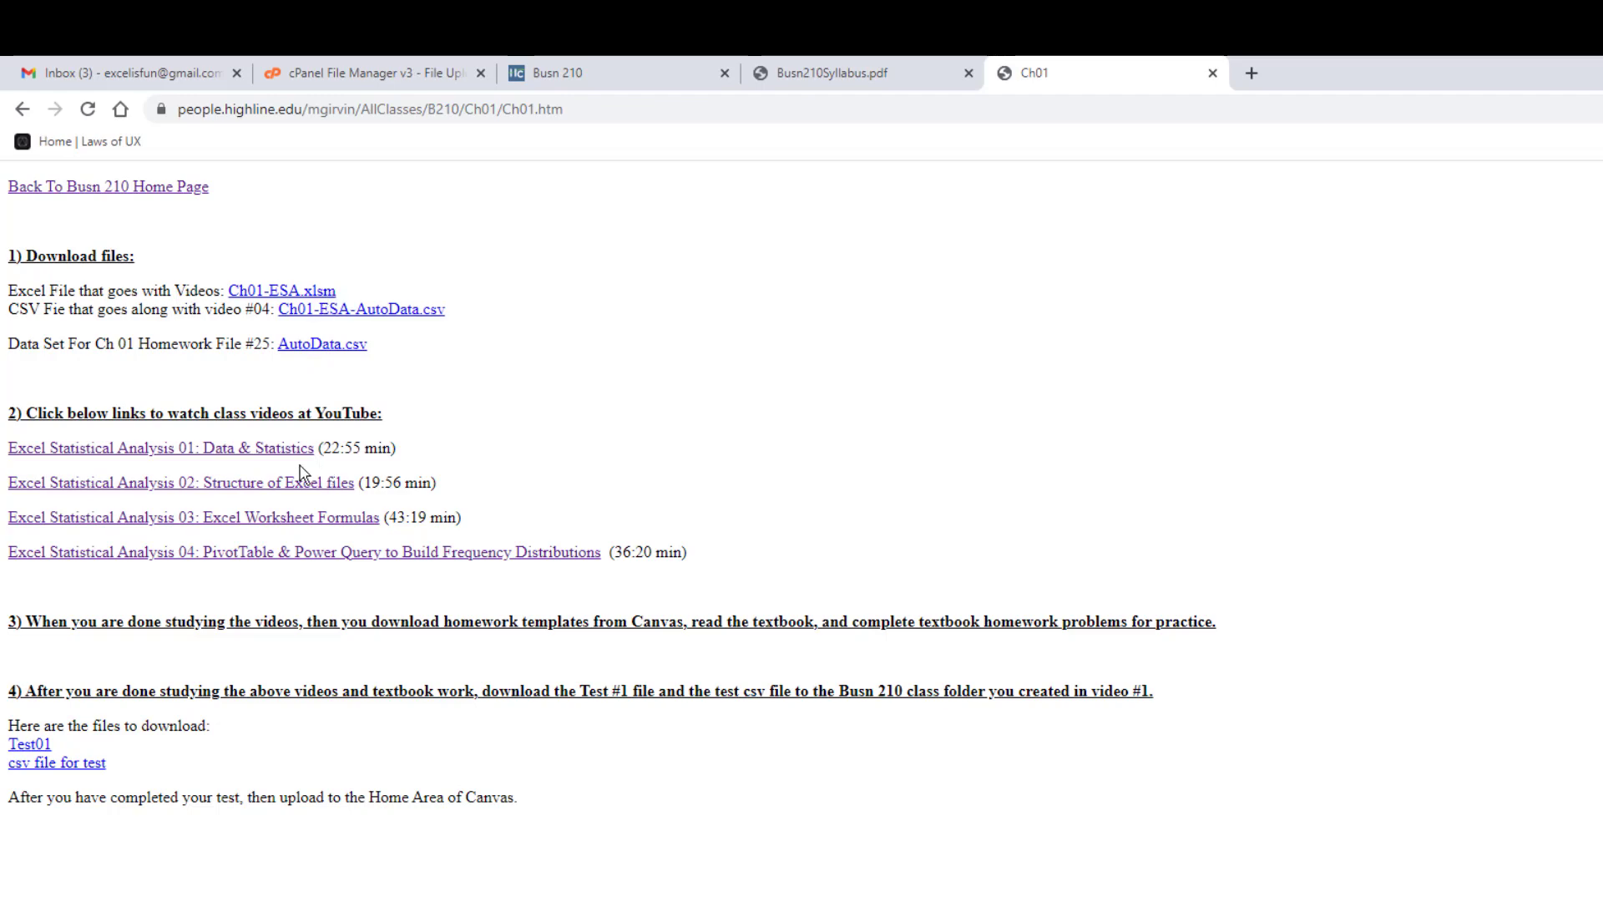
{"action": "mouse_move", "coordinate": [311, 460]}
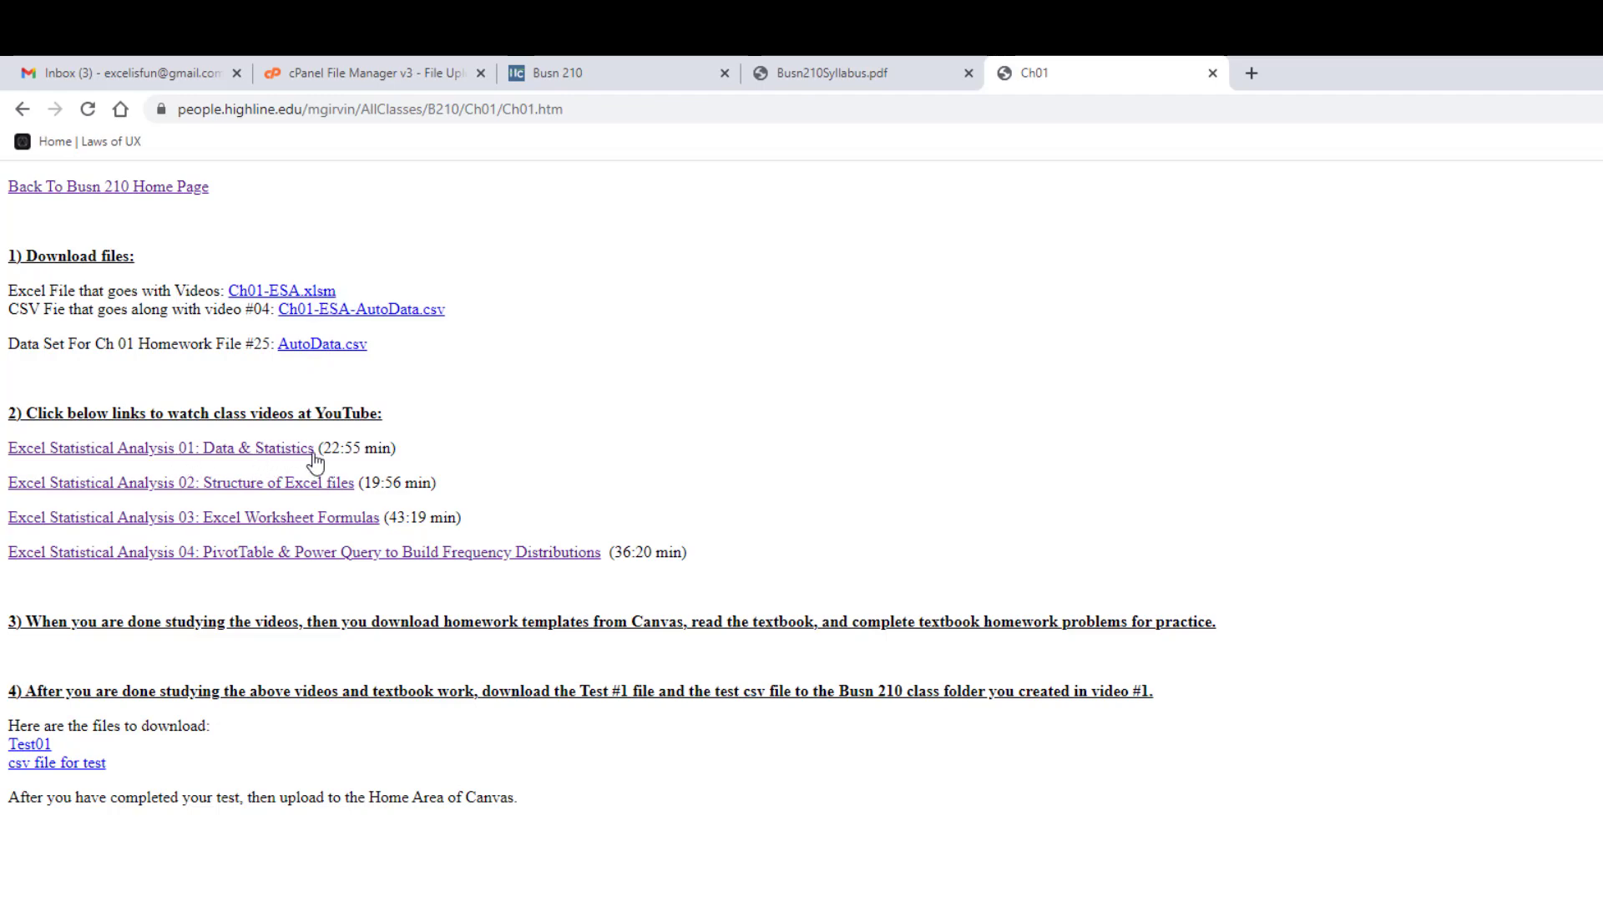
{"action": "mouse_move", "coordinate": [491, 421]}
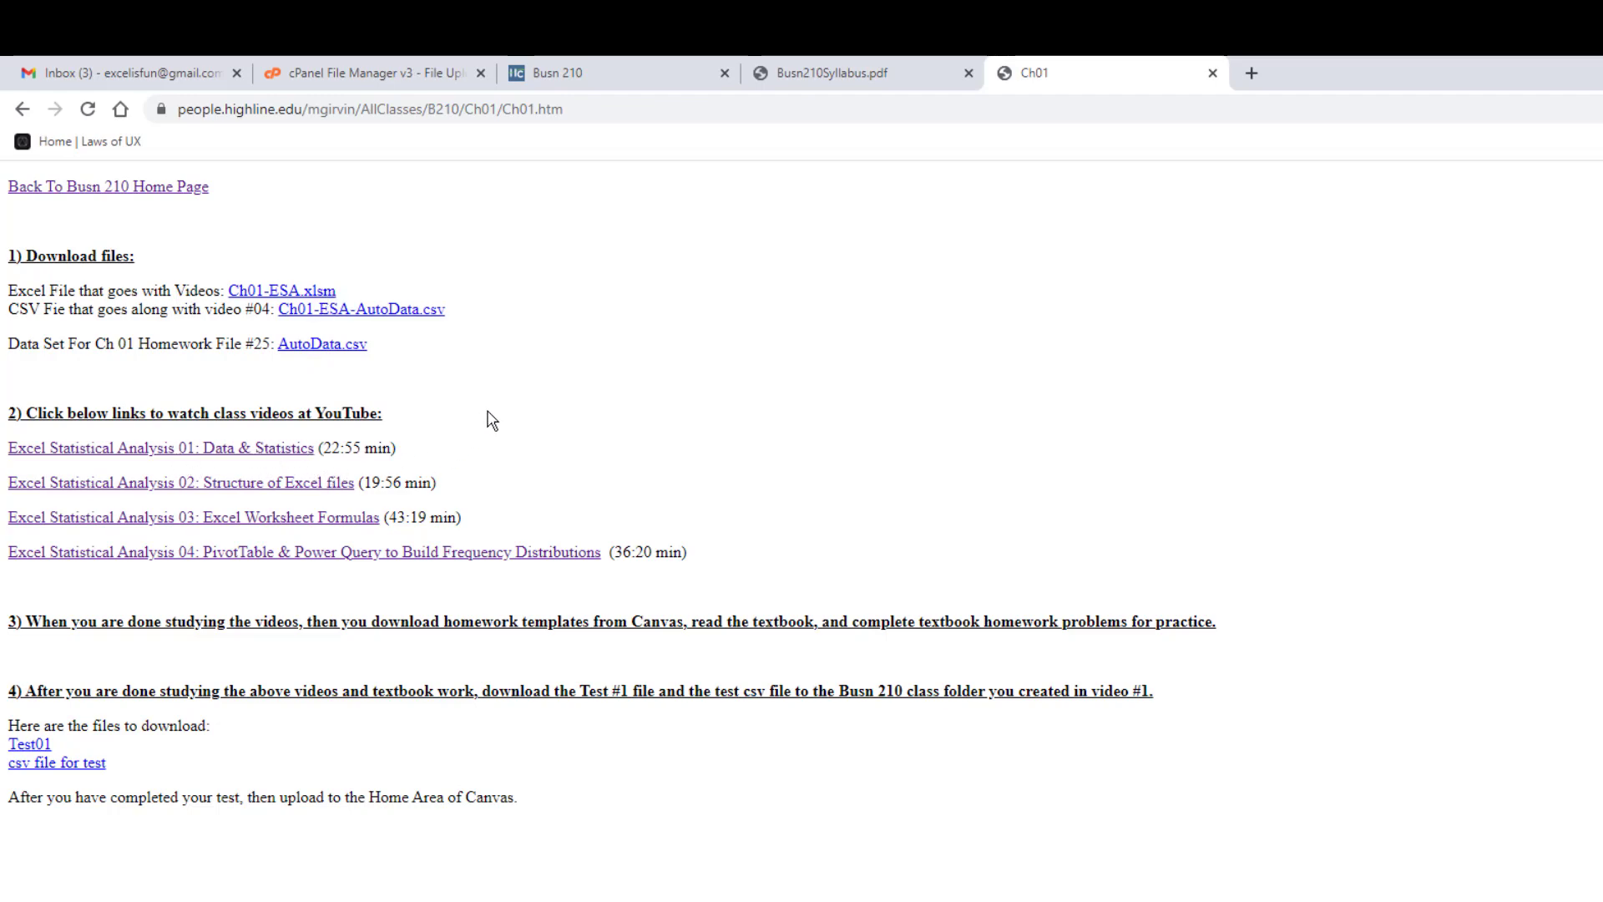
{"action": "mouse_move", "coordinate": [429, 437]}
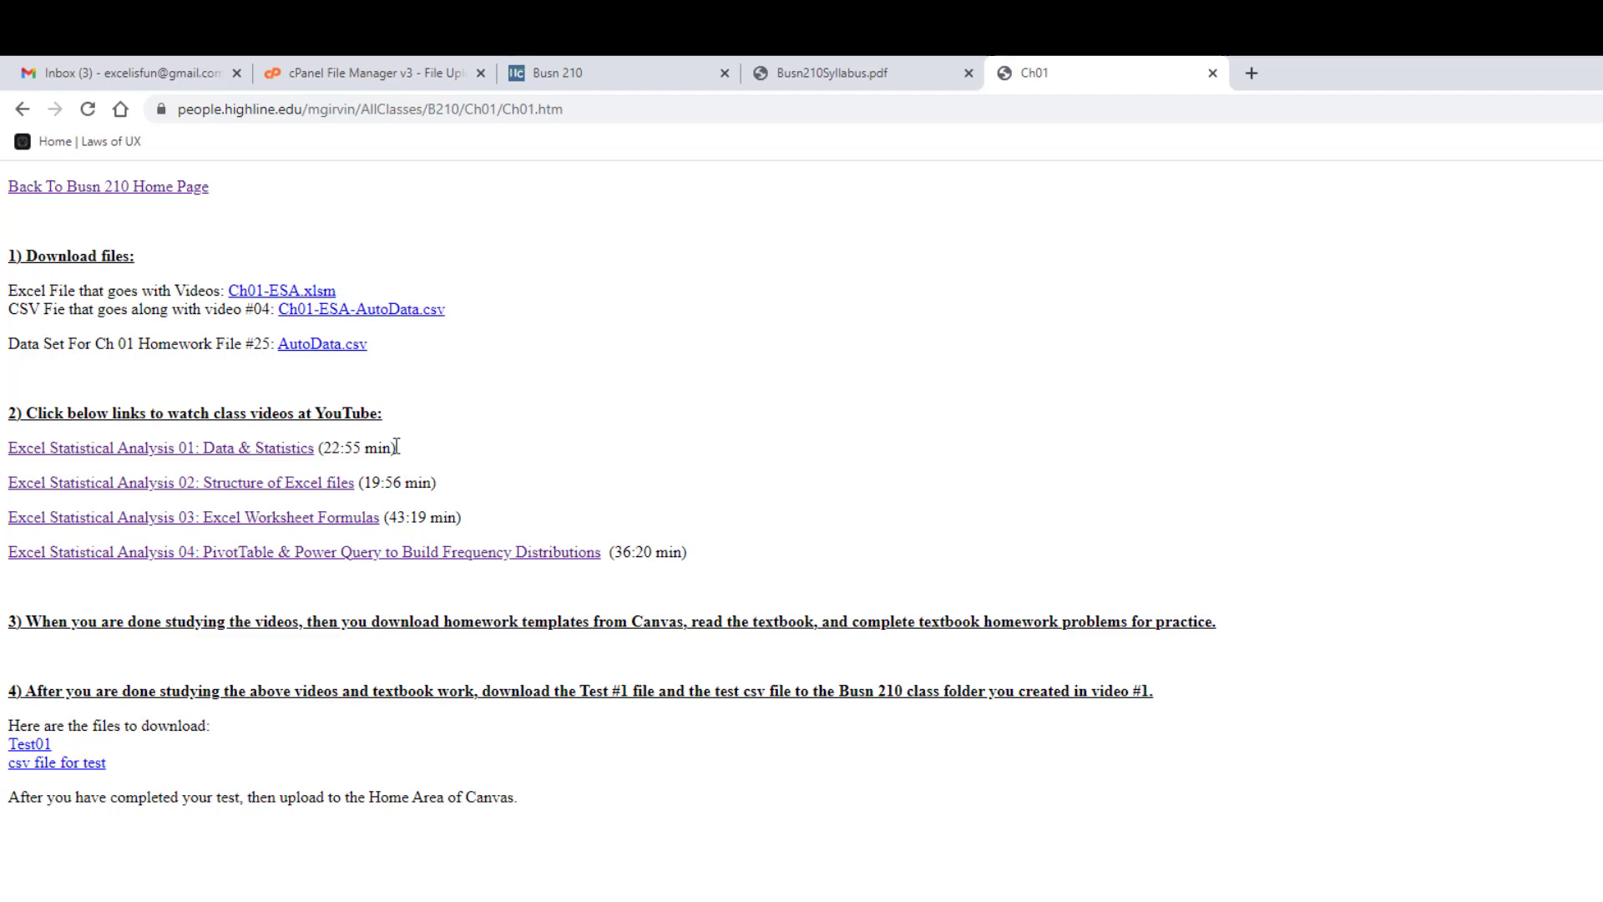
{"action": "mouse_move", "coordinate": [295, 223]}
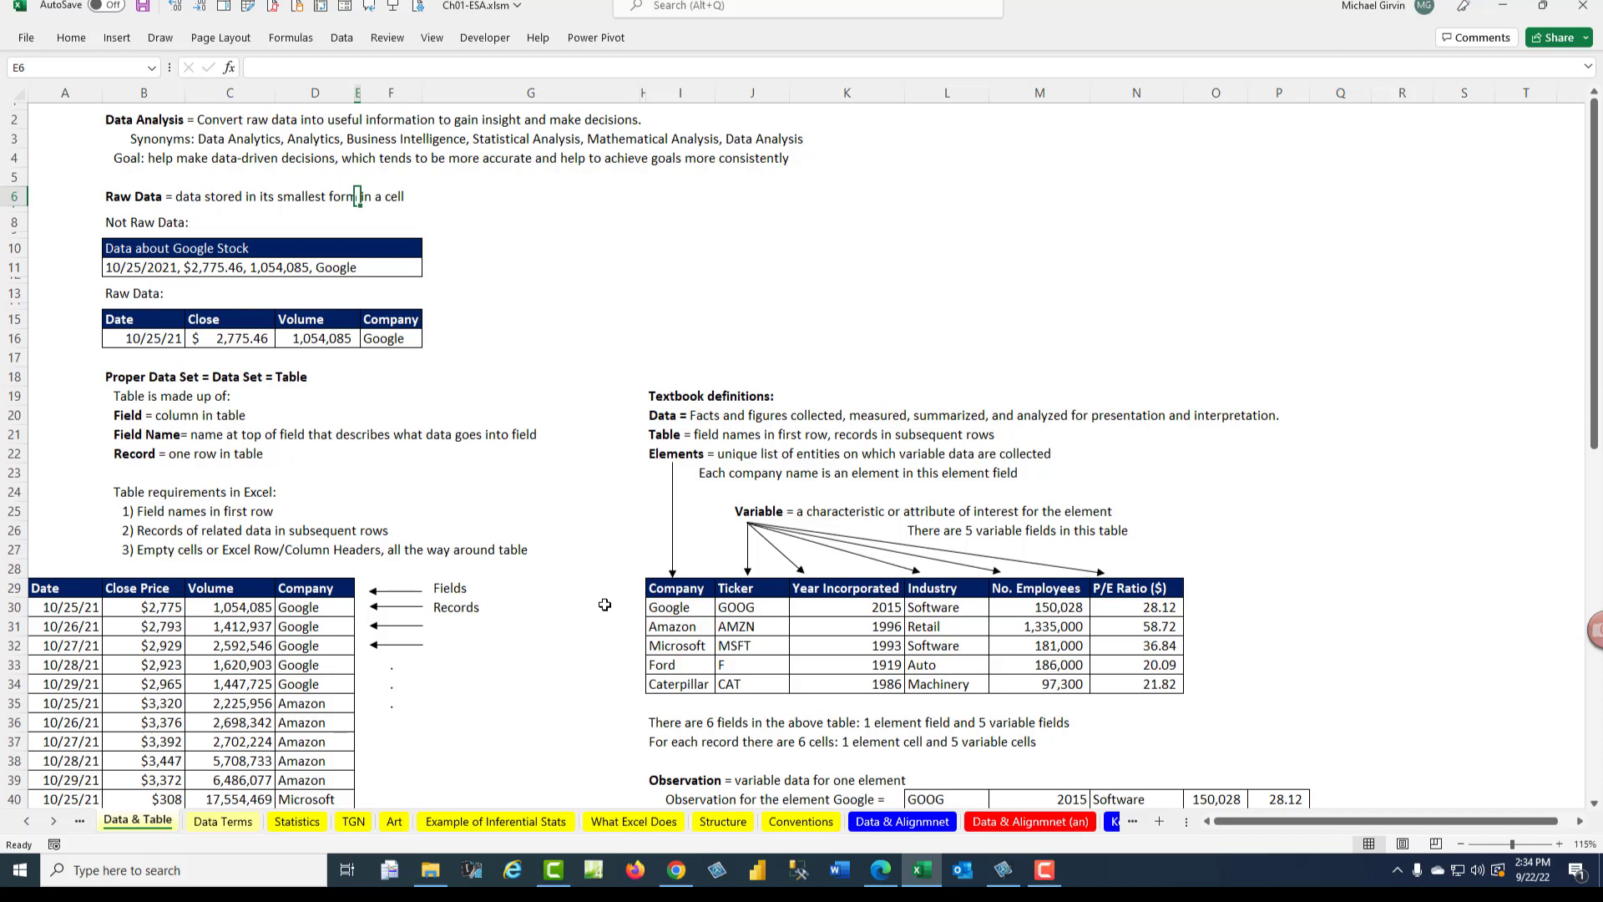
{"action": "mouse_move", "coordinate": [352, 706]}
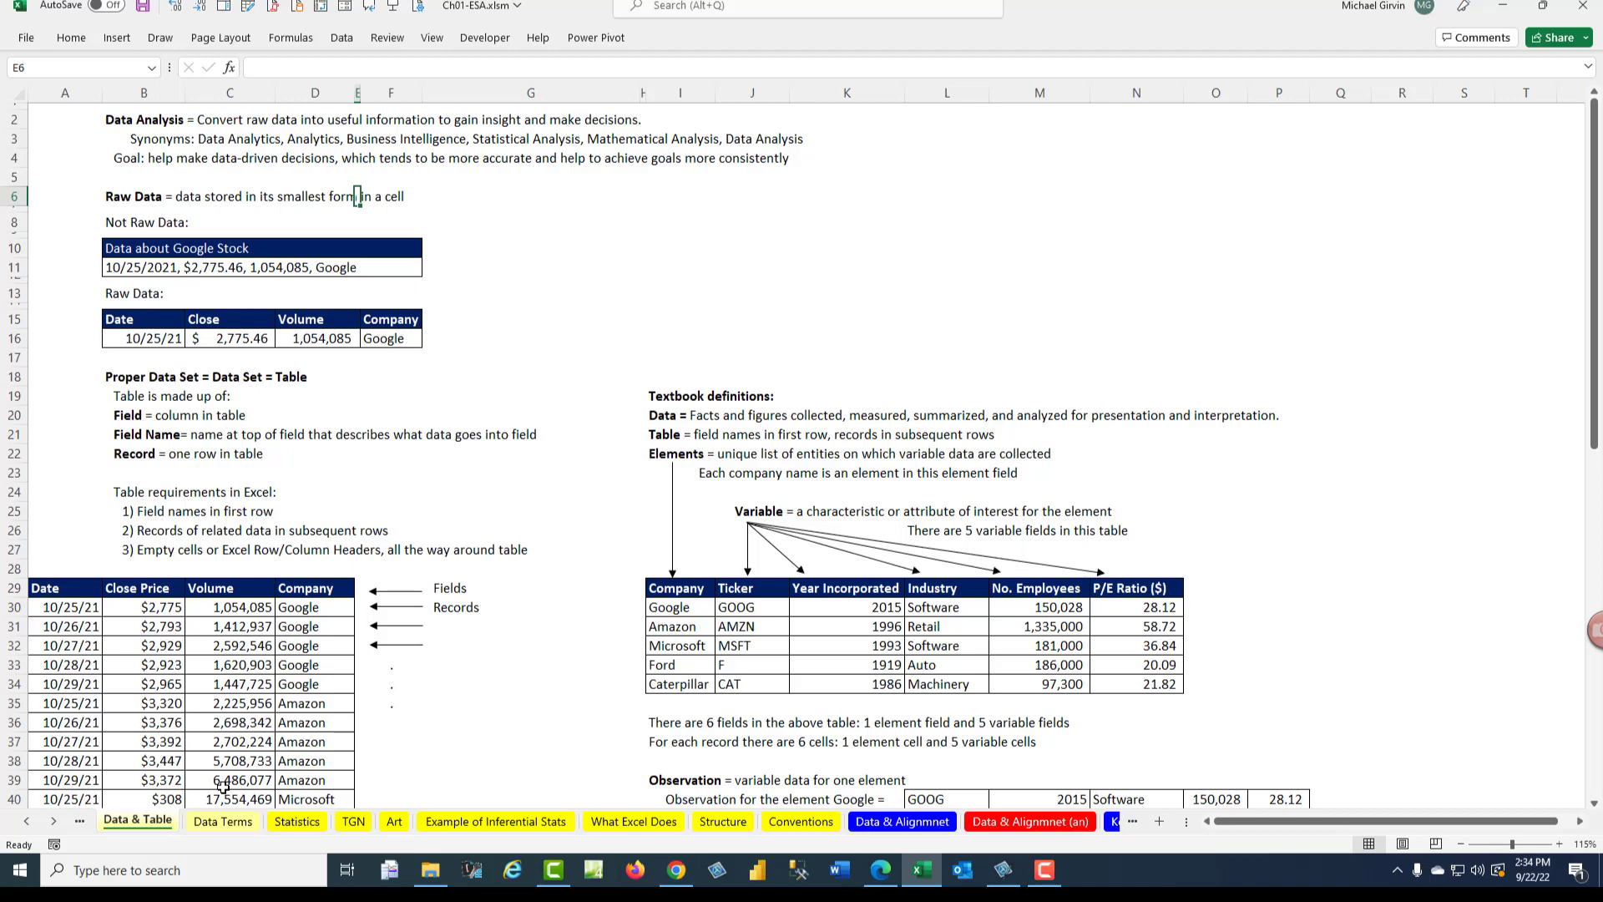
Step: Step through the Data Terms and Data & Alignmnet sheets to Data & Alignmnet (an)
{"action": "left_click", "coordinate": [222, 820]}
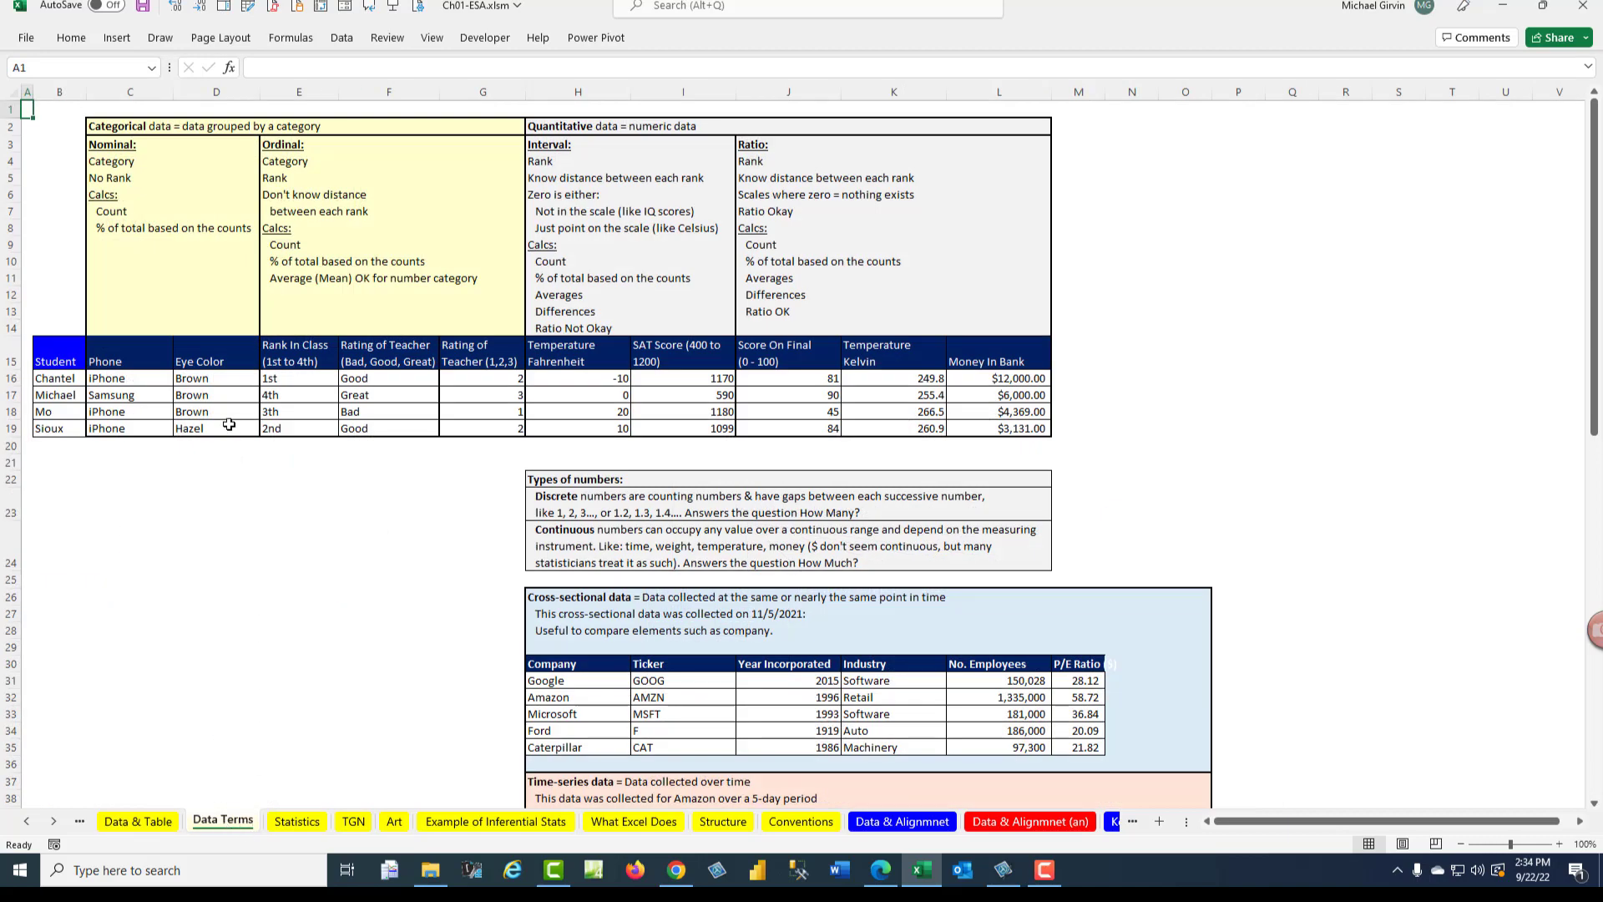
{"action": "mouse_move", "coordinate": [364, 677]}
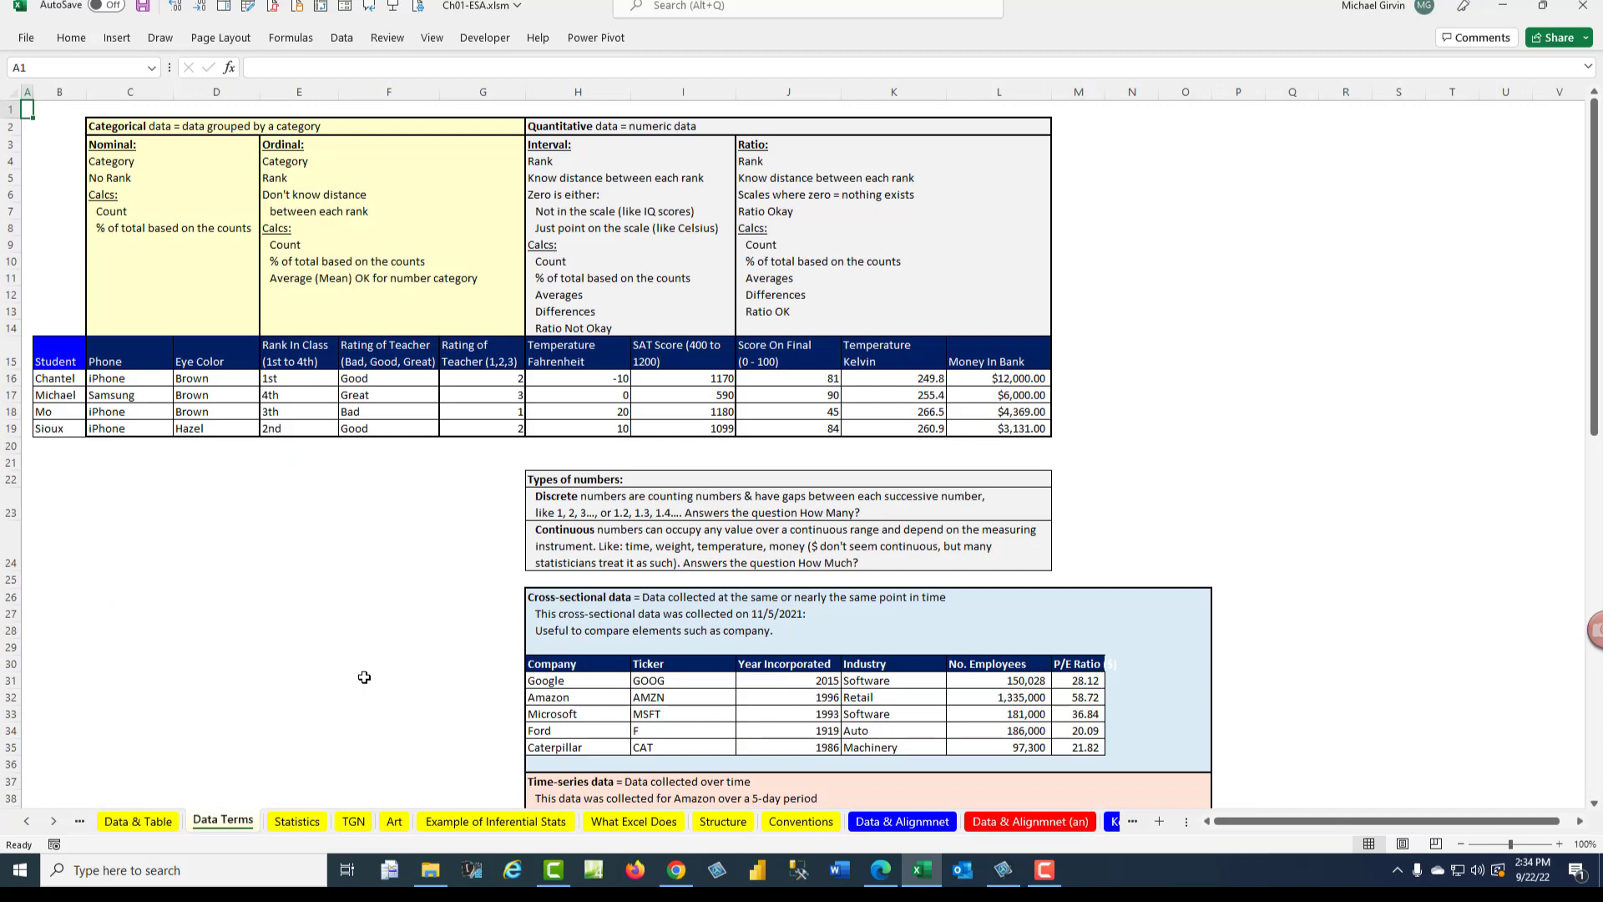
{"action": "left_click", "coordinate": [900, 820]}
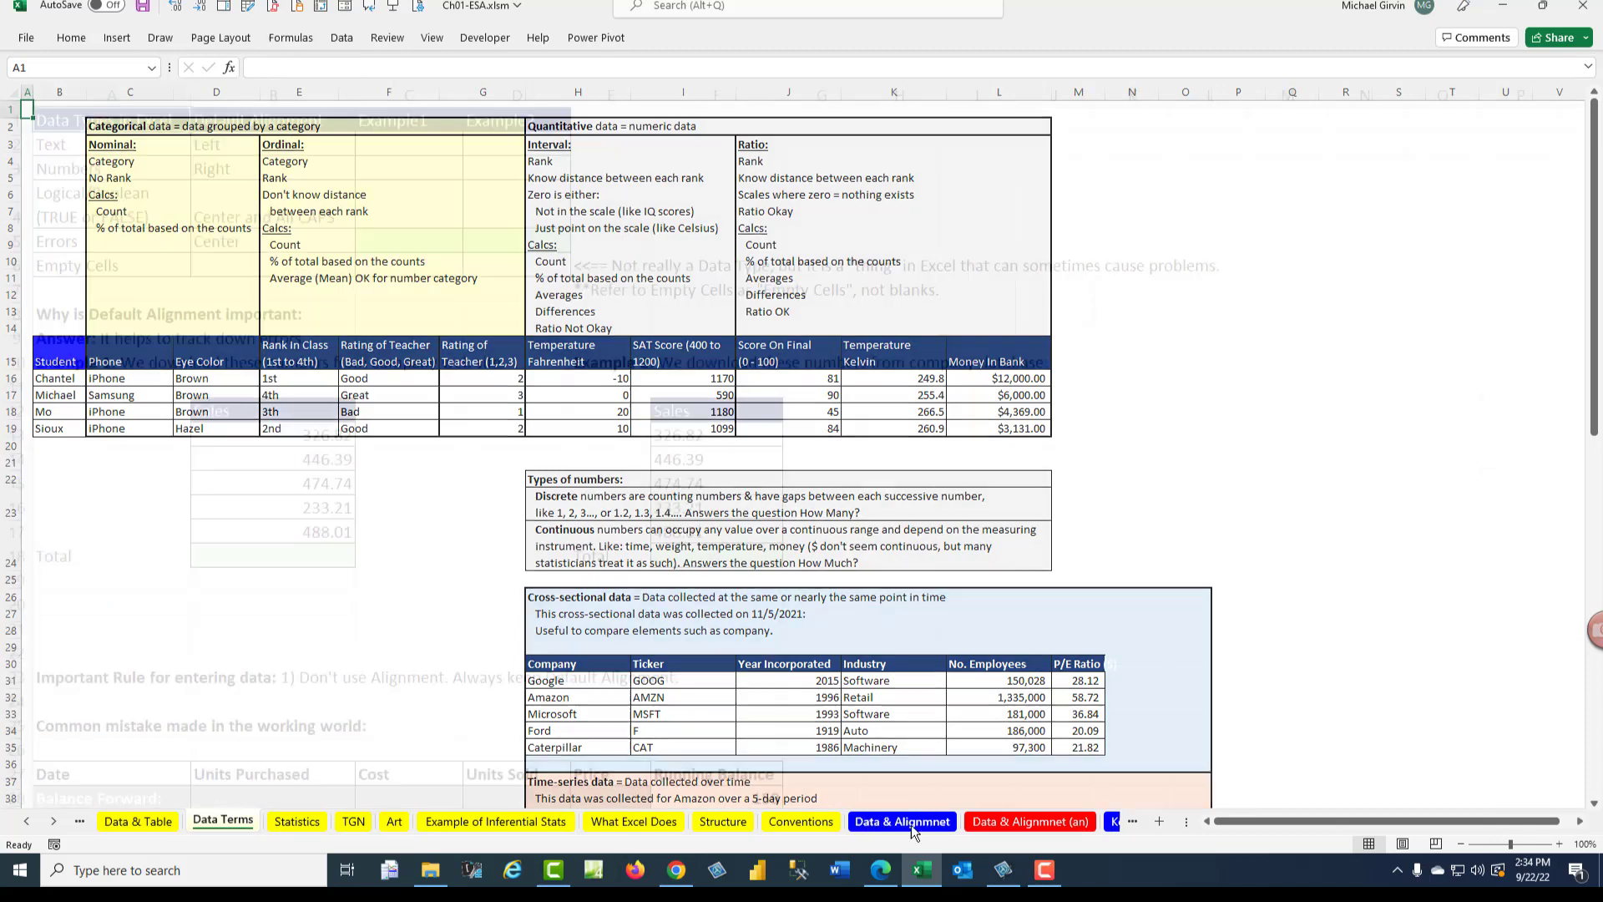
{"action": "left_click", "coordinate": [900, 821]}
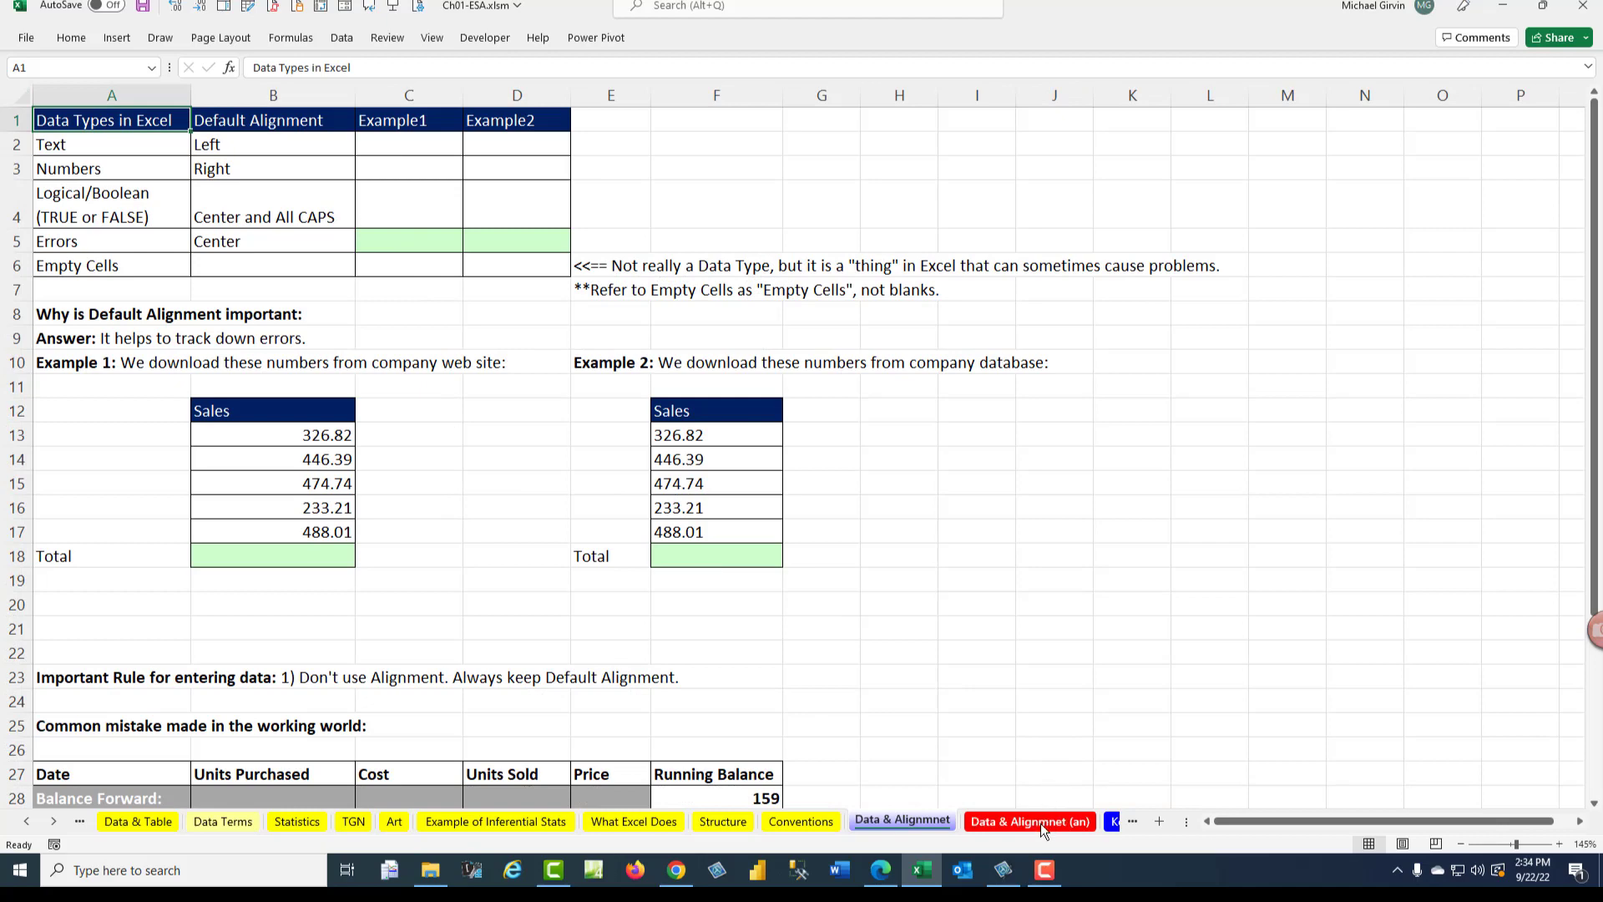
{"action": "left_click", "coordinate": [1028, 821]}
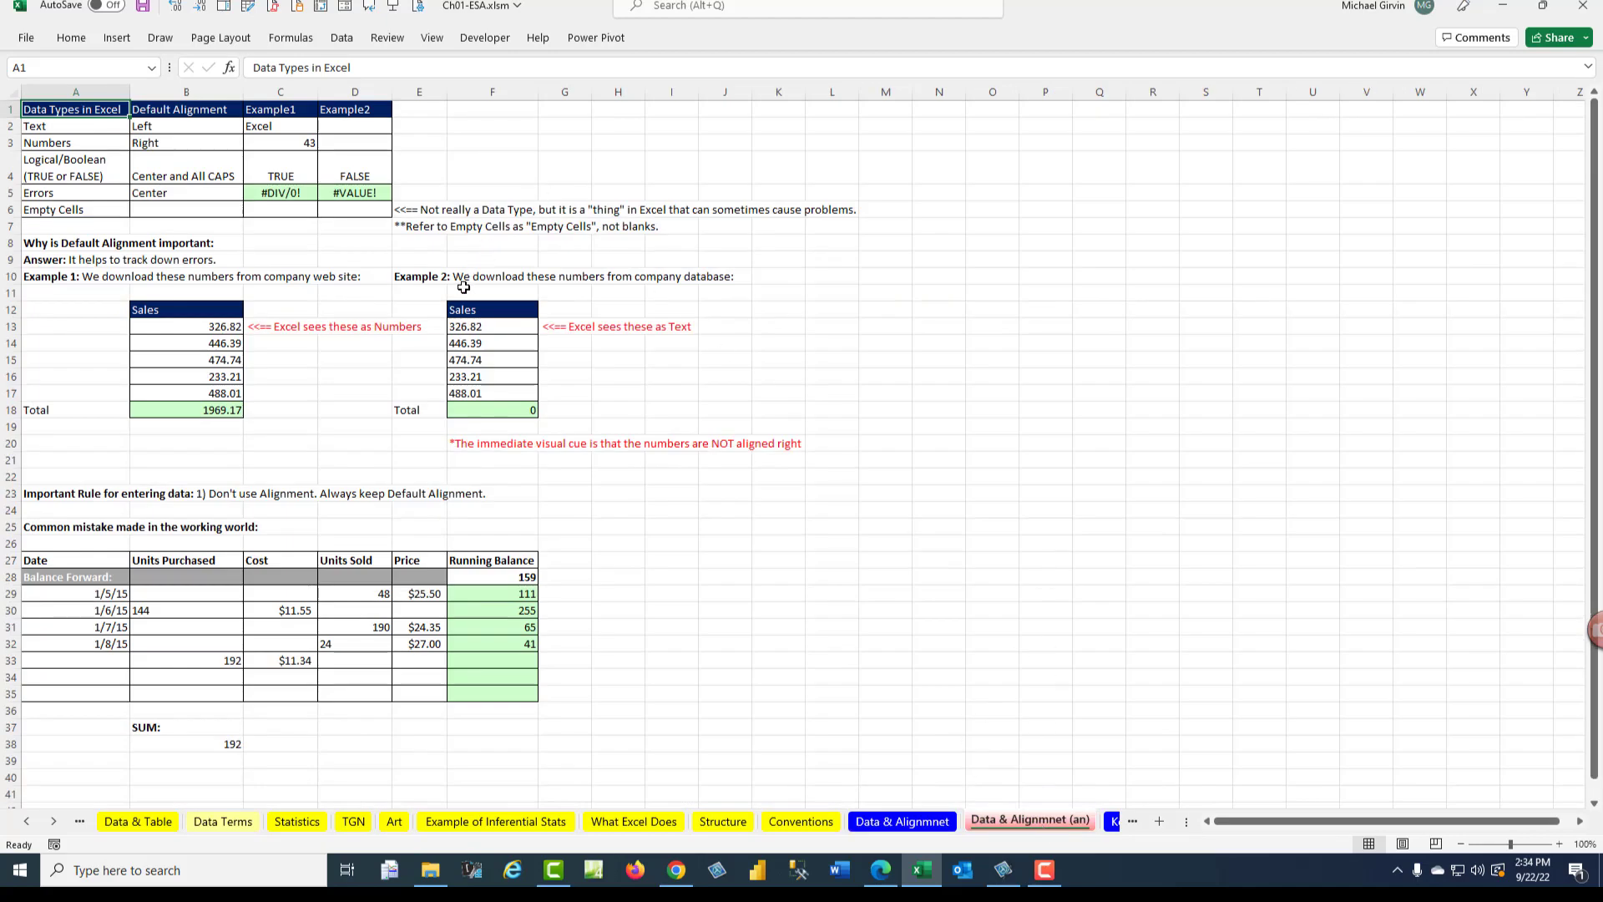
{"action": "mouse_move", "coordinate": [875, 796]}
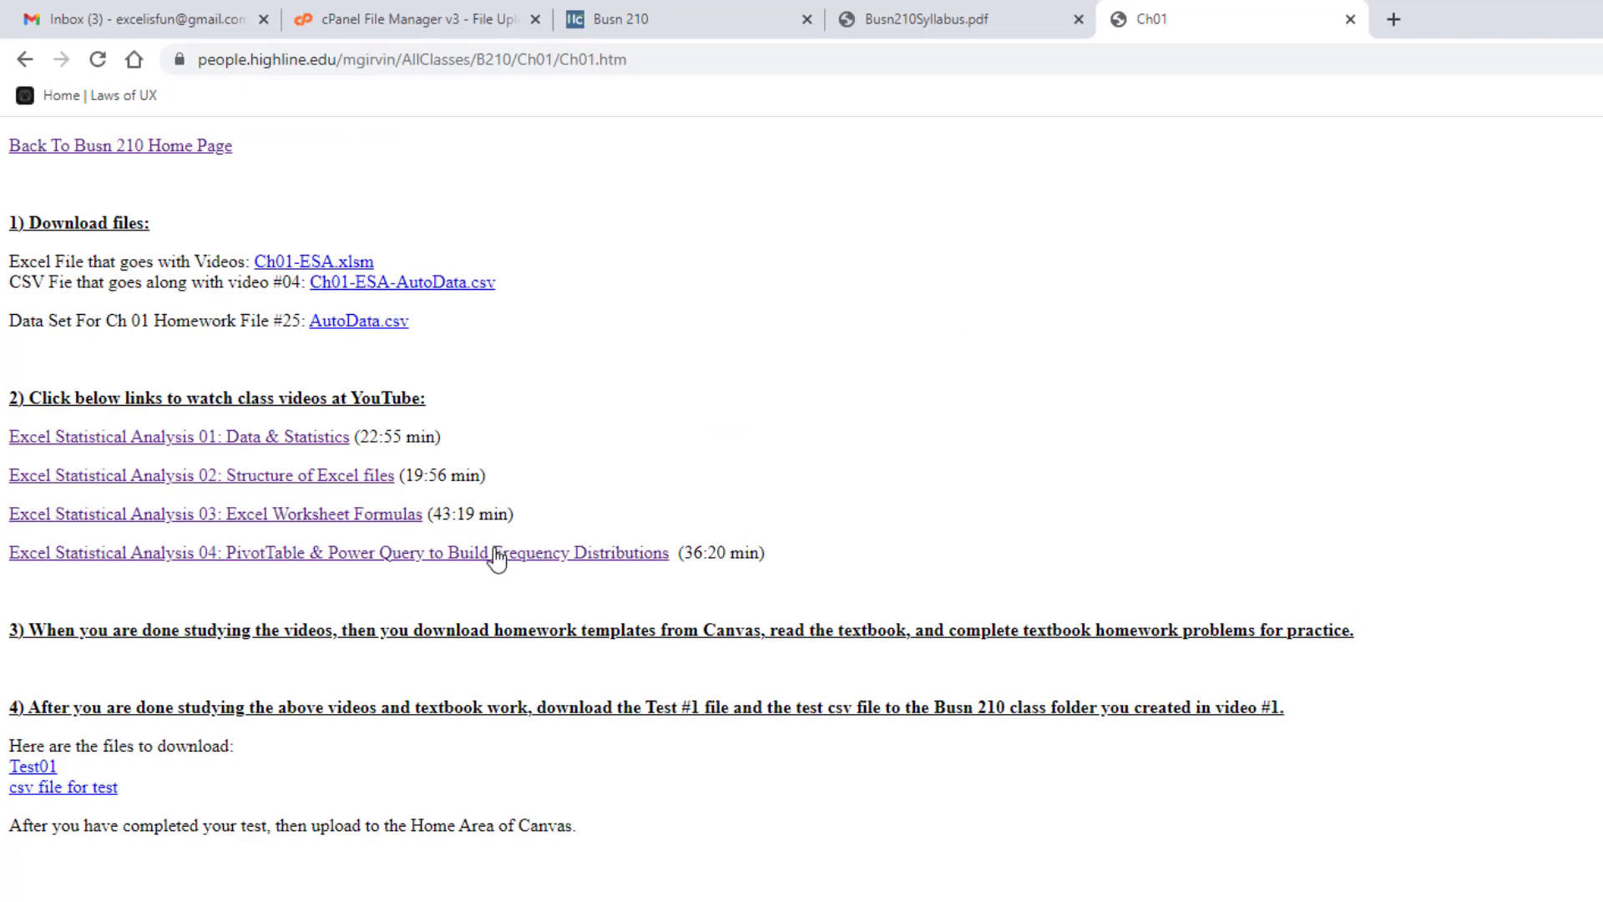
{"action": "mouse_move", "coordinate": [609, 258]}
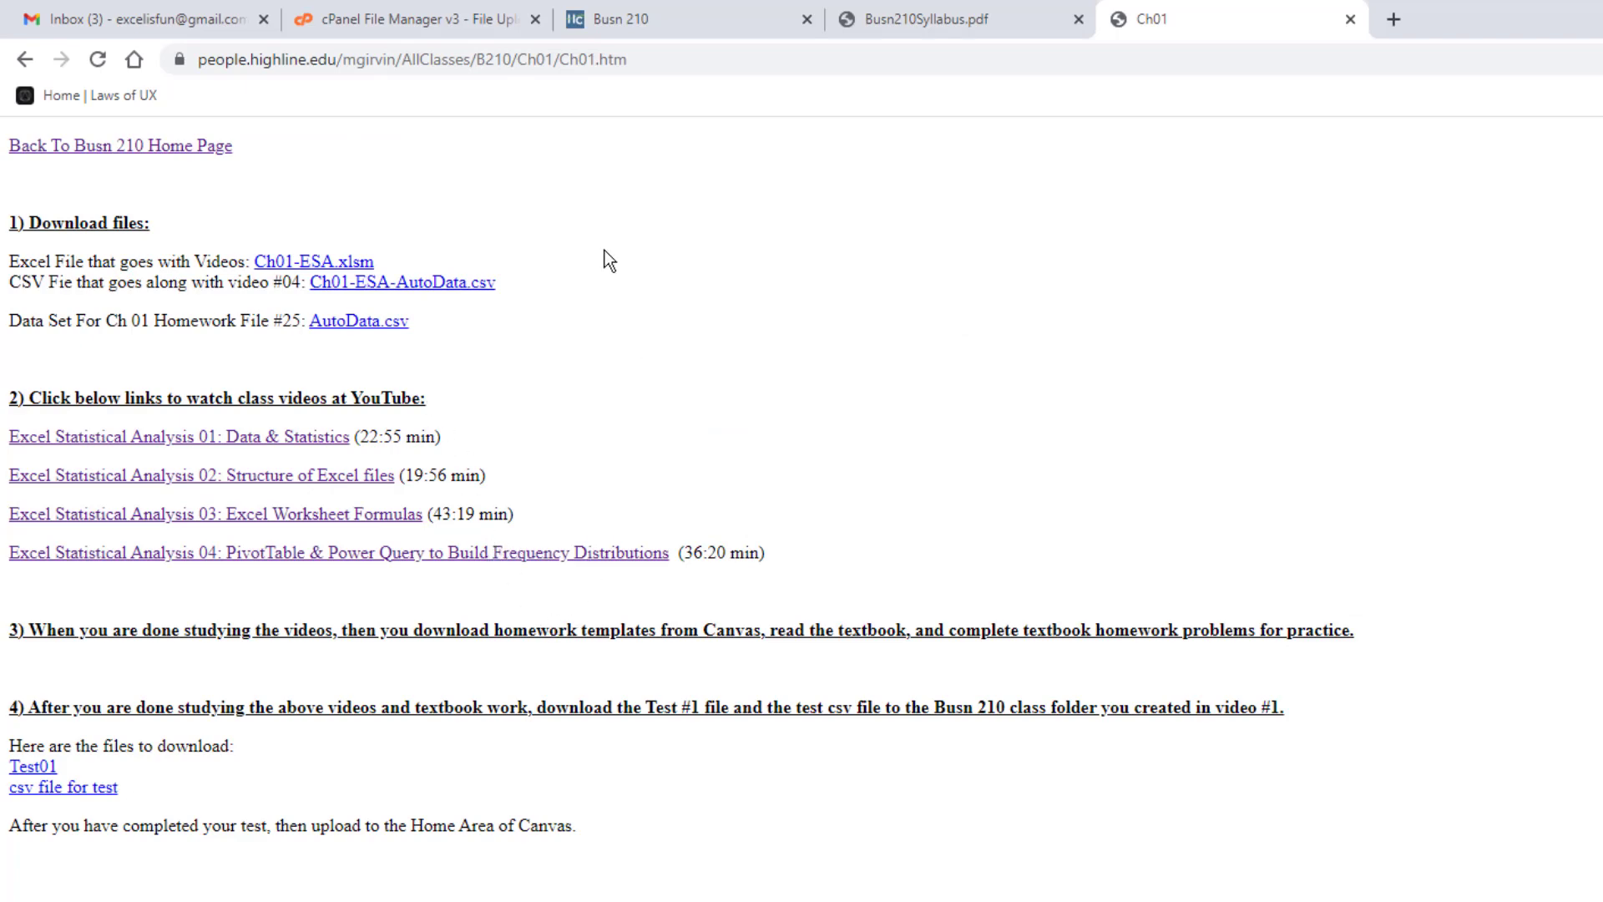
{"action": "mouse_move", "coordinate": [224, 656]}
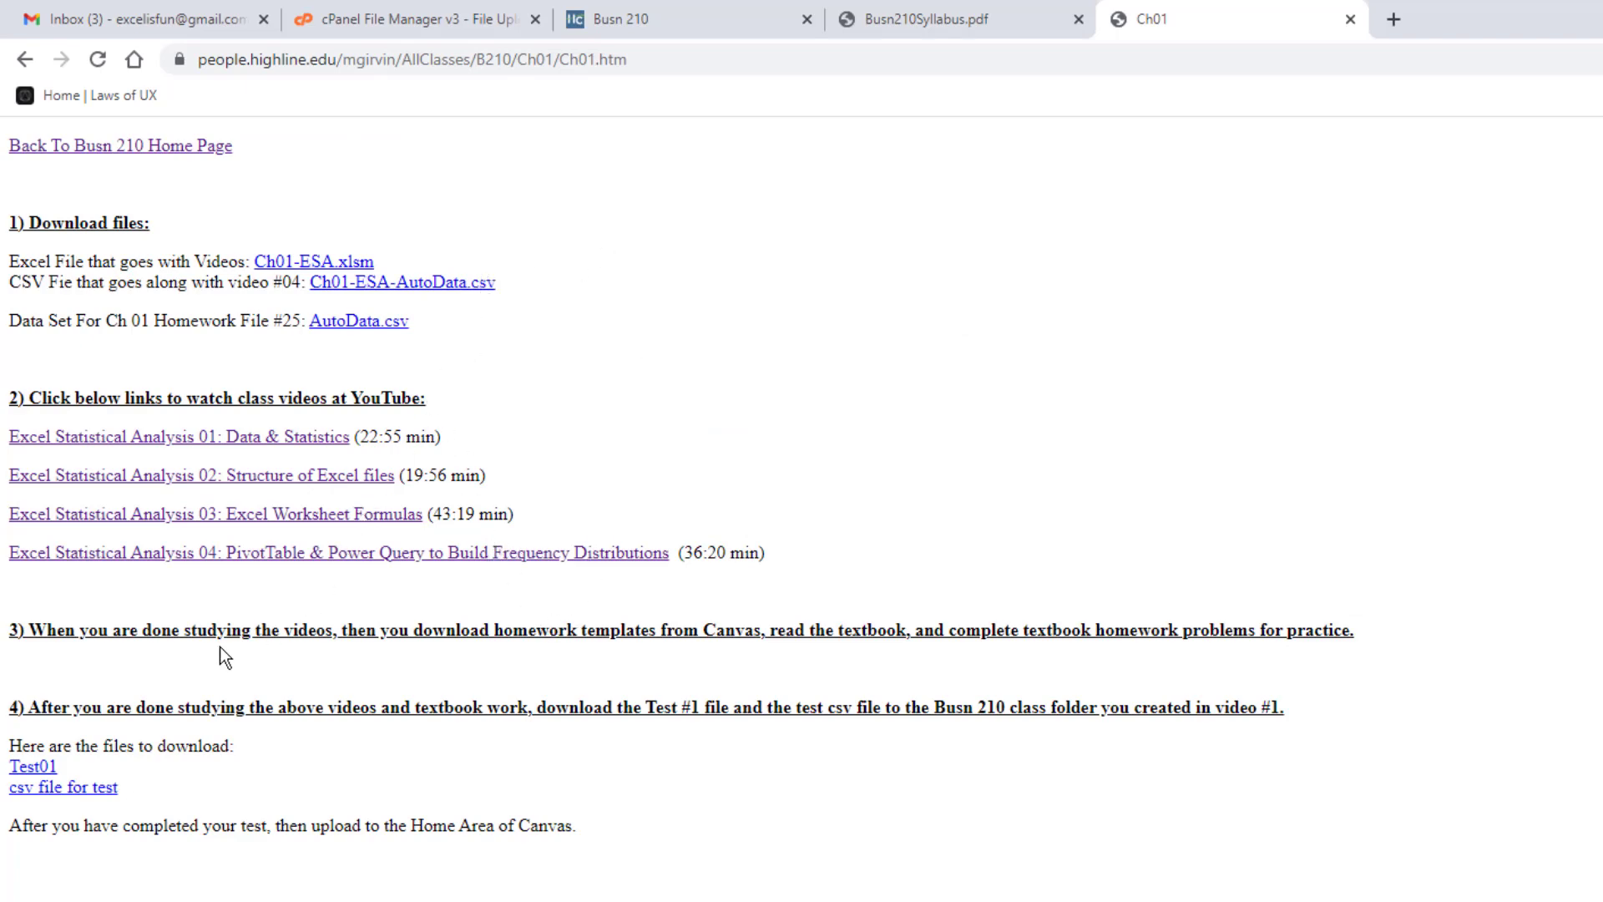
{"action": "mouse_move", "coordinate": [429, 211]}
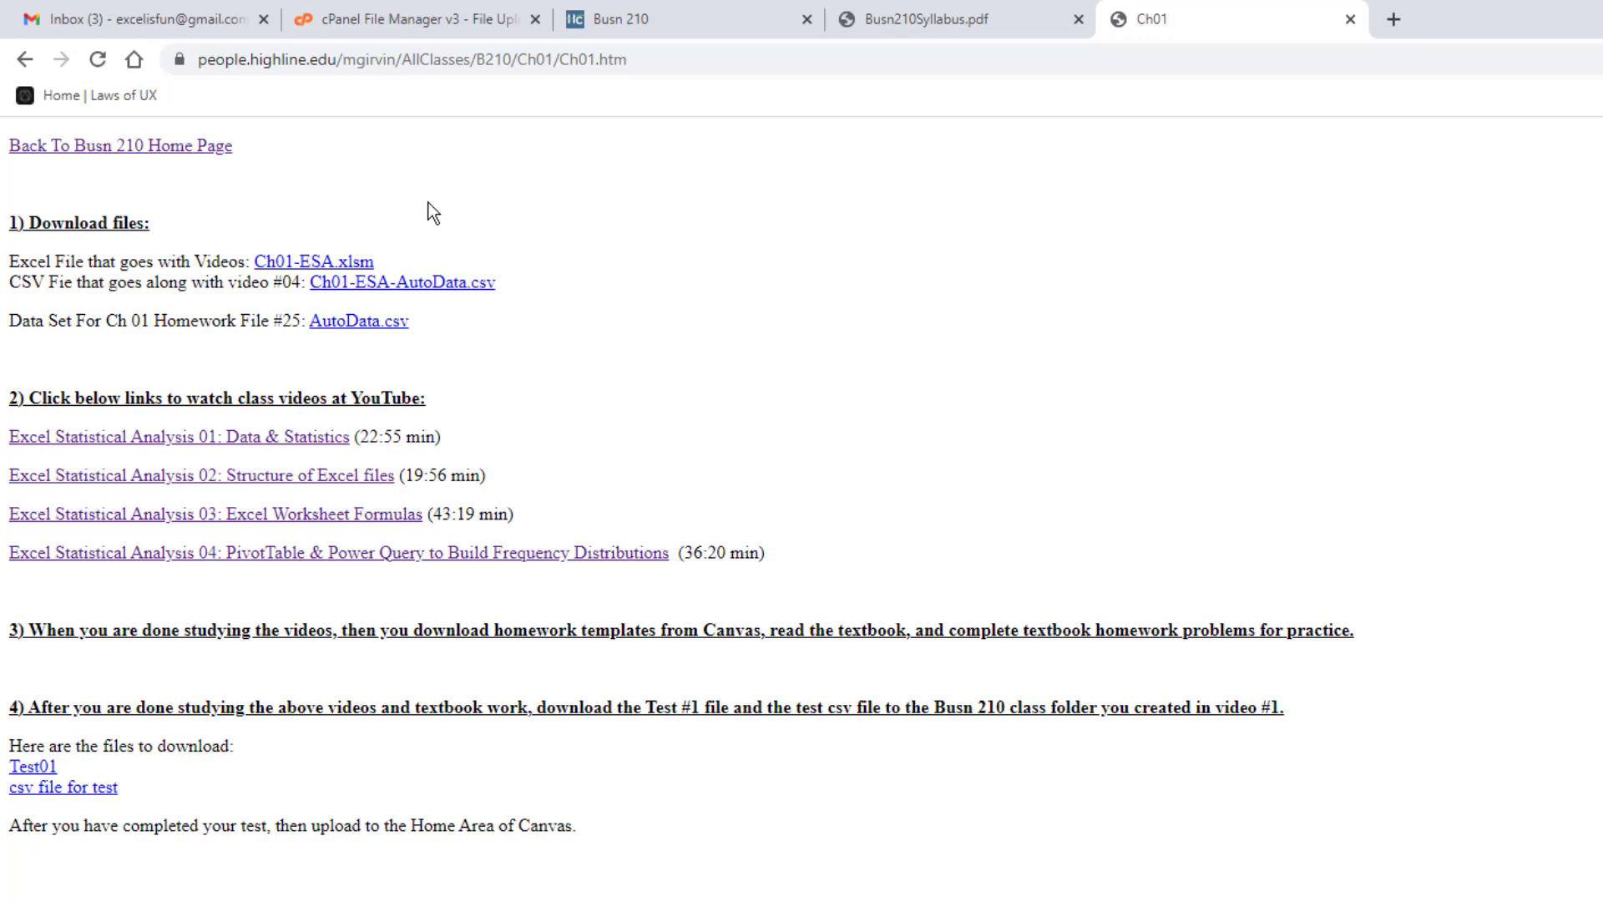
{"action": "mouse_move", "coordinate": [506, 670]}
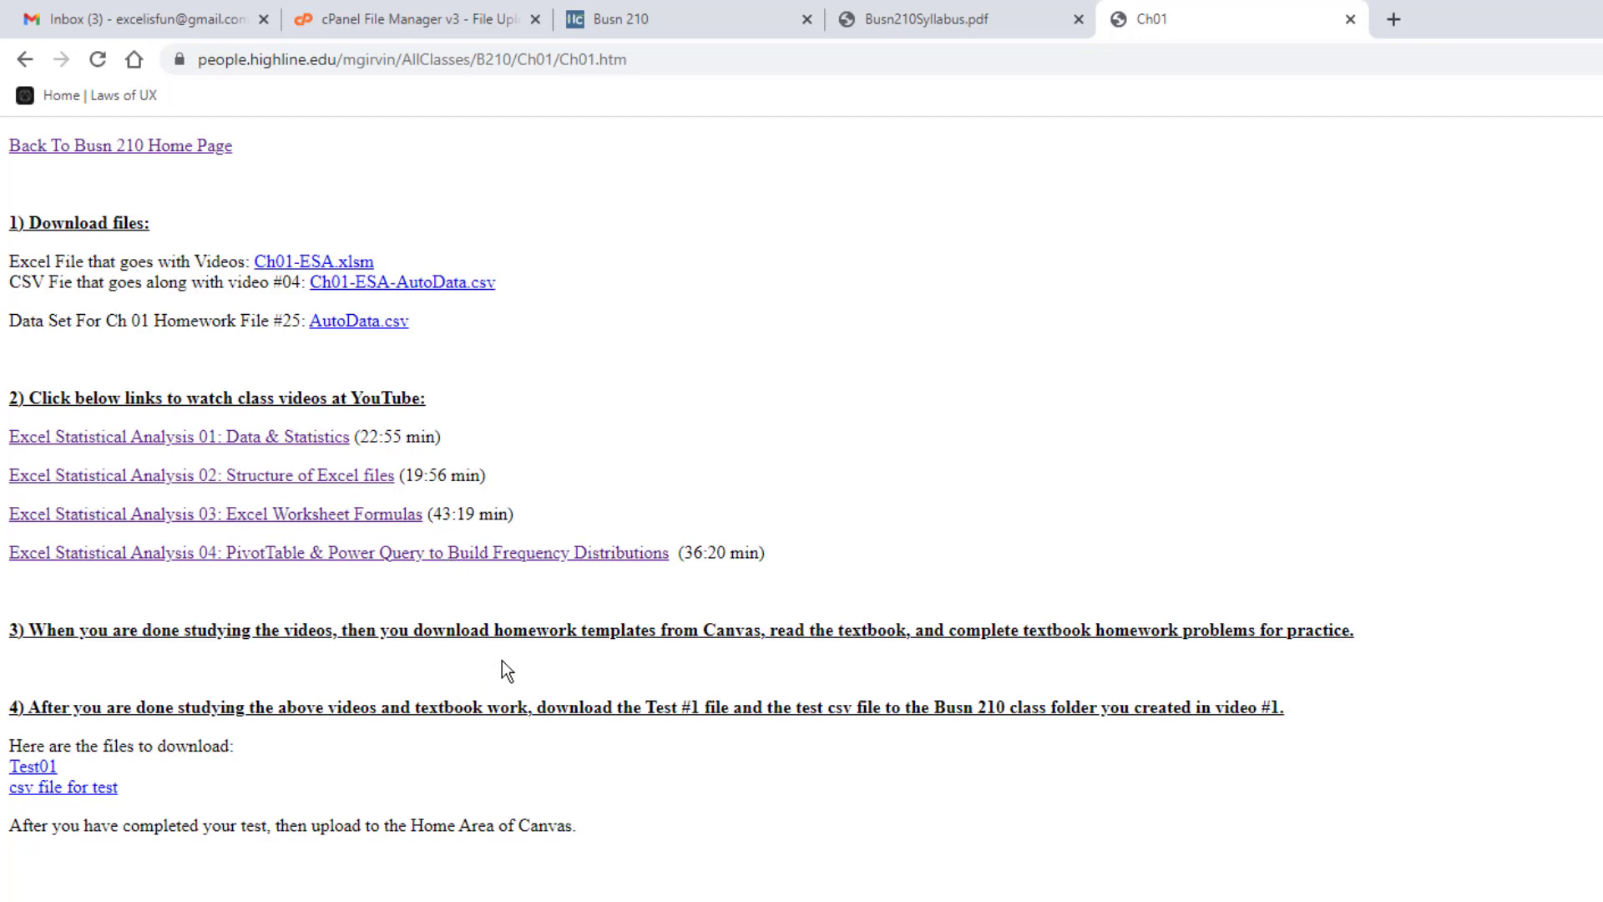
{"action": "mouse_move", "coordinate": [746, 668]}
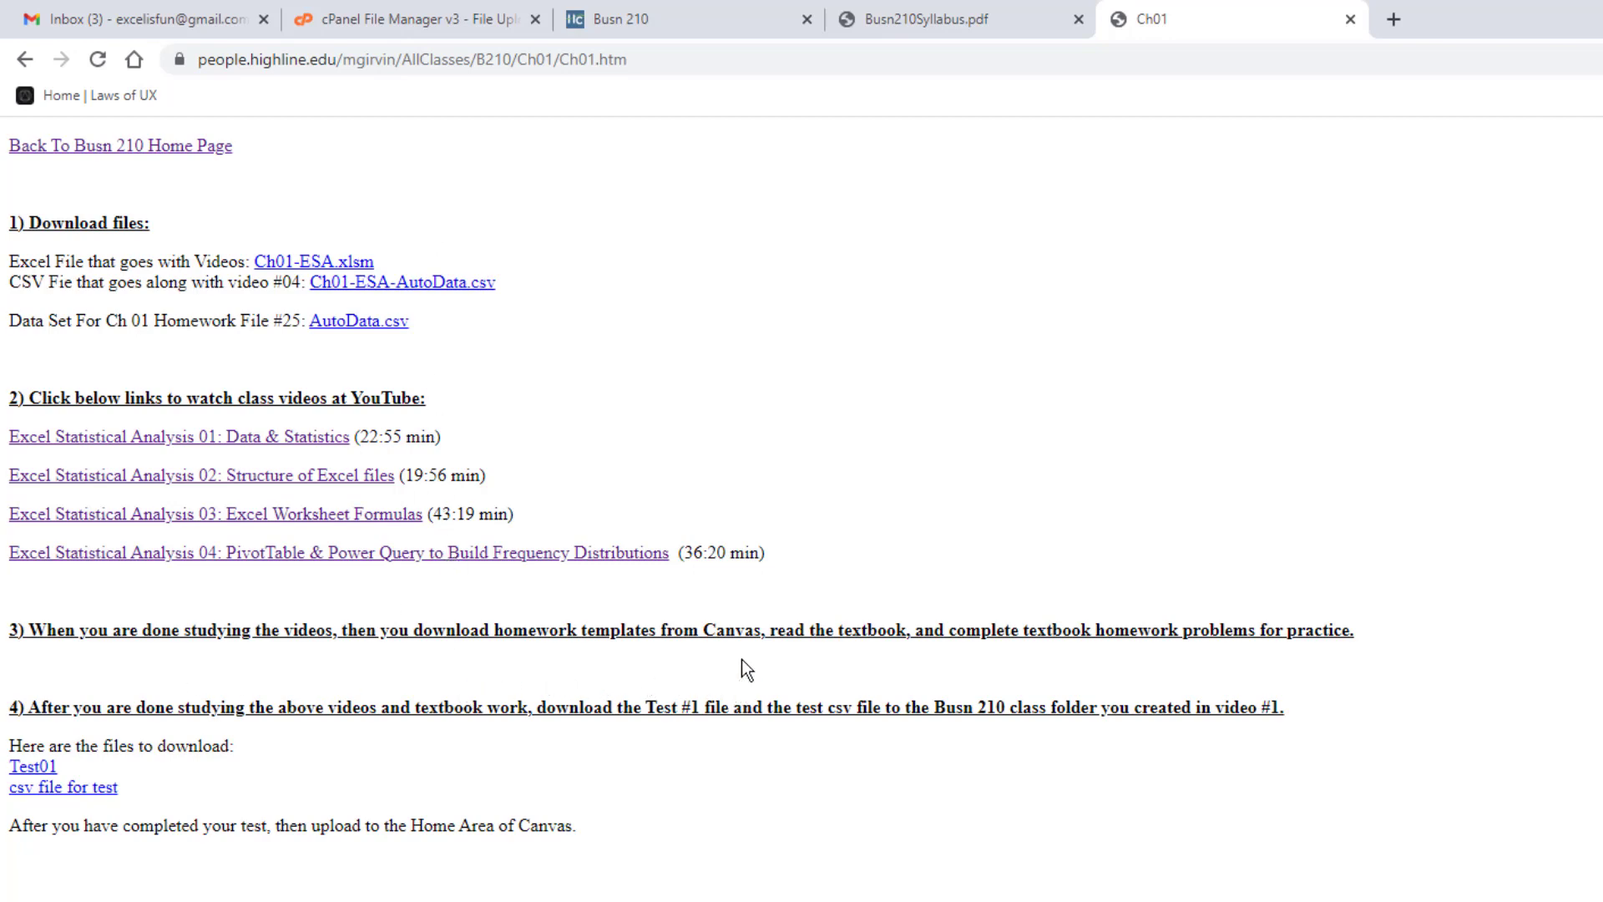
{"action": "mouse_move", "coordinate": [406, 282]}
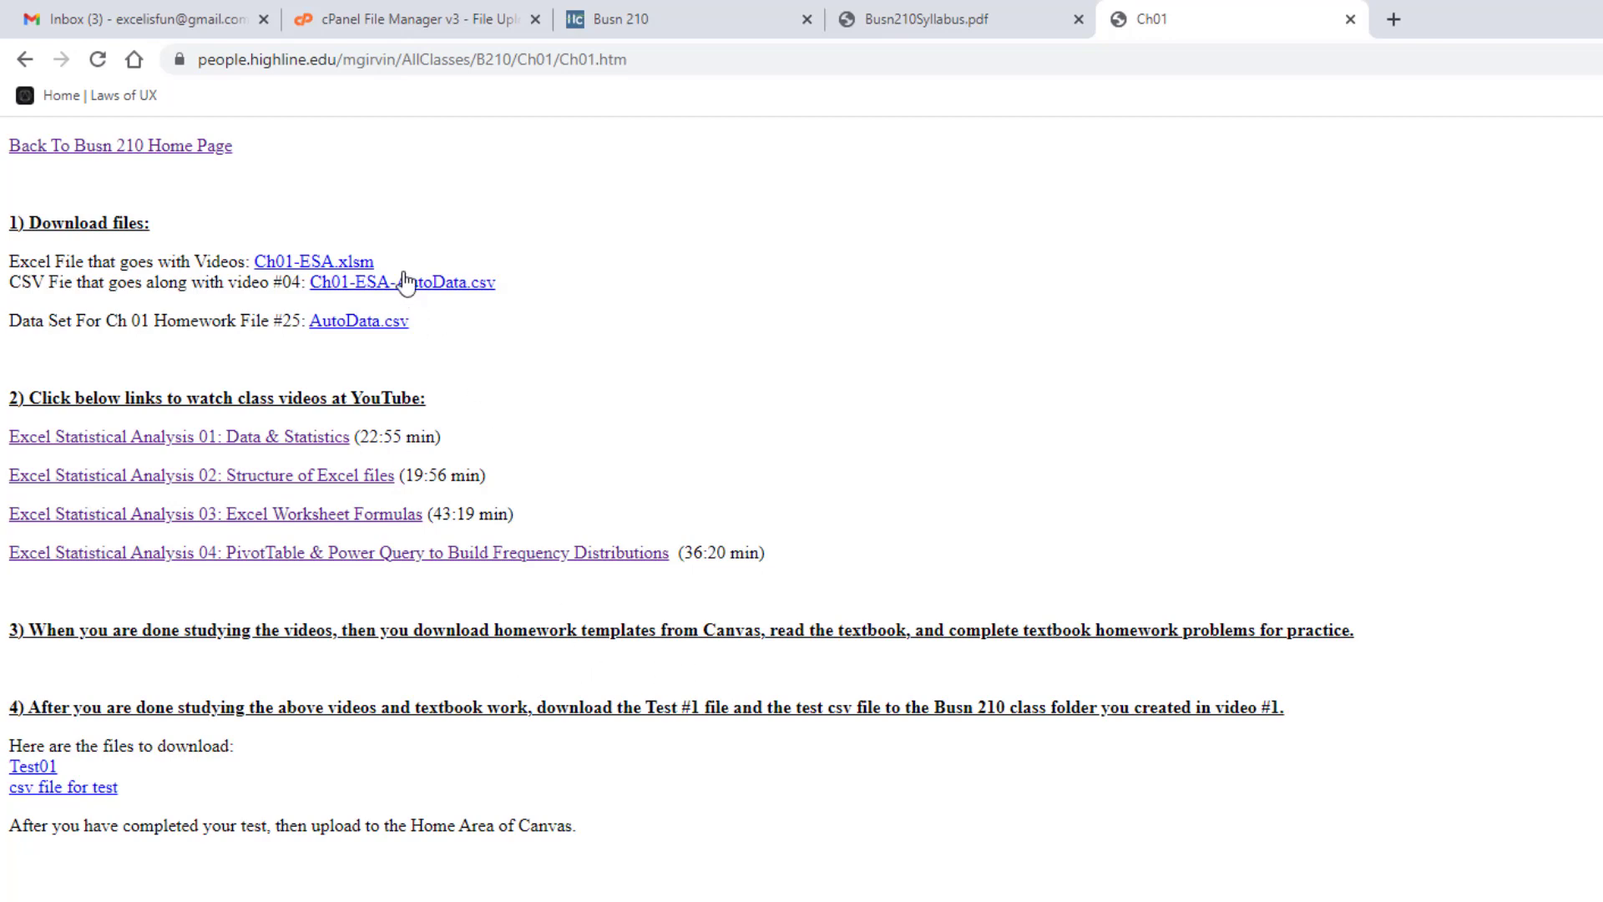
{"action": "mouse_move", "coordinate": [378, 456]}
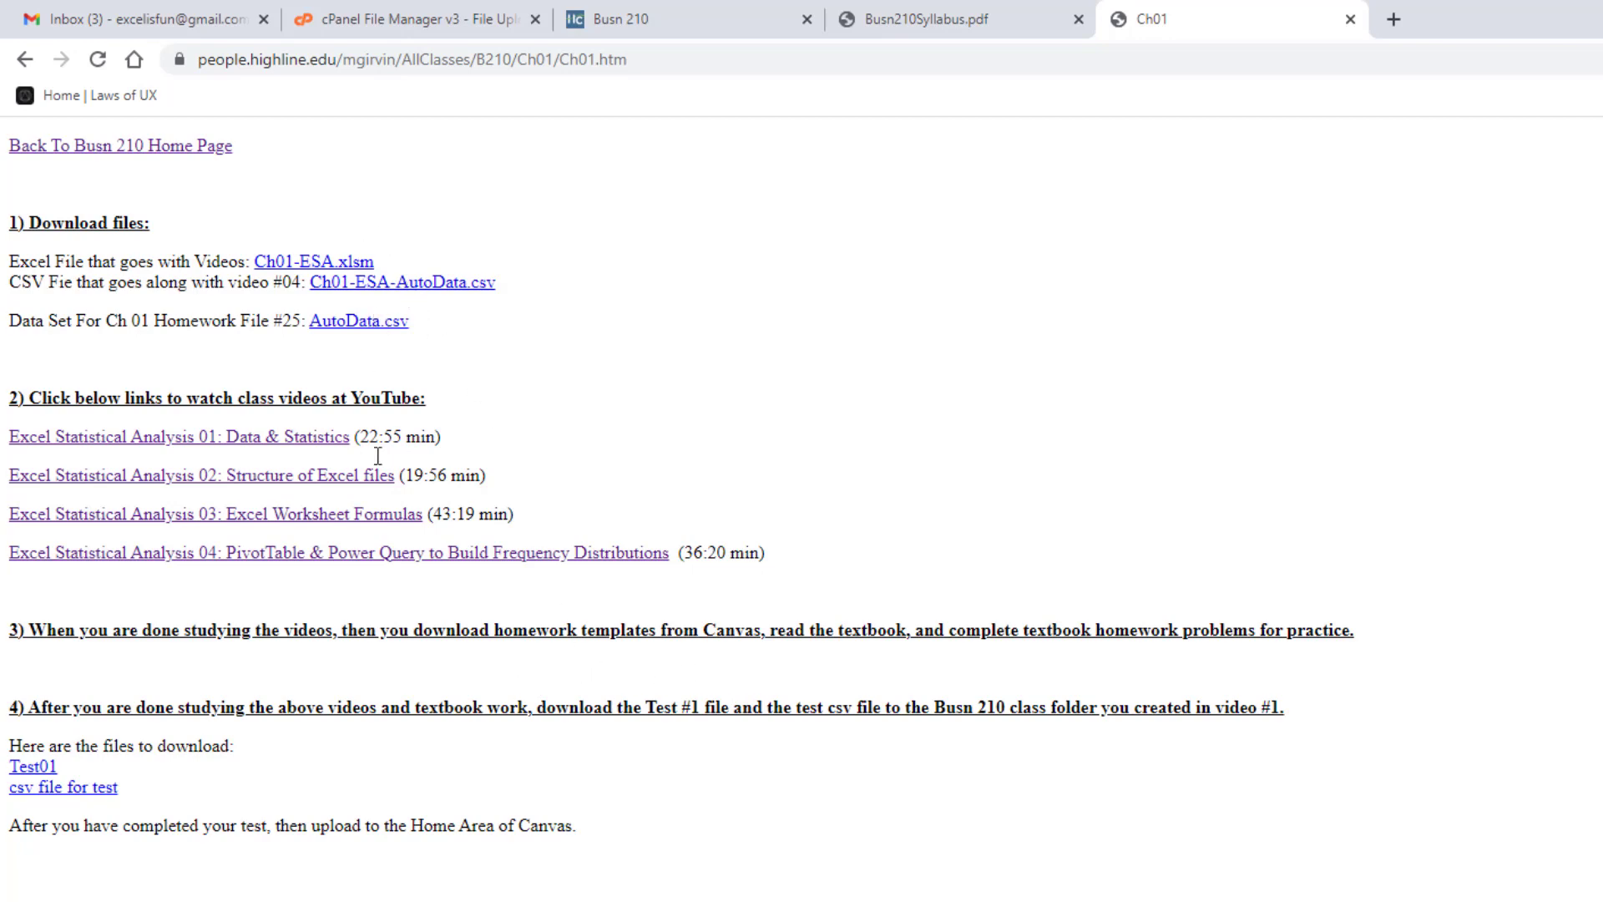
{"action": "mouse_move", "coordinate": [59, 808]}
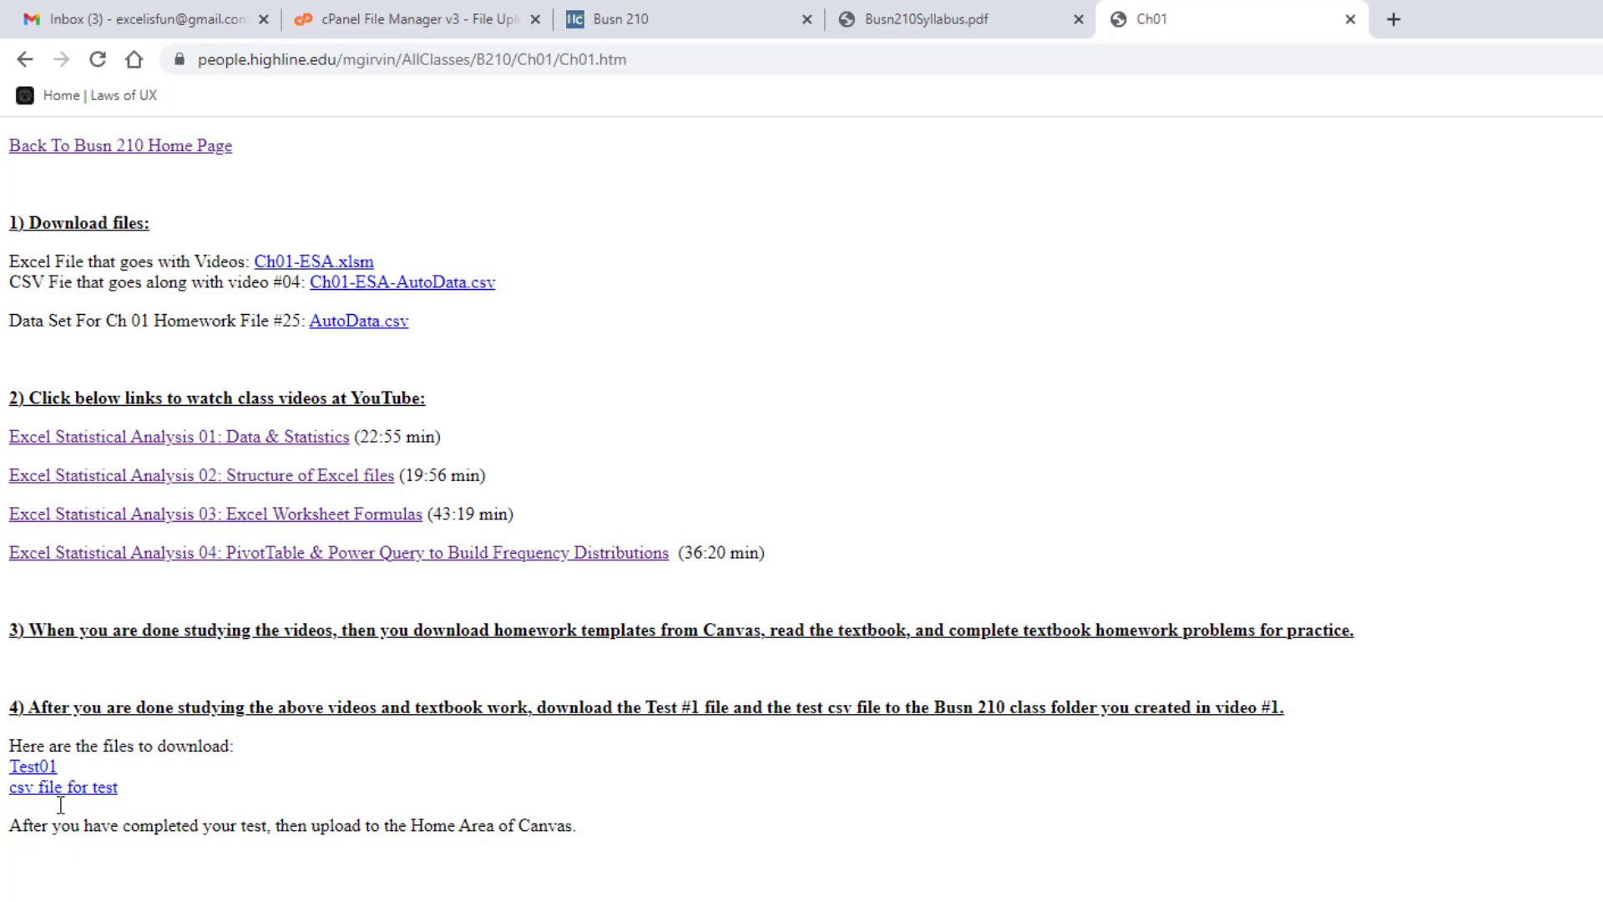
{"action": "mouse_move", "coordinate": [401, 620]}
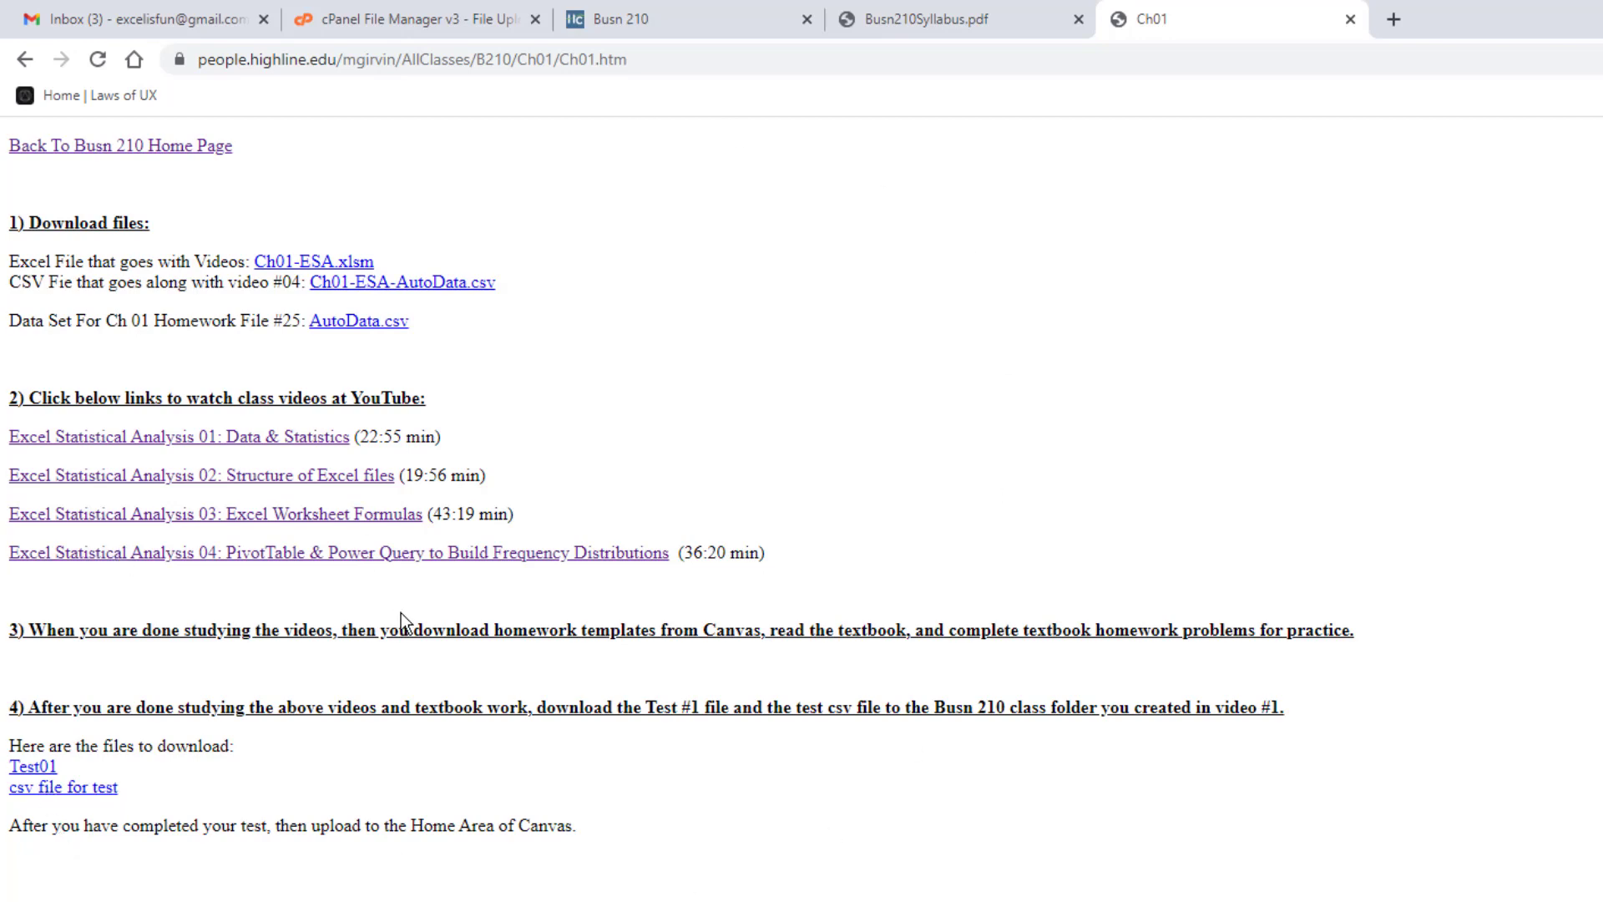
{"action": "mouse_move", "coordinate": [642, 660]}
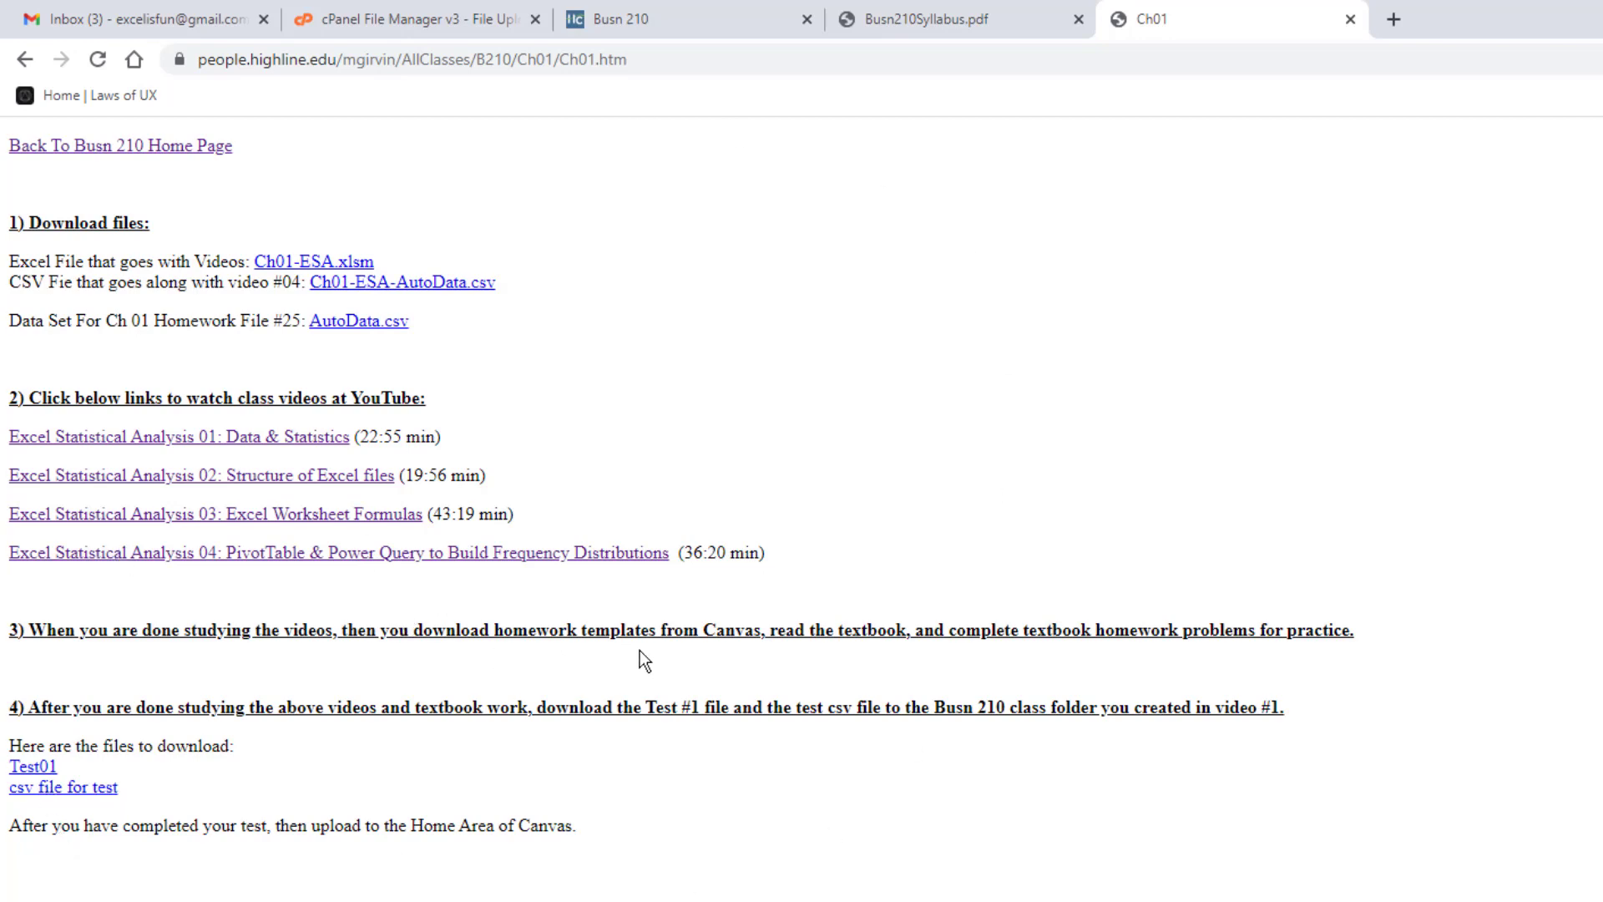
{"action": "mouse_move", "coordinate": [652, 665]}
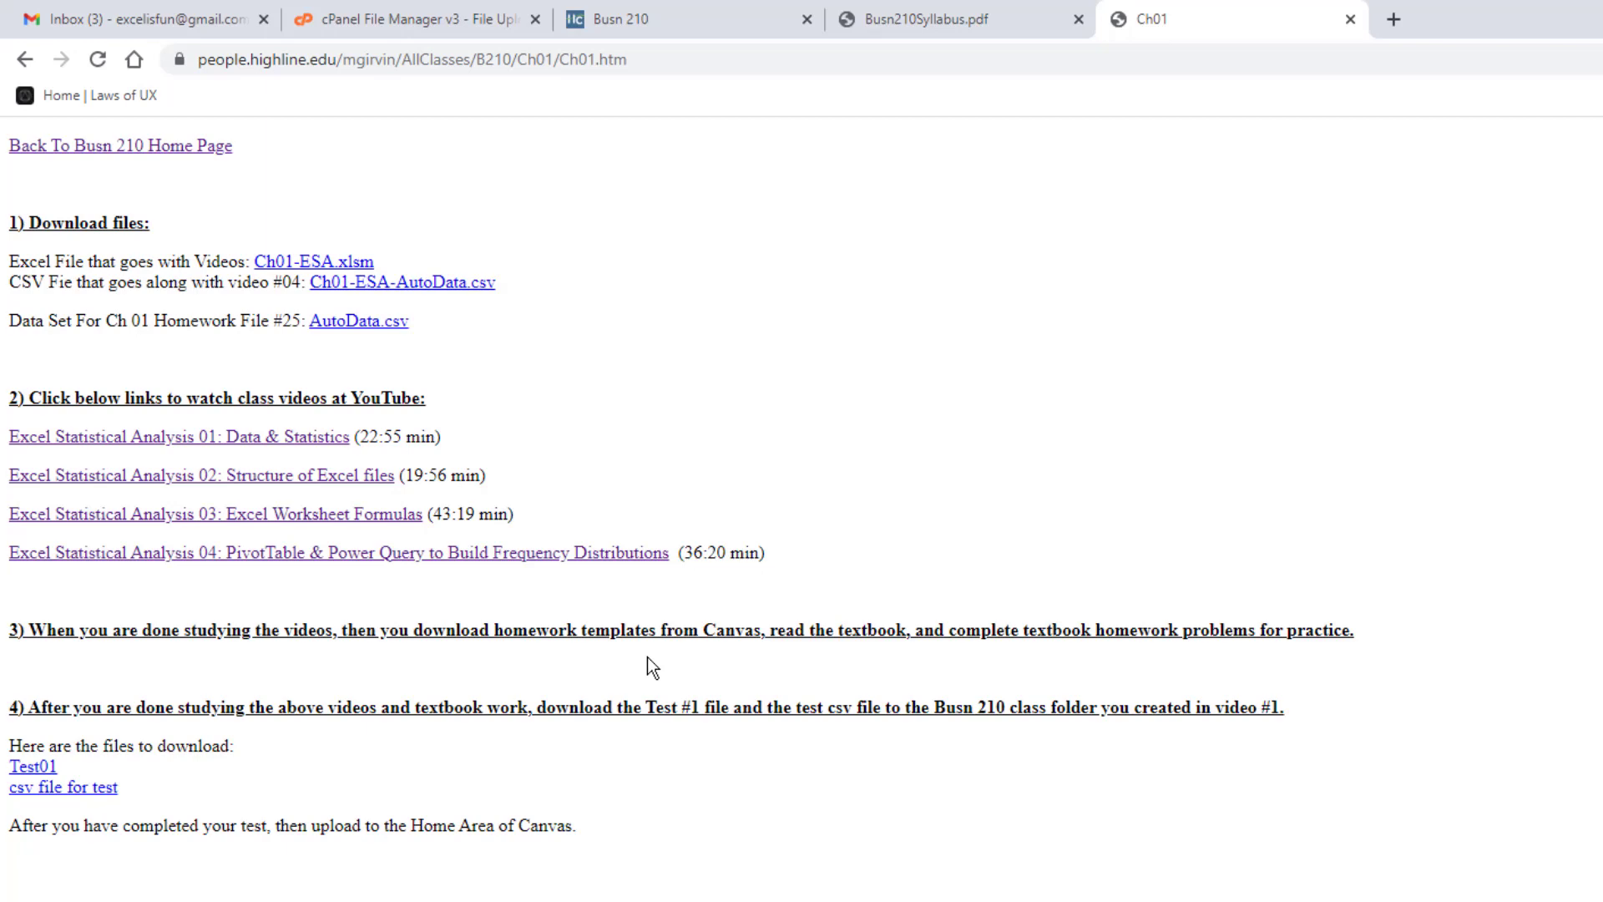
{"action": "mouse_move", "coordinate": [531, 227]}
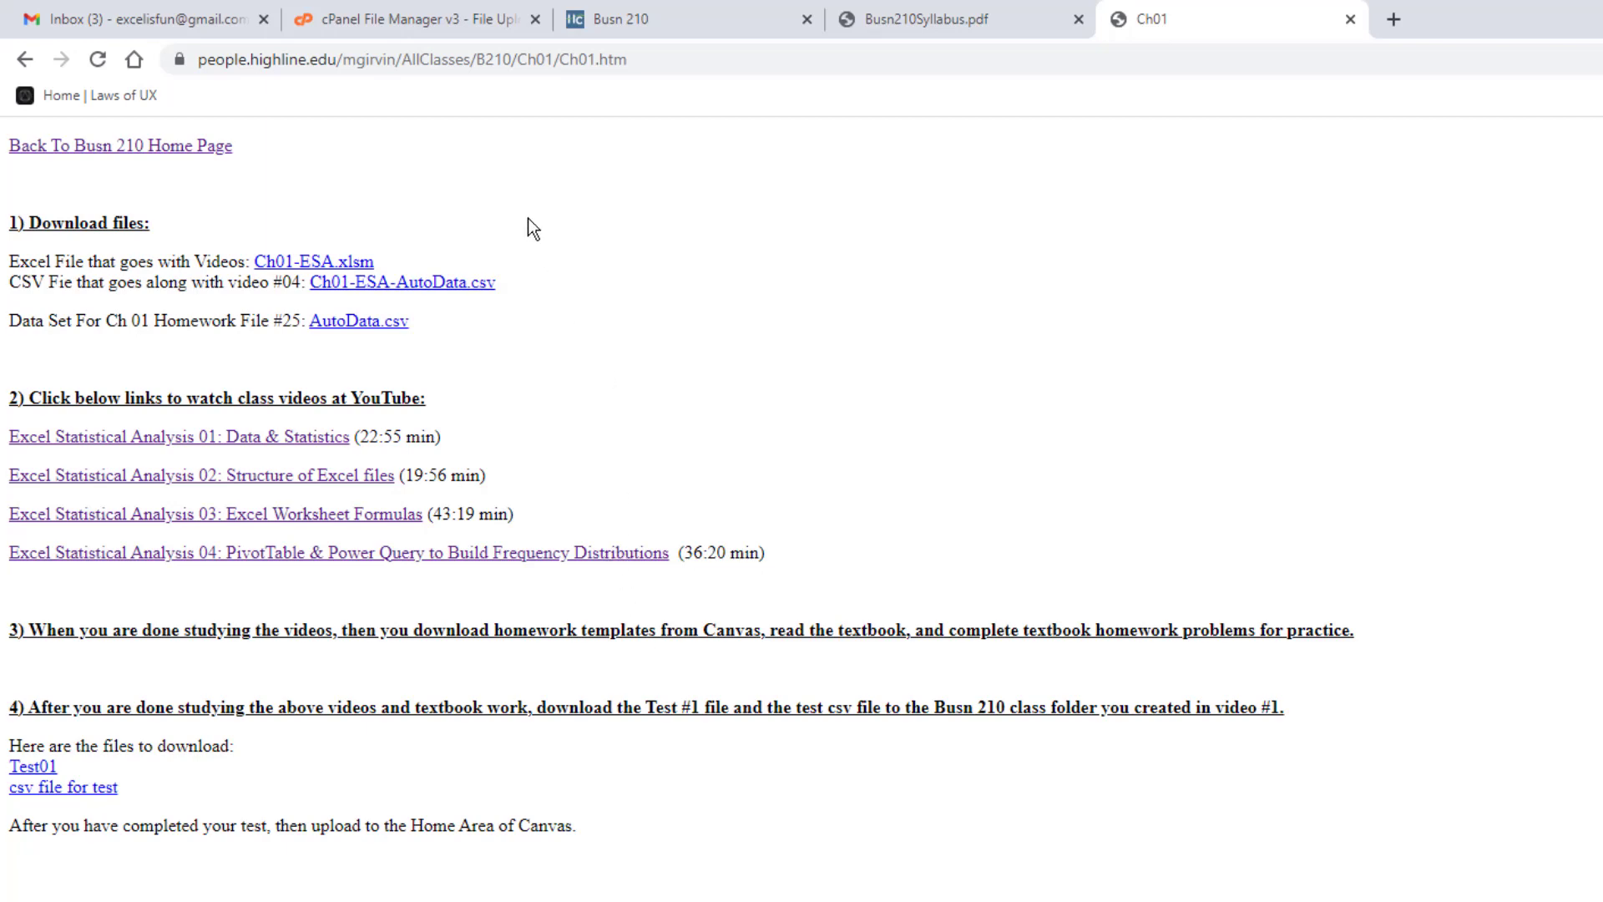
{"action": "mouse_move", "coordinate": [788, 751]}
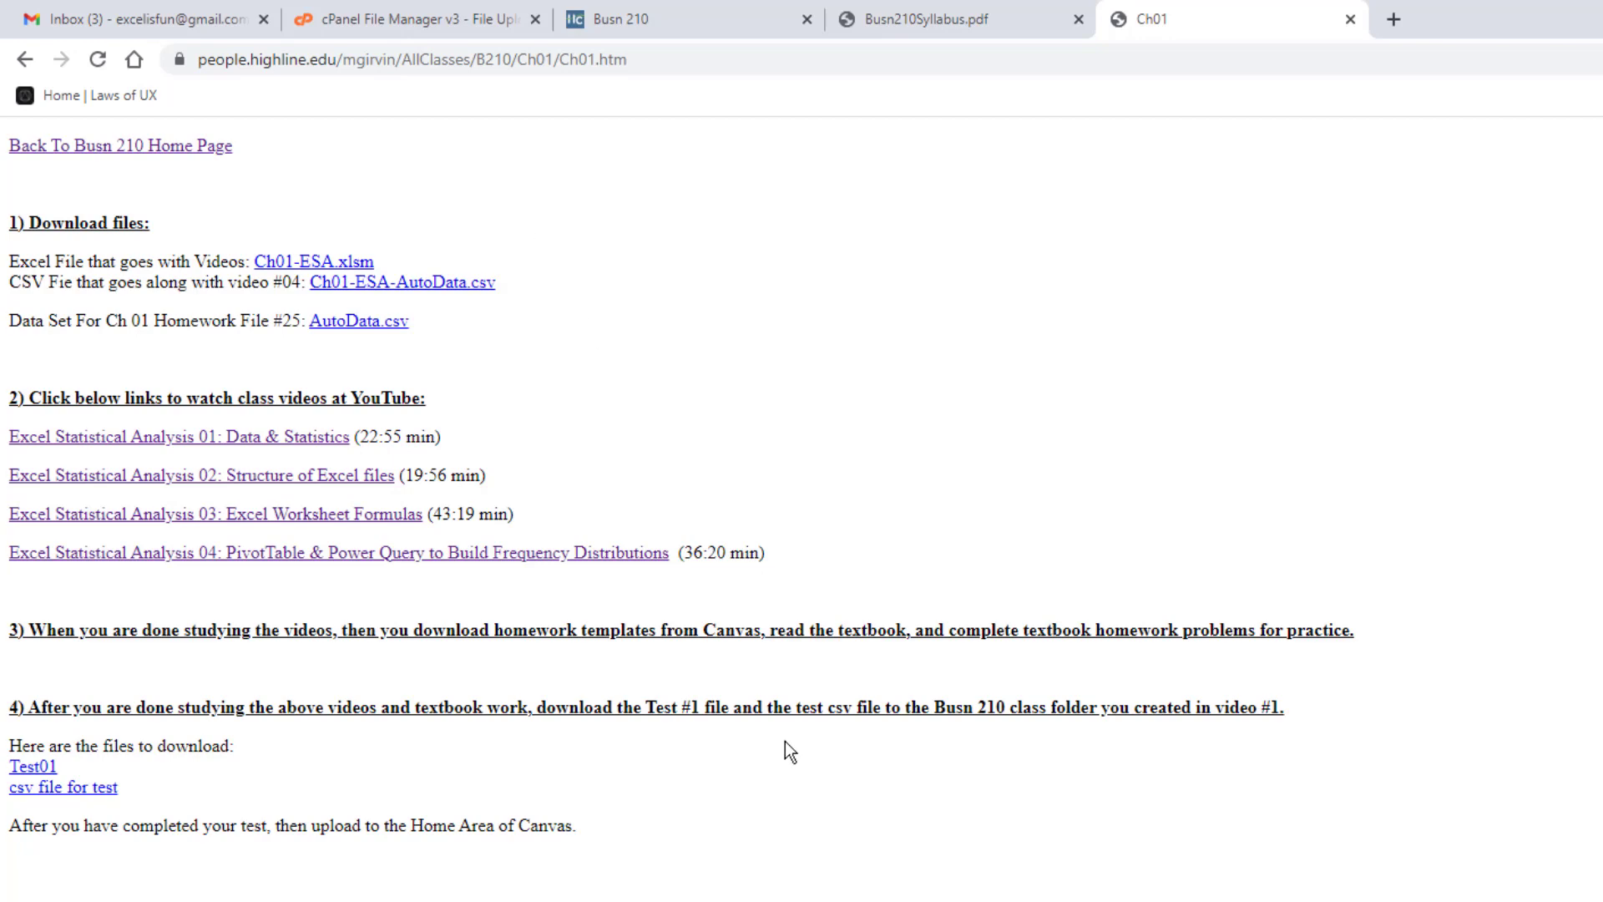
{"action": "mouse_move", "coordinate": [533, 651]}
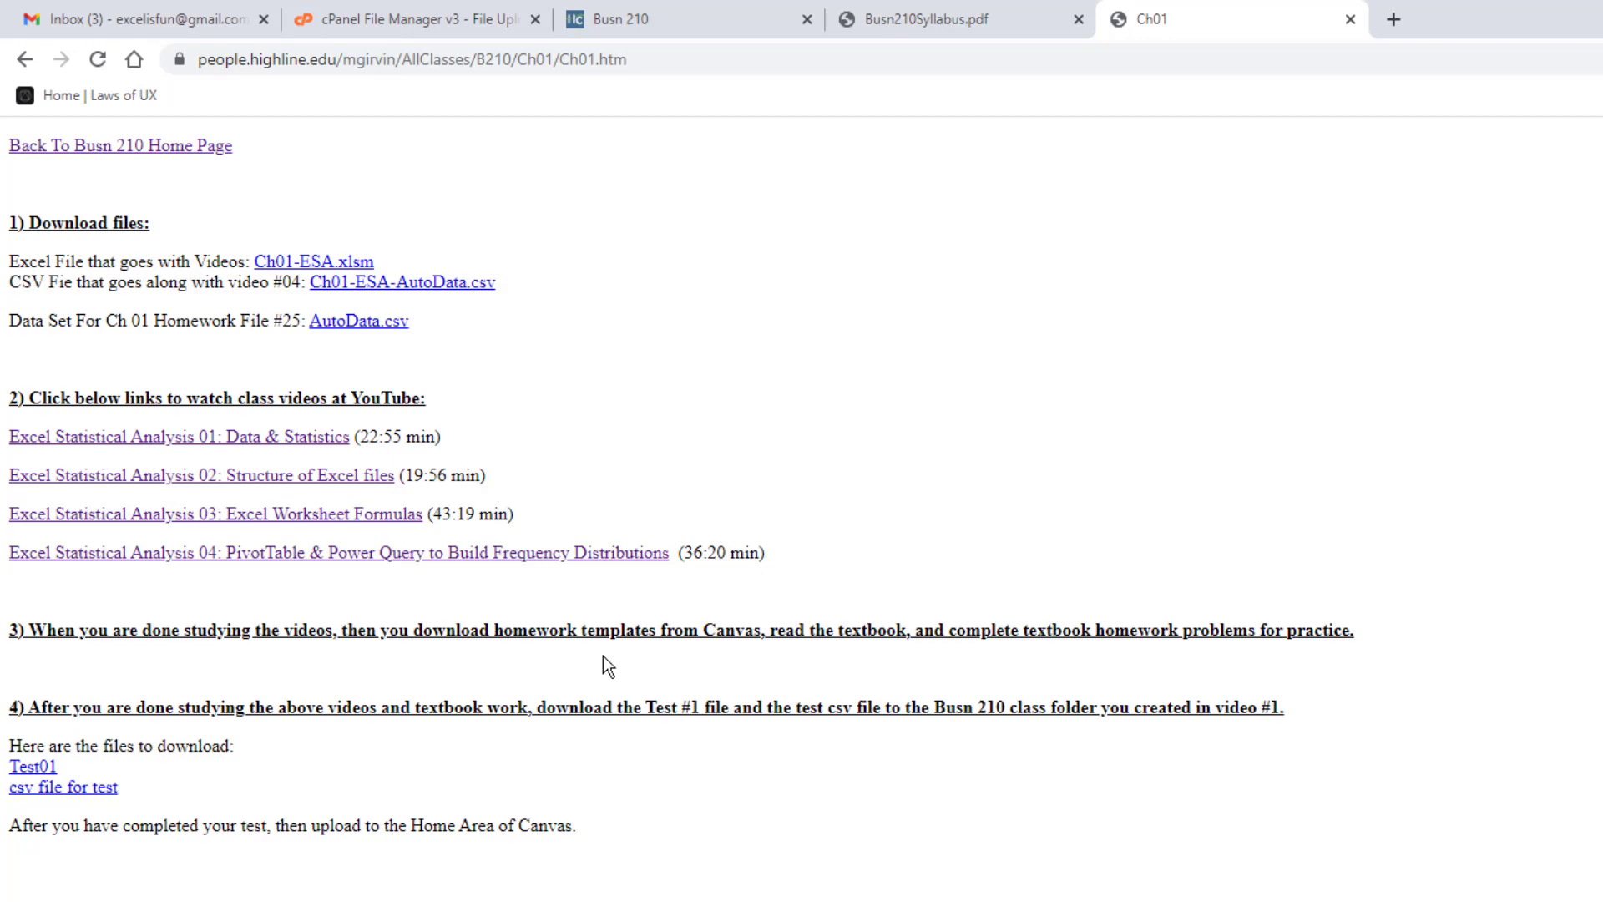
{"action": "mouse_move", "coordinate": [988, 655]}
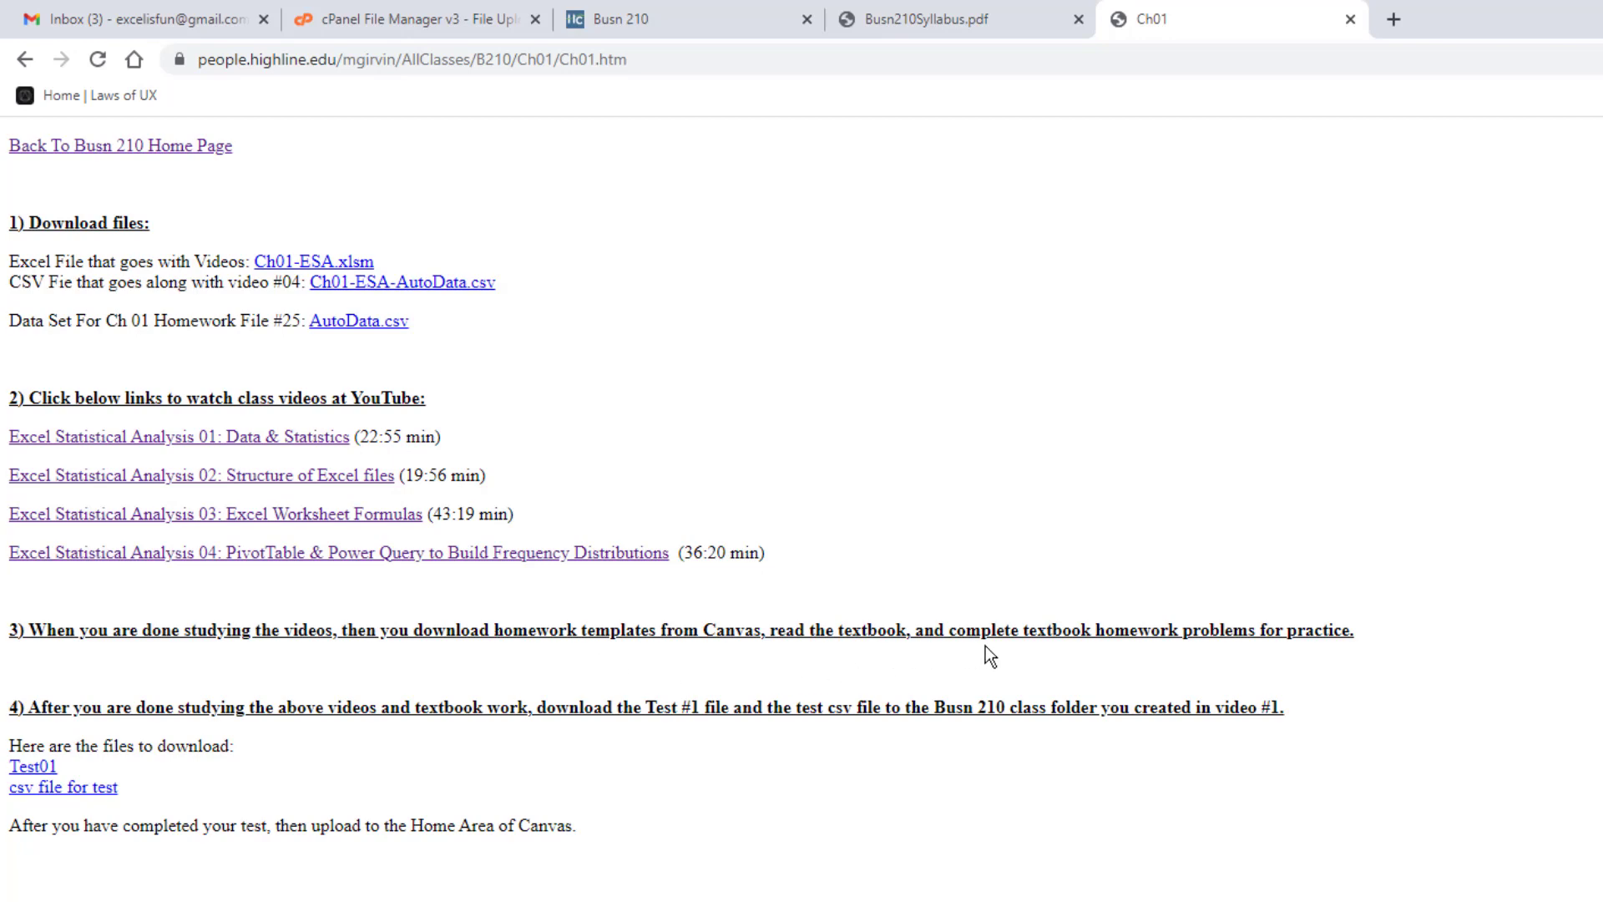
{"action": "mouse_move", "coordinate": [1340, 669]}
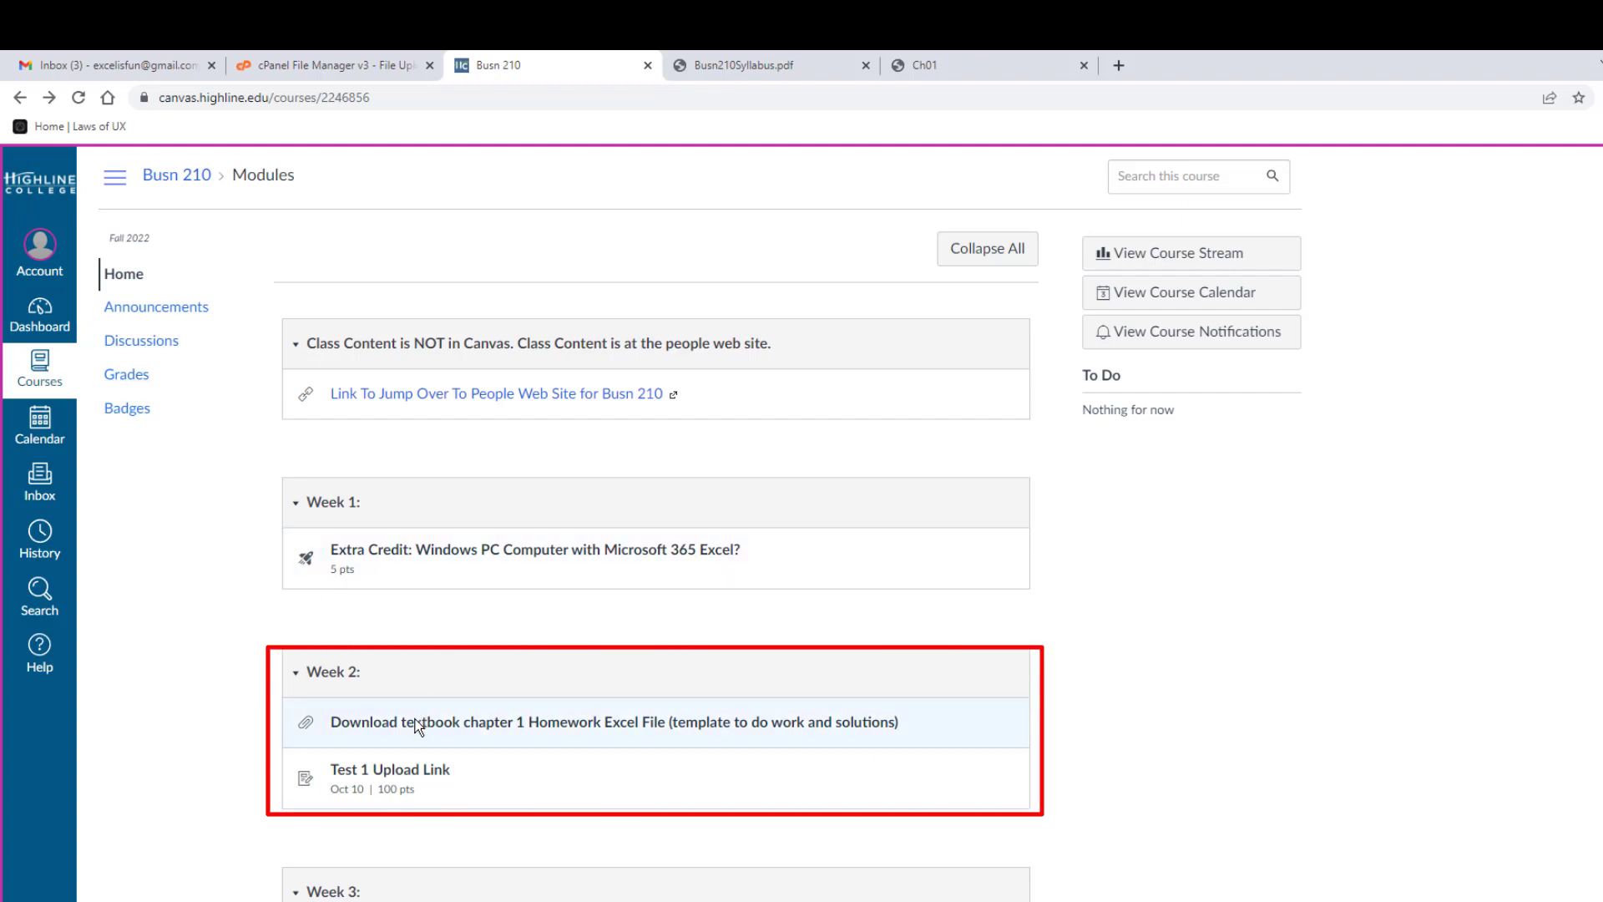
{"action": "mouse_move", "coordinate": [543, 755]}
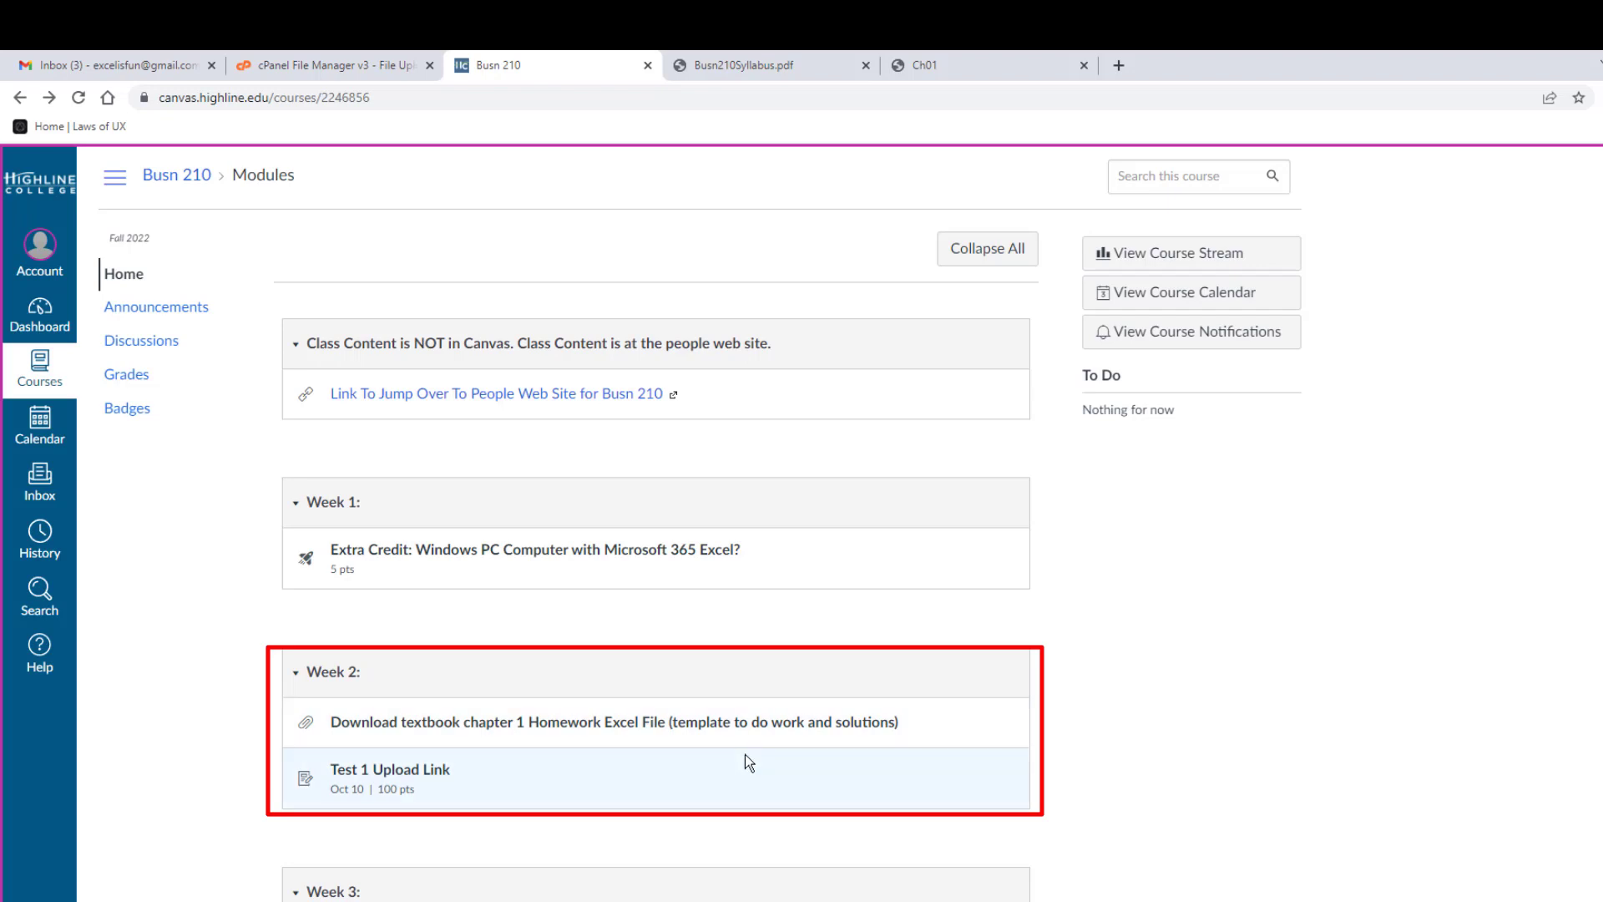
Step: Open the Hw-210-Ch01 homework workbook, showing the tablet data table
{"action": "left_click", "coordinate": [611, 720]}
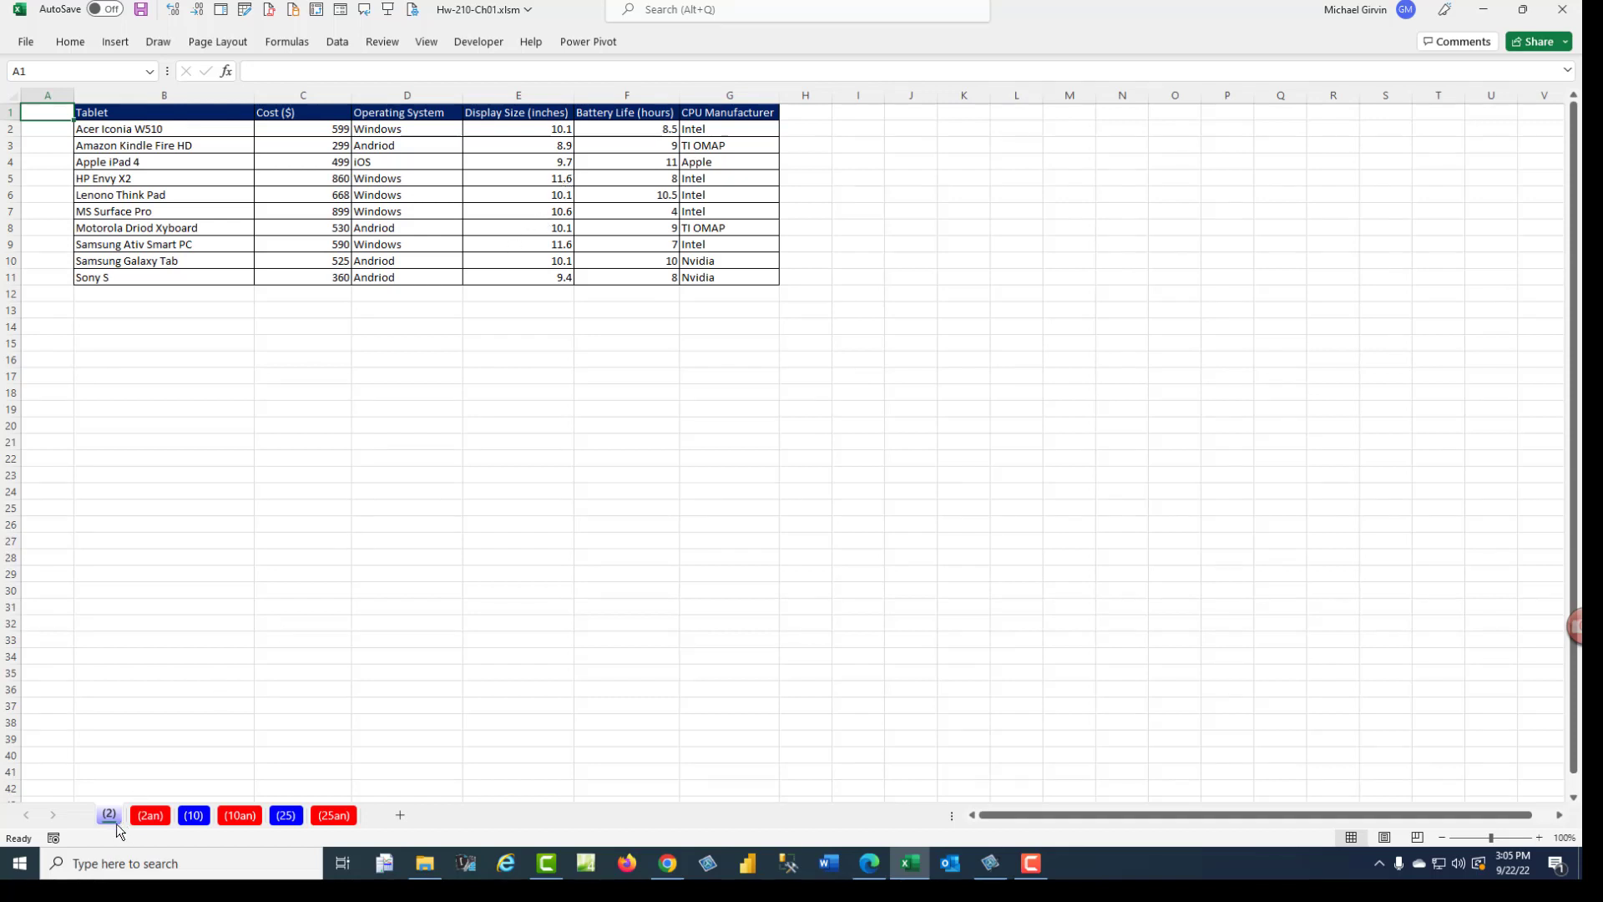
{"action": "mouse_move", "coordinate": [259, 846]}
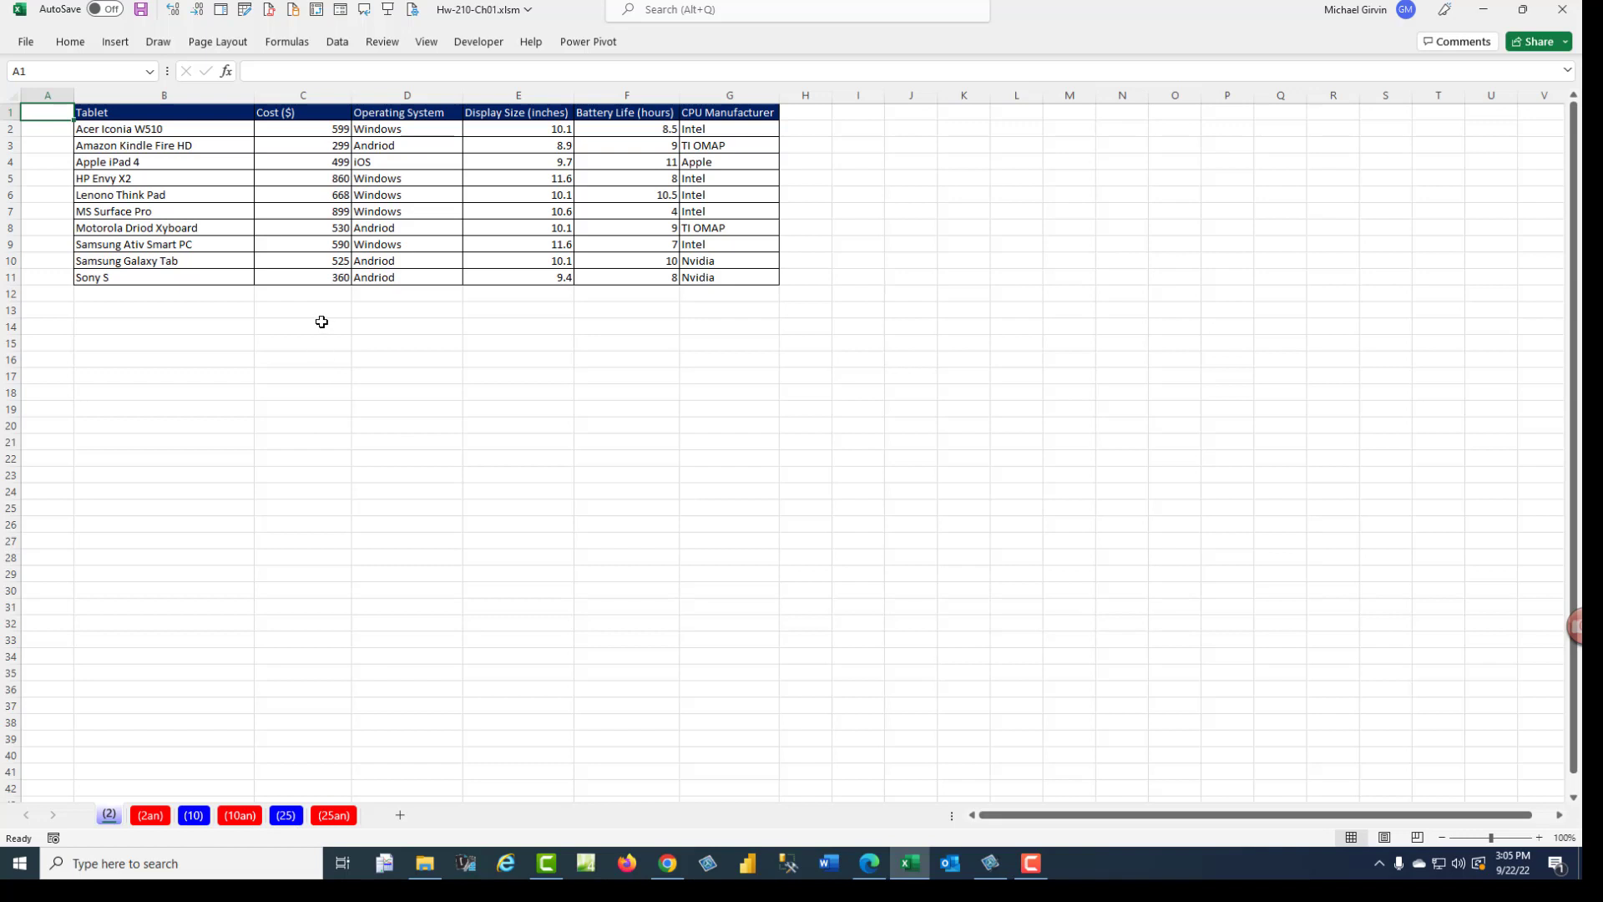
{"action": "mouse_move", "coordinate": [325, 216]}
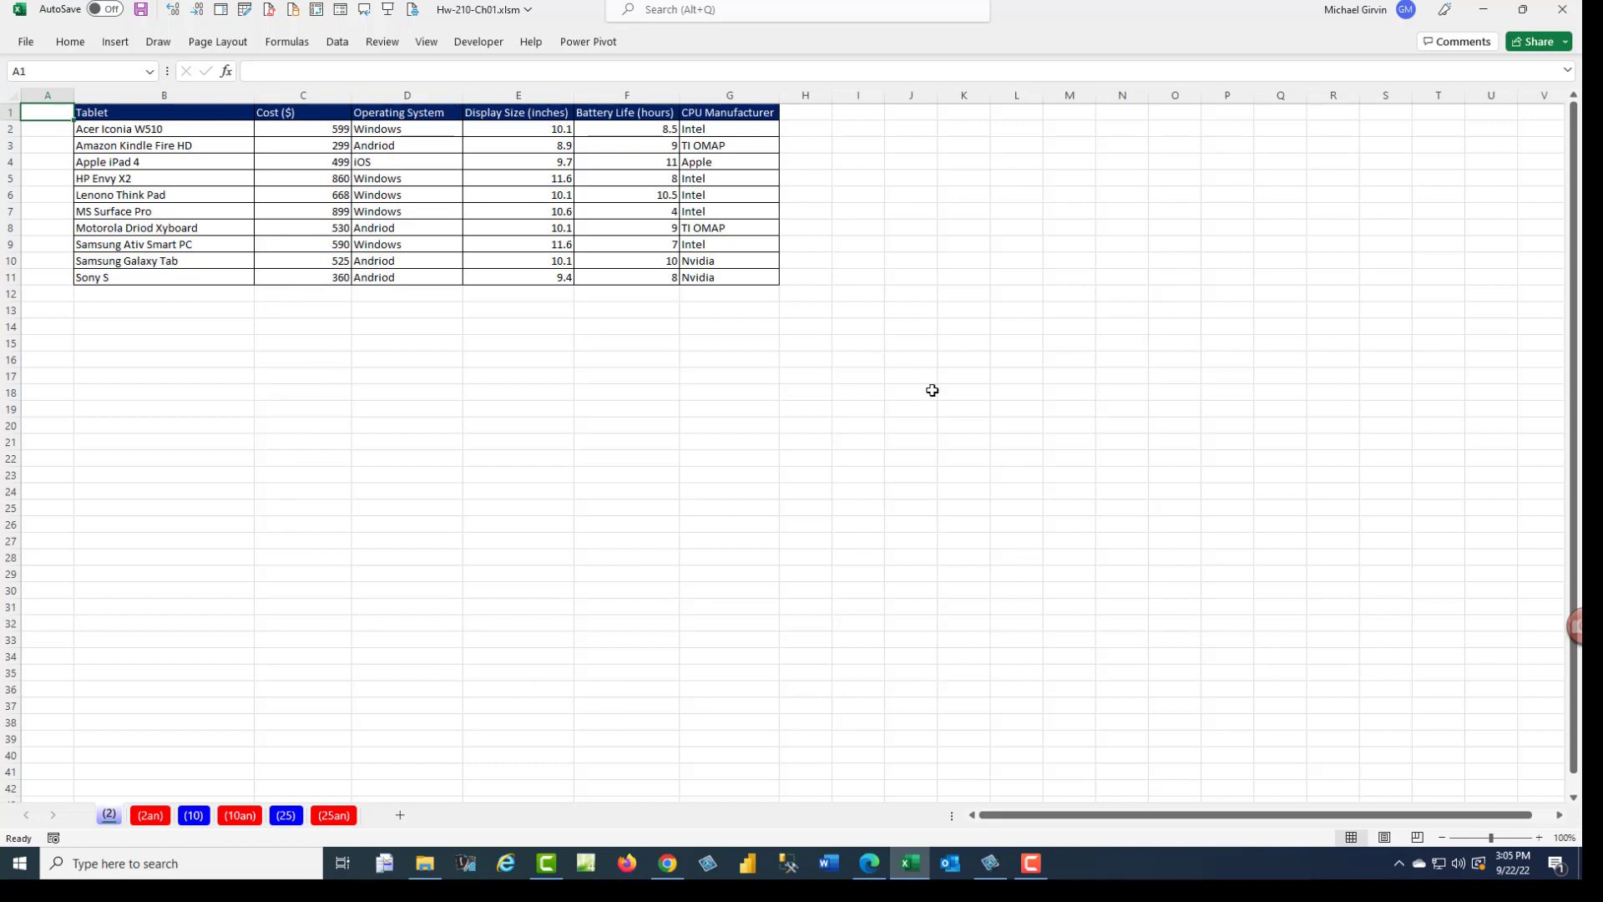
{"action": "mouse_move", "coordinate": [446, 466]}
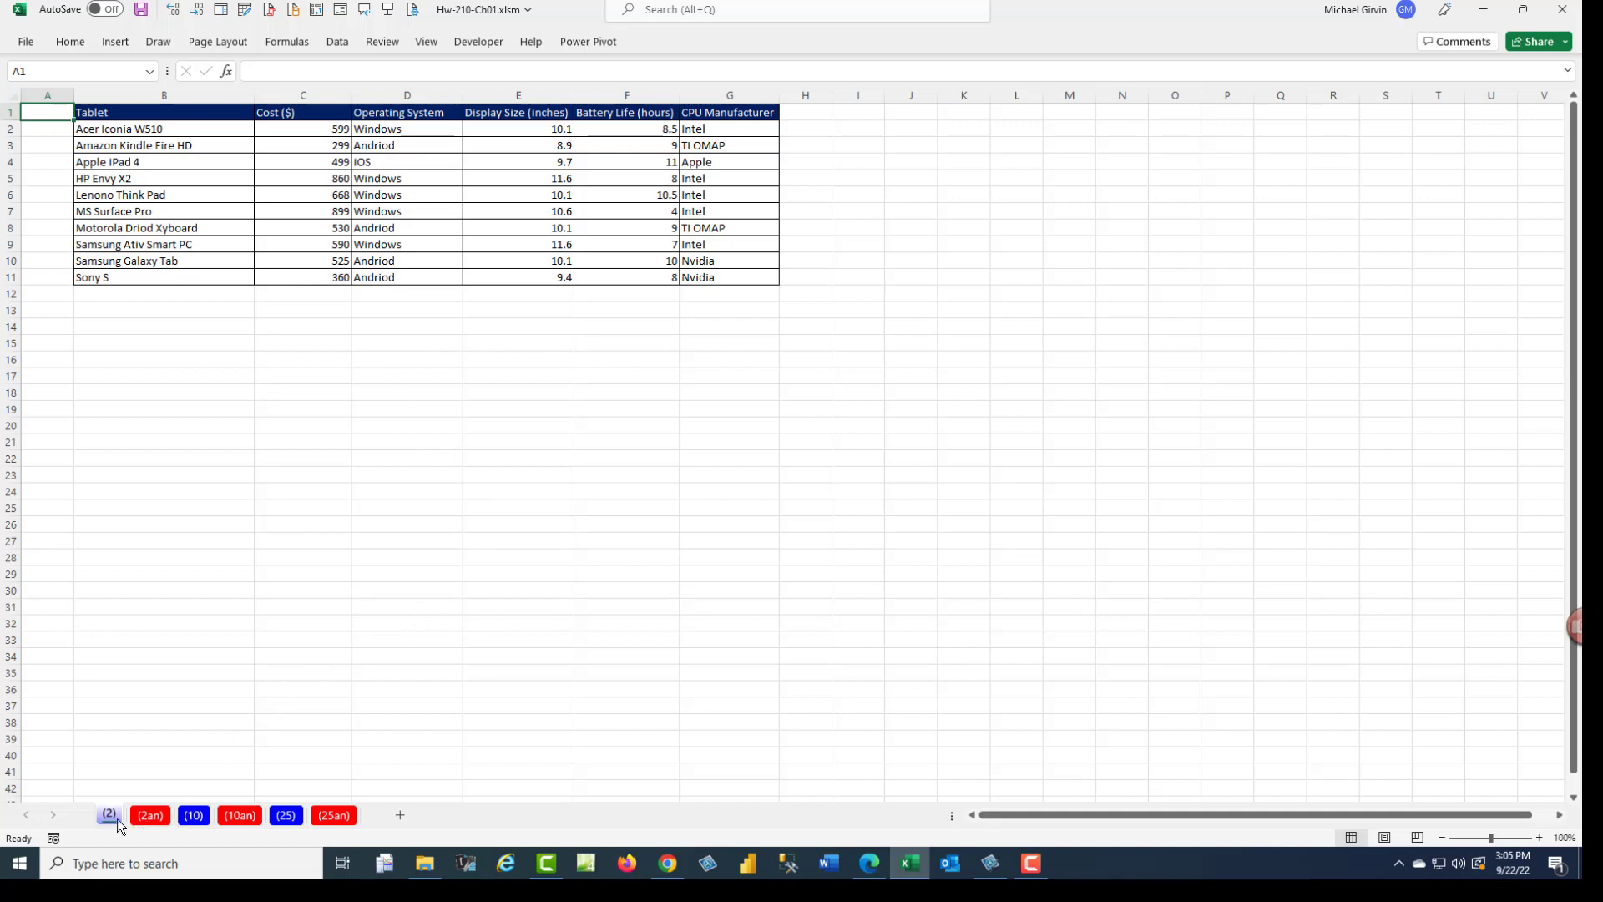
Step: View the (2an) answer sheet for problem 2, then return to the (2) data sheet
{"action": "left_click", "coordinate": [149, 815]}
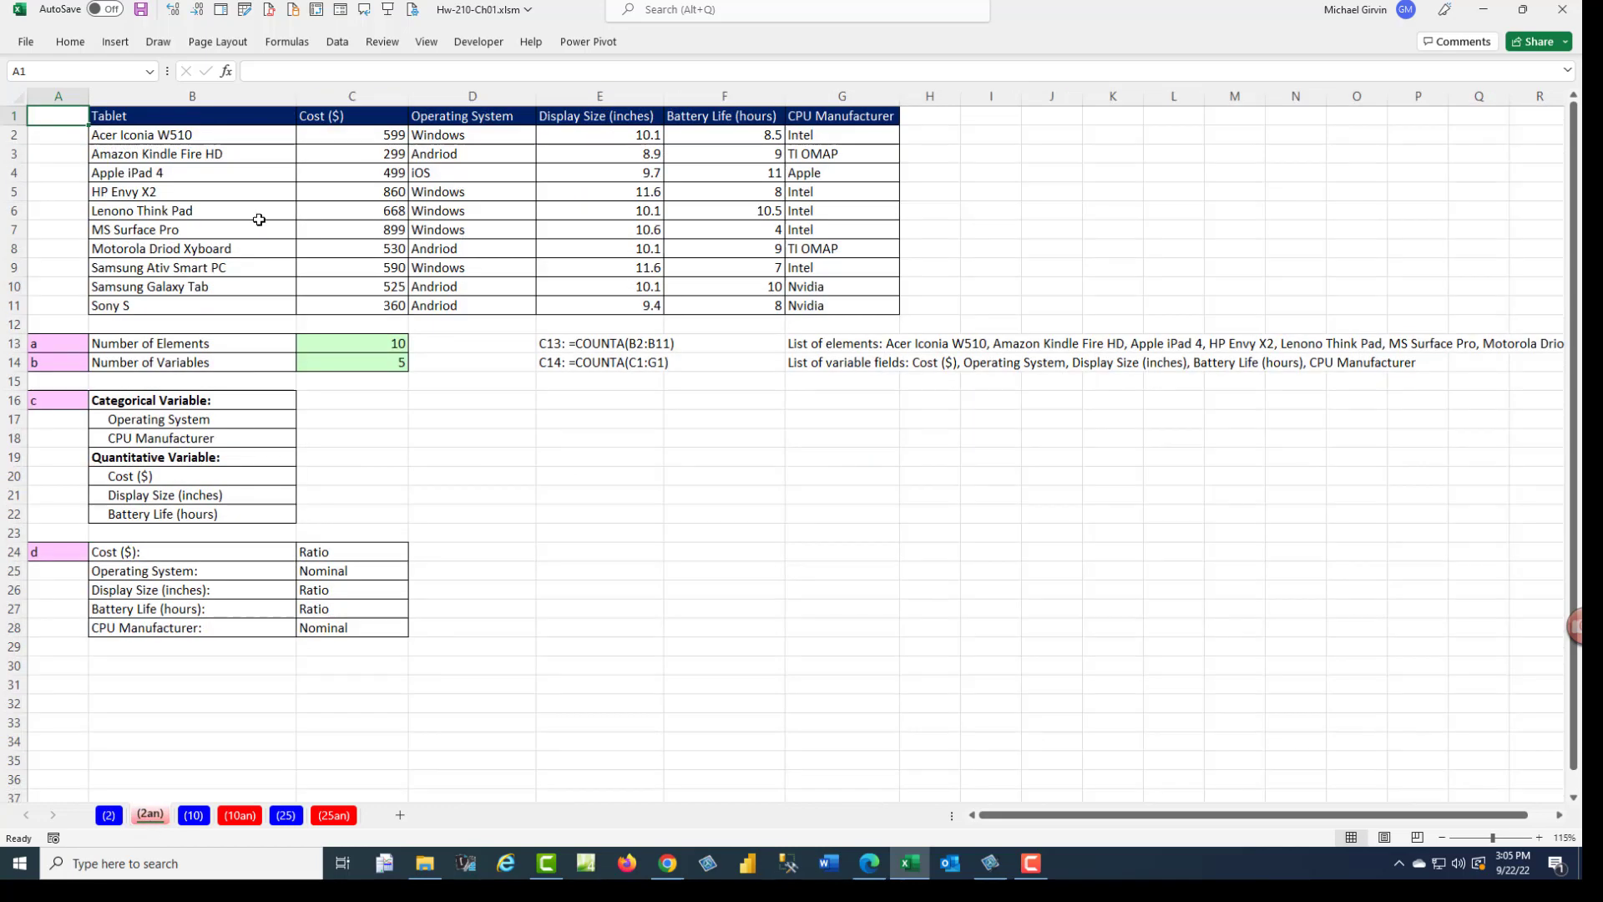
{"action": "mouse_move", "coordinate": [290, 224]}
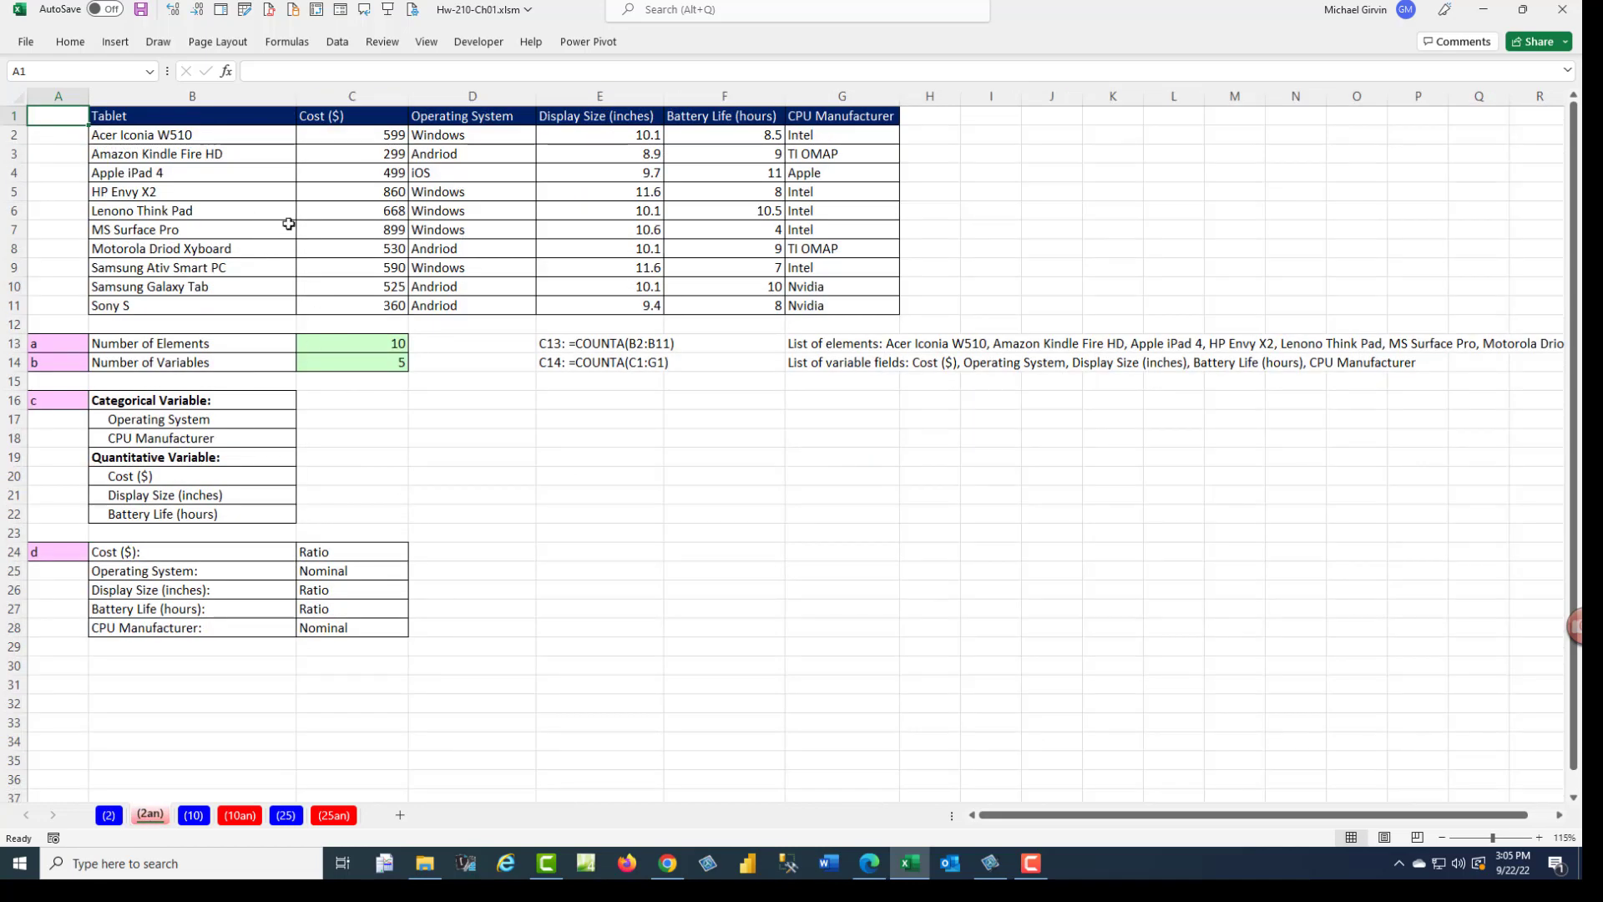
{"action": "left_click", "coordinate": [108, 815]}
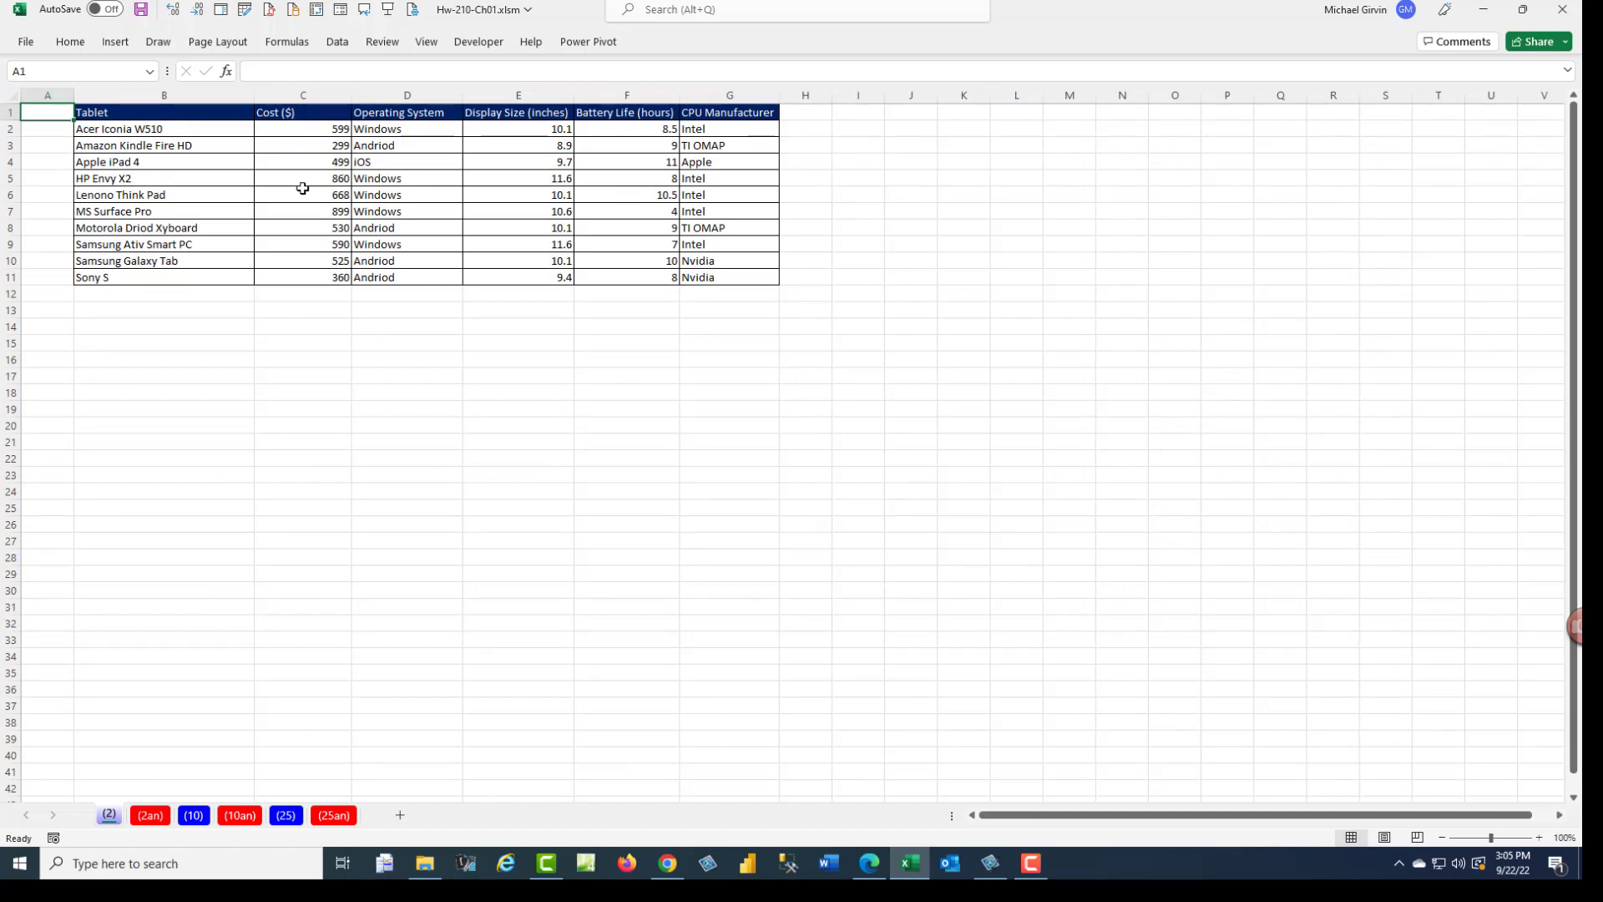
{"action": "mouse_move", "coordinate": [321, 542]}
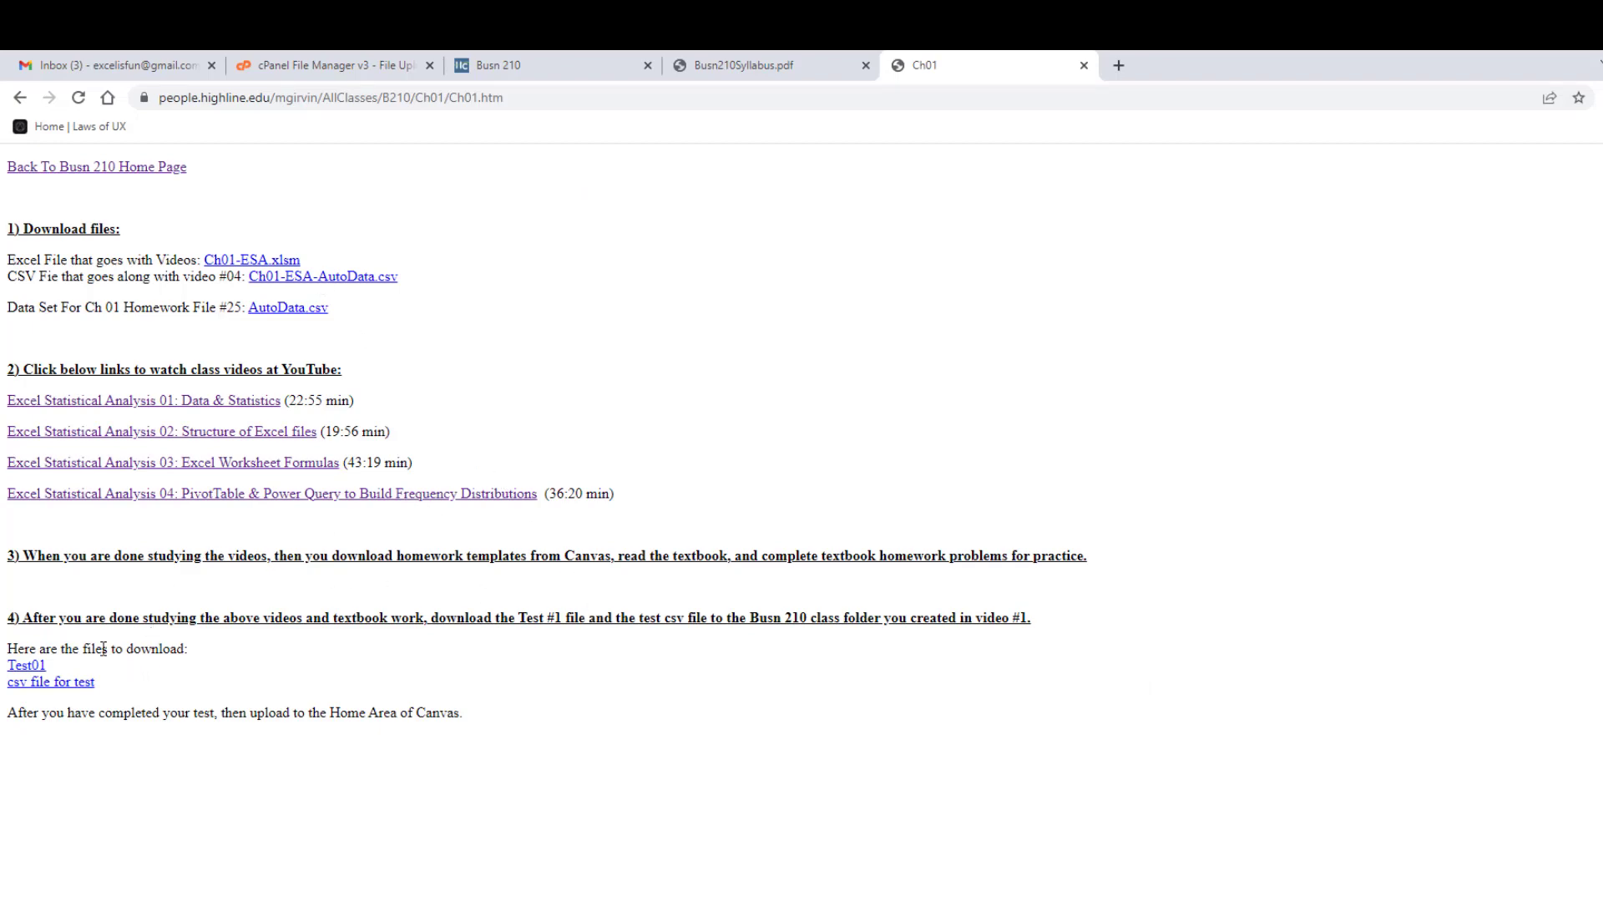
{"action": "mouse_move", "coordinate": [188, 704]}
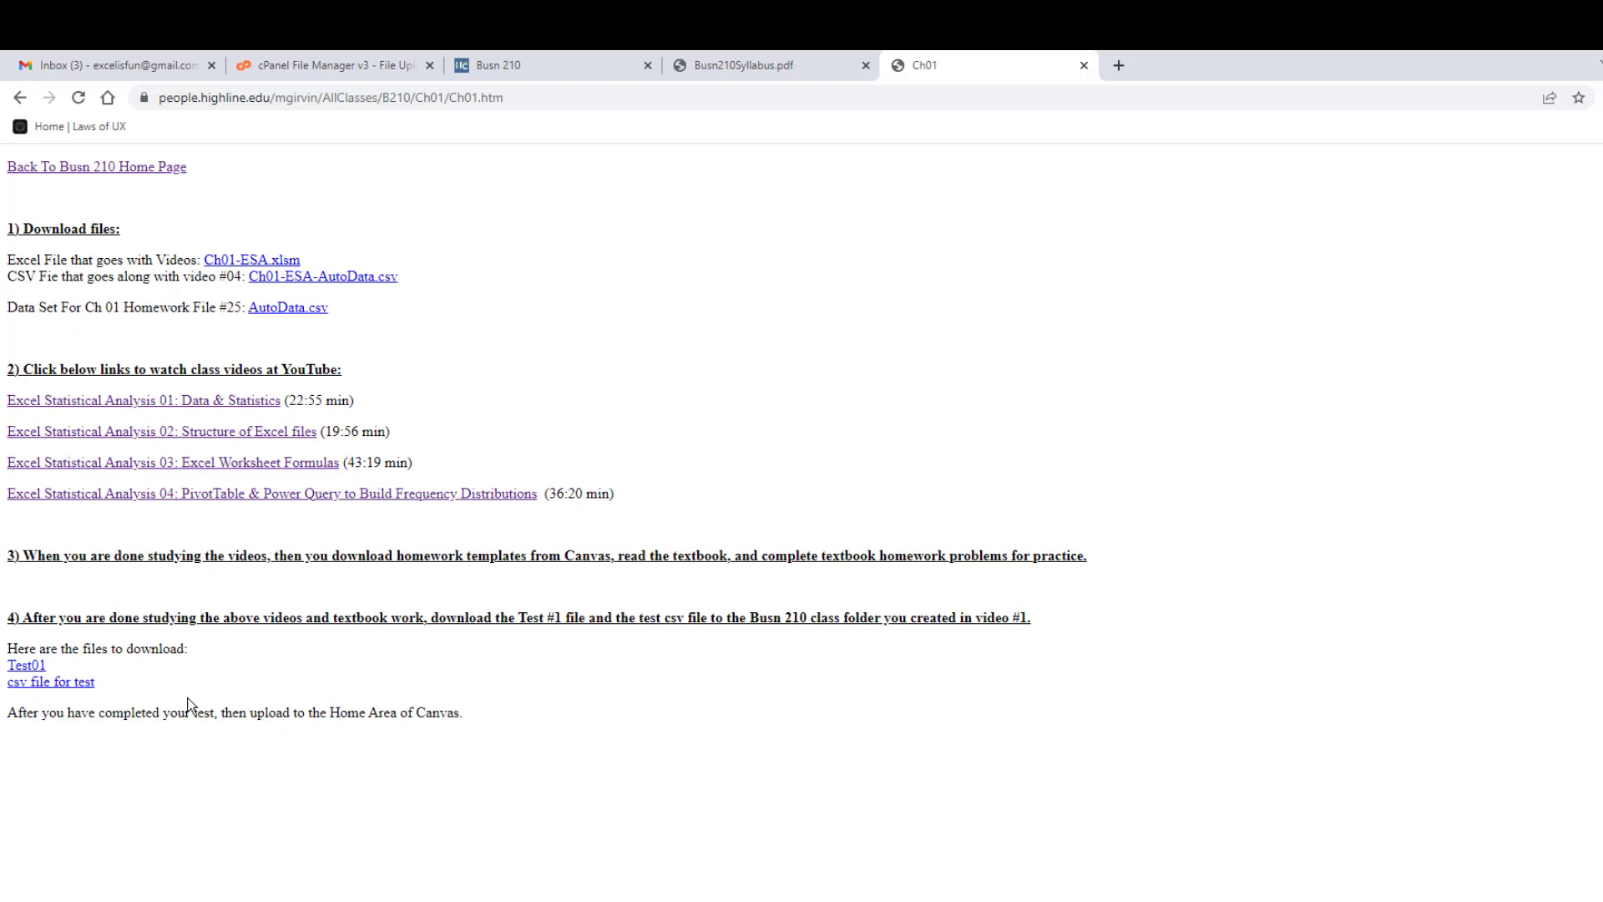
{"action": "mouse_move", "coordinate": [61, 698]}
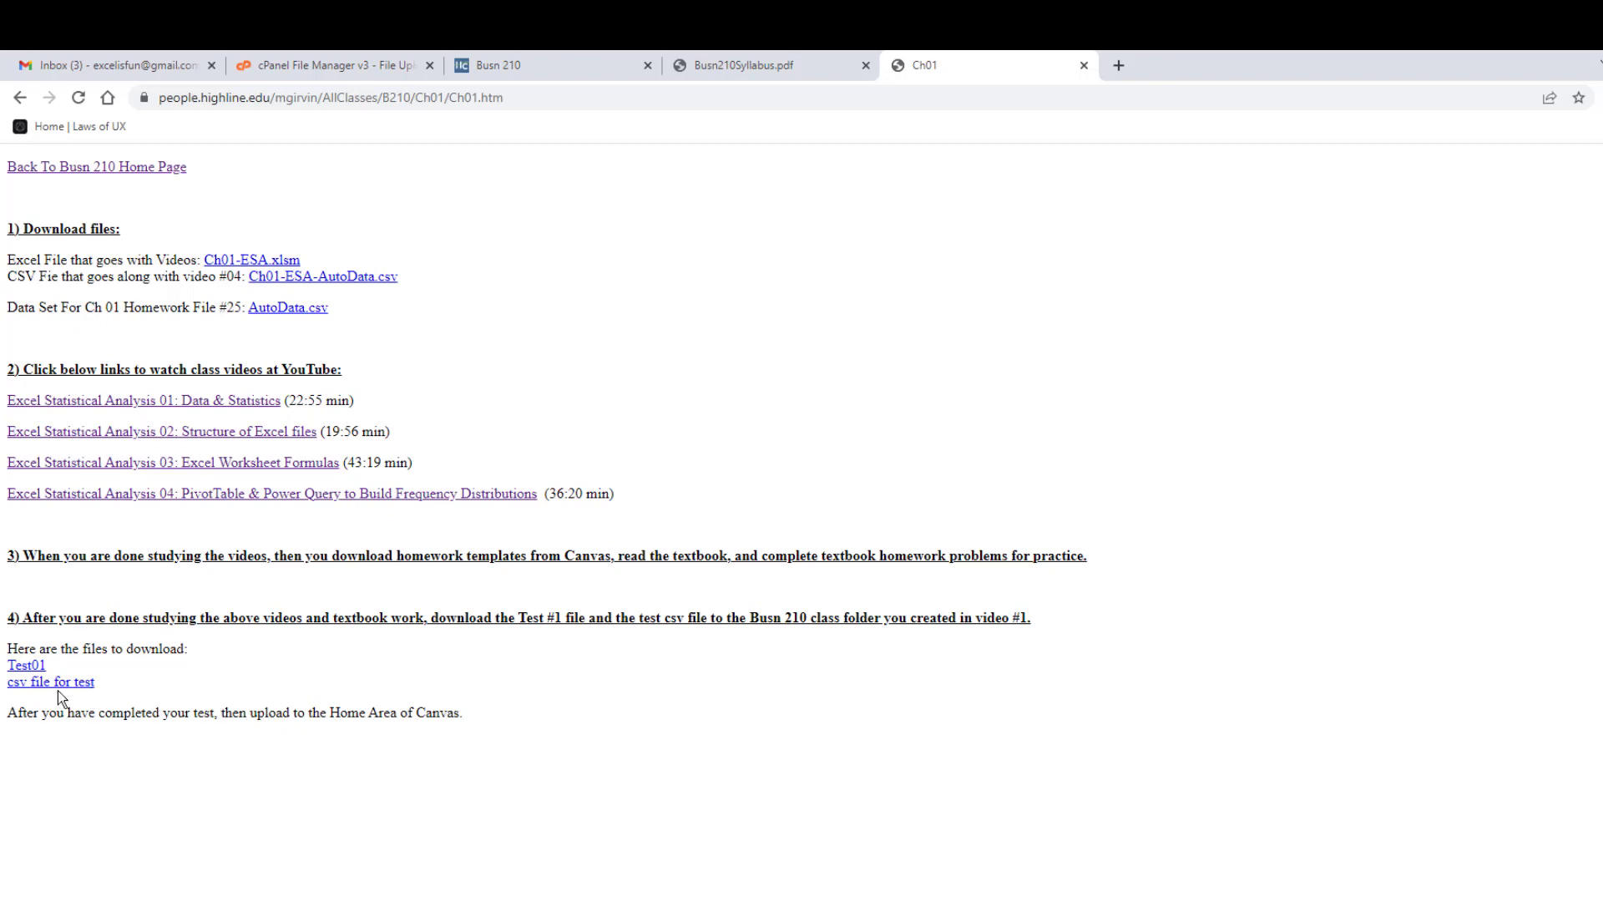
{"action": "mouse_move", "coordinate": [61, 671]}
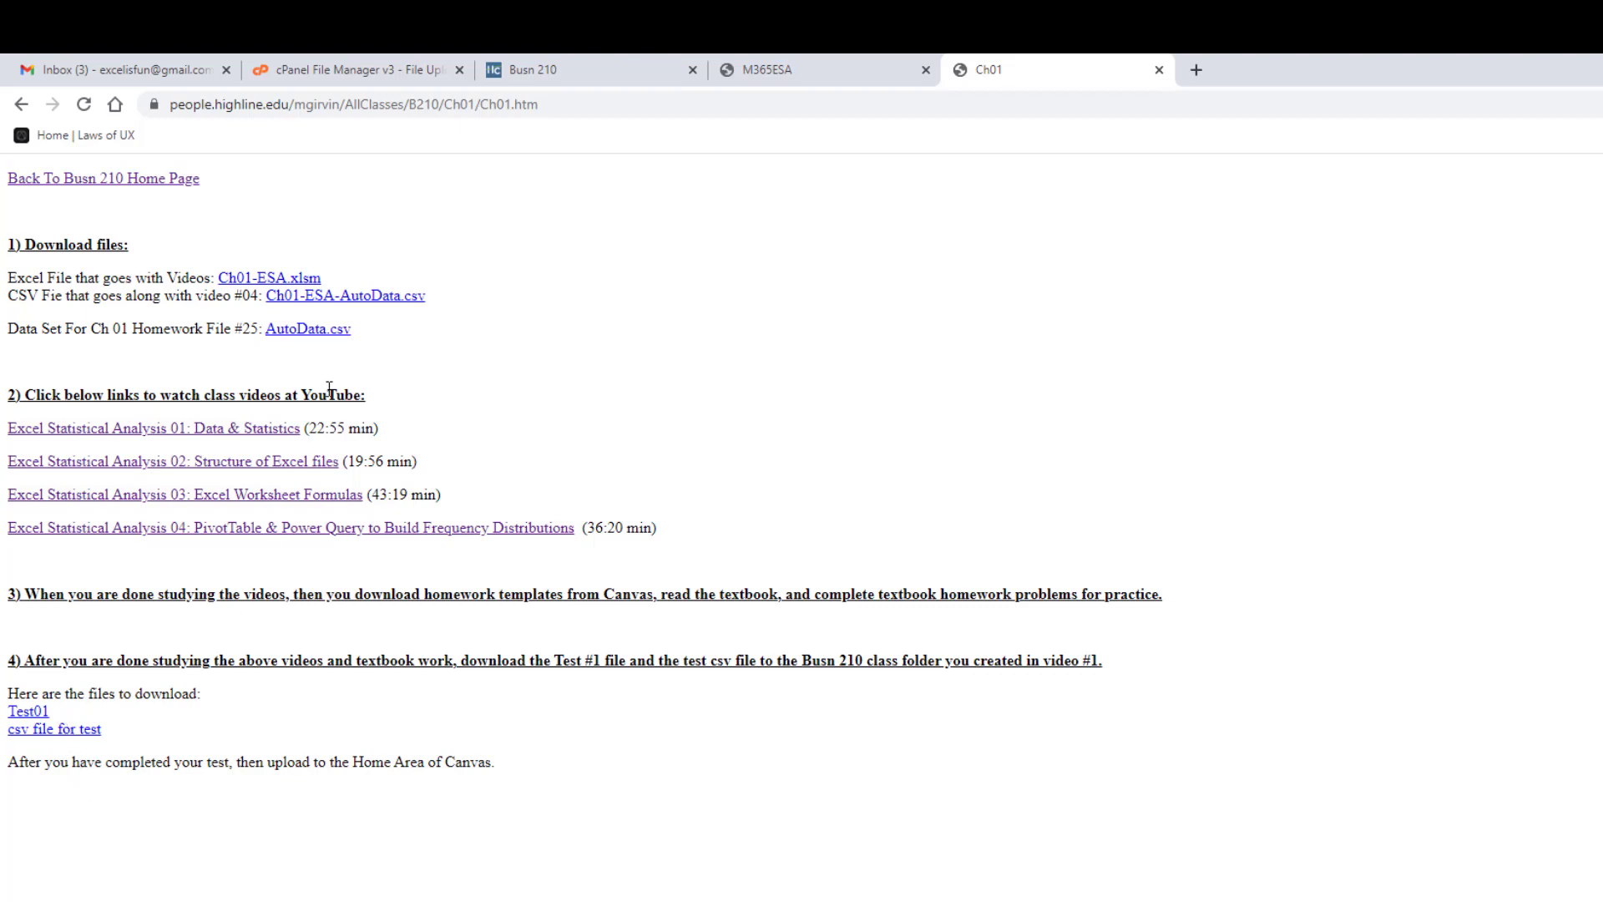
Step: Return to the Ch01 page to review its download files, class videos and Test01 links
{"action": "left_click_drag", "start_coordinate": [5, 224], "coordinate": [684, 565]}
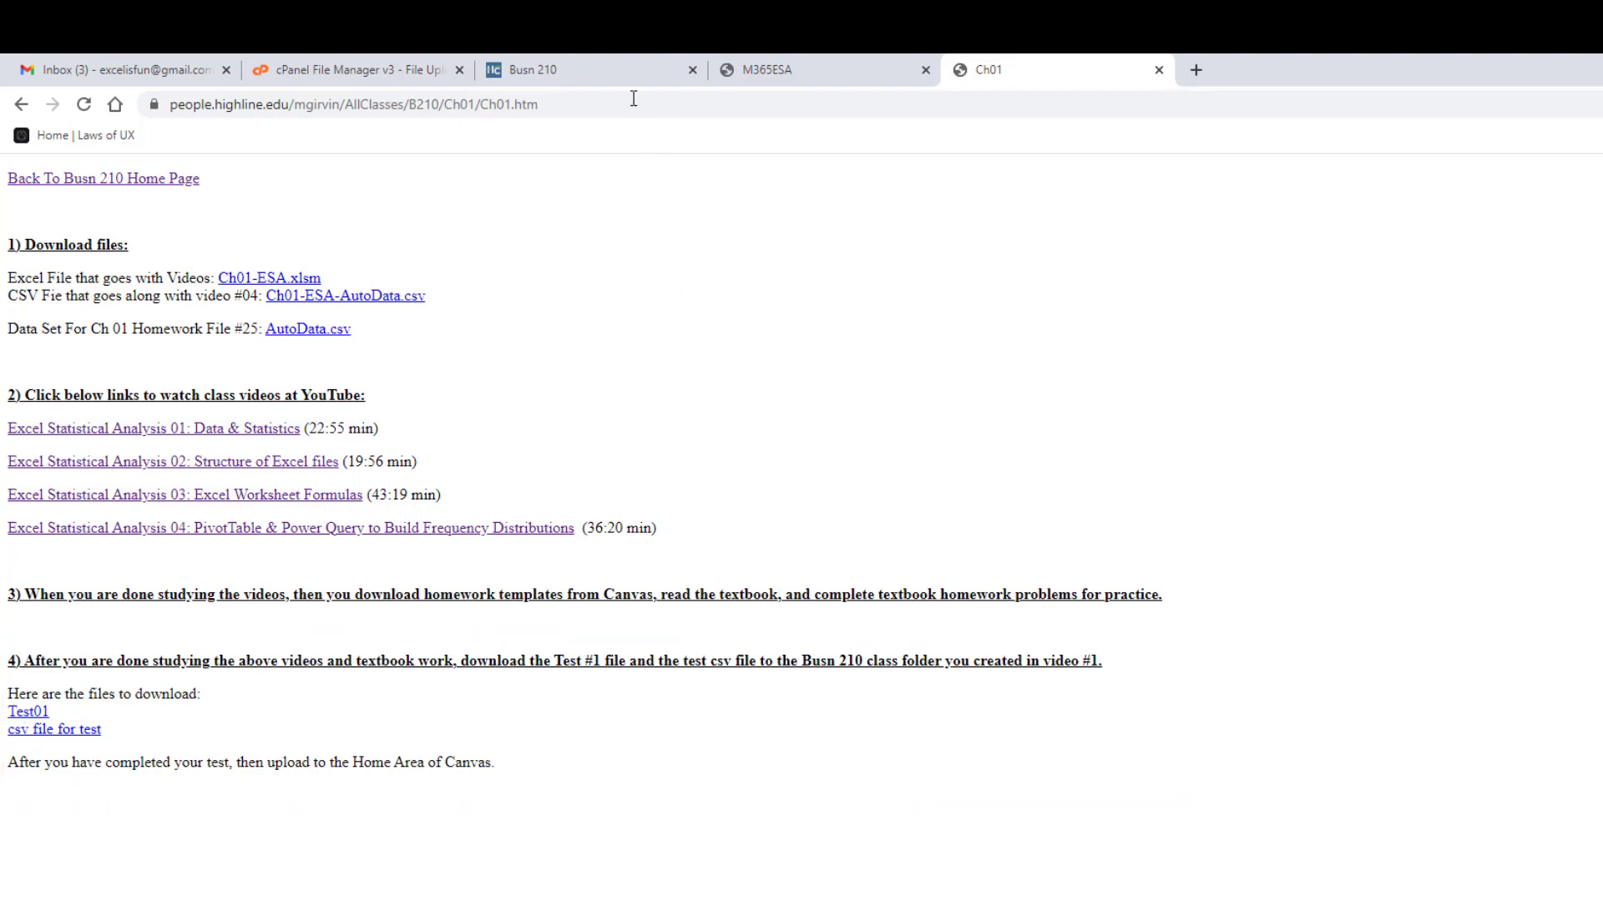
Step: Switch to the Busn210Syllabus.pdf tab showing the page 9 Schedule table
{"action": "left_click", "coordinate": [532, 70]}
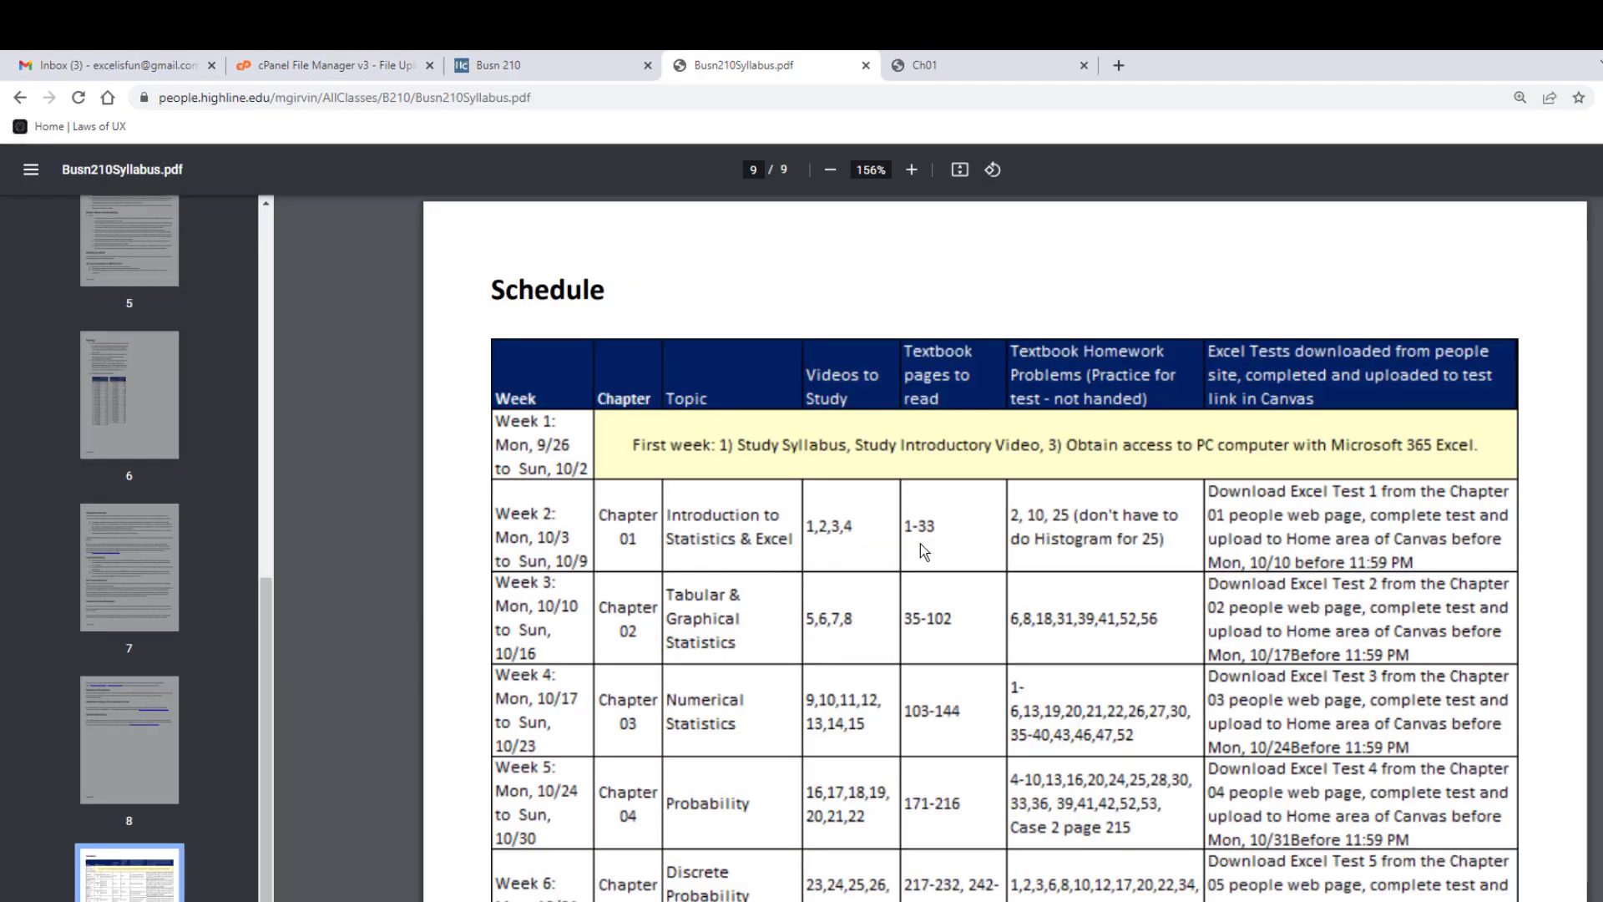
{"action": "mouse_move", "coordinate": [970, 550]}
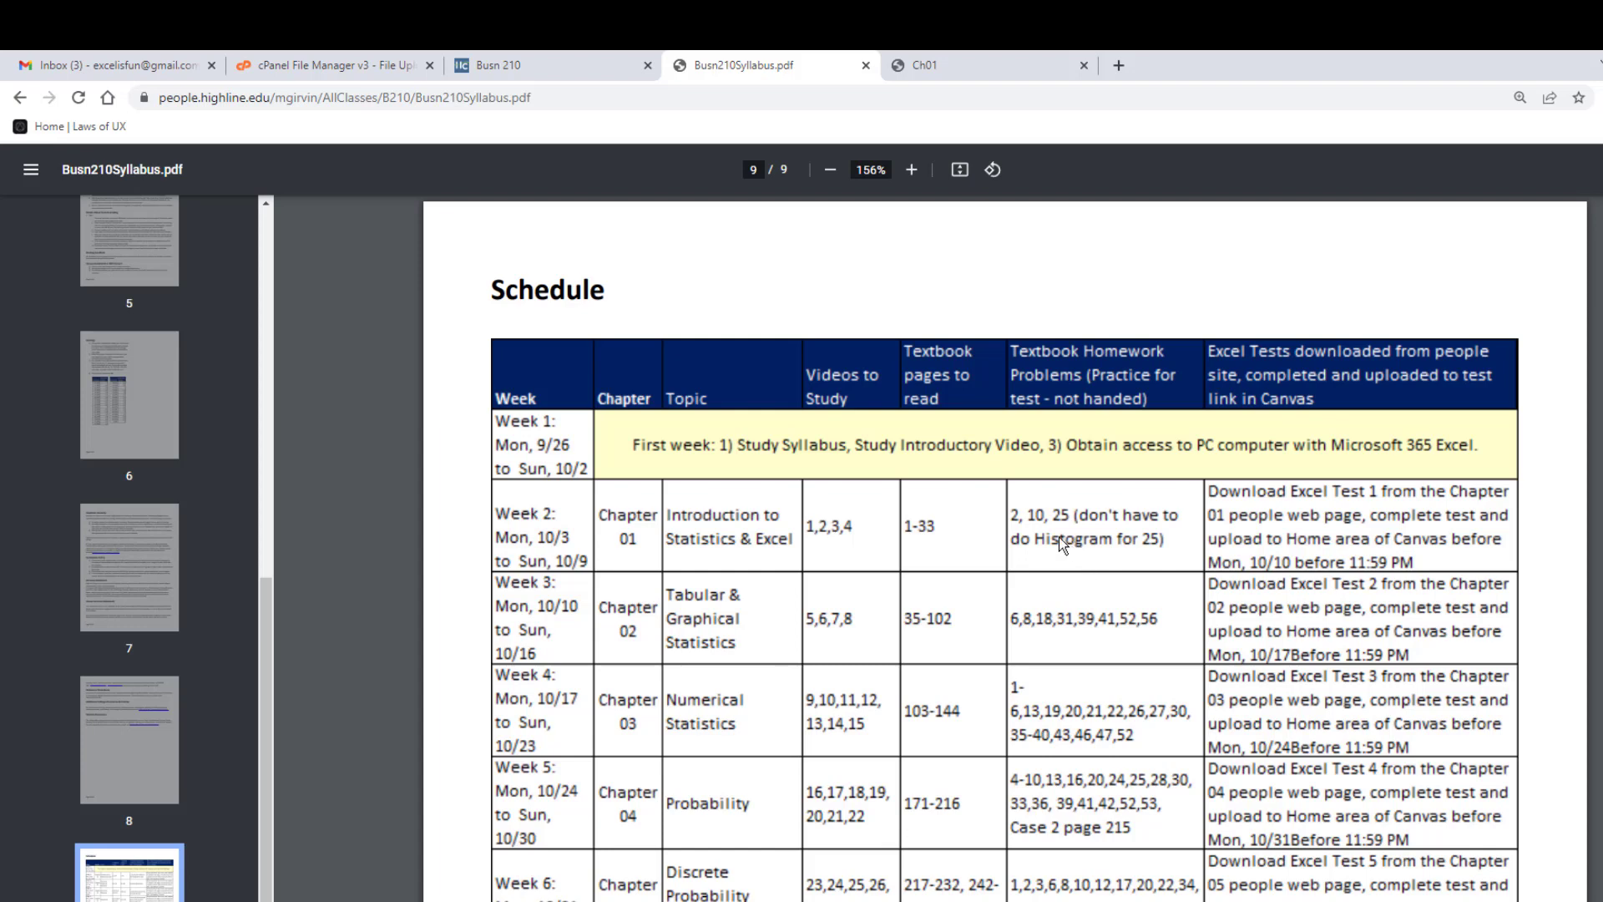
{"action": "mouse_move", "coordinate": [1075, 536]}
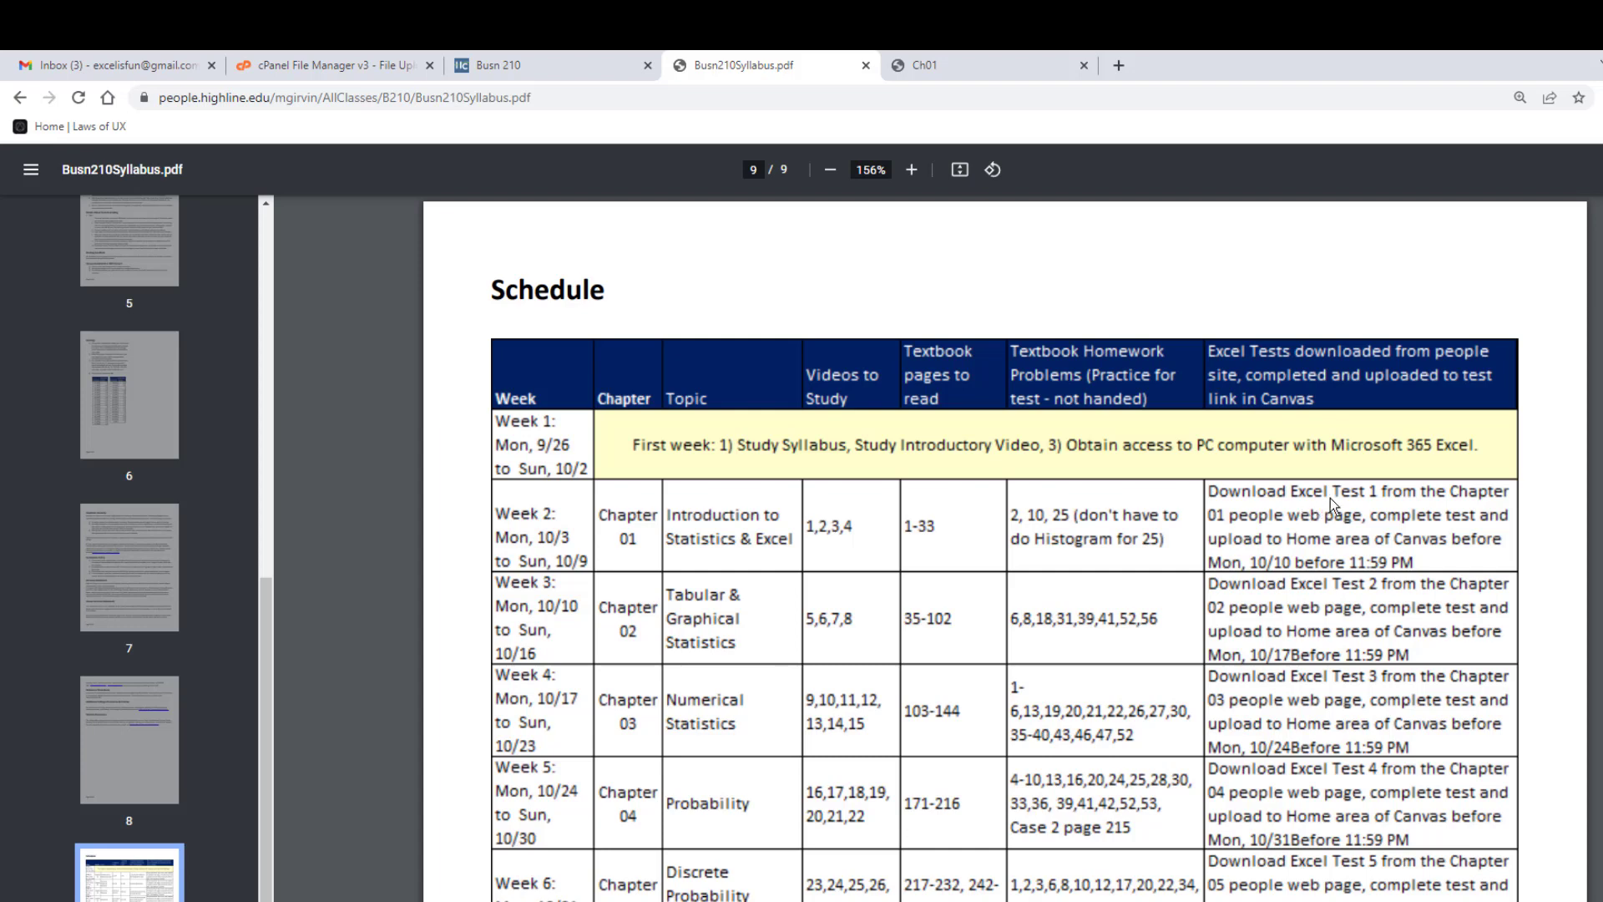
{"action": "mouse_move", "coordinate": [1287, 535]}
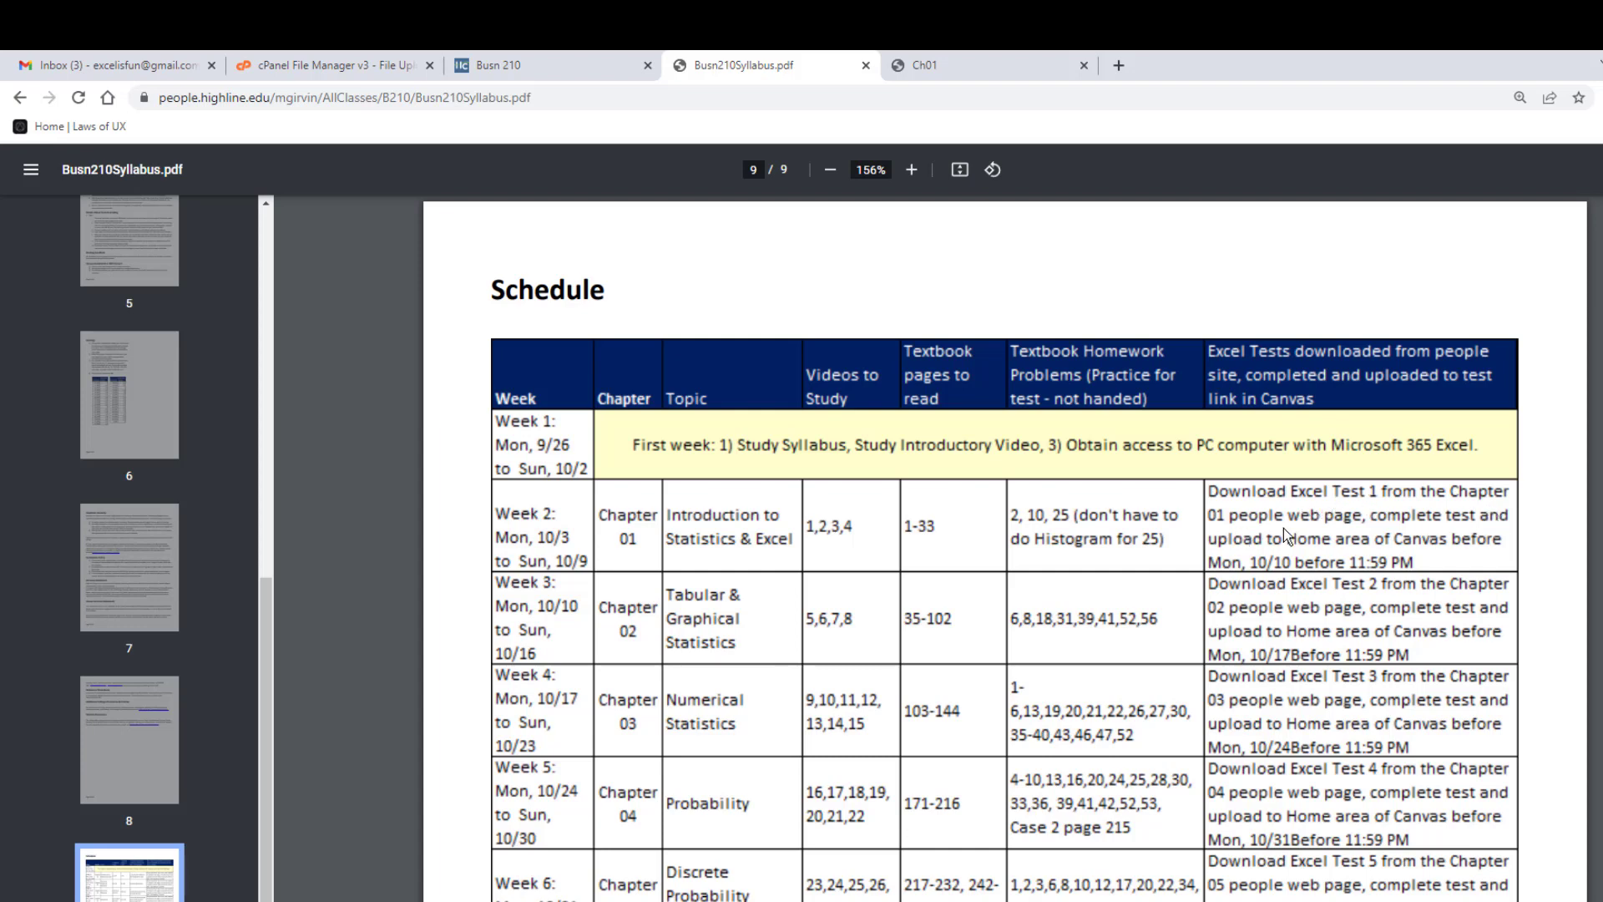
{"action": "mouse_move", "coordinate": [1327, 553]}
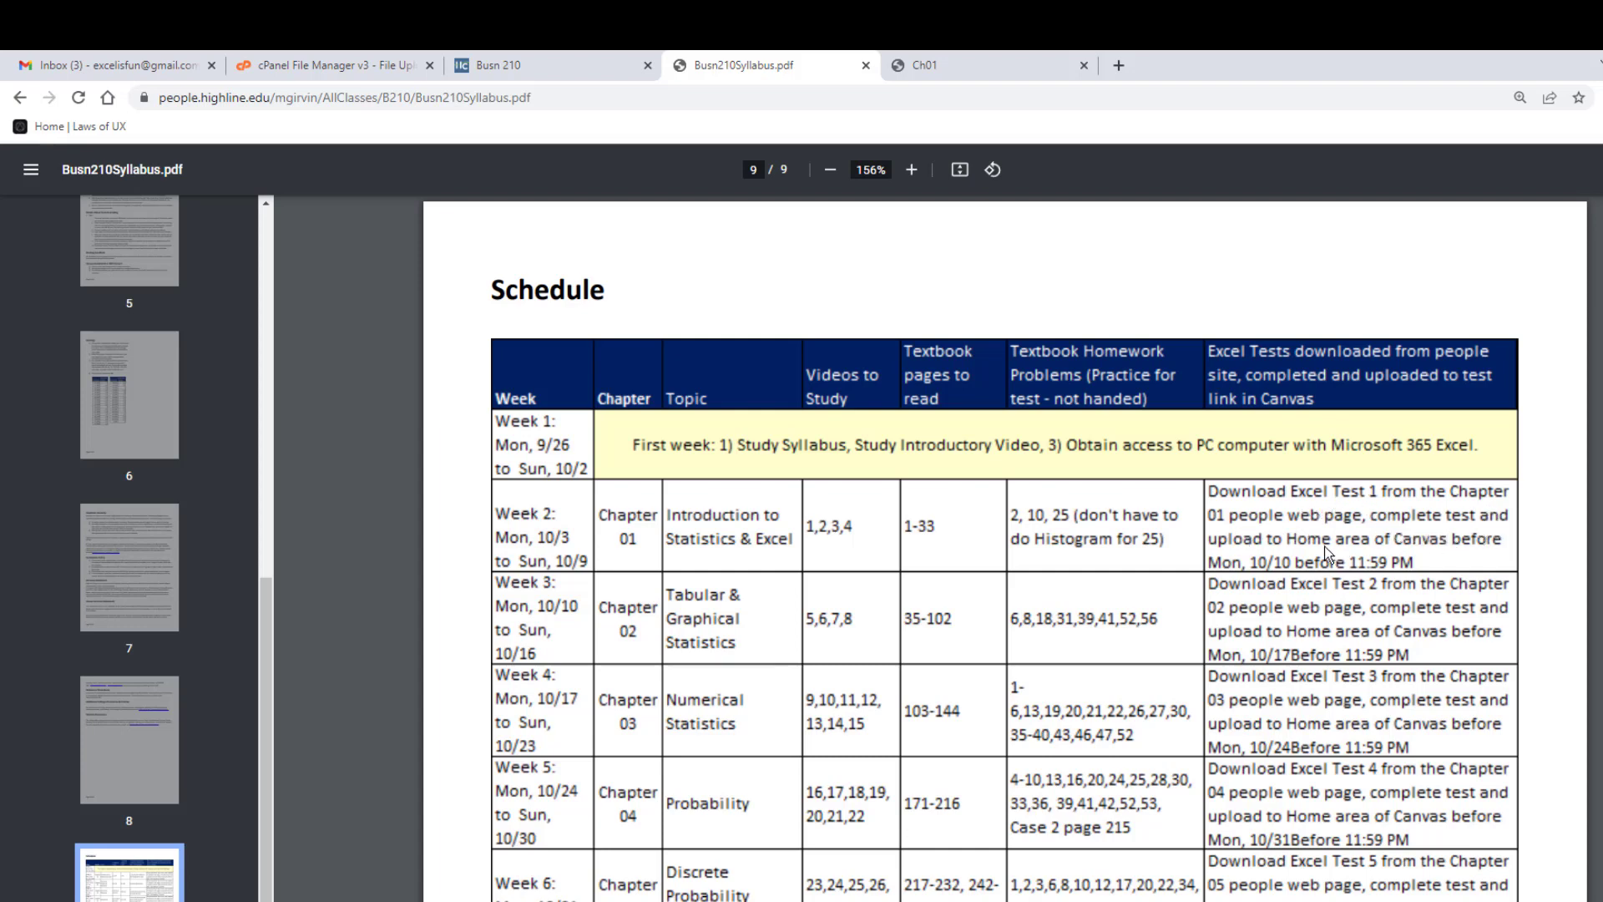
{"action": "mouse_move", "coordinate": [1348, 583]}
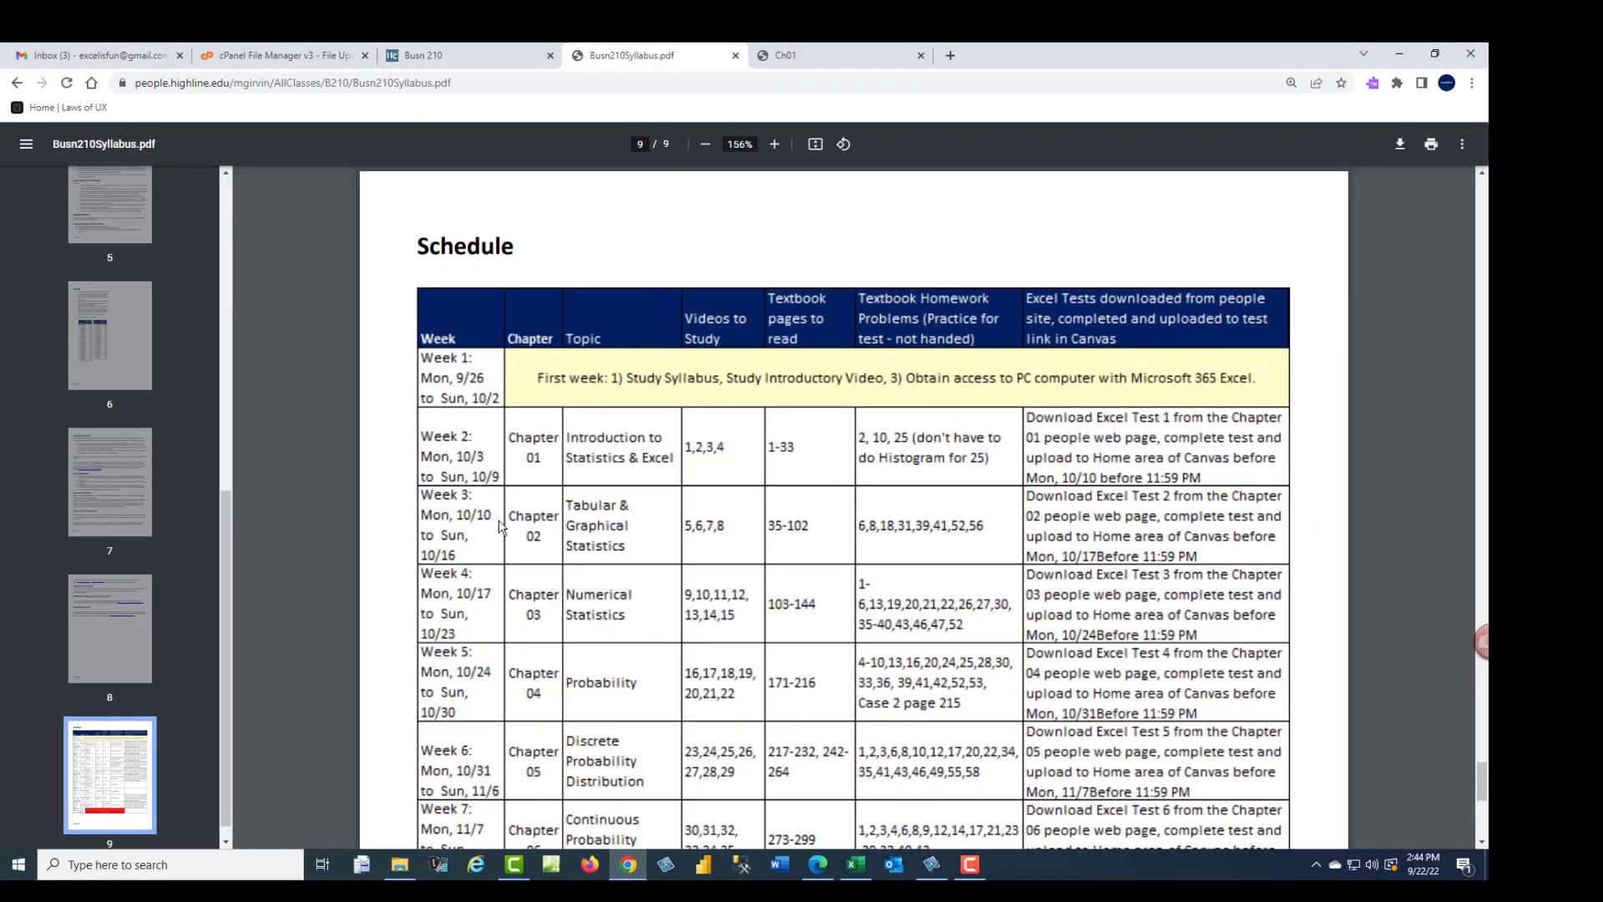
{"action": "mouse_move", "coordinate": [742, 623]}
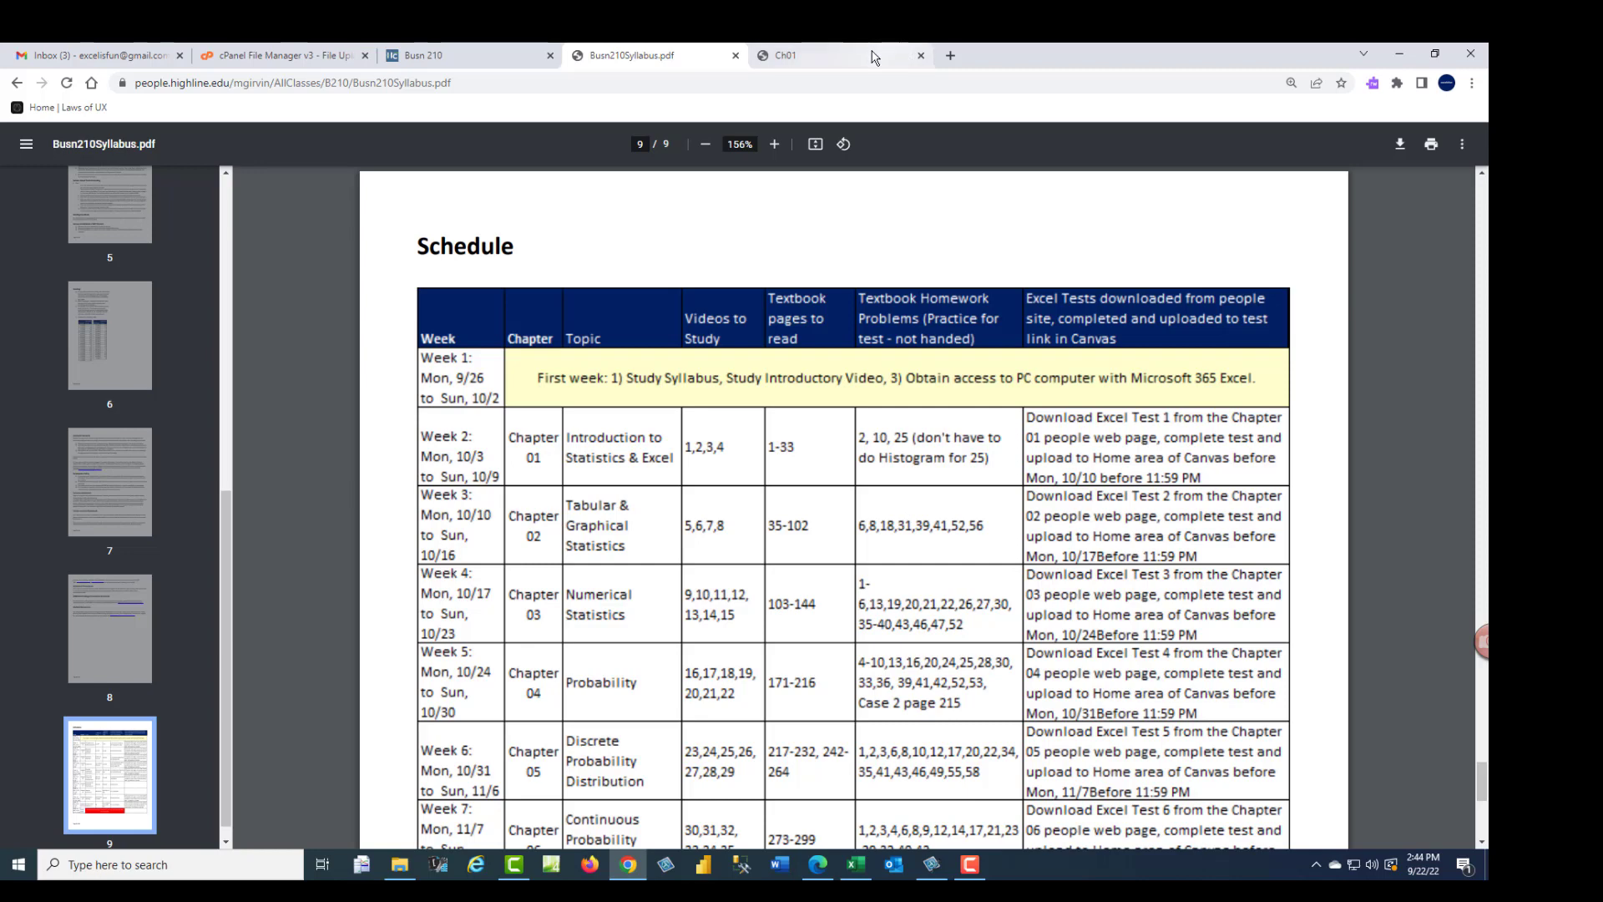
Step: Scroll the Busn 210 Canvas modules, then view Announcements and the Discussions page
{"action": "left_click", "coordinate": [420, 55]}
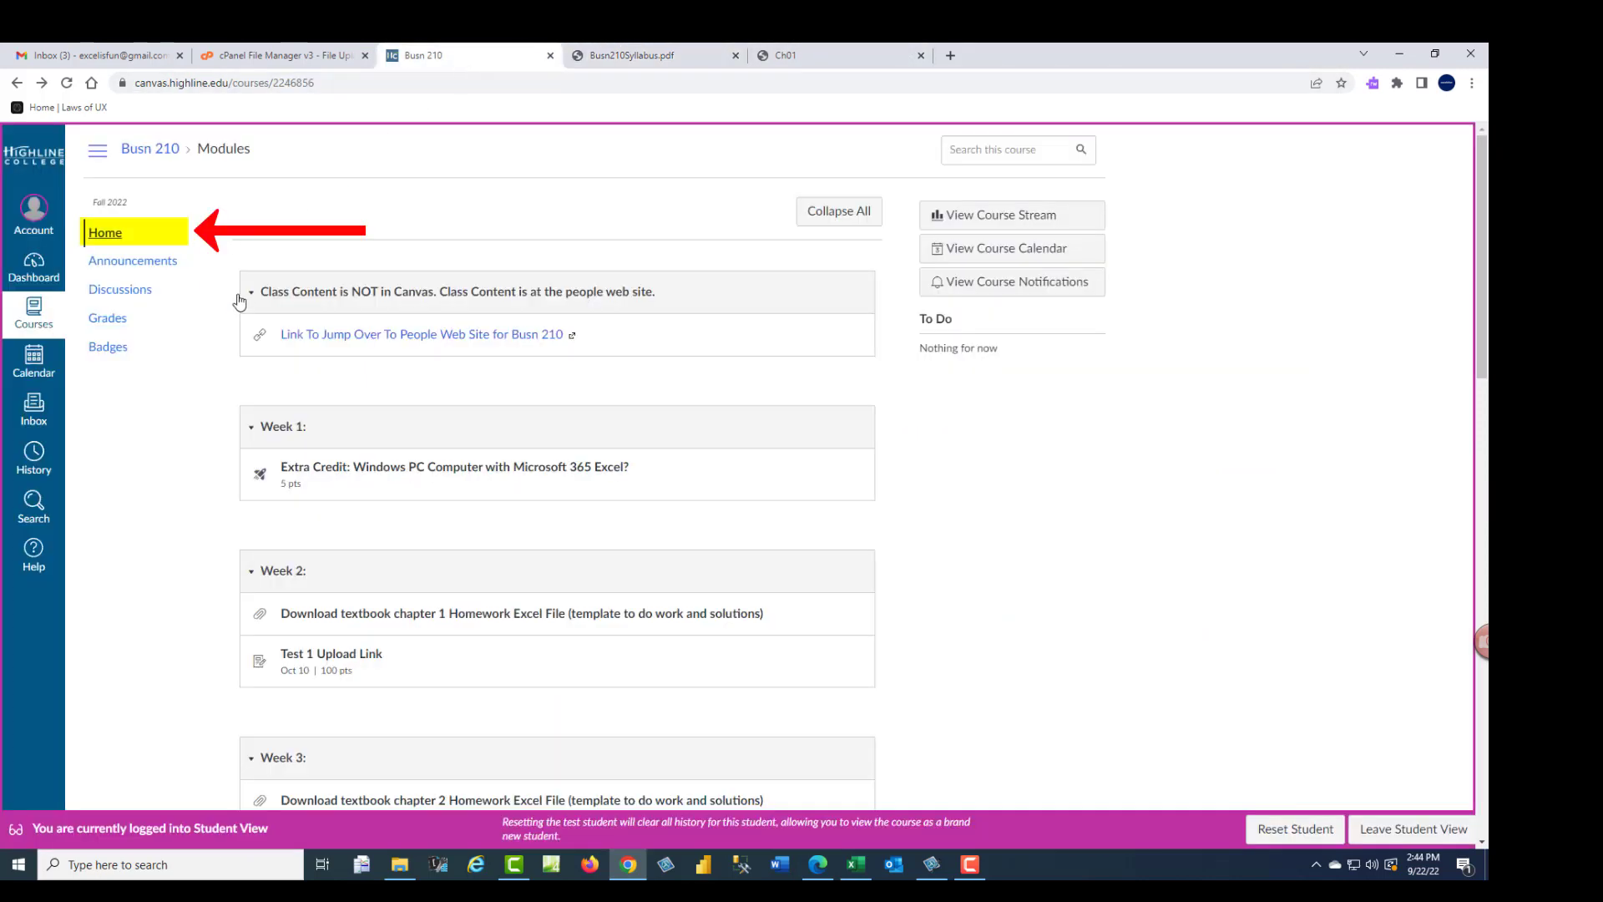
{"action": "scroll", "scroll_direction": "down", "scroll_amount": 3}
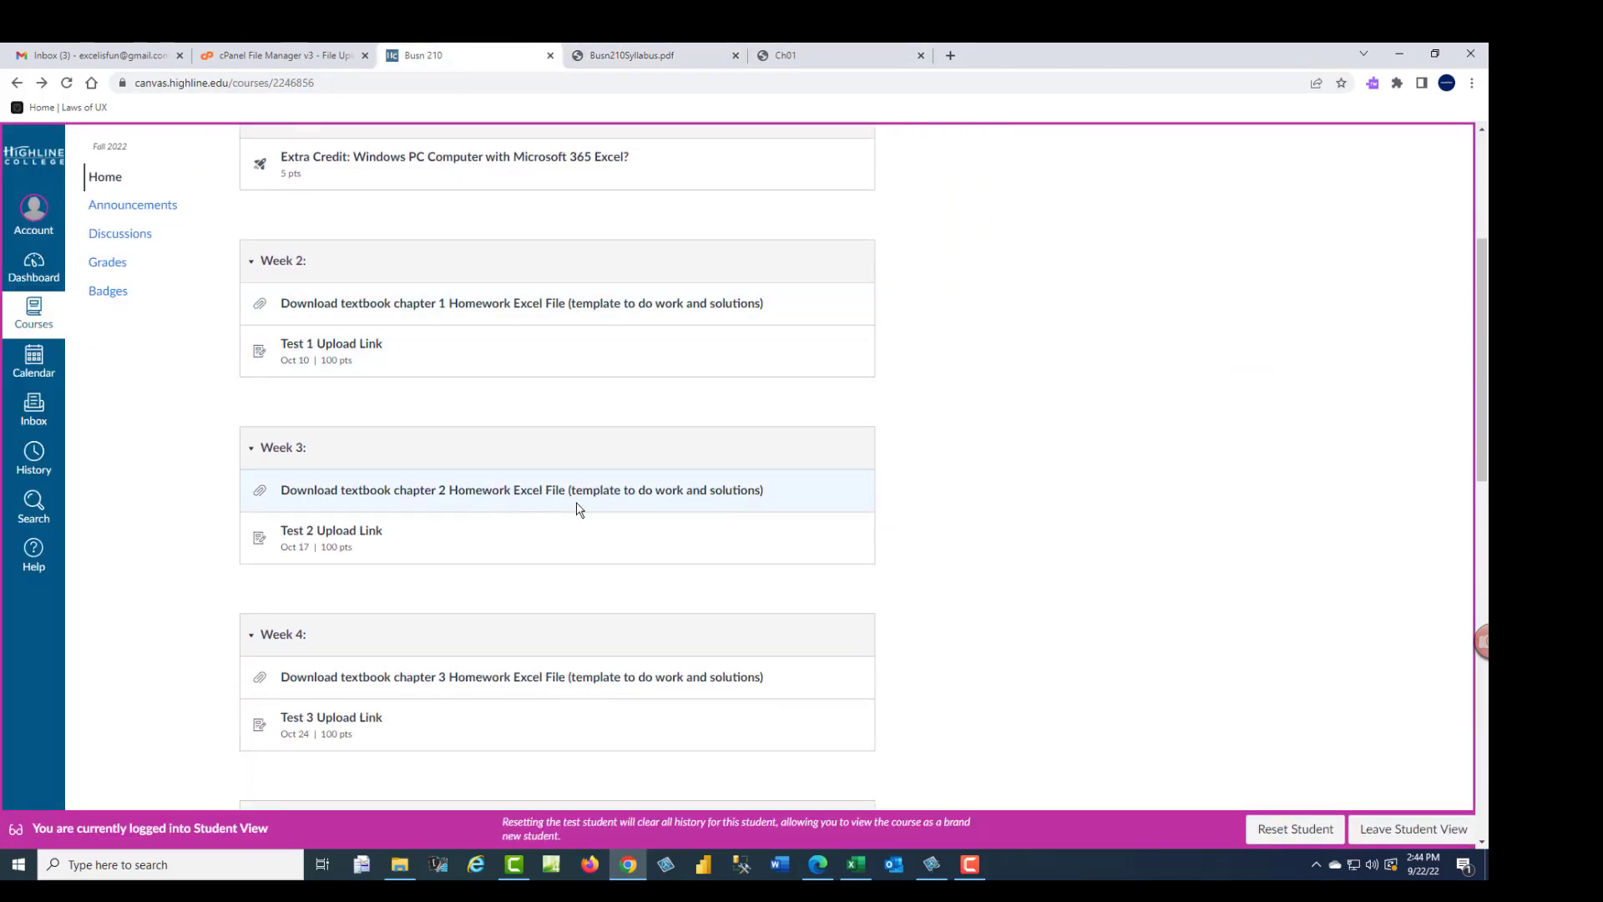
{"action": "mouse_move", "coordinate": [414, 538]}
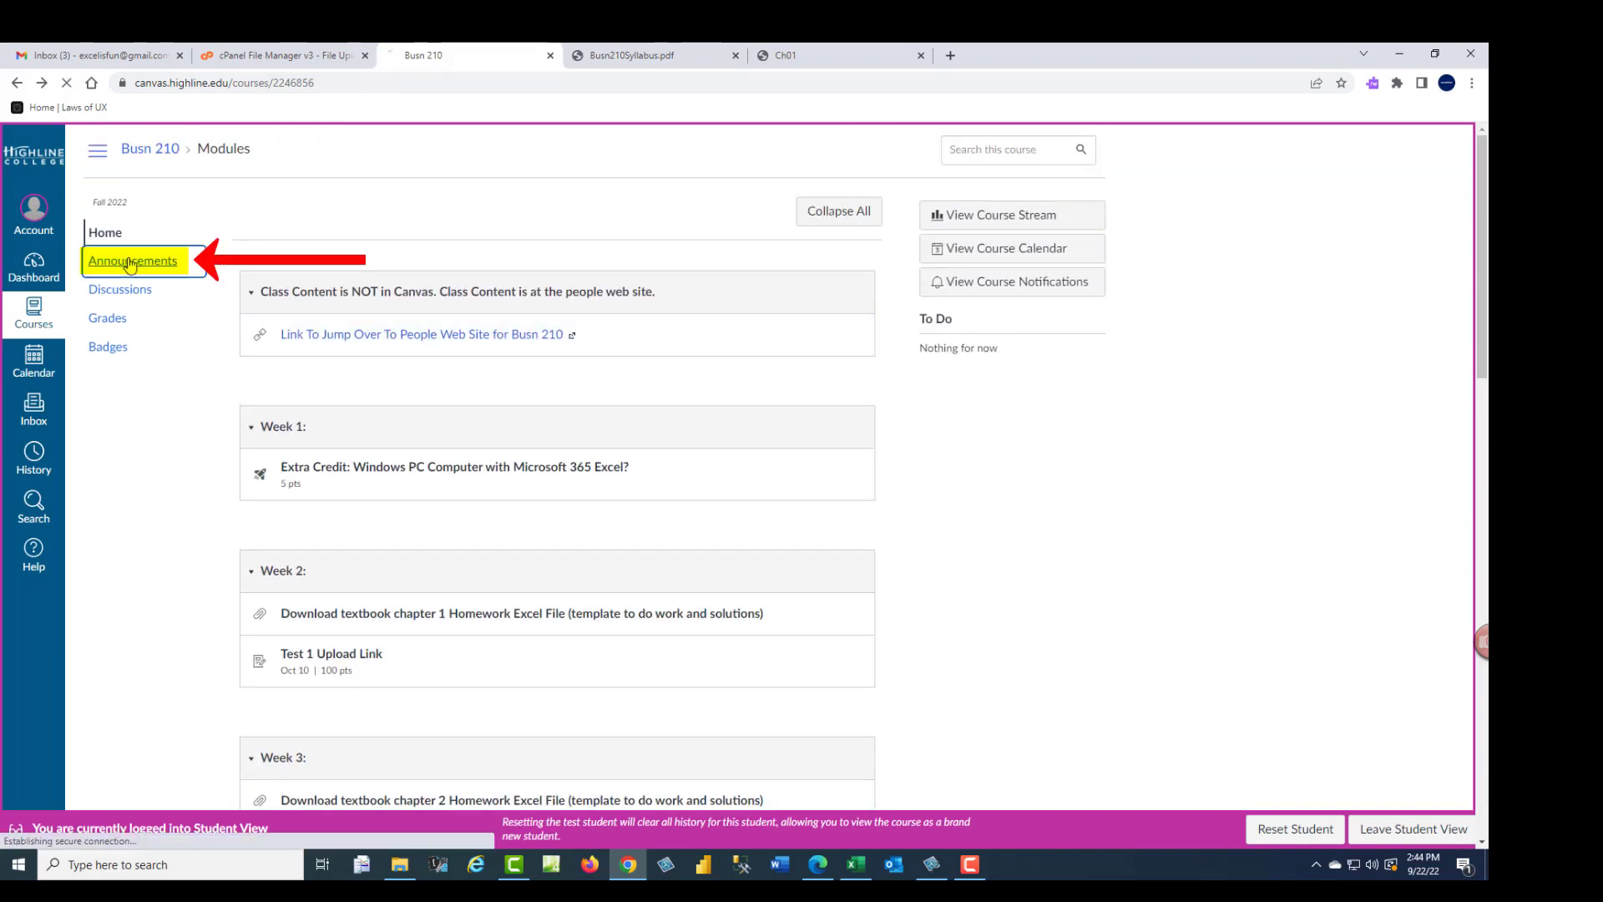
{"action": "left_click", "coordinate": [132, 259]}
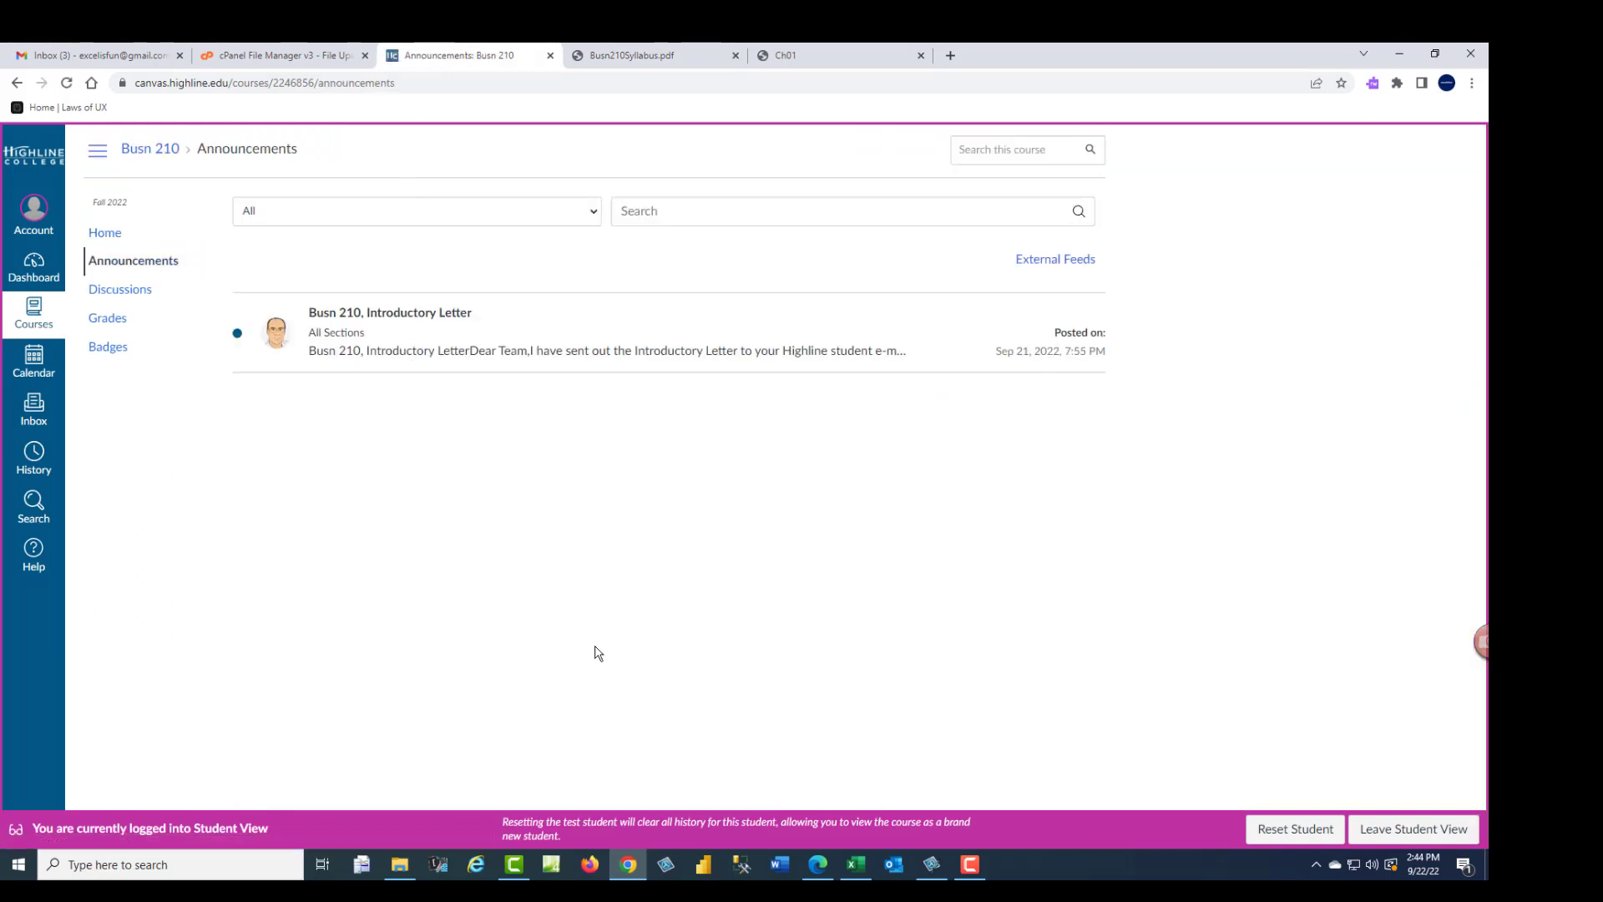
{"action": "left_click", "coordinate": [119, 288]}
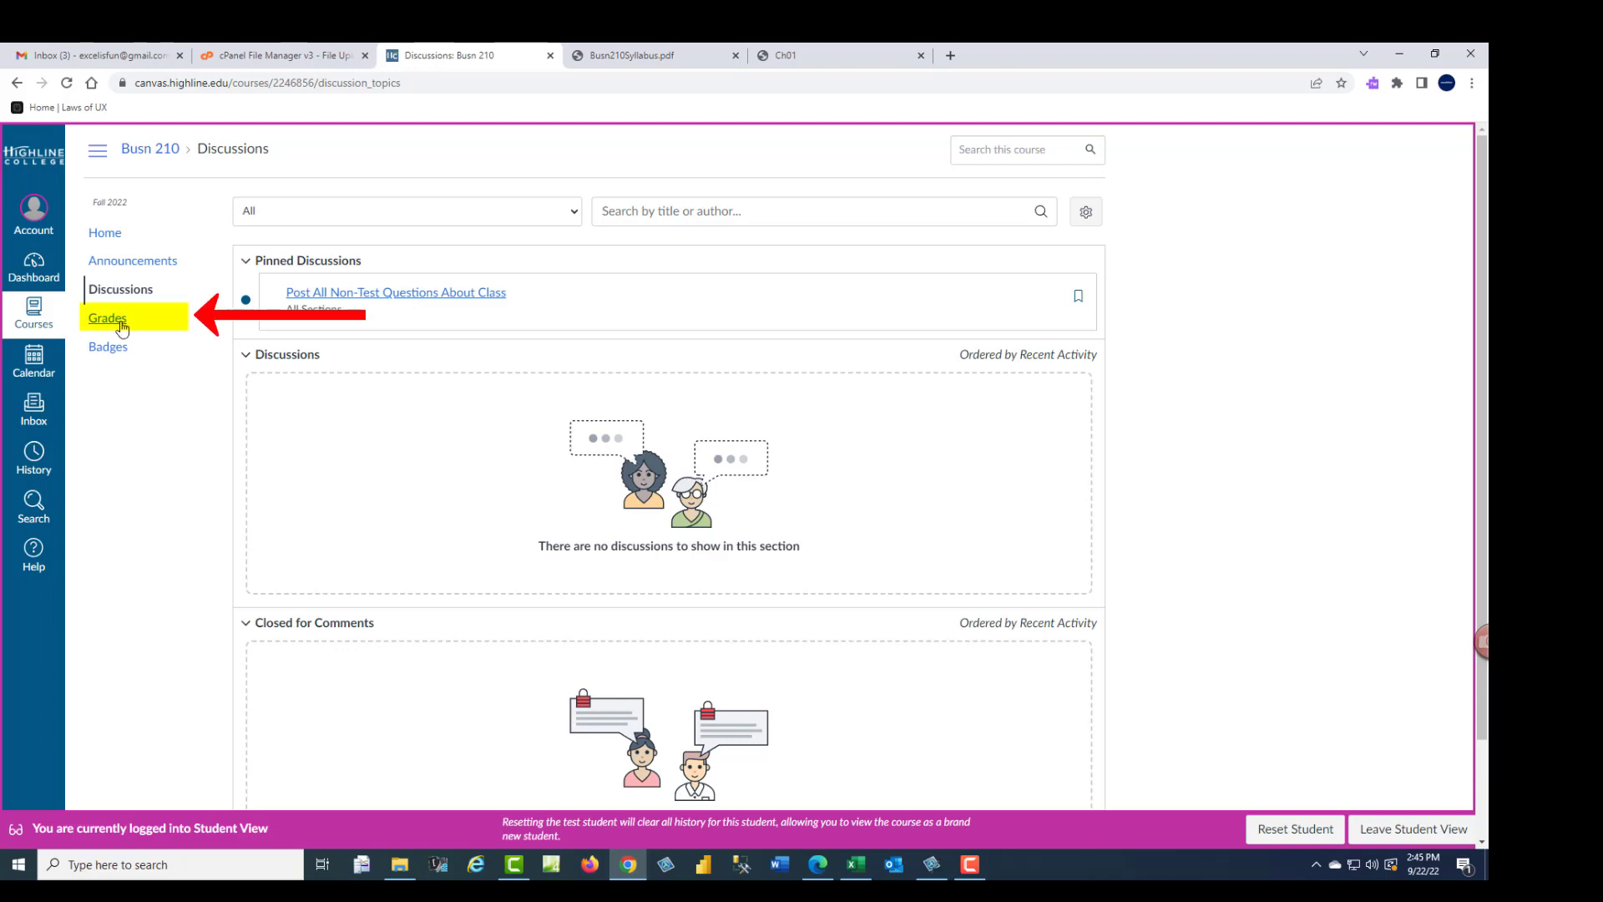
Step: View Test Student's grades with the eight test uploads, then return to the people website
{"action": "left_click", "coordinate": [106, 319]}
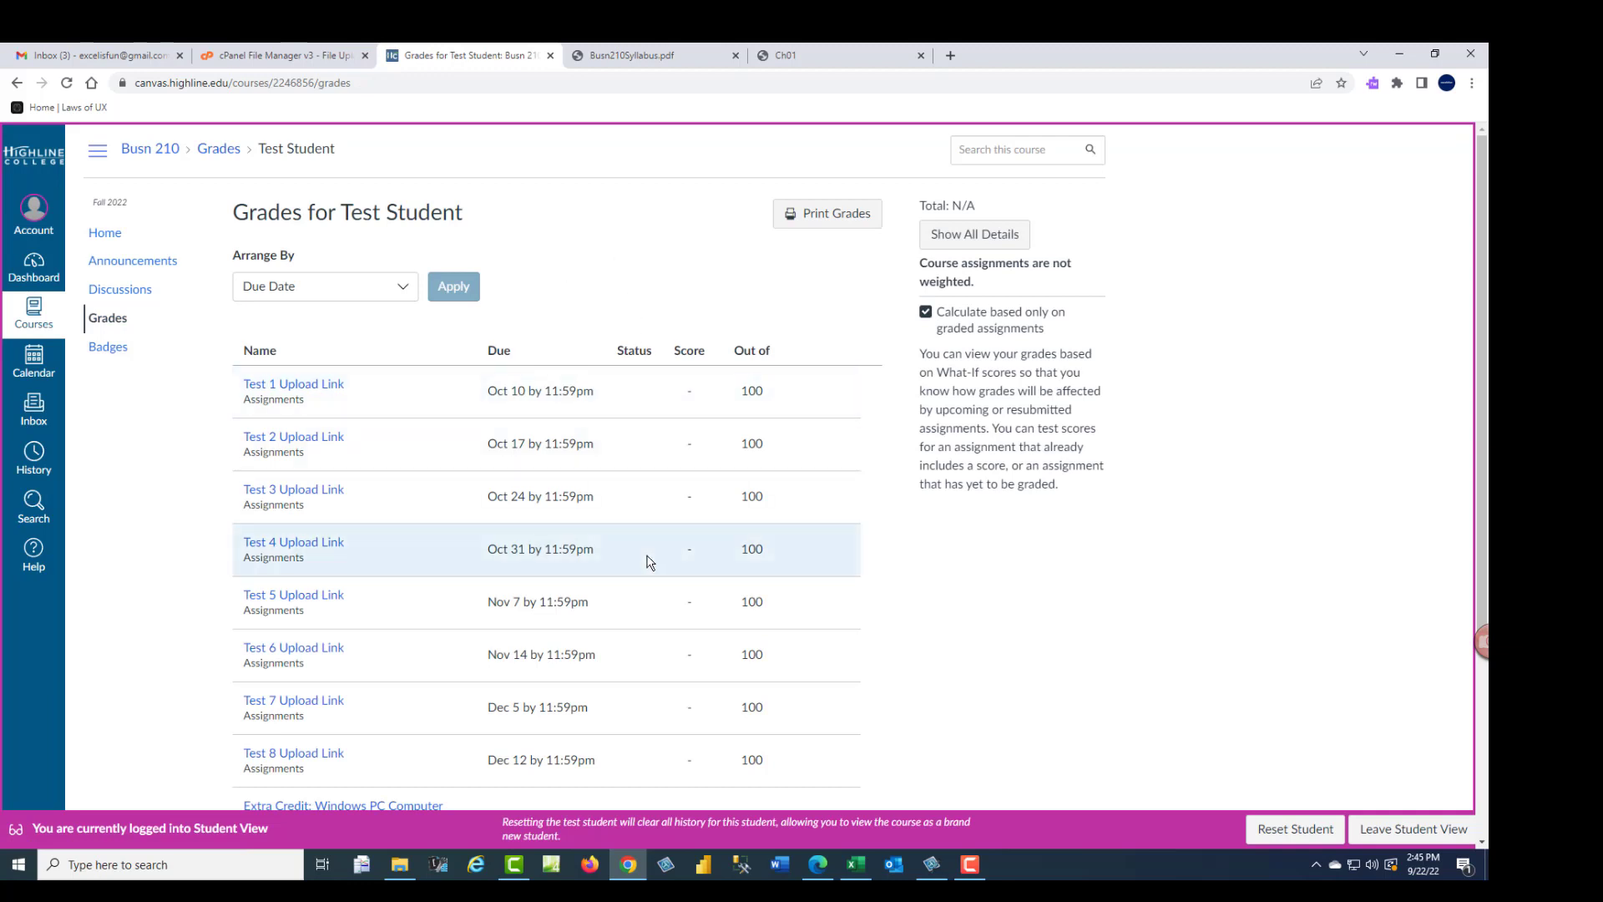
{"action": "mouse_move", "coordinate": [600, 234]}
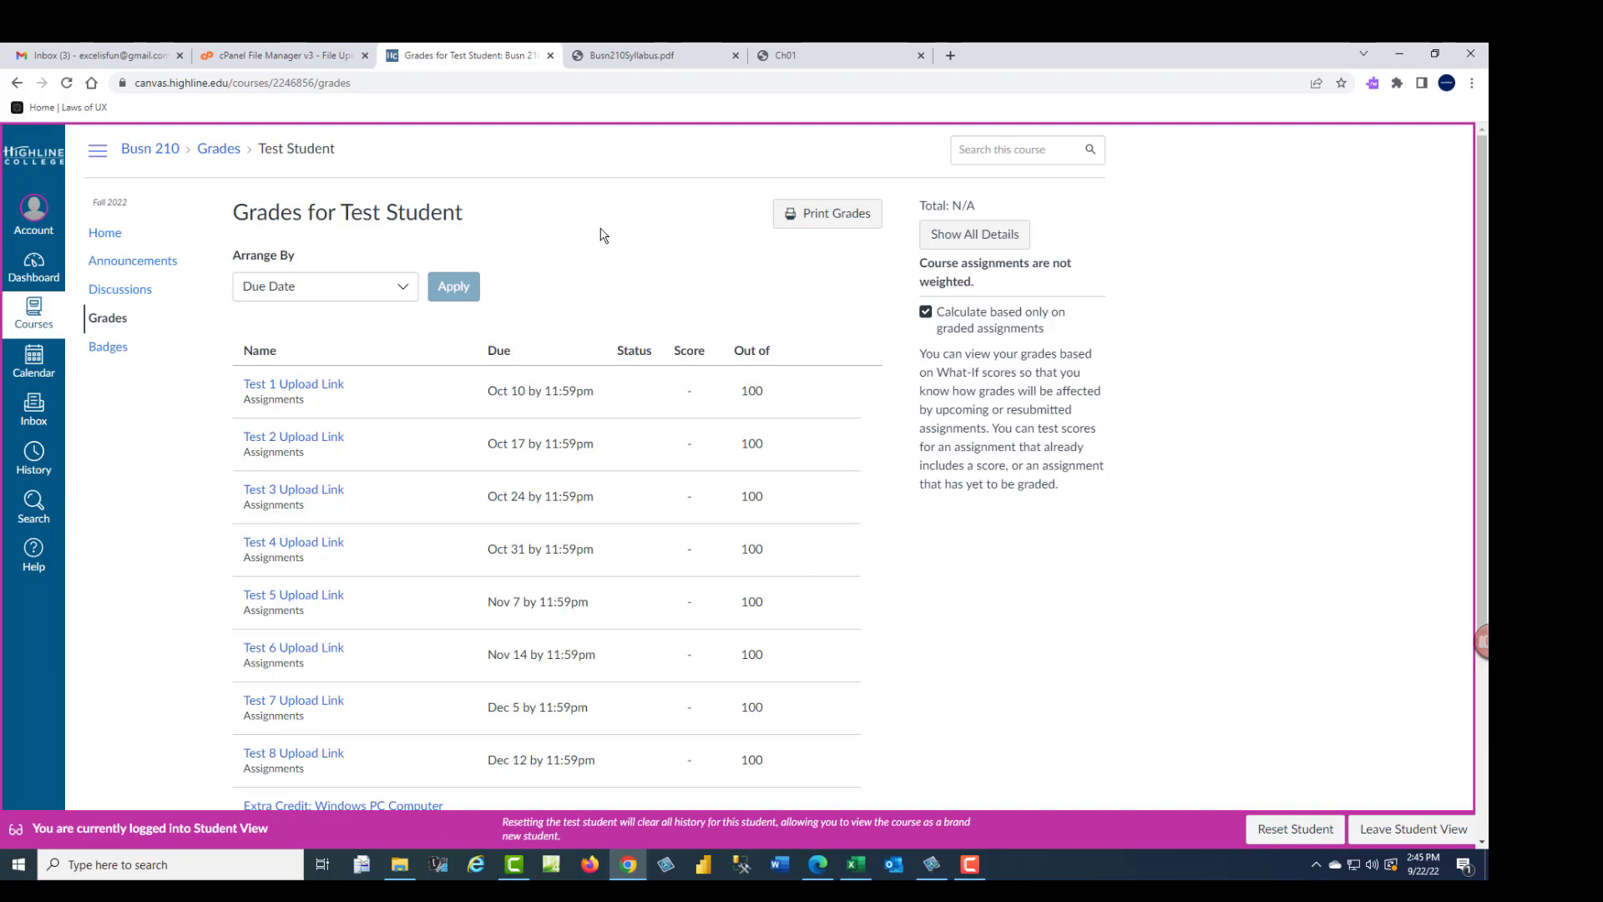
{"action": "mouse_move", "coordinate": [682, 238]}
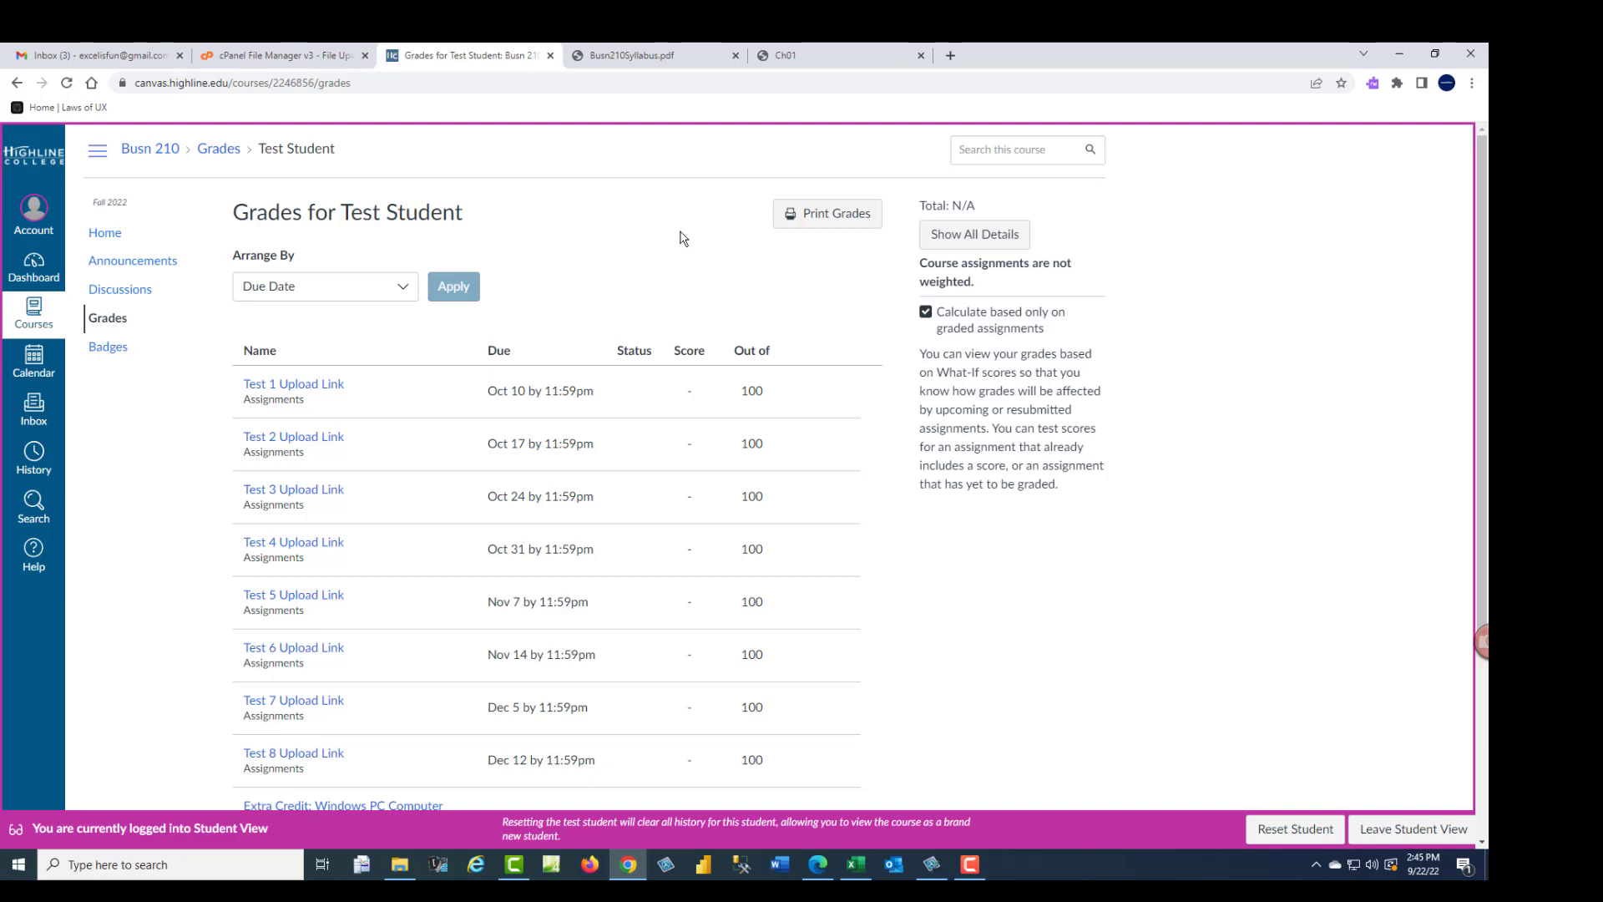
{"action": "mouse_move", "coordinate": [638, 372]}
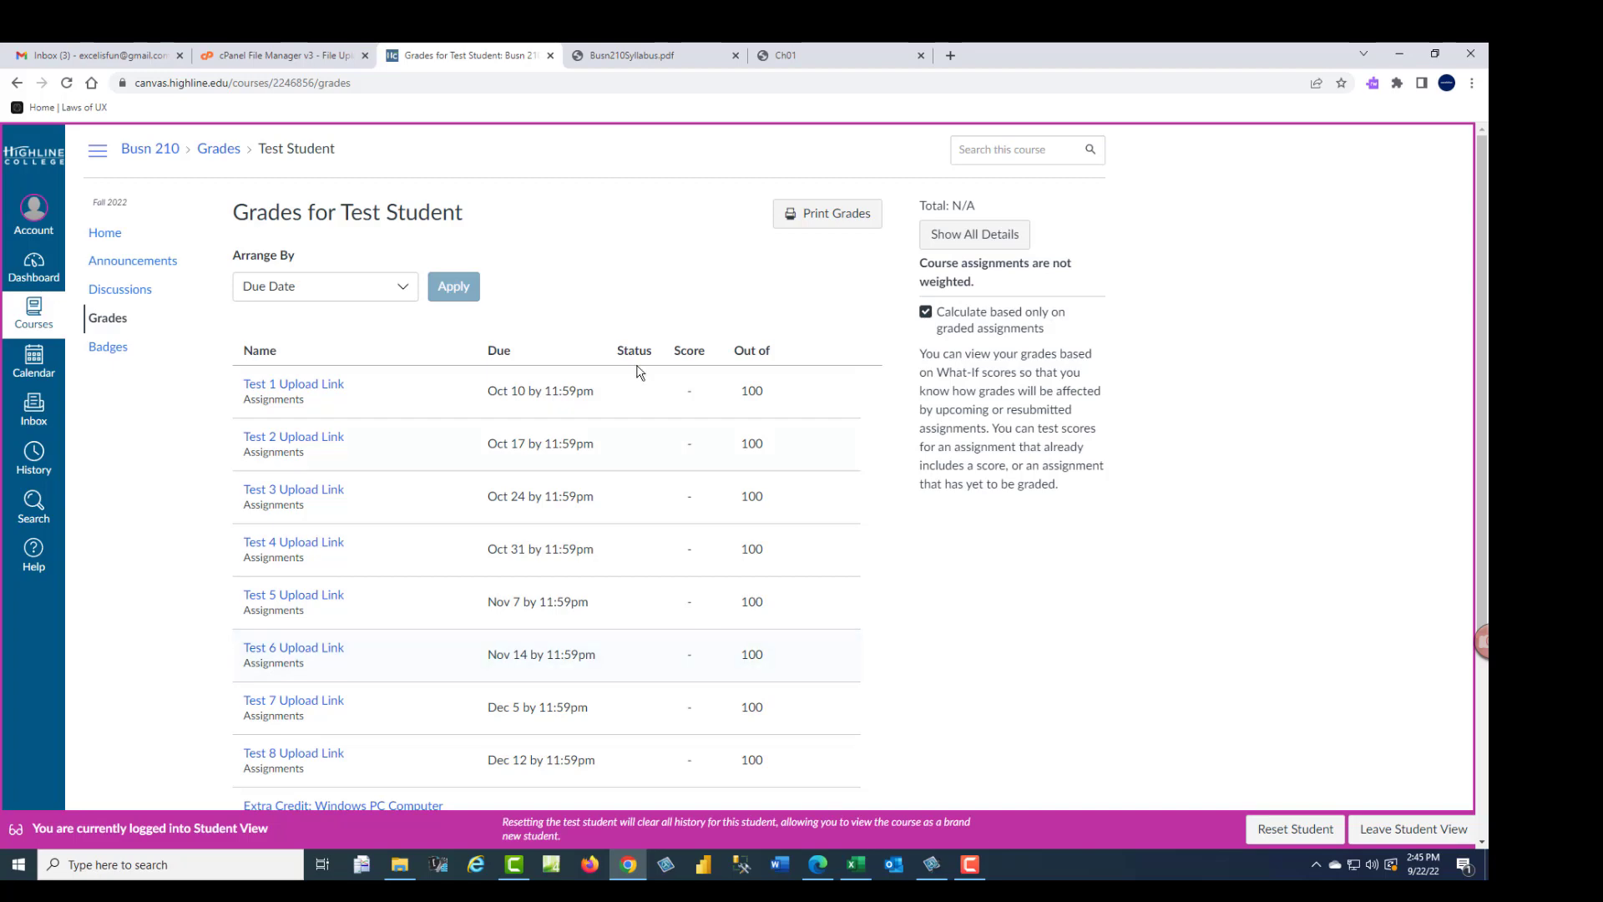
{"action": "left_click", "coordinate": [626, 58]}
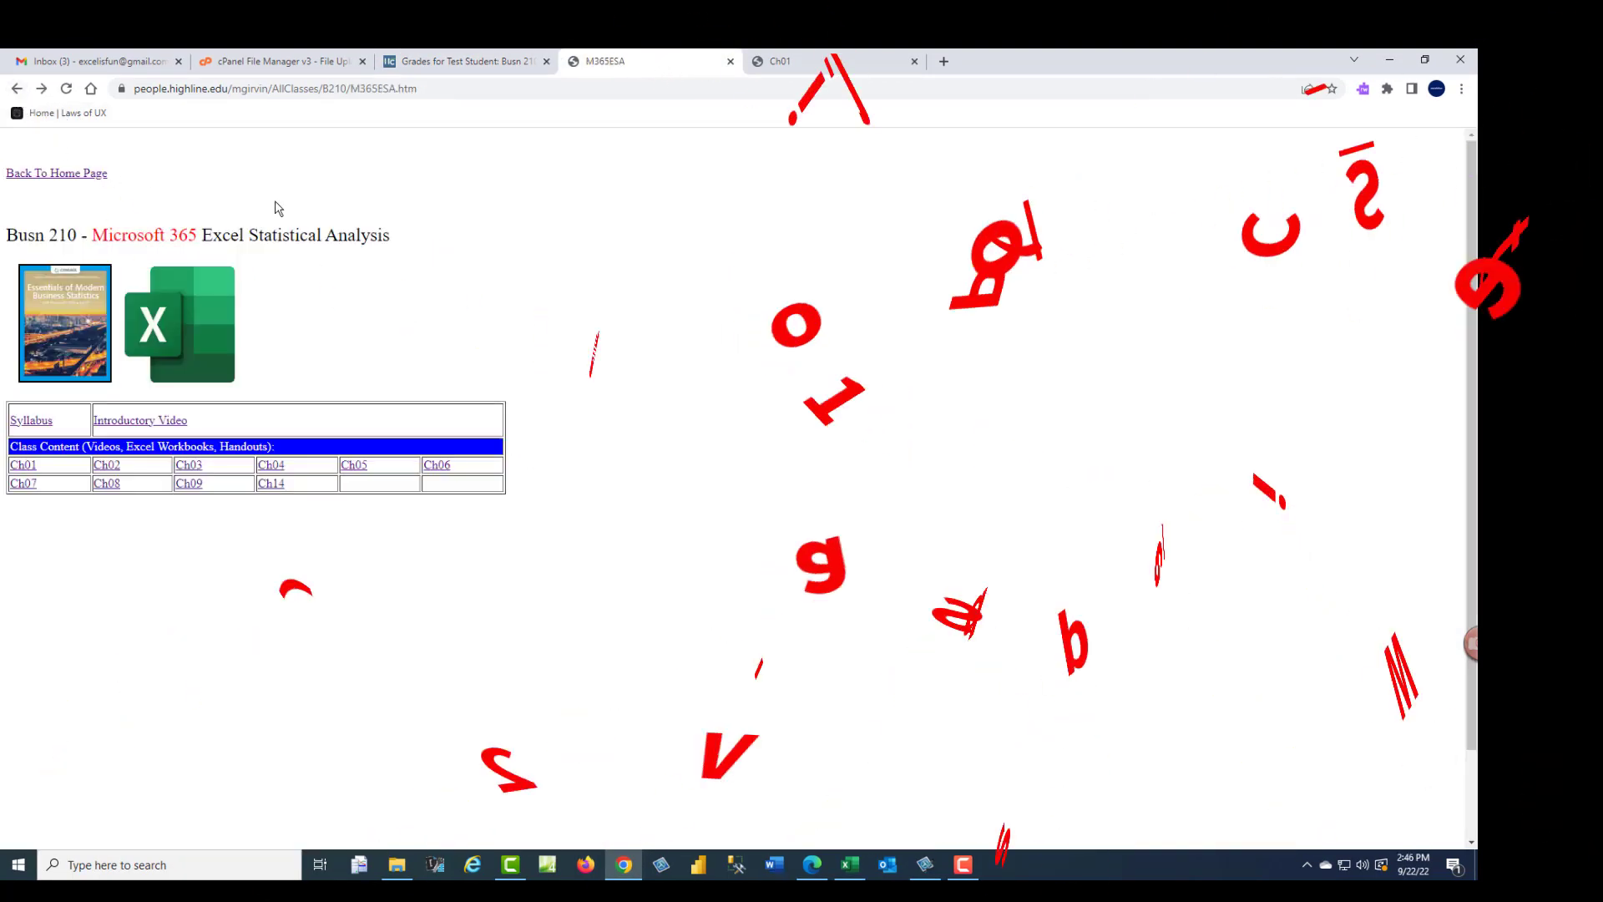
Step: Glance back at the Canvas Grades tab, then return to the people website home page
{"action": "left_click", "coordinate": [465, 60]}
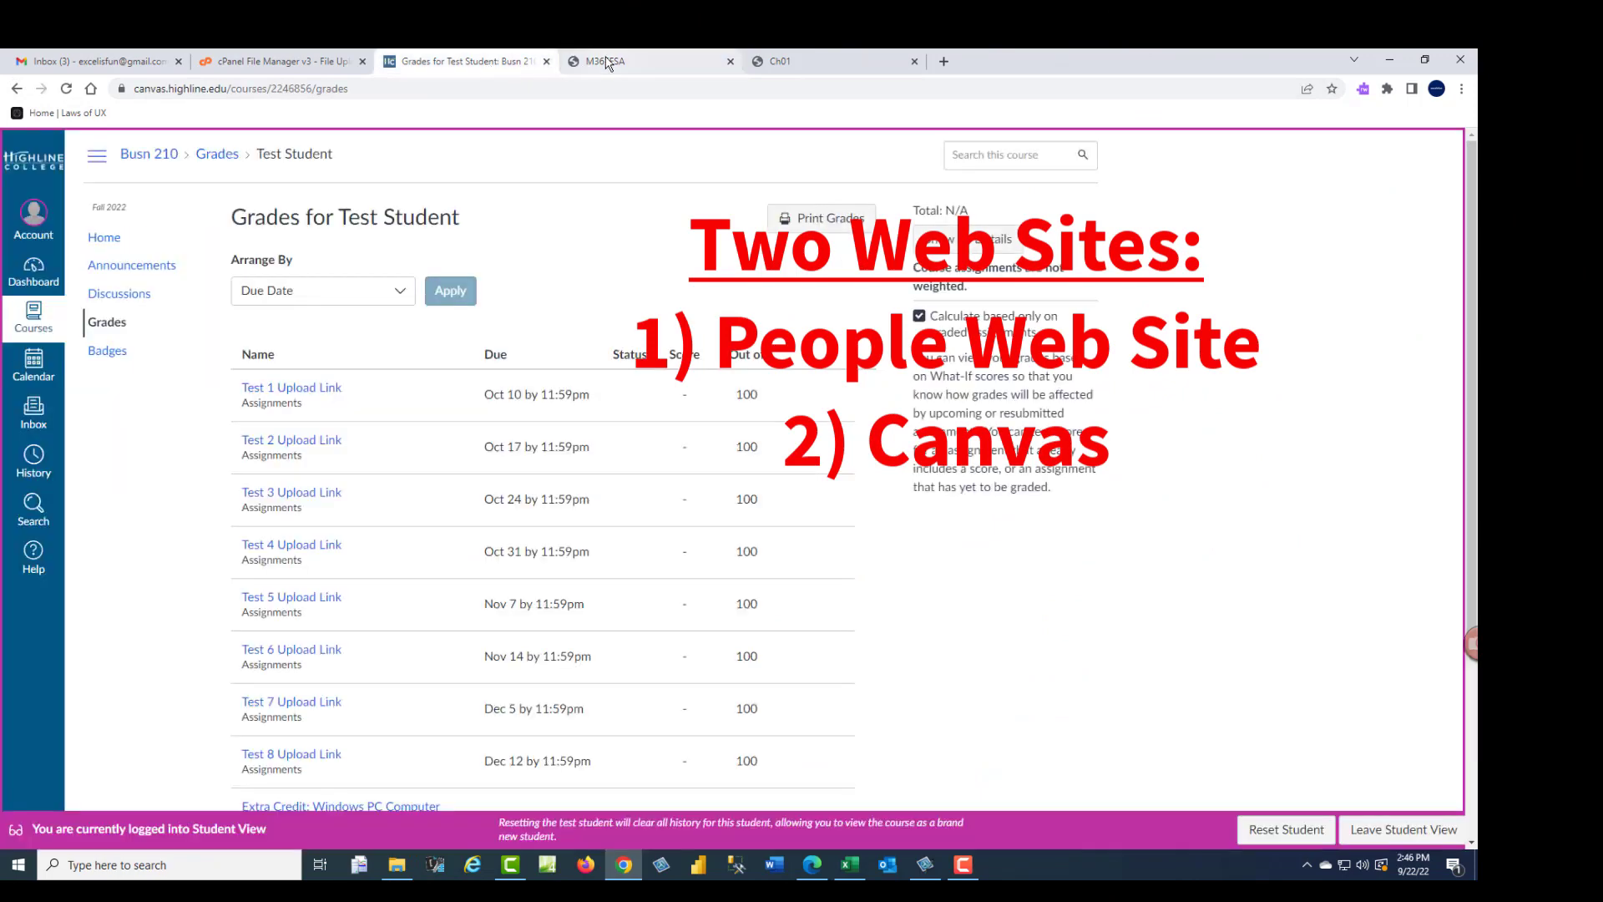
{"action": "left_click", "coordinate": [603, 61]}
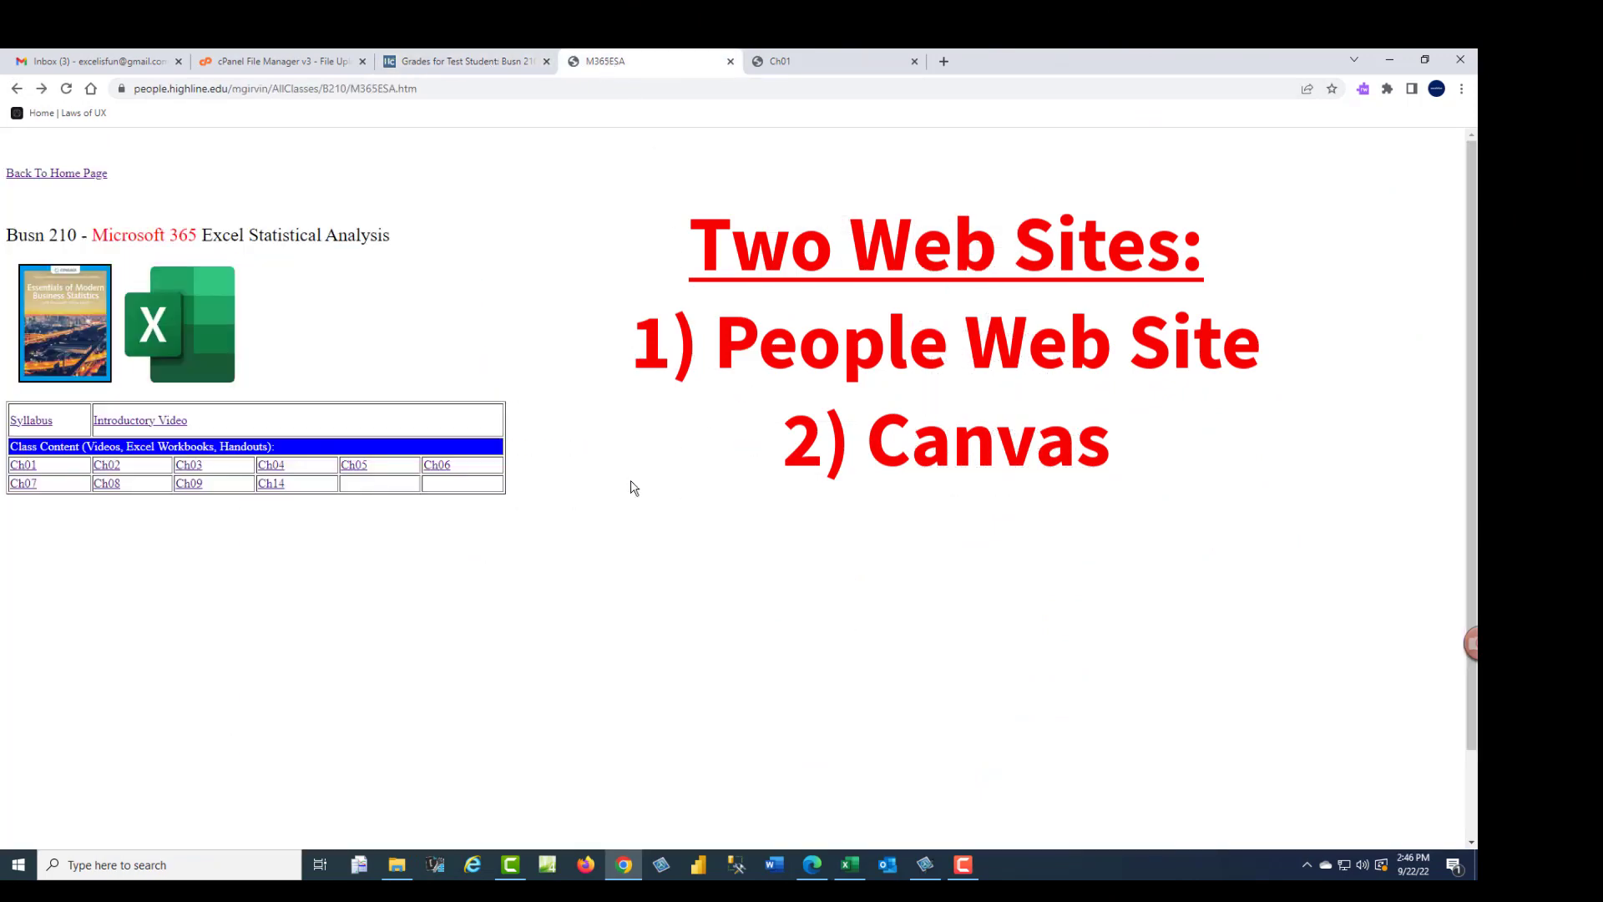